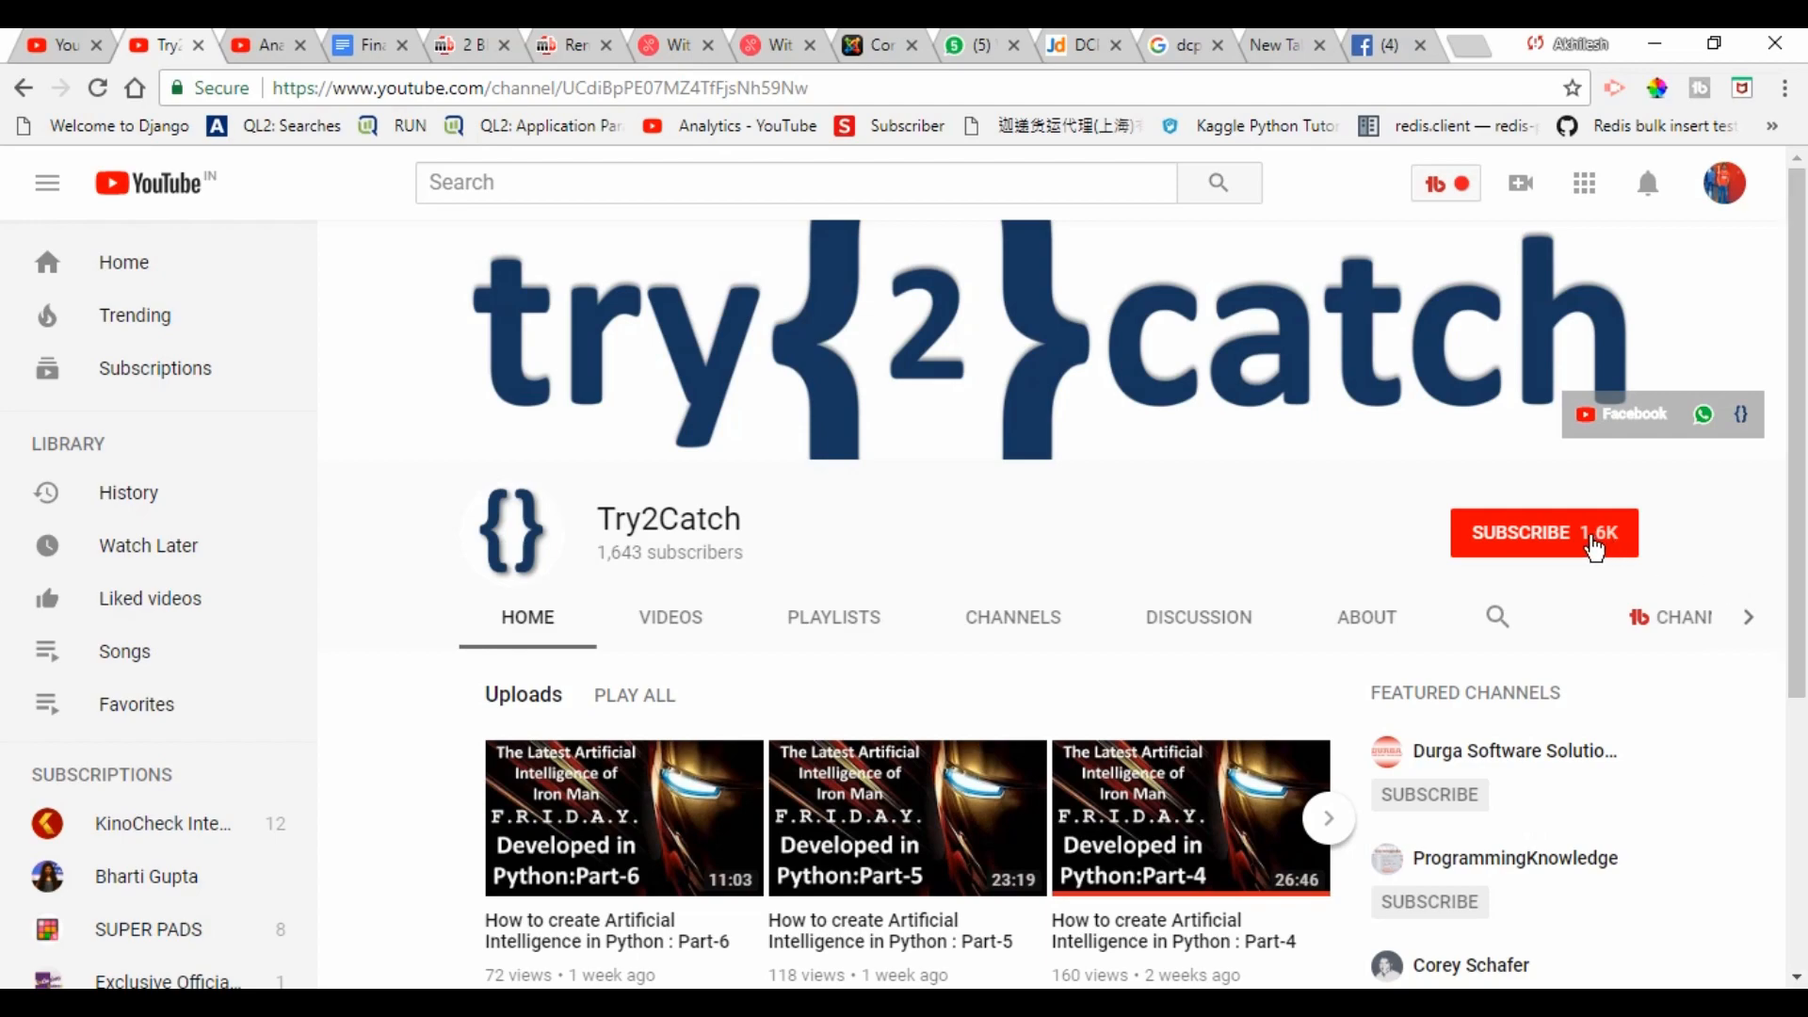
# - Subscribe to the Try2Catch channel from its channel page
pyautogui.click(1542, 533)
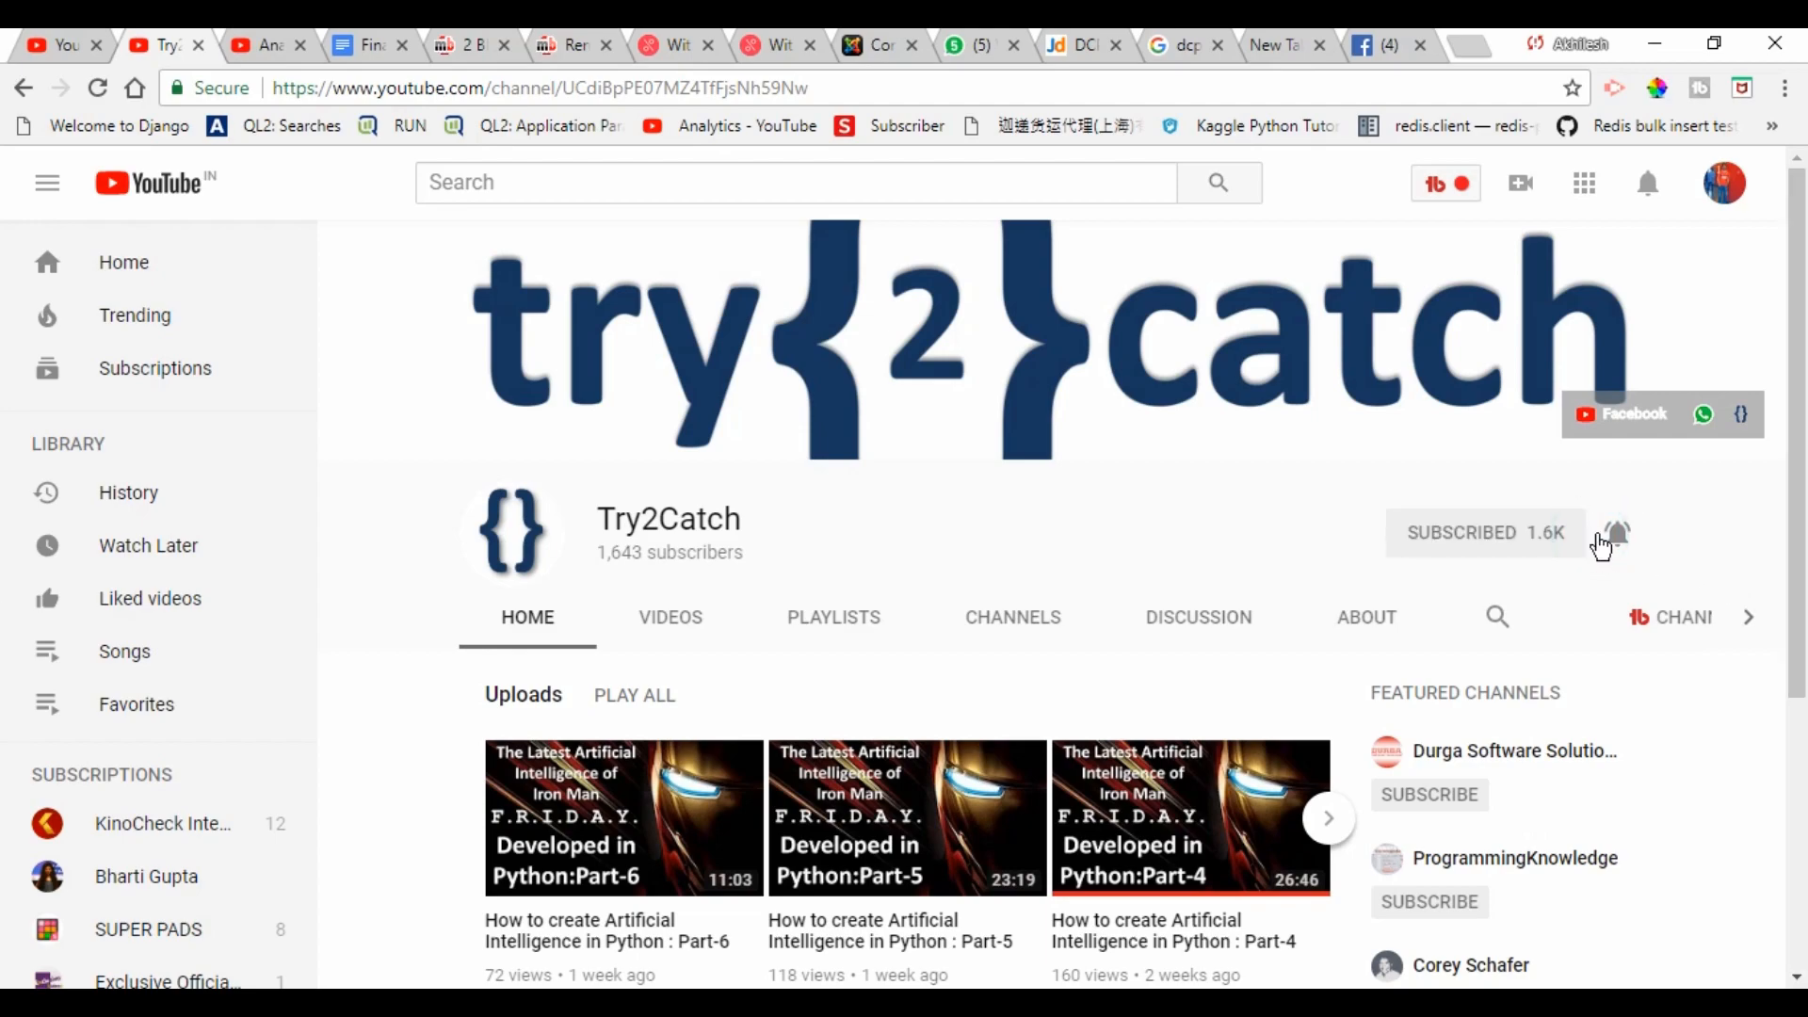
pyautogui.click(1613, 533)
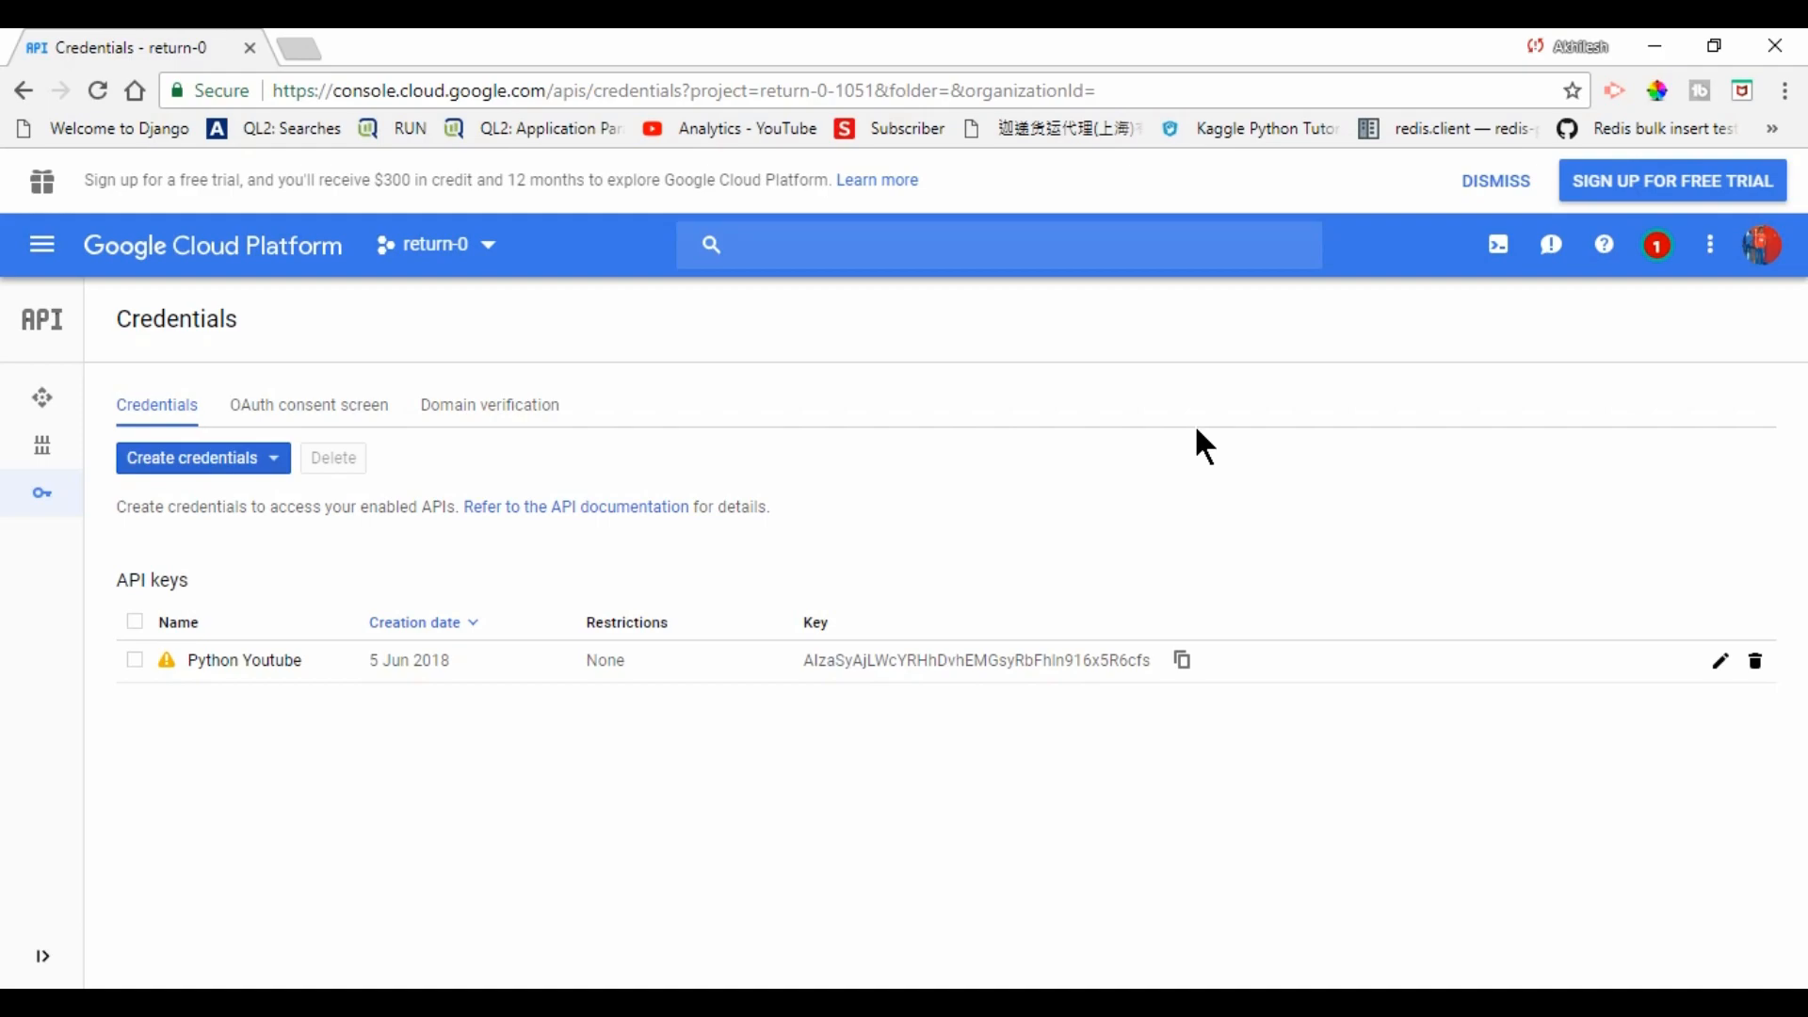
pyautogui.moveTo(943, 915)
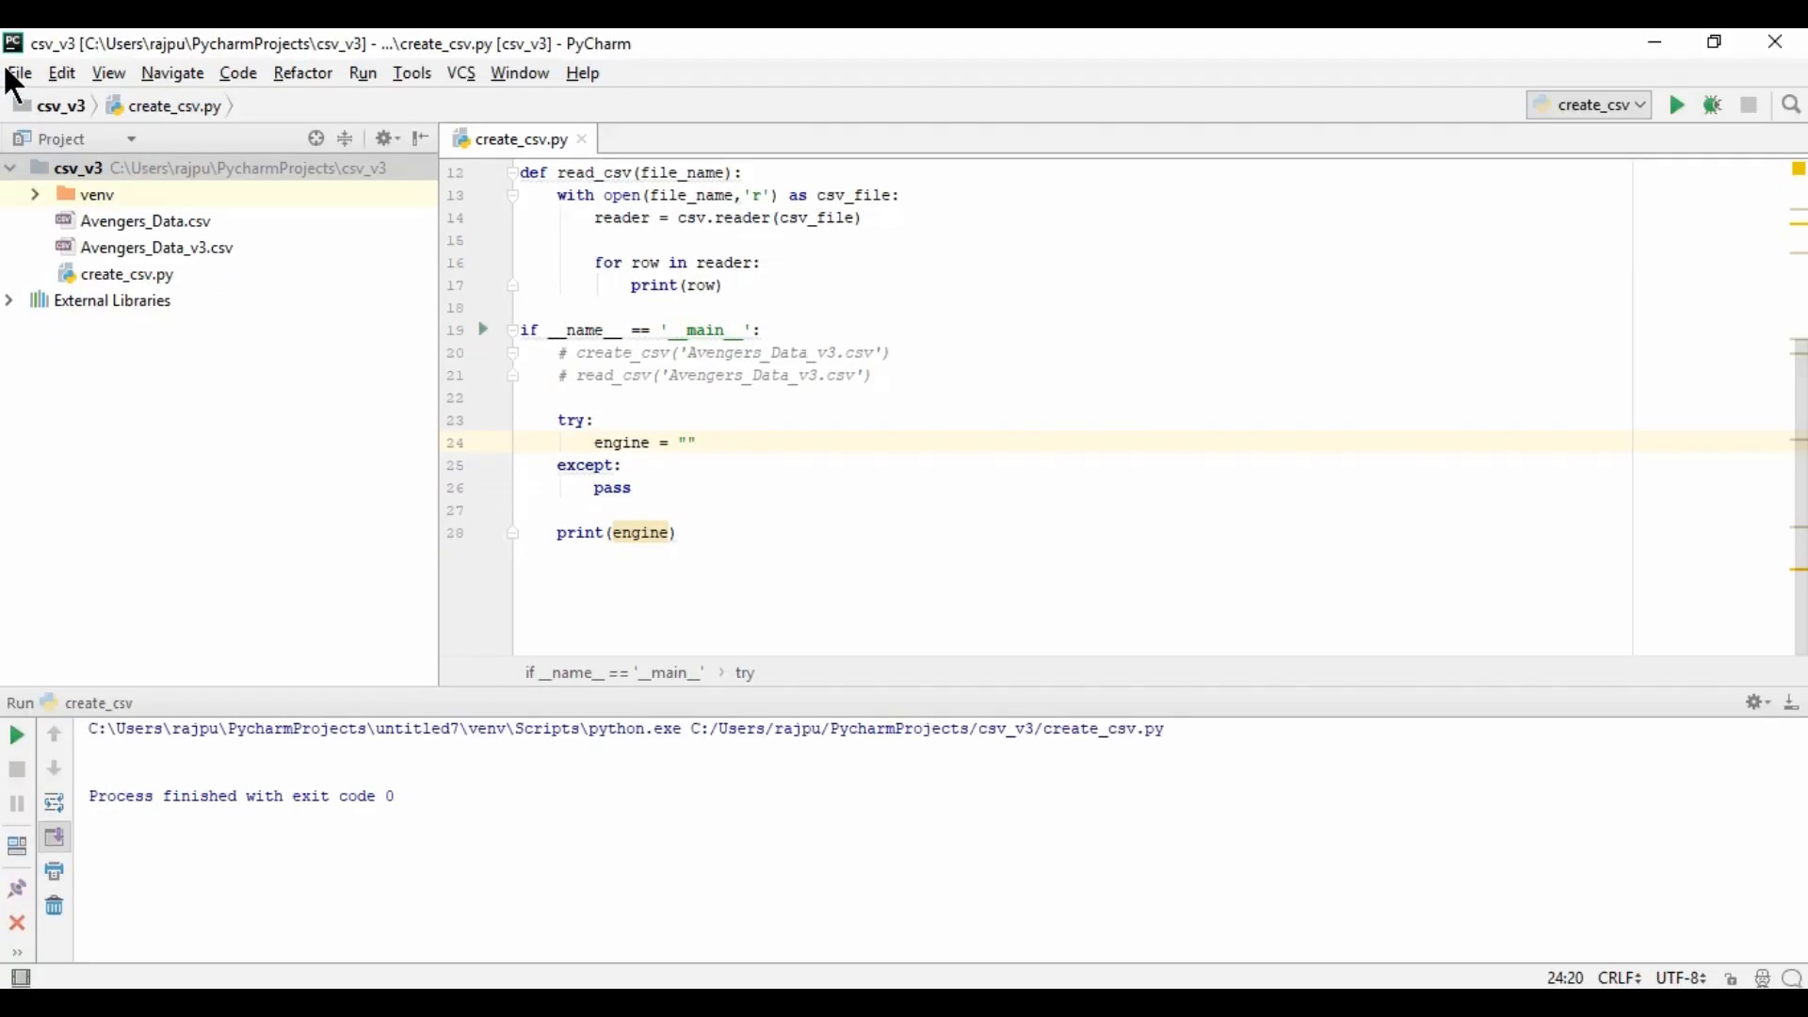
# - Start a new project located at python_with_youtube
pyautogui.click(19, 73)
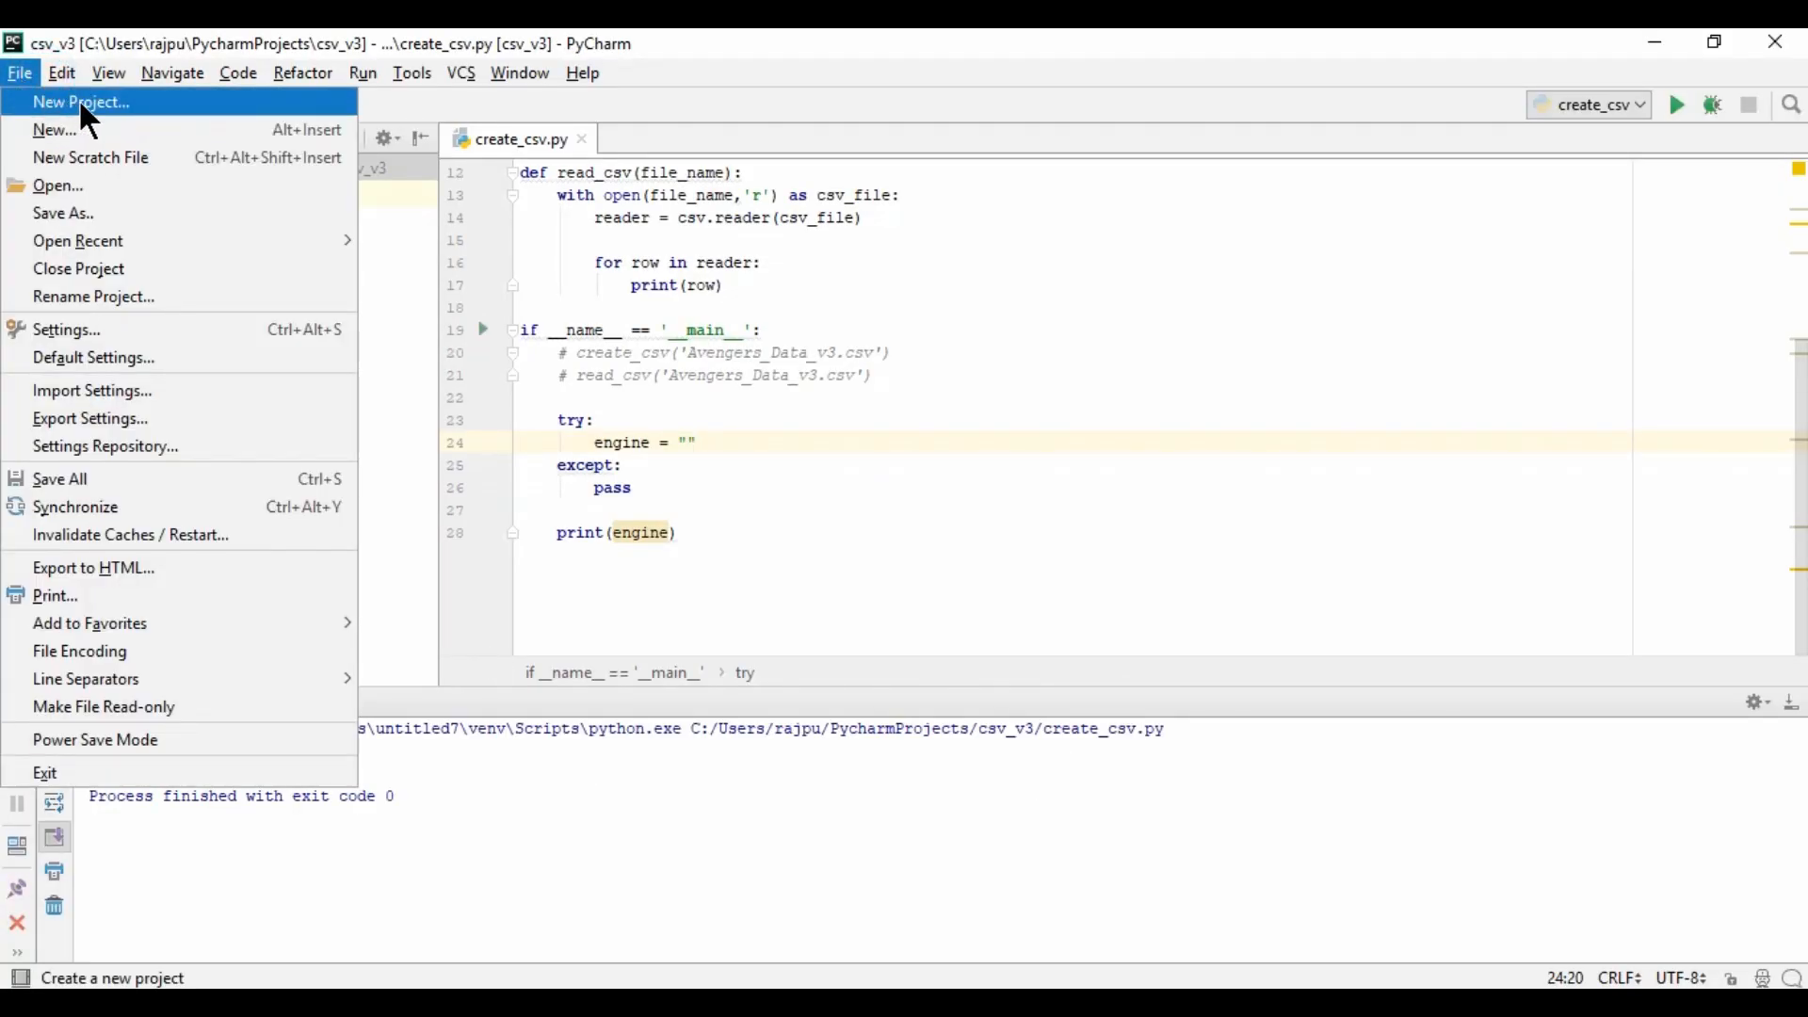
pyautogui.click(81, 102)
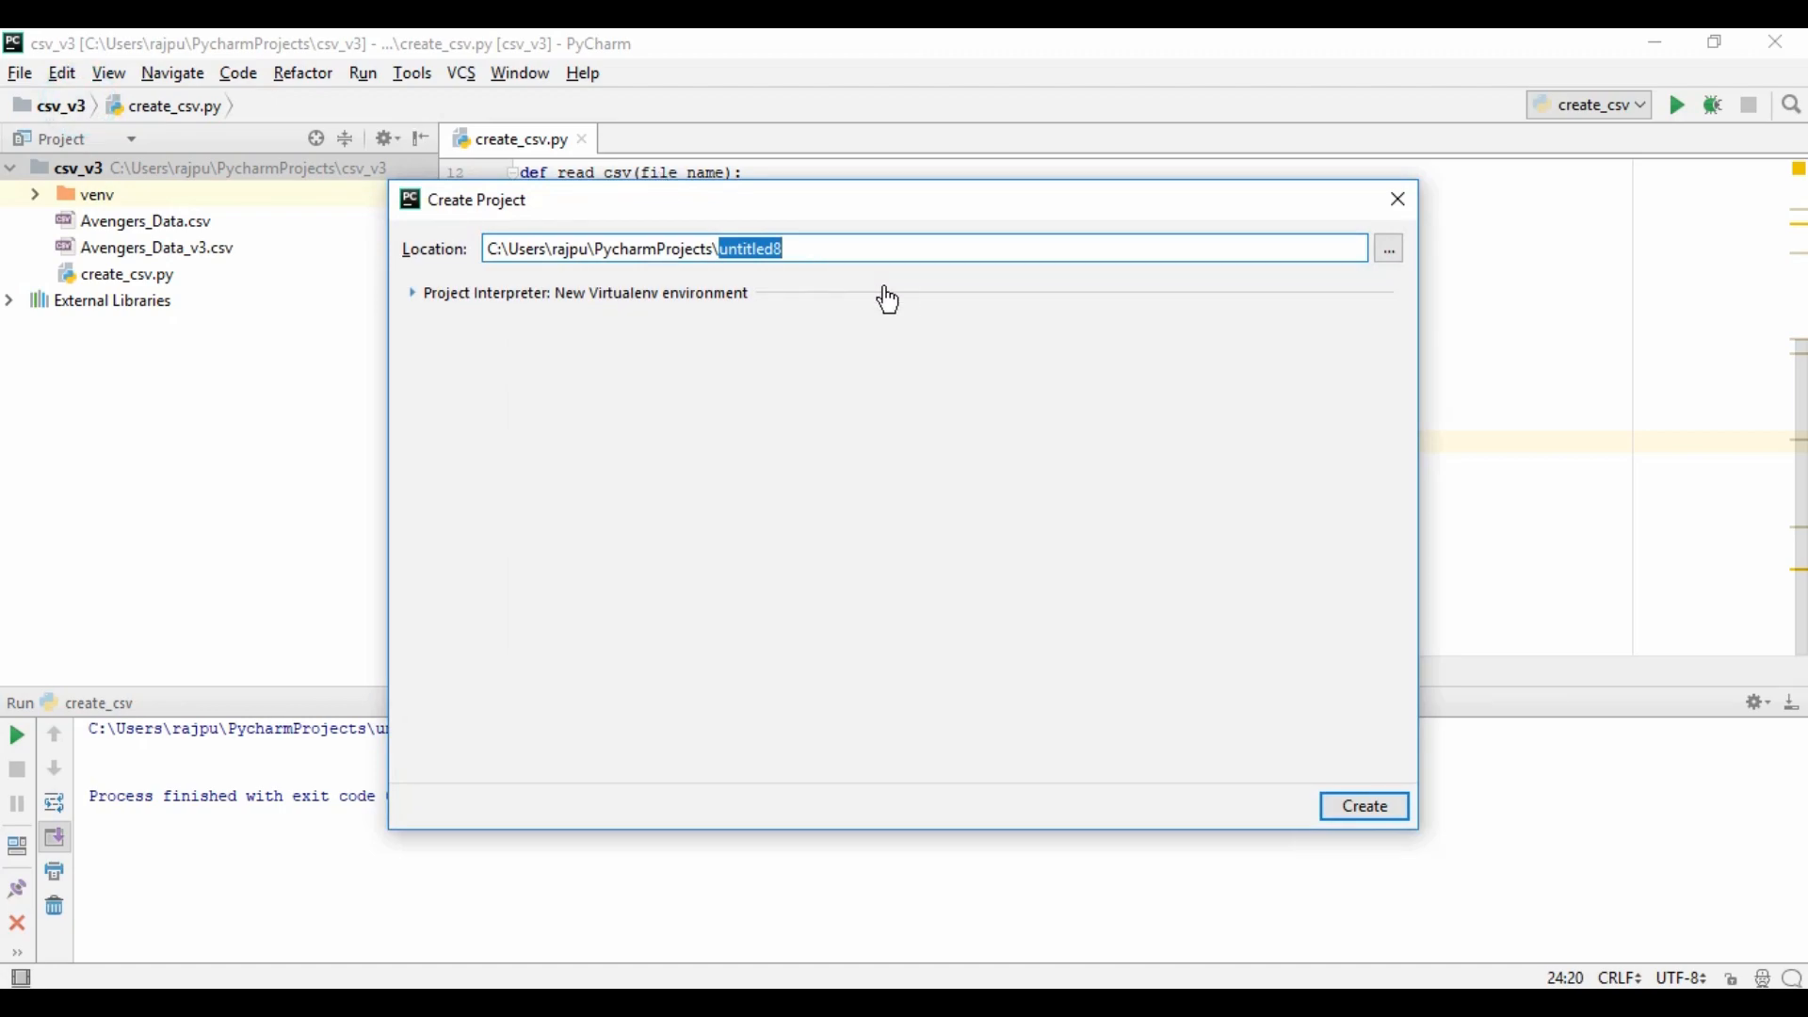
pyautogui.write('python')
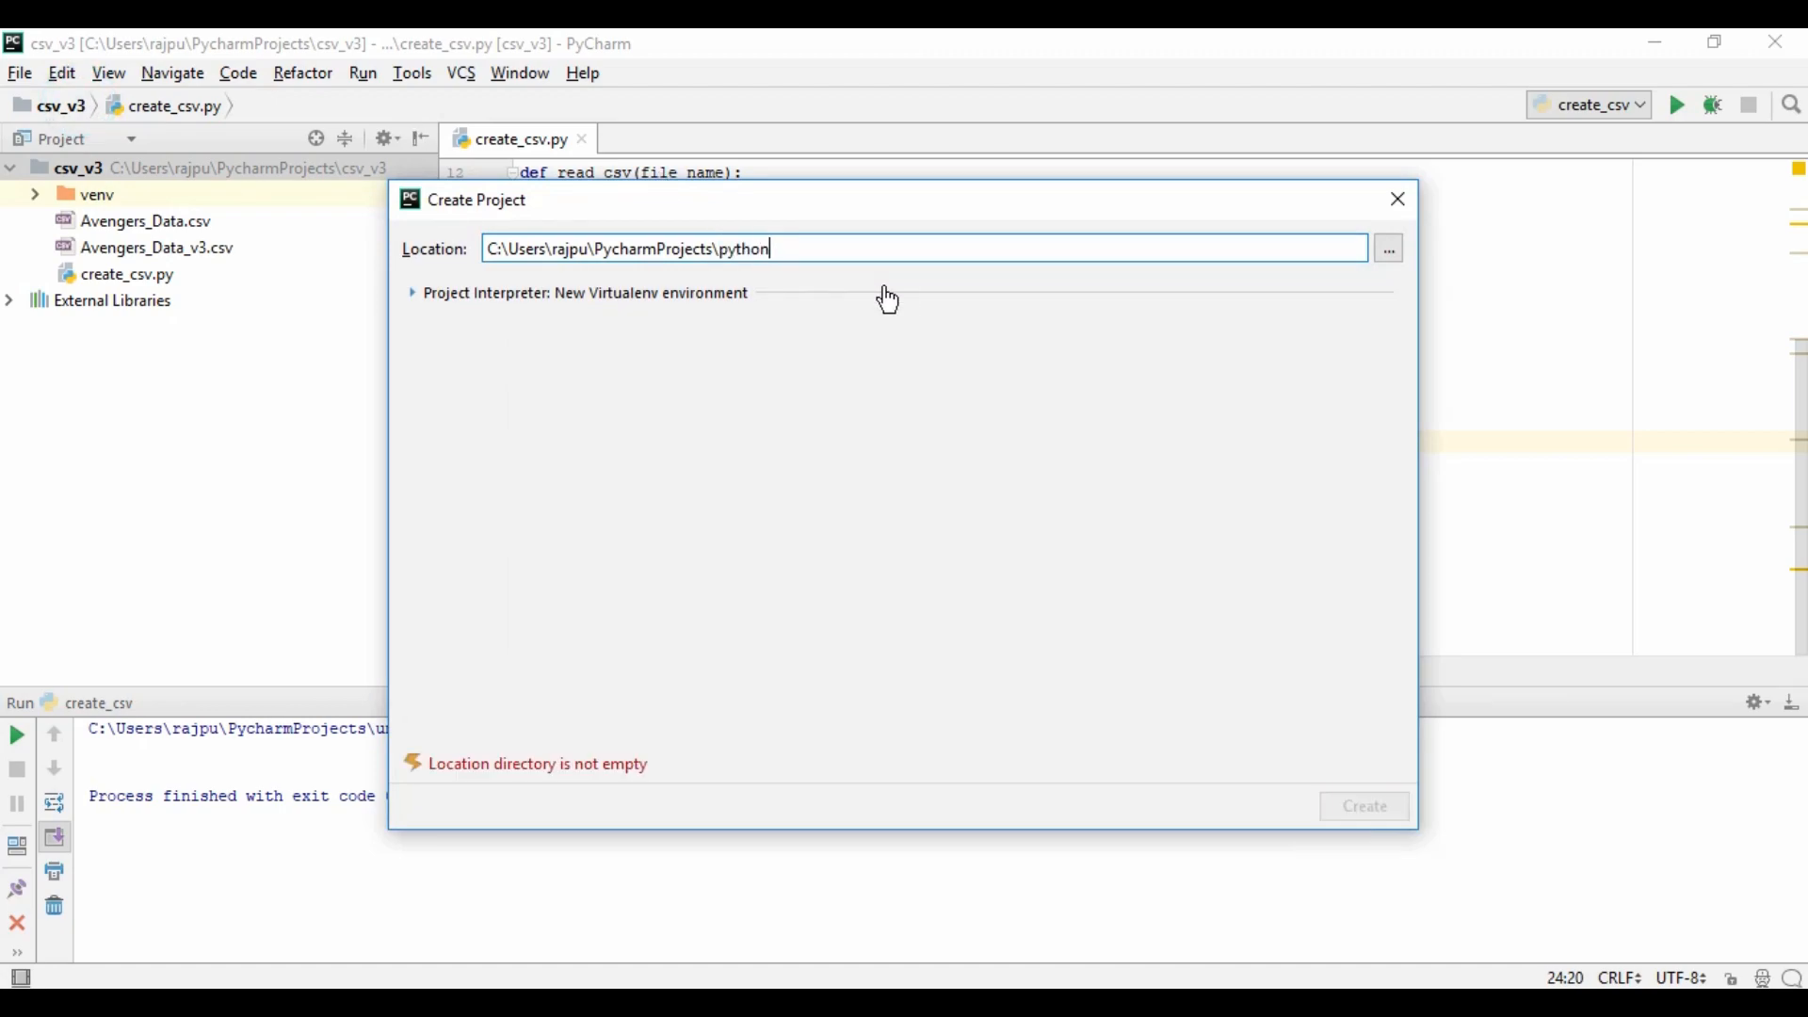
pyautogui.write('_with_')
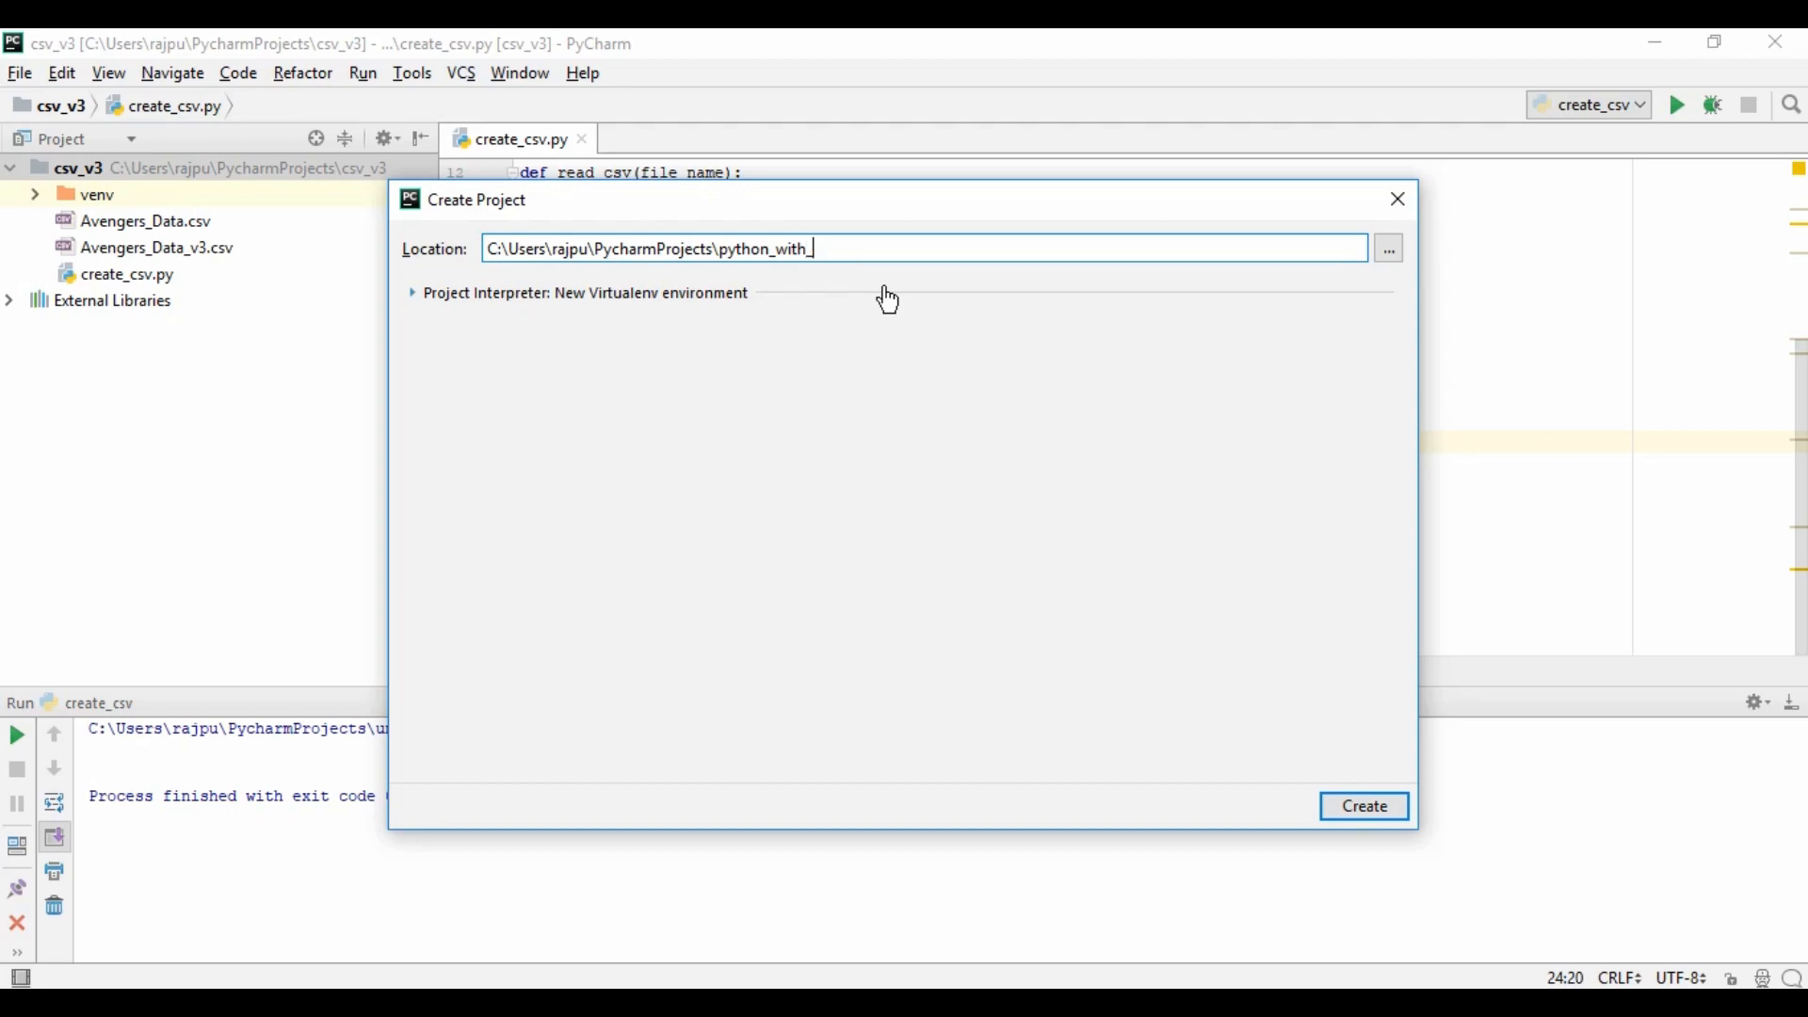
pyautogui.write('youtube')
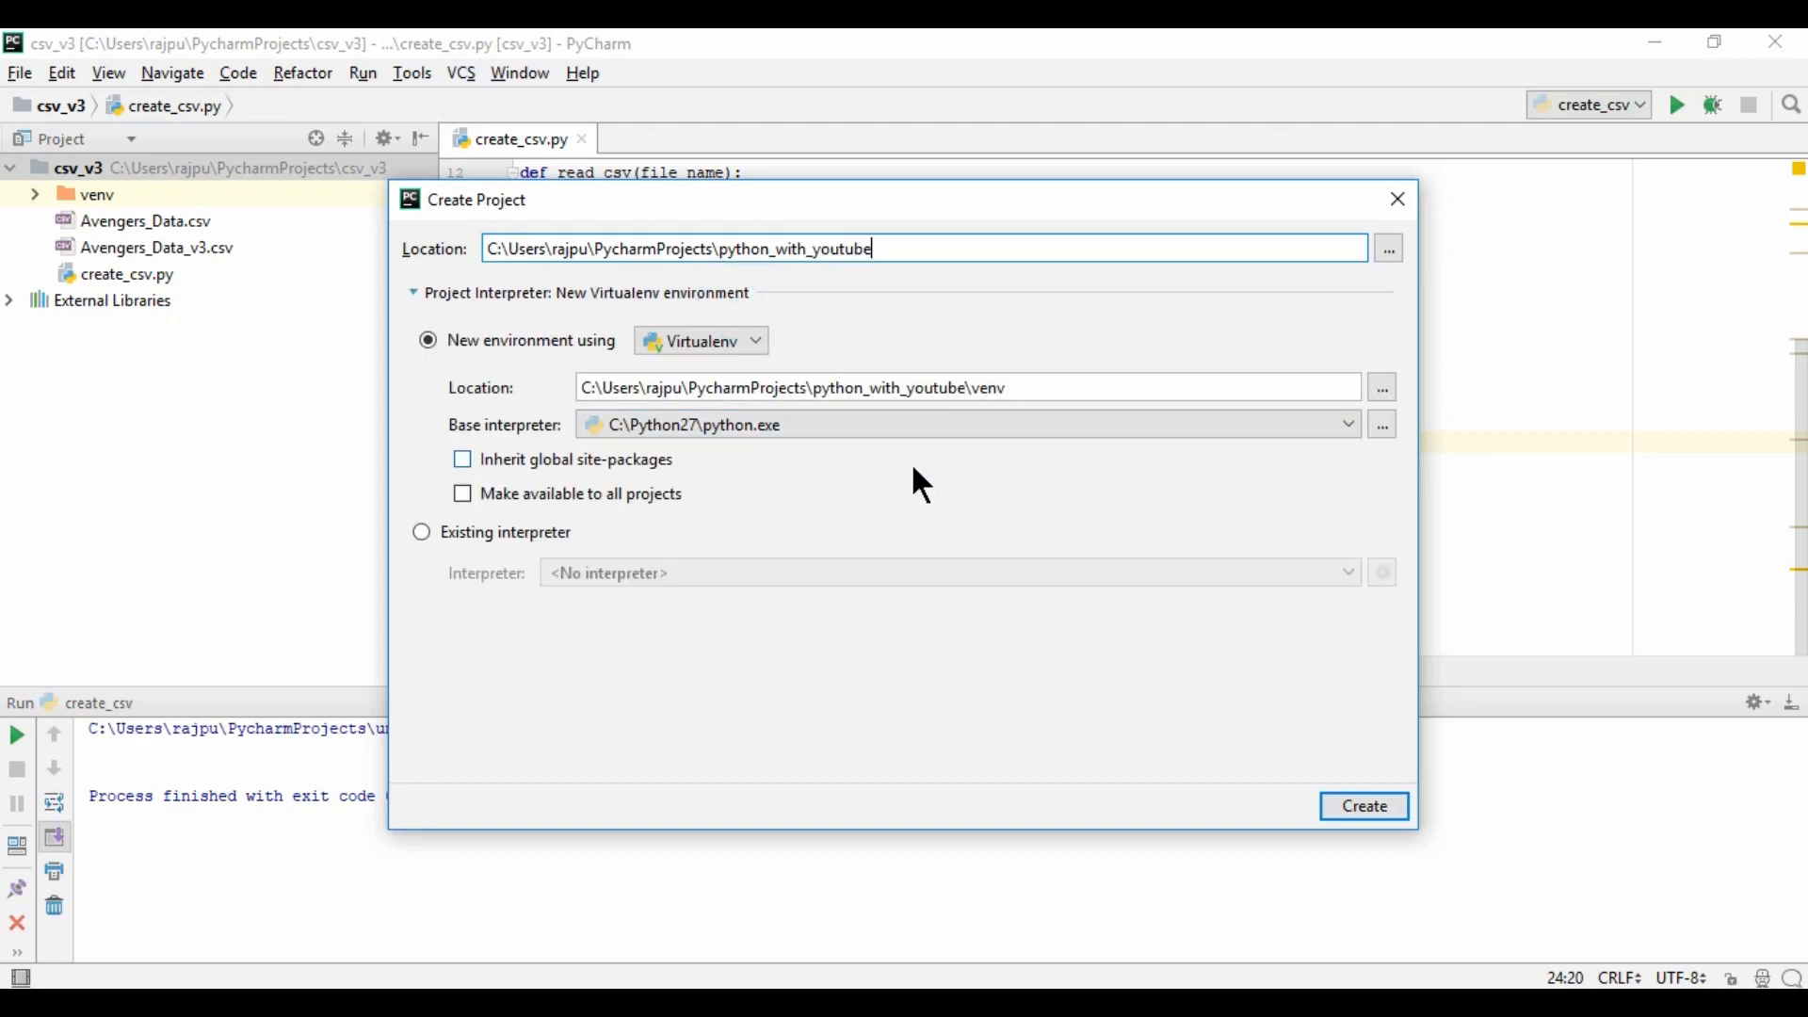
# - Base the virtual environment on Python 3.6 and create the project in the current window
pyautogui.click(1344, 423)
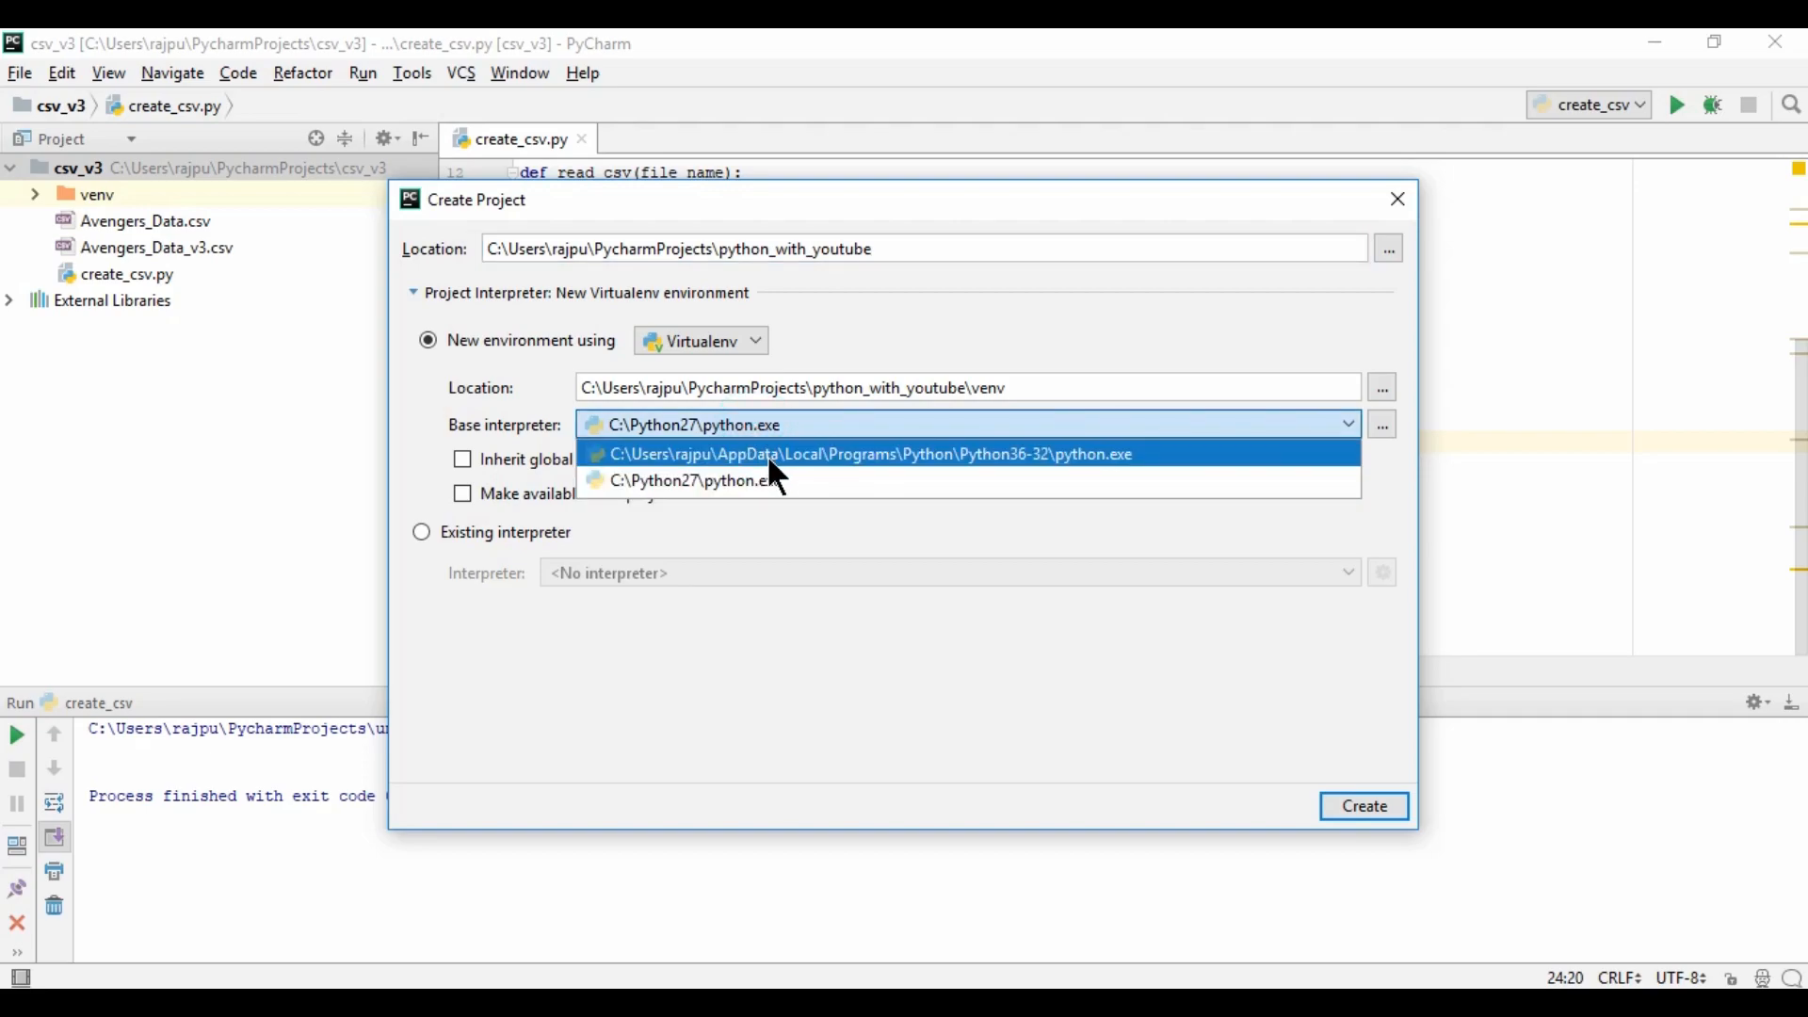
pyautogui.click(870, 454)
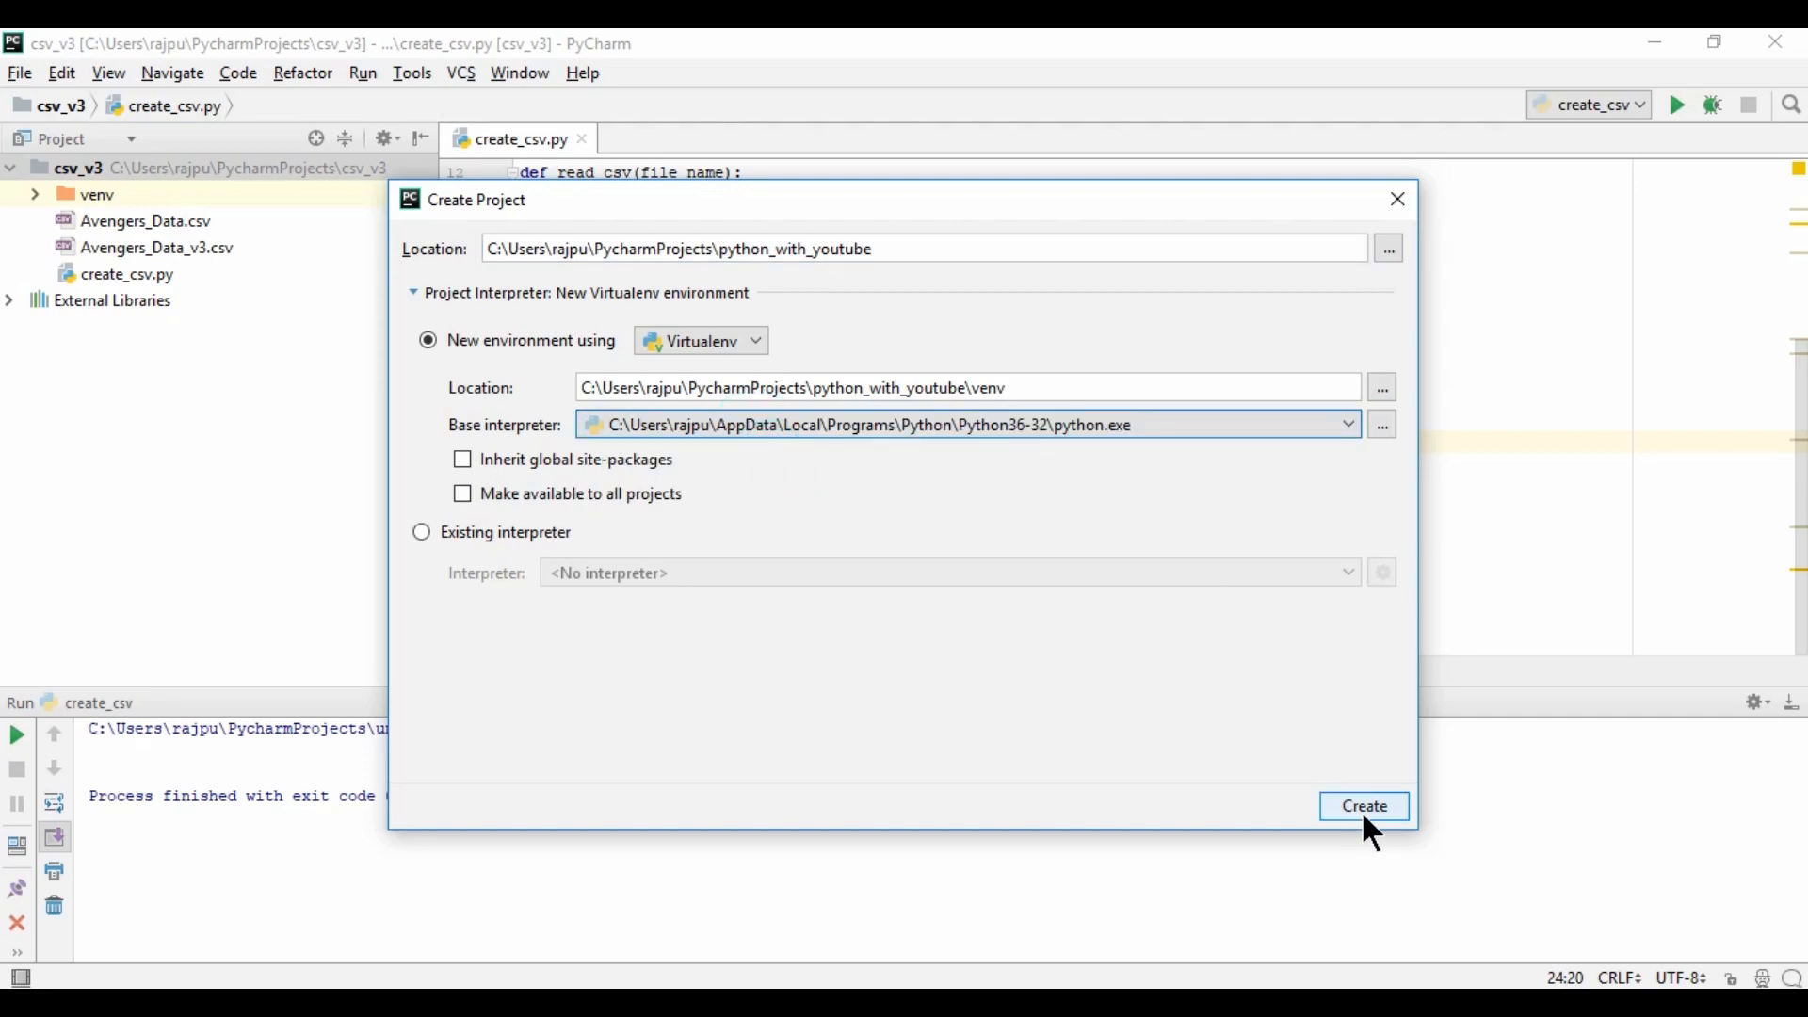
pyautogui.click(1364, 804)
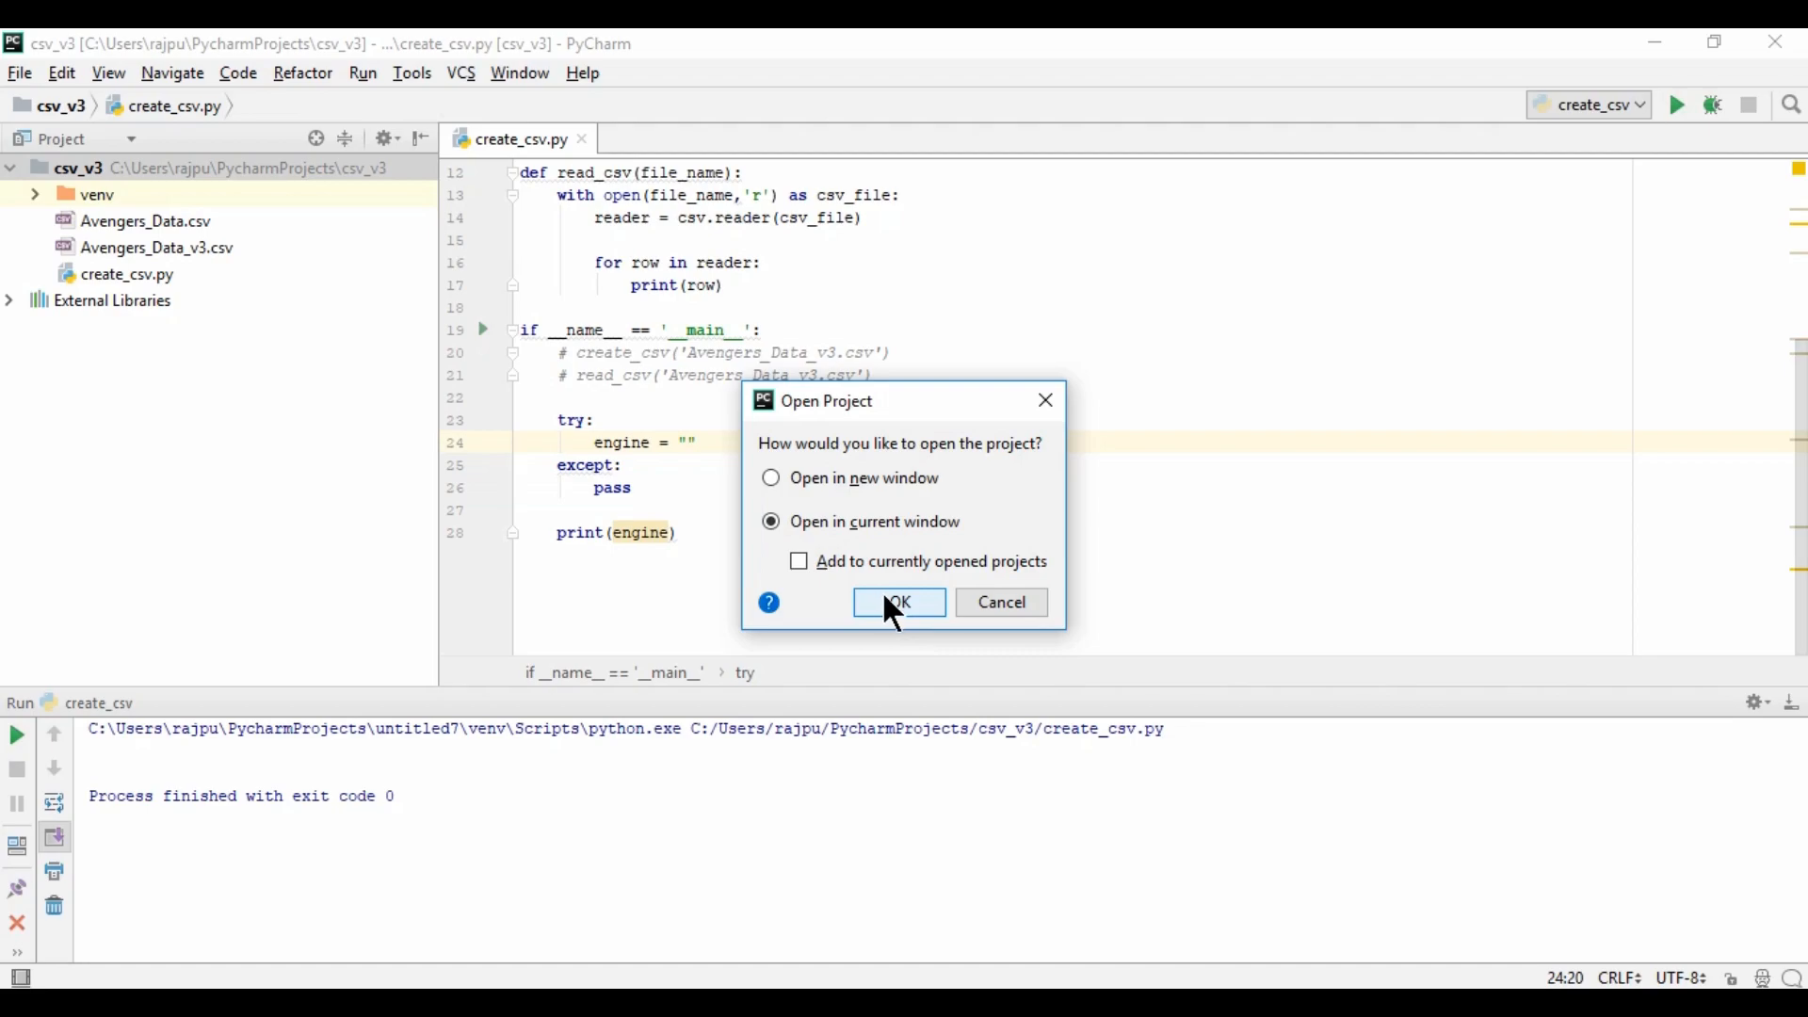
pyautogui.click(898, 603)
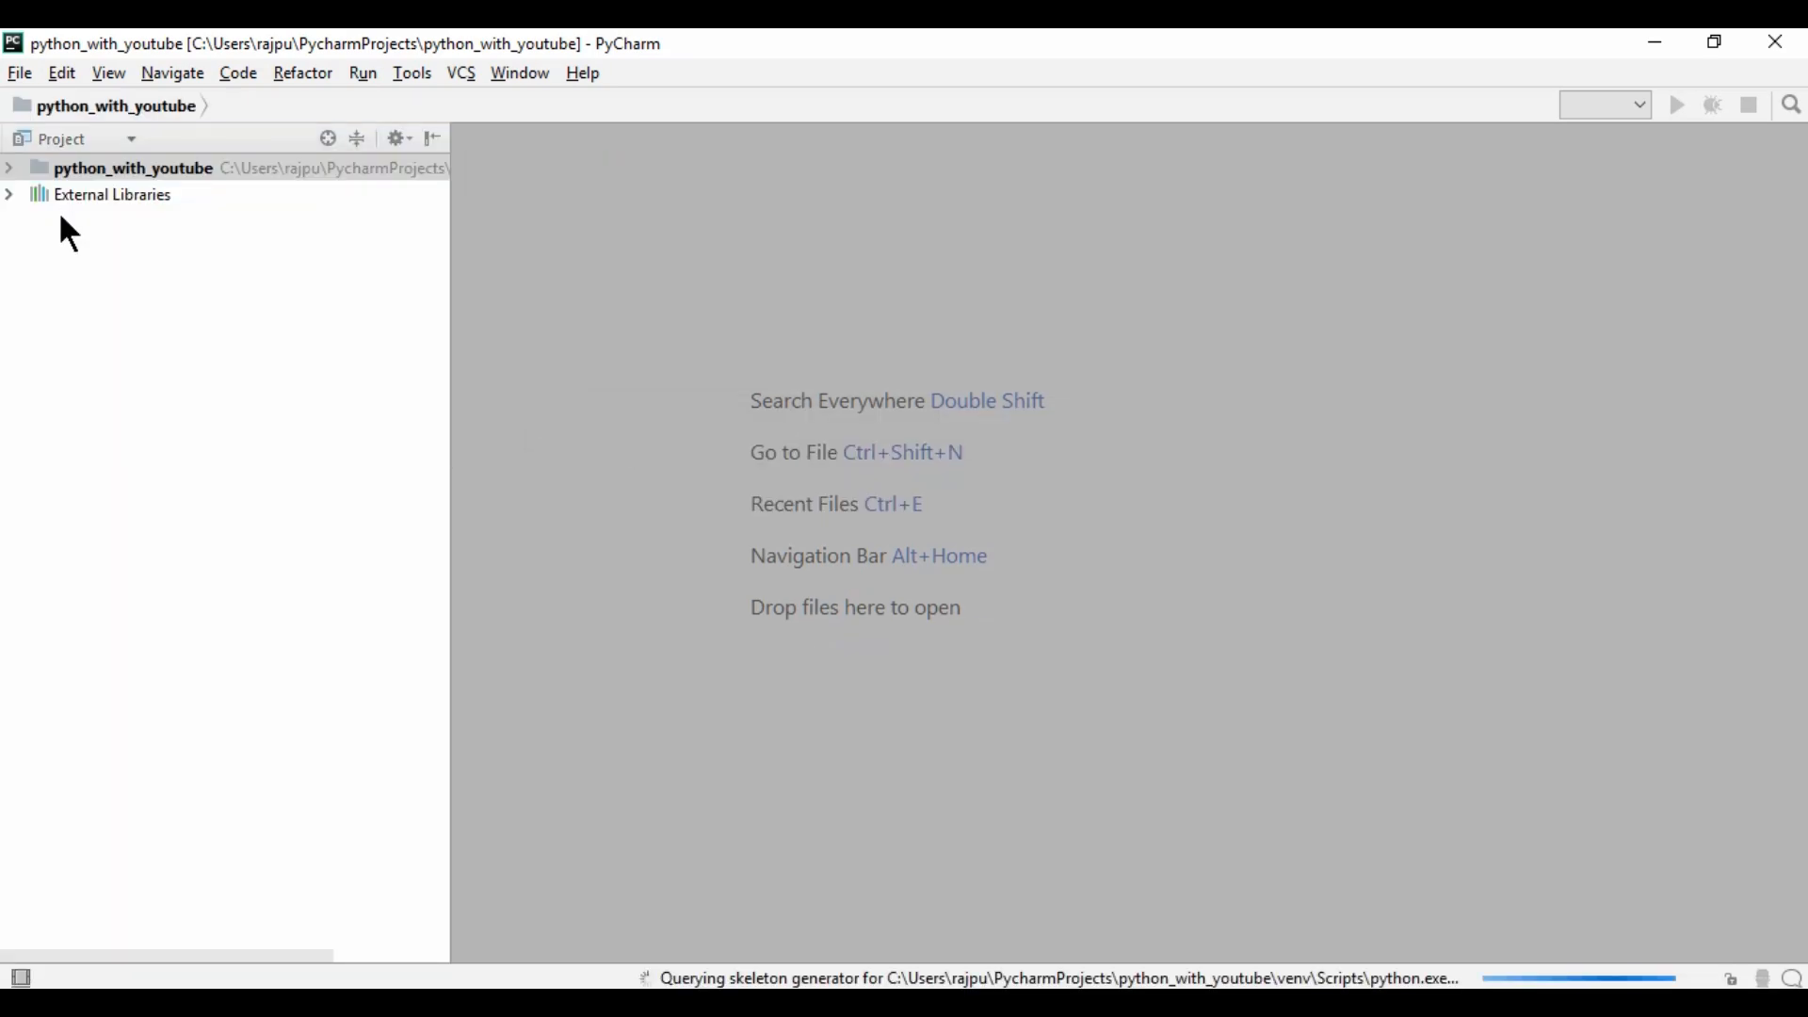
# - Add a new Python file named main to the project folder and focus its empty editor
pyautogui.rightClick(132, 167)
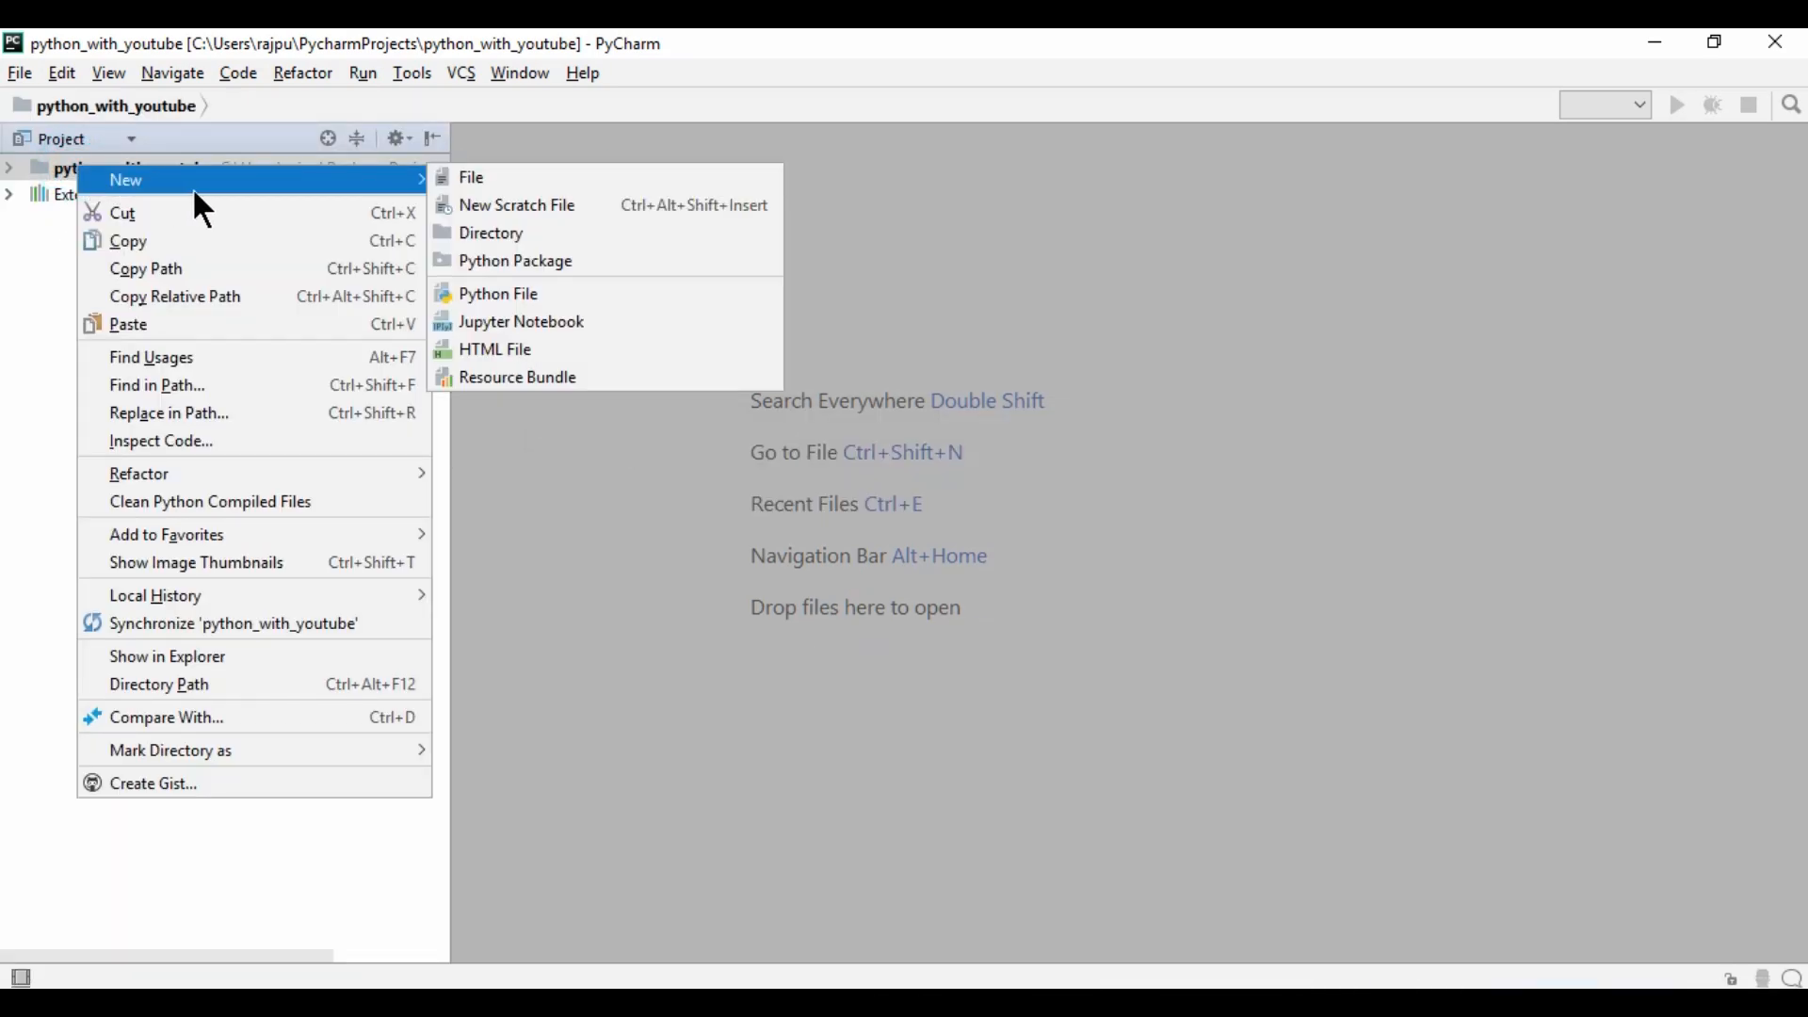
pyautogui.click(497, 294)
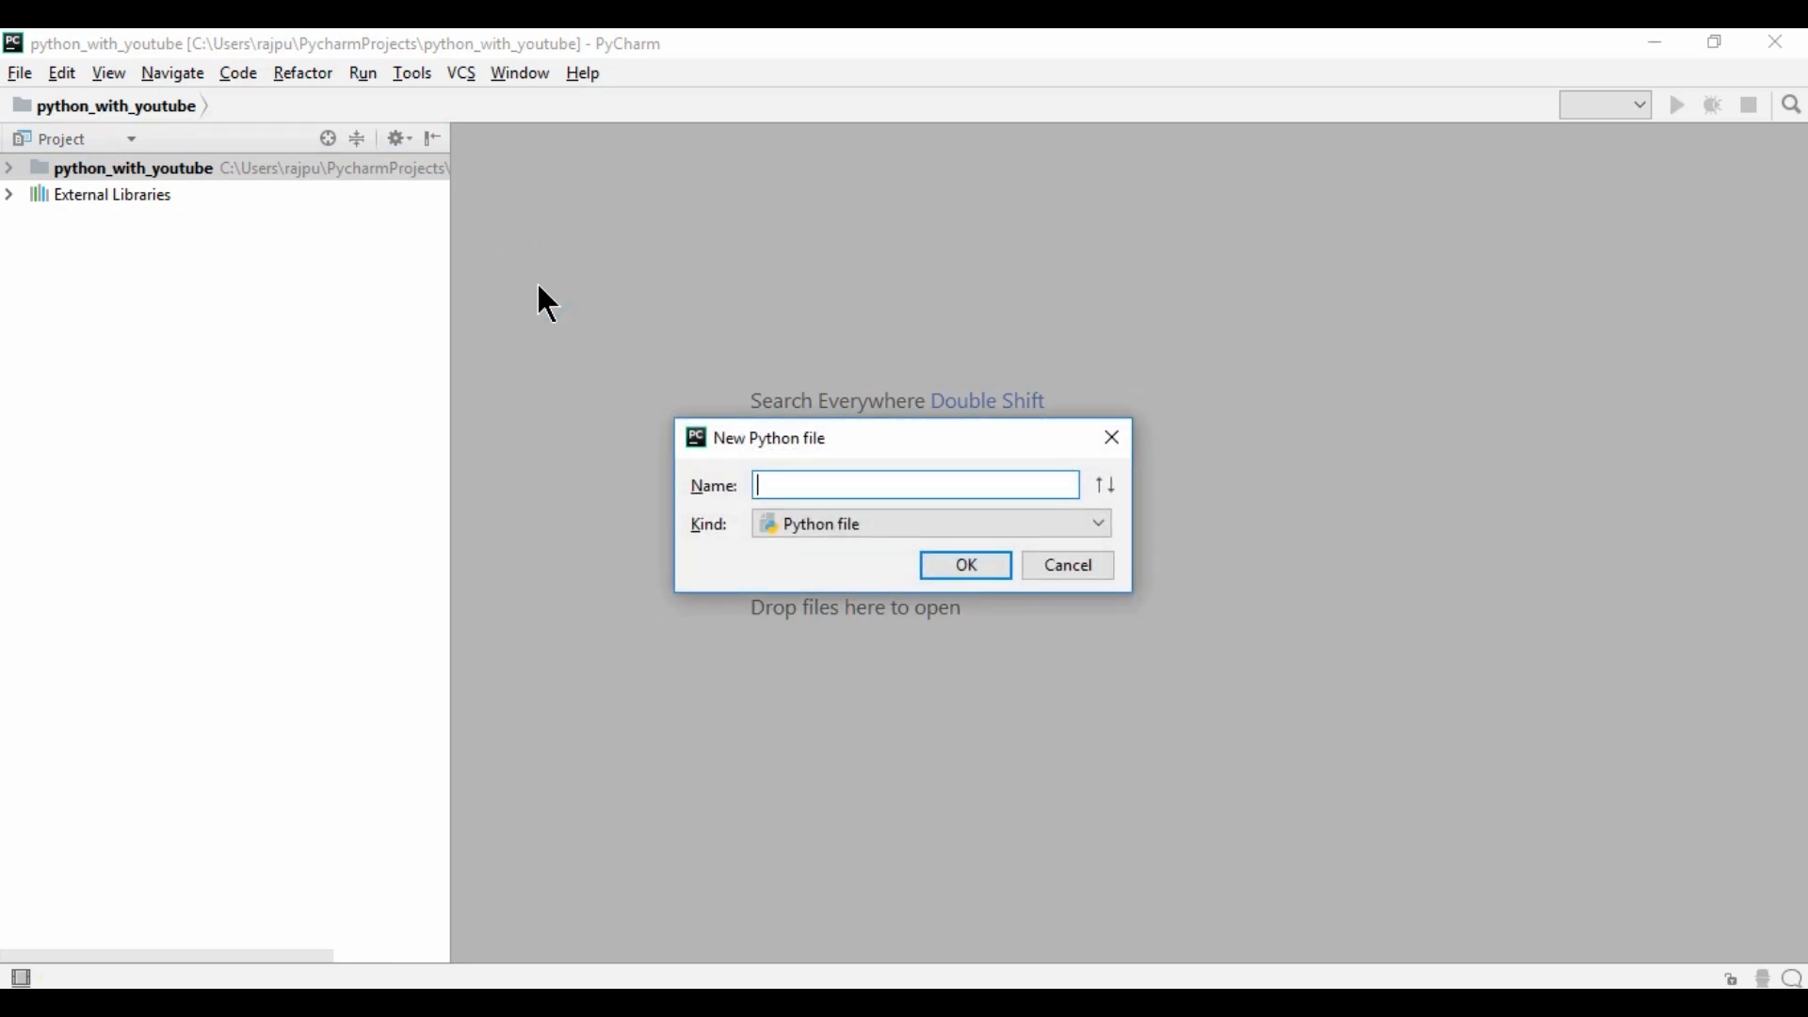
pyautogui.write('m')
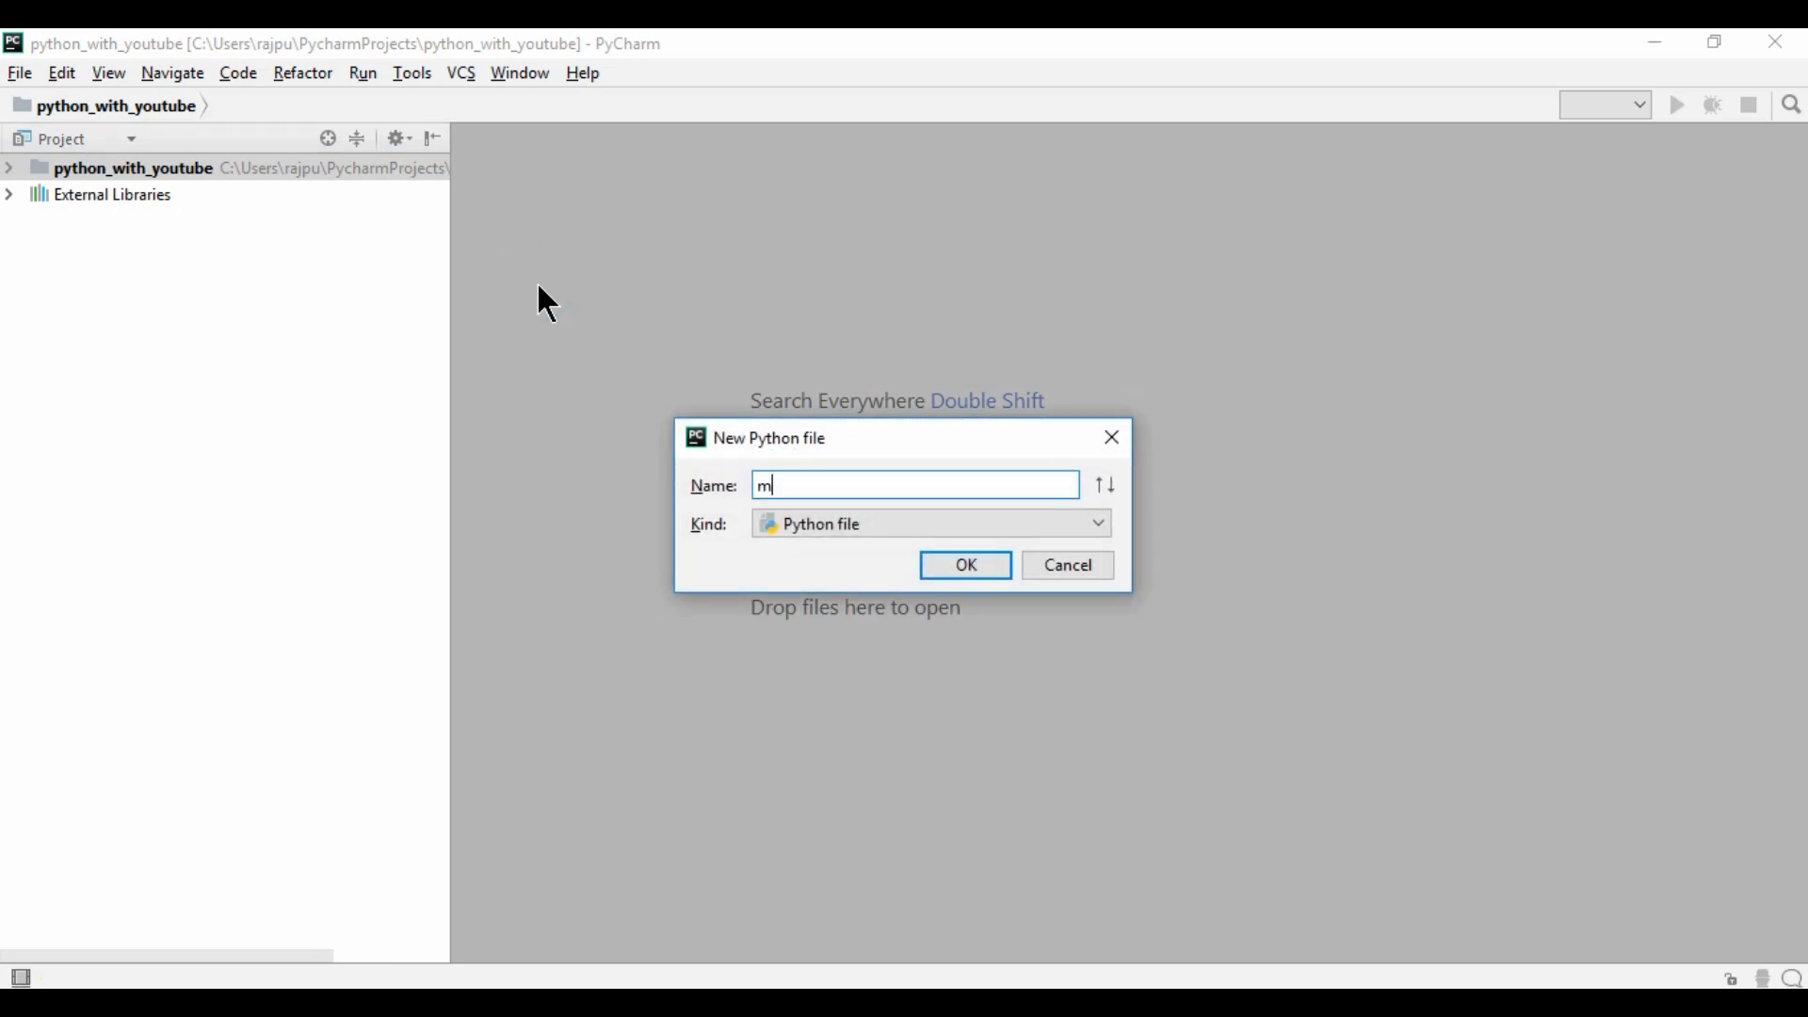
pyautogui.write('ain')
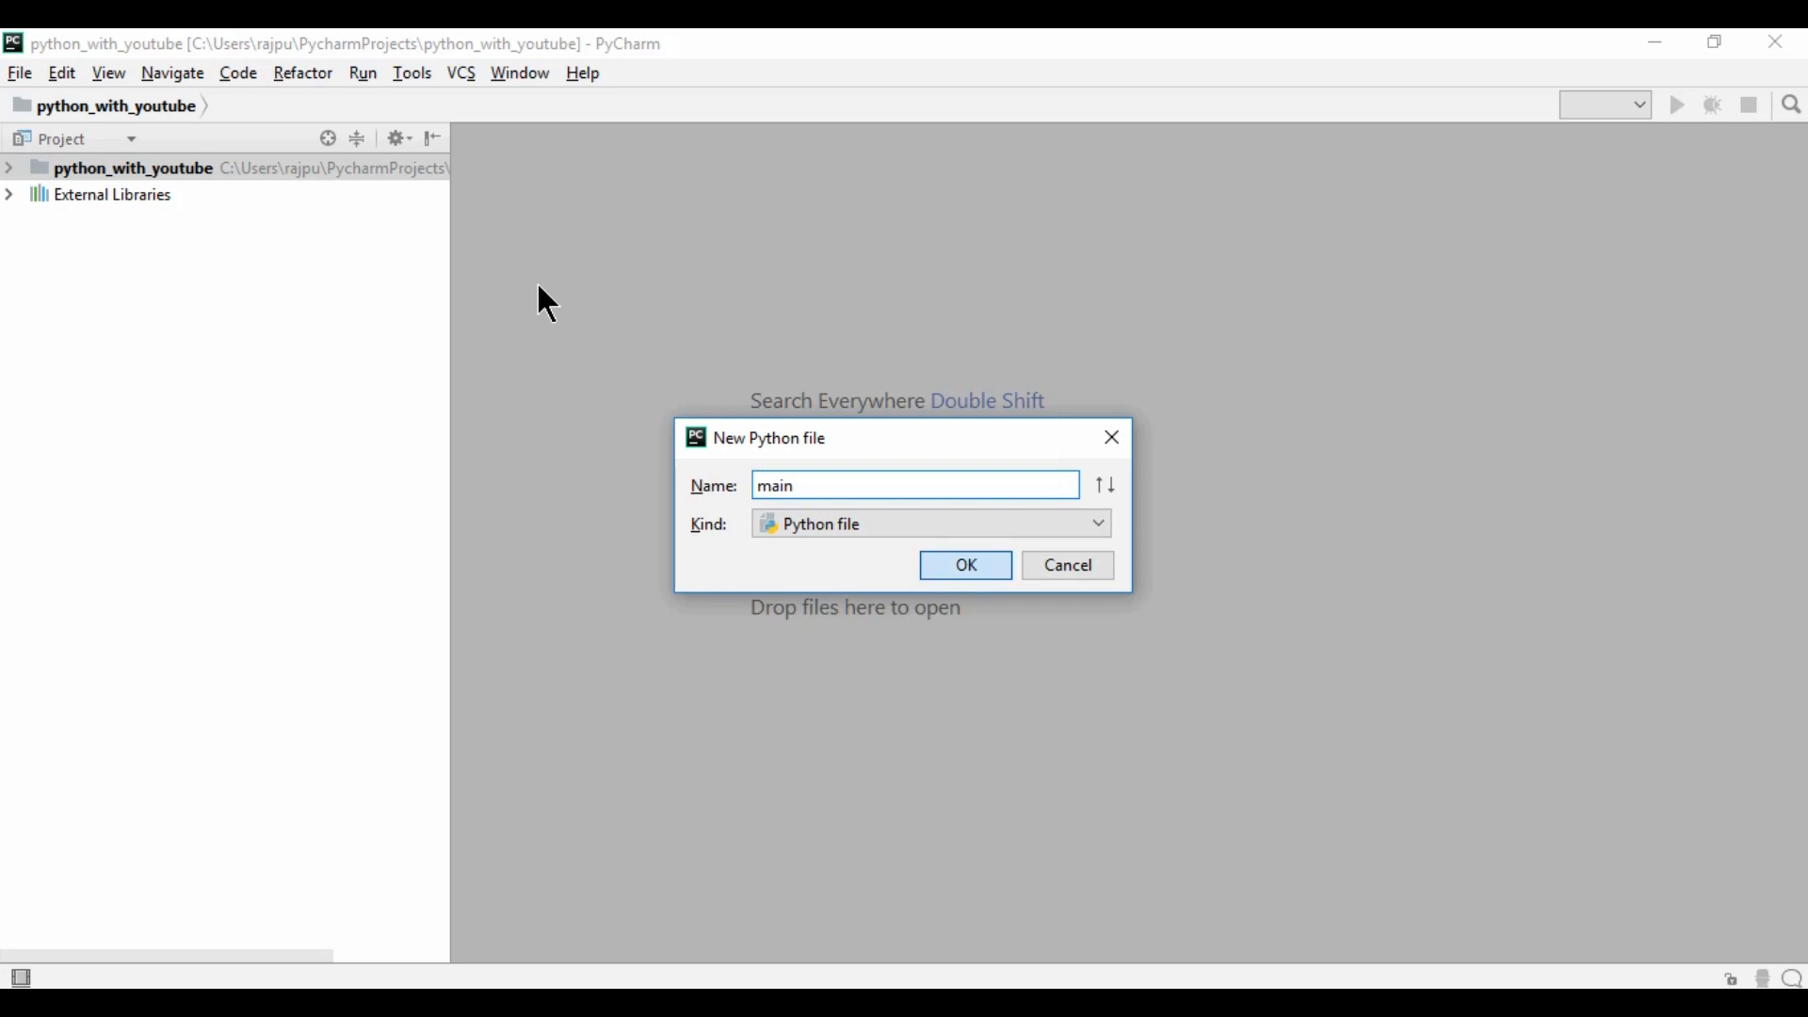
pyautogui.click(964, 565)
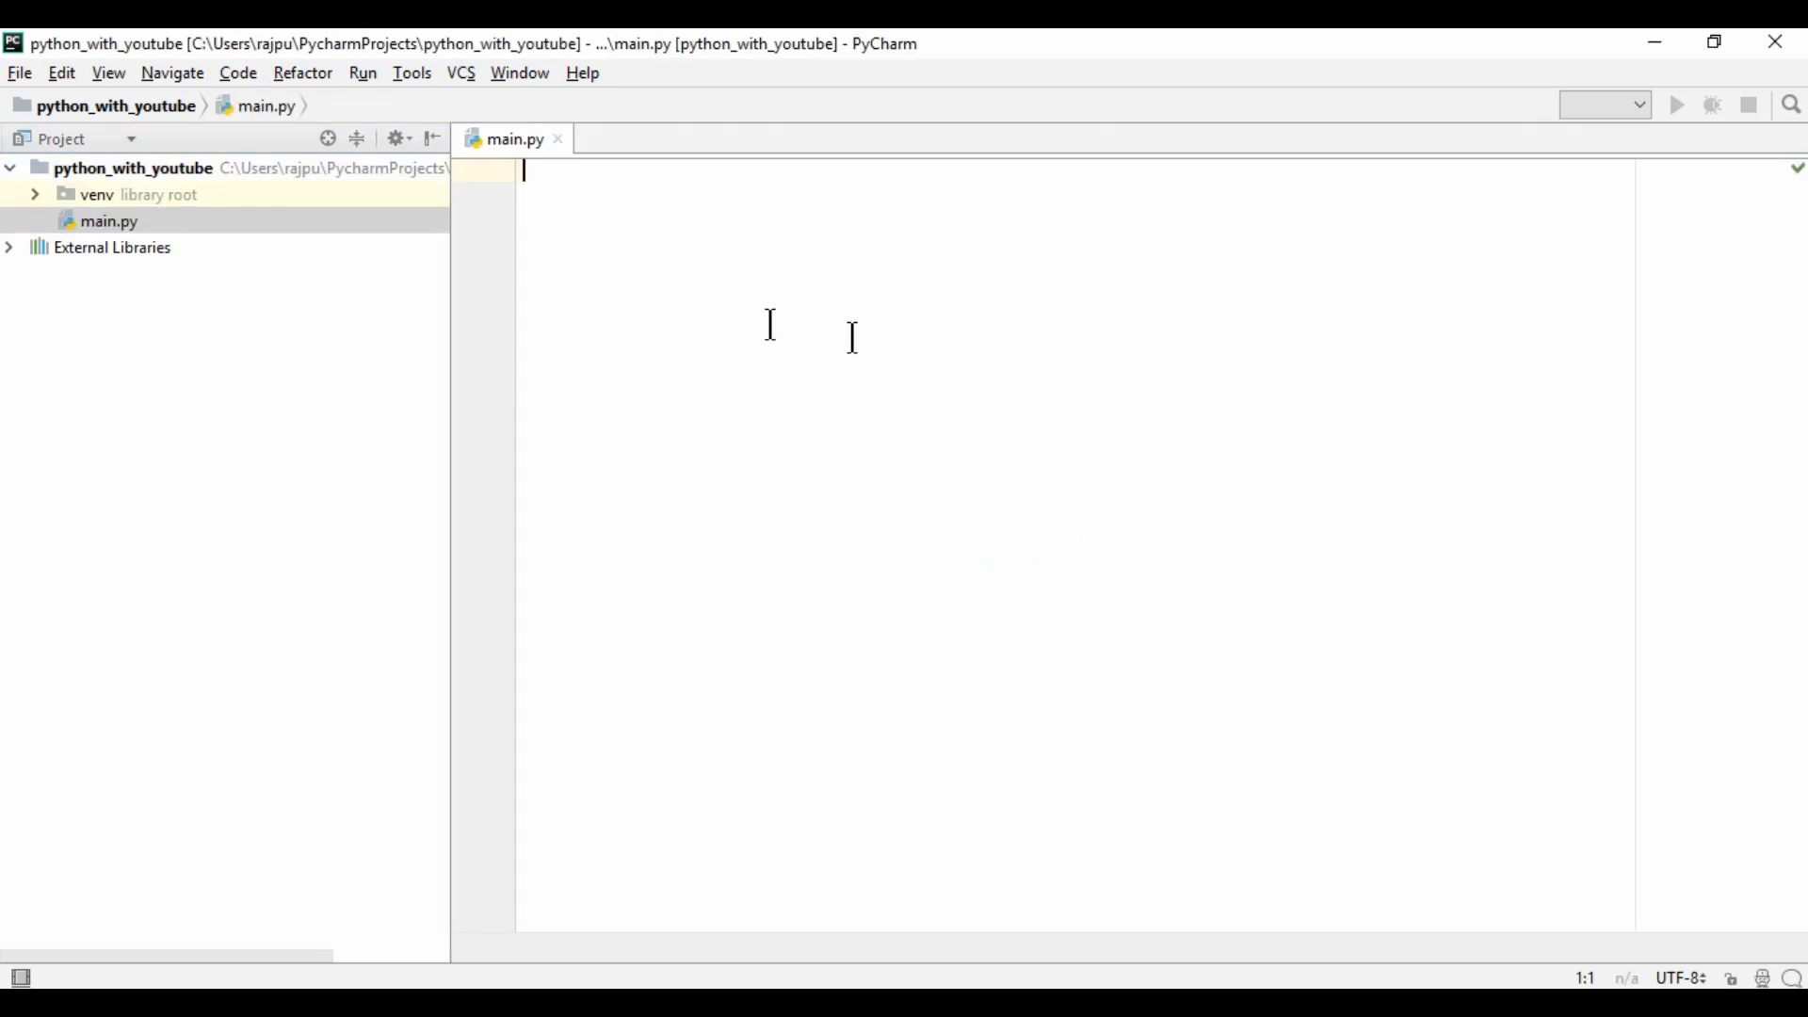
pyautogui.moveTo(879, 368)
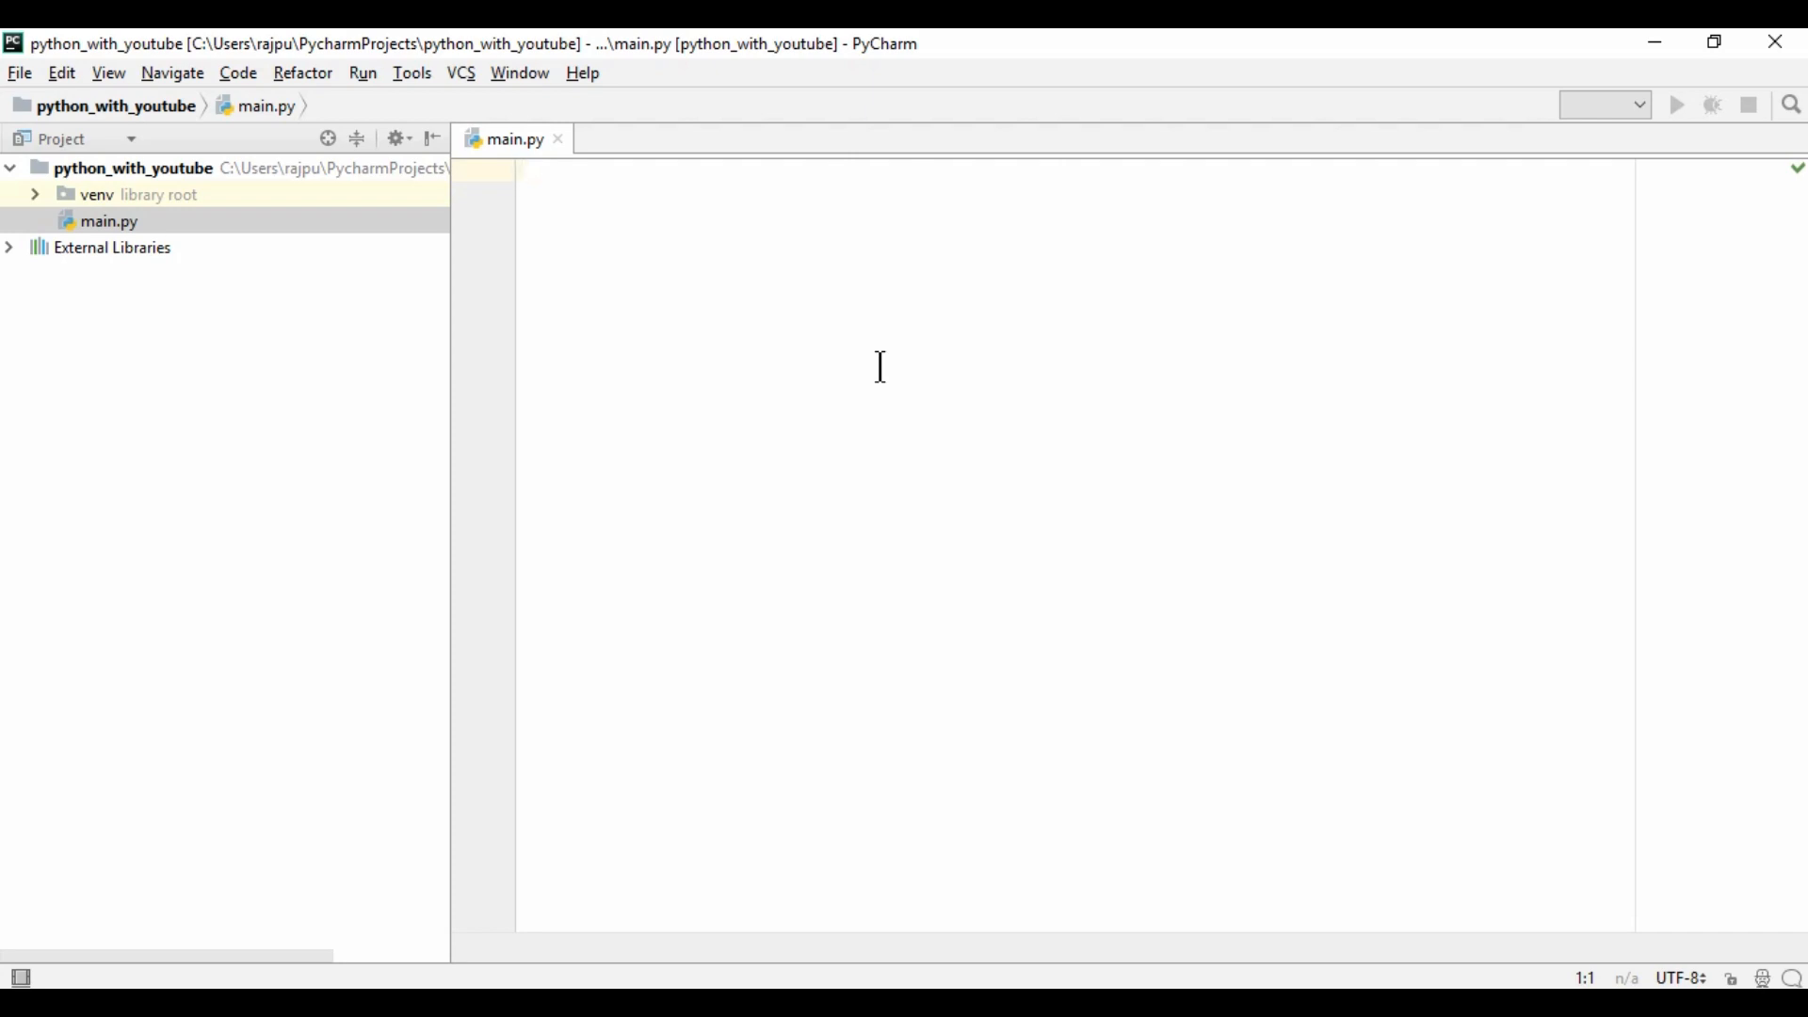
pyautogui.moveTo(934, 705)
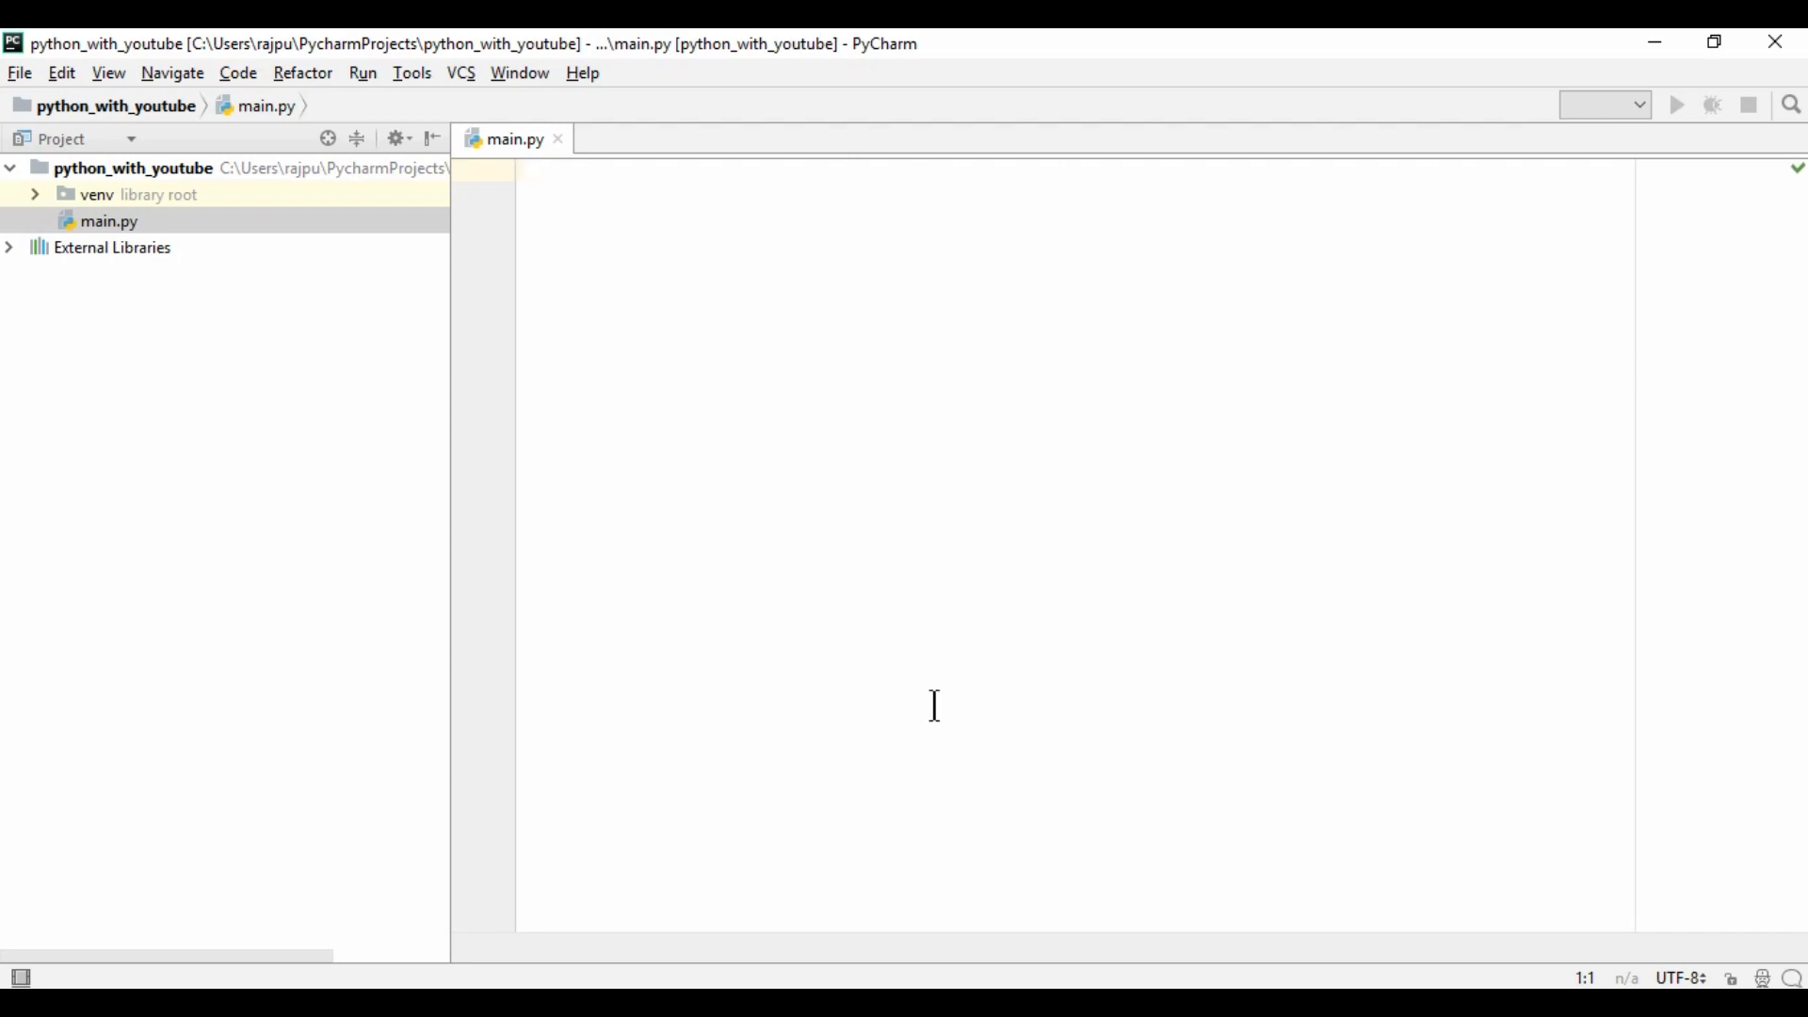
pyautogui.click(525, 172)
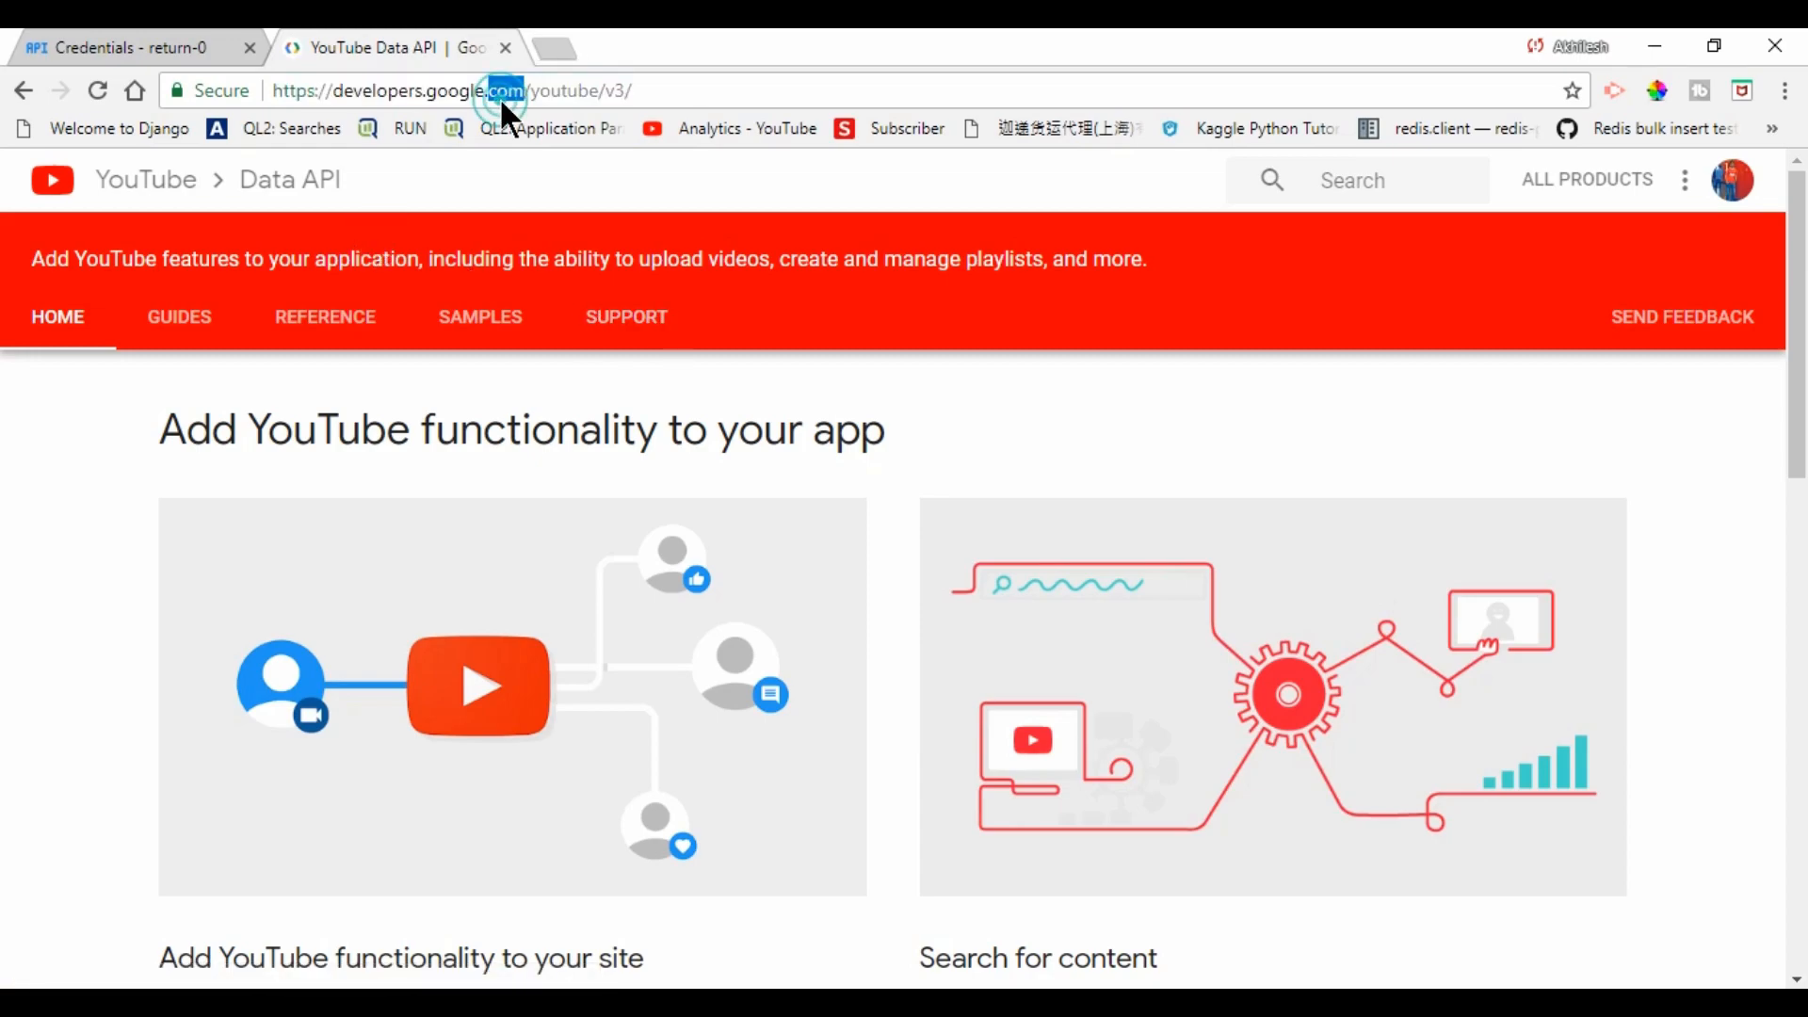
# - Locate and view the 'Search for videos related to a keyword' Python sample on the code samples page
pyautogui.click(480, 317)
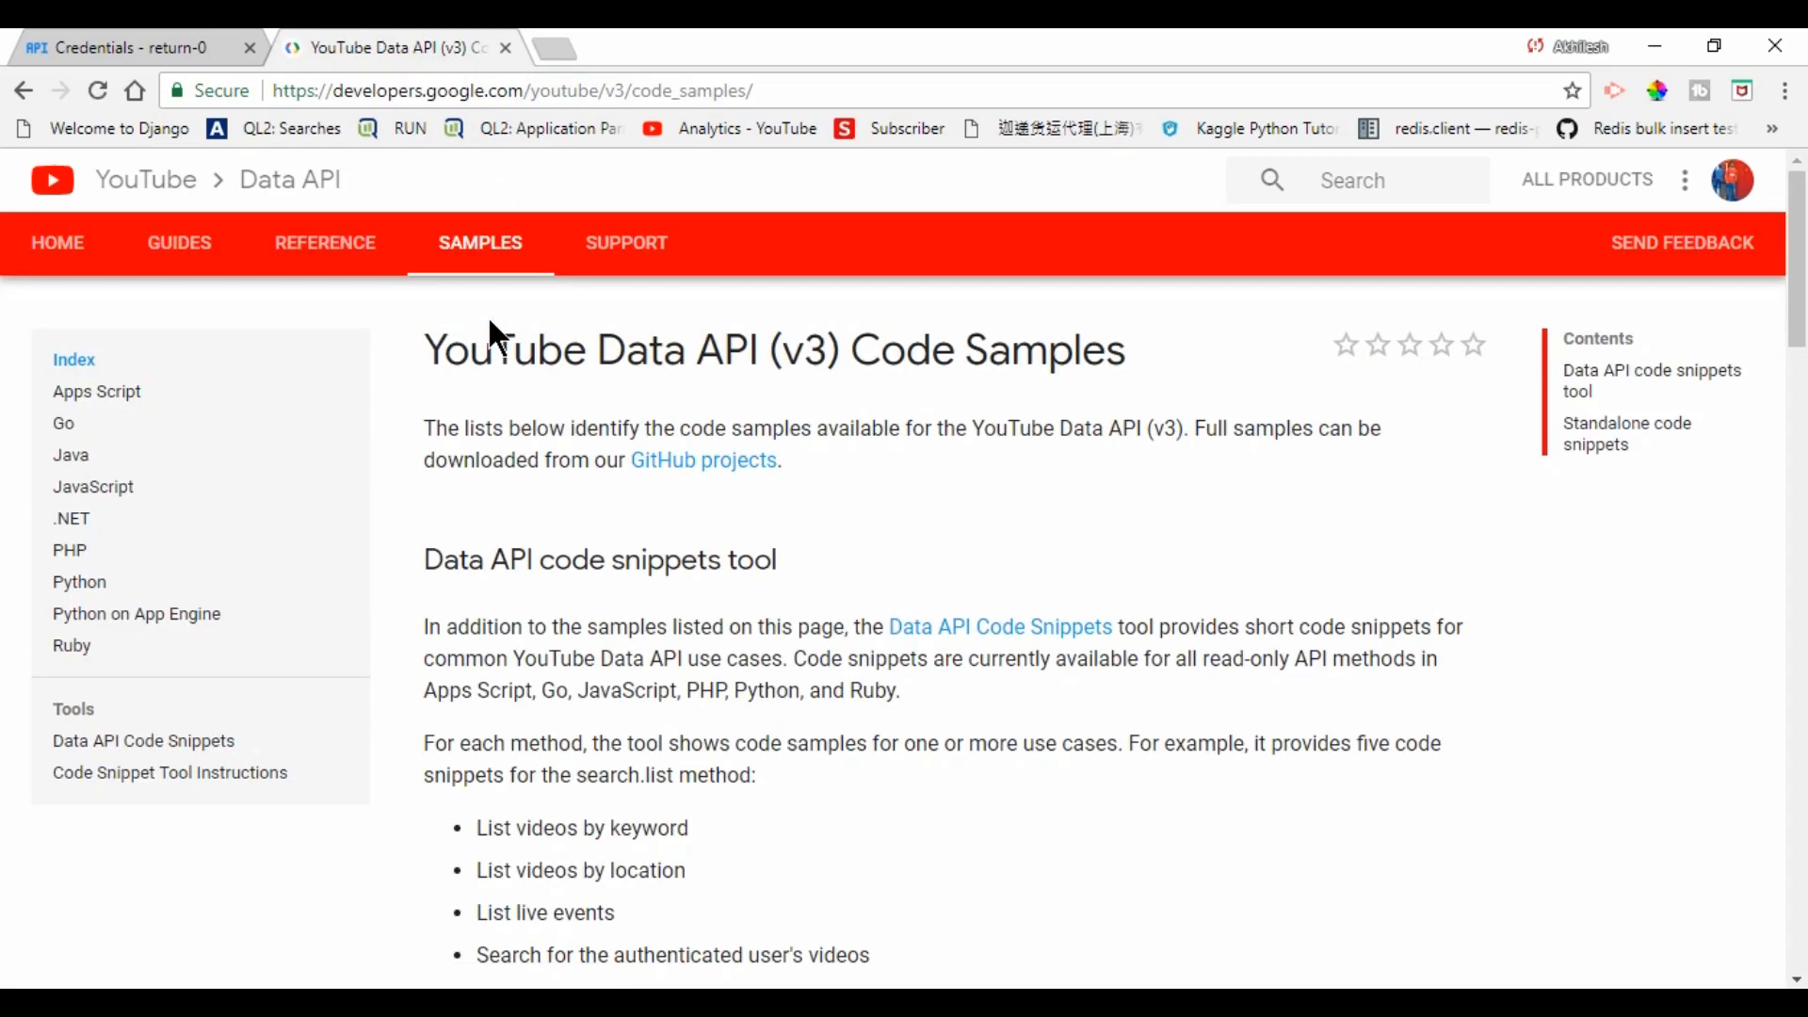
pyautogui.scroll(-3)
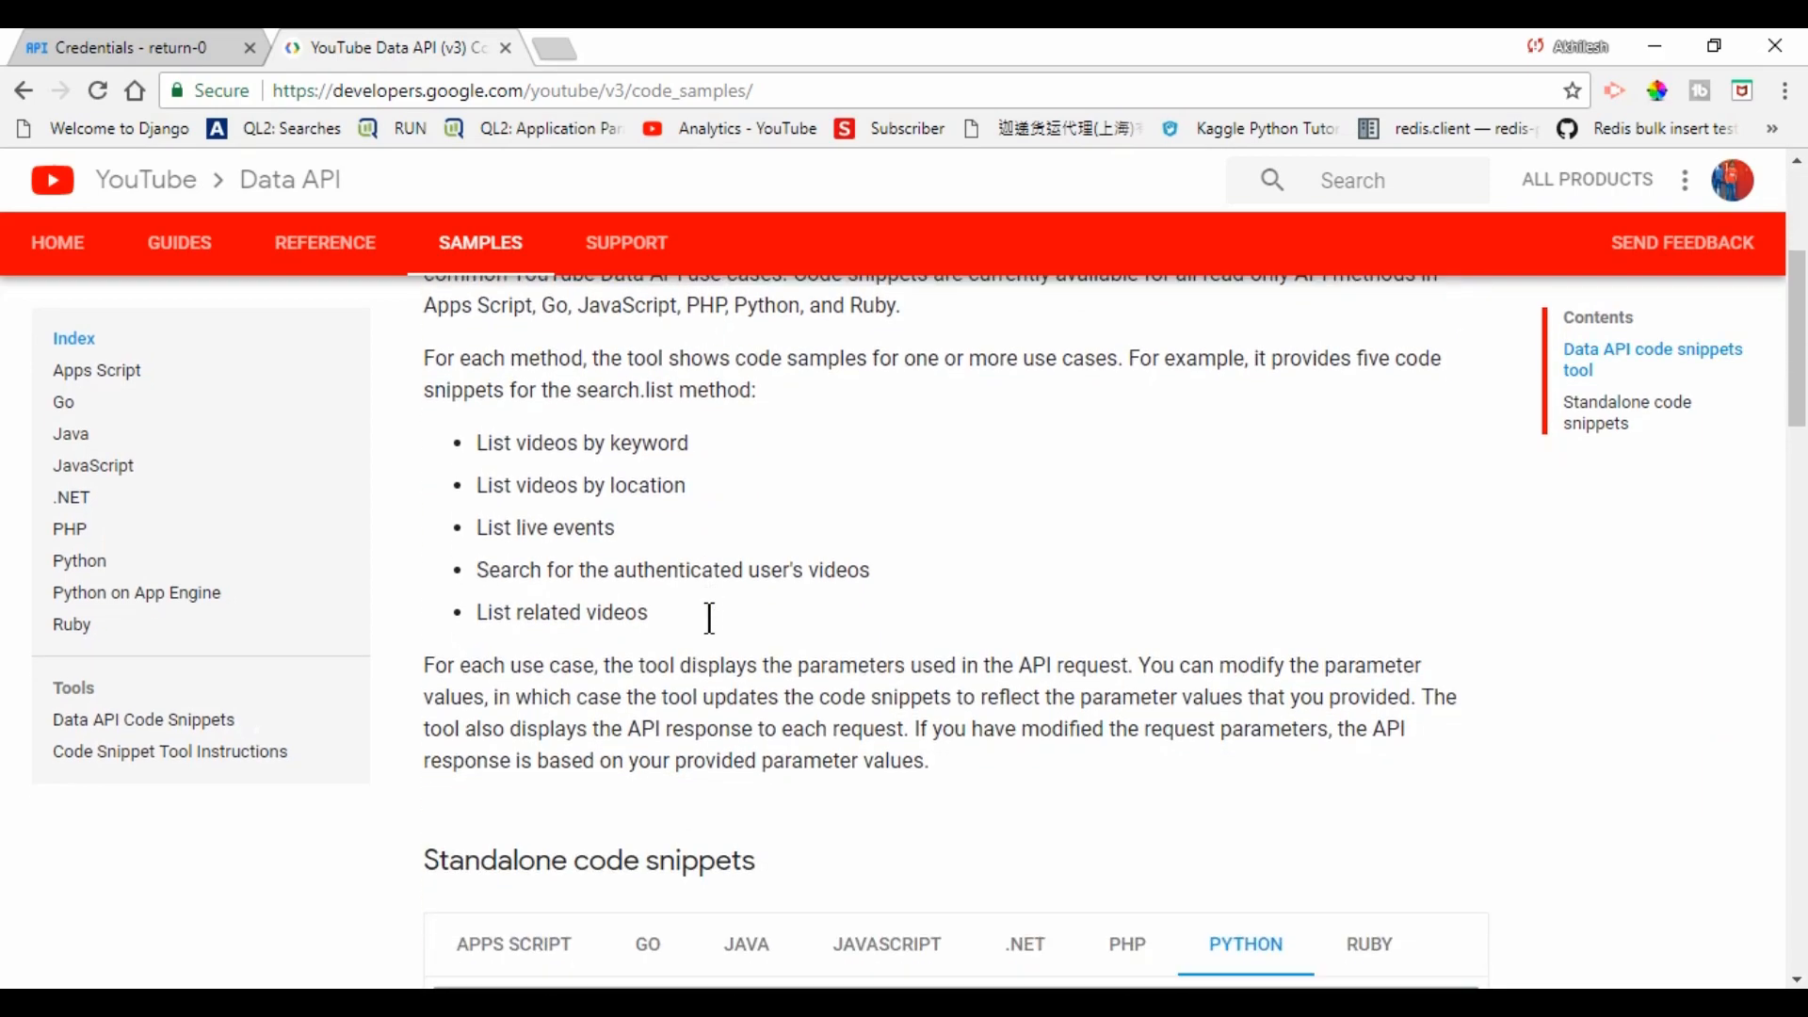
pyautogui.scroll(-3)
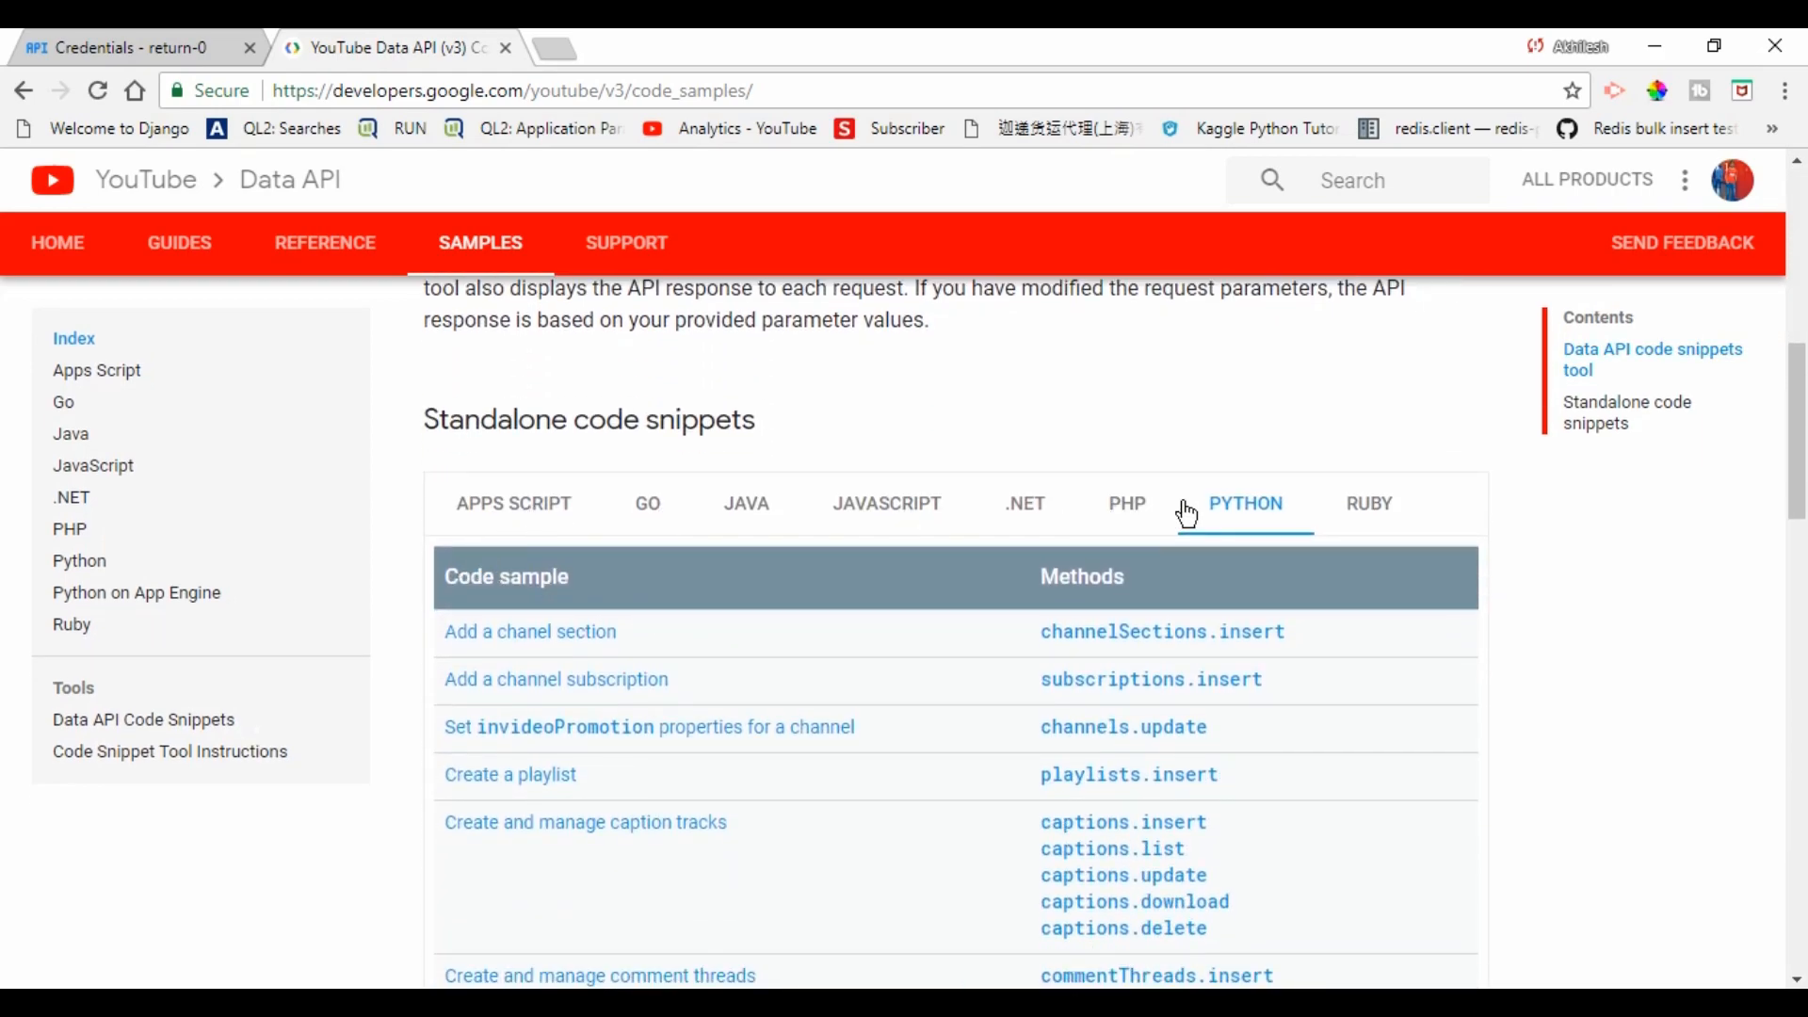
pyautogui.moveTo(892, 683)
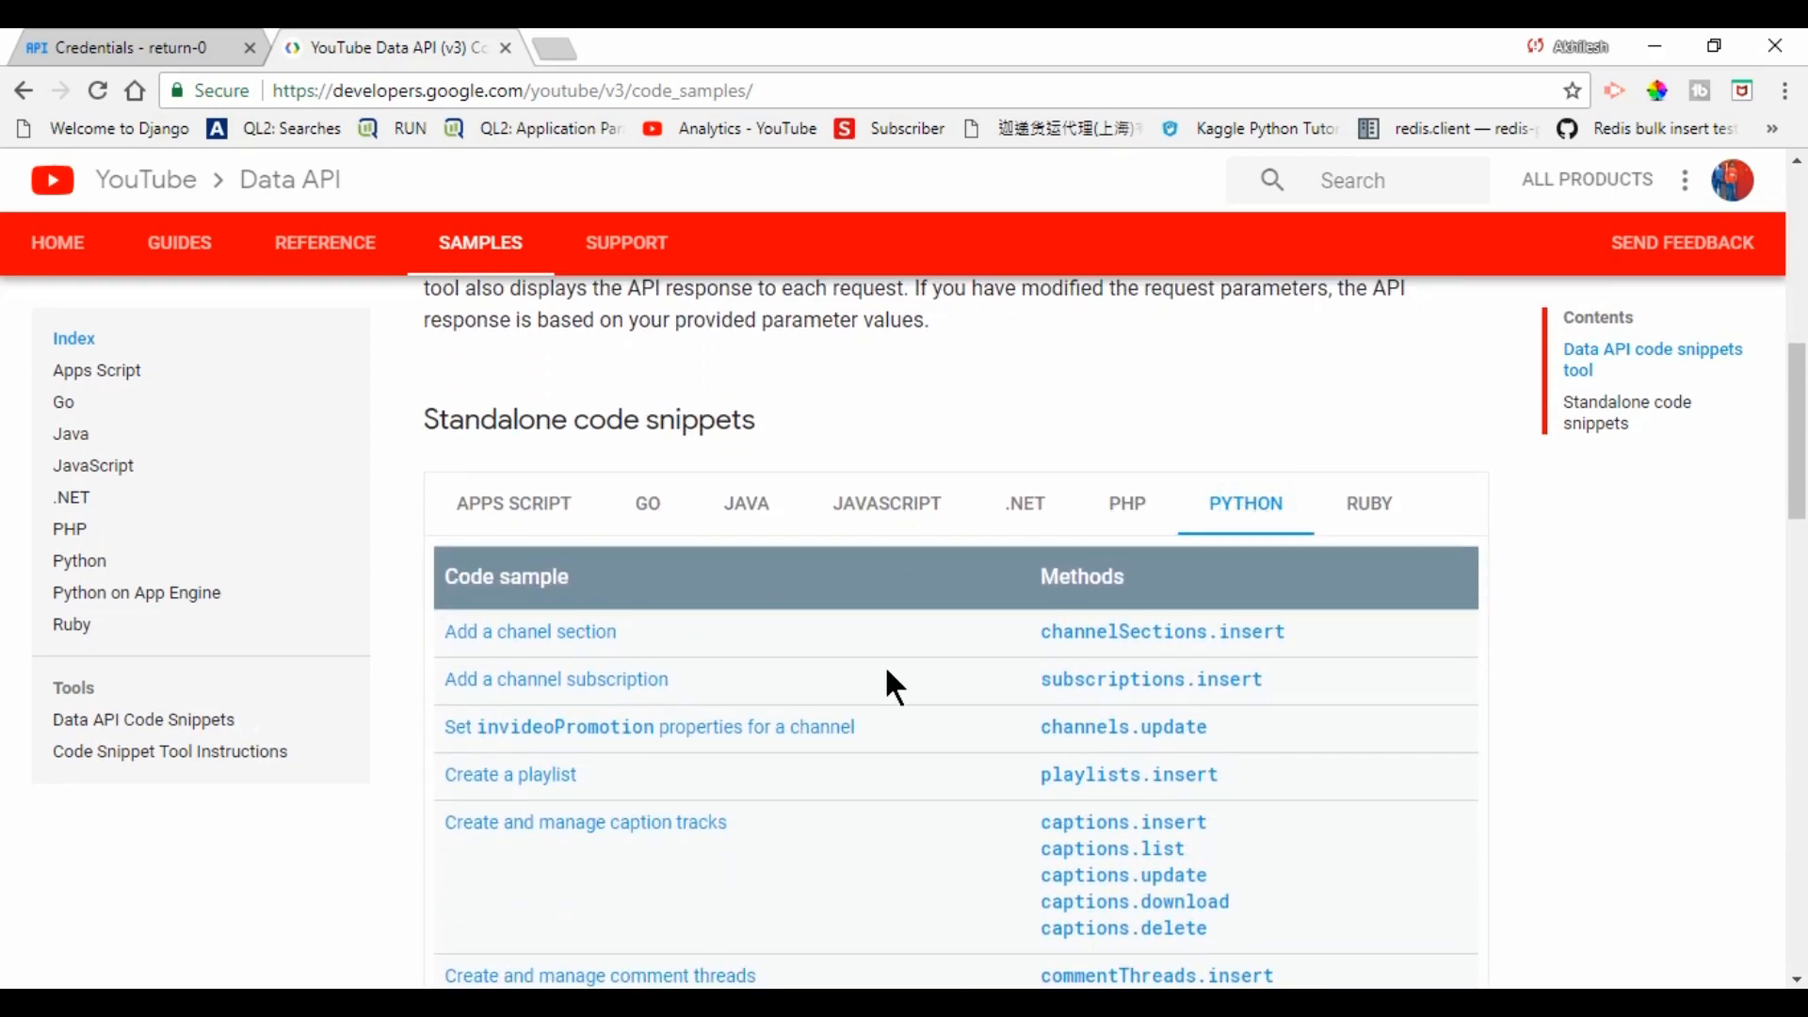
pyautogui.scroll(-3)
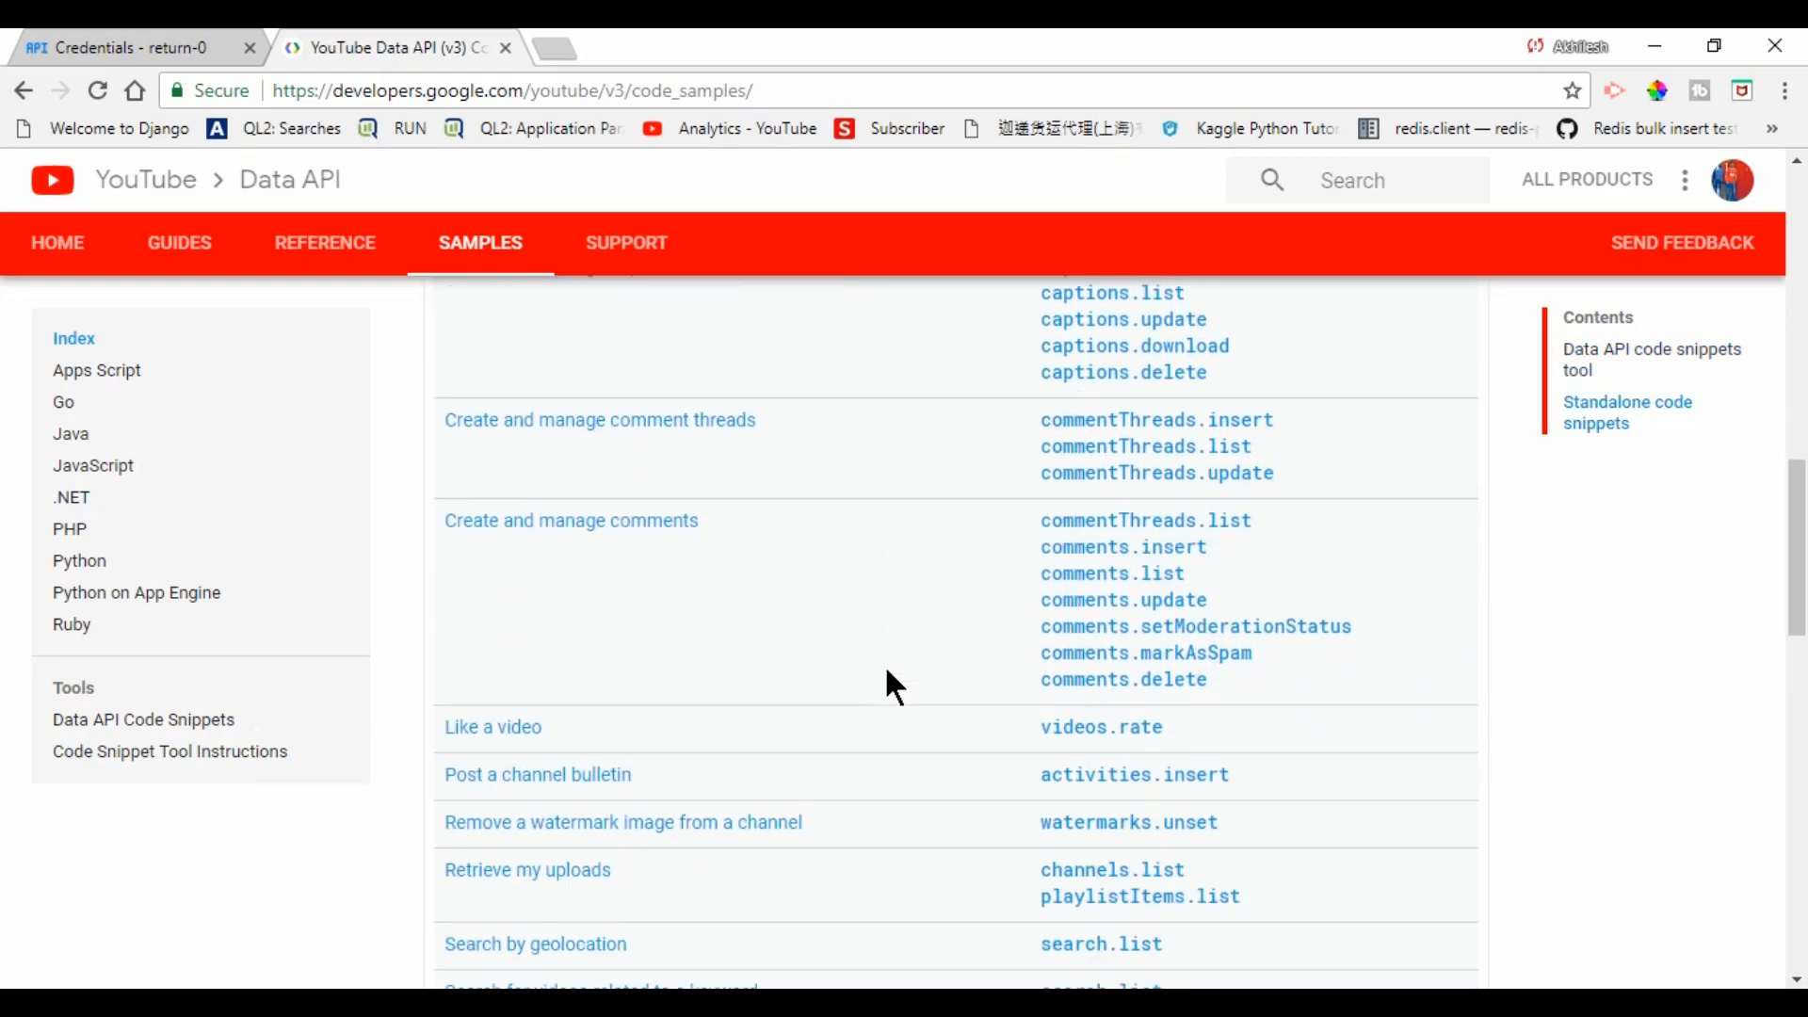
pyautogui.scroll(-3)
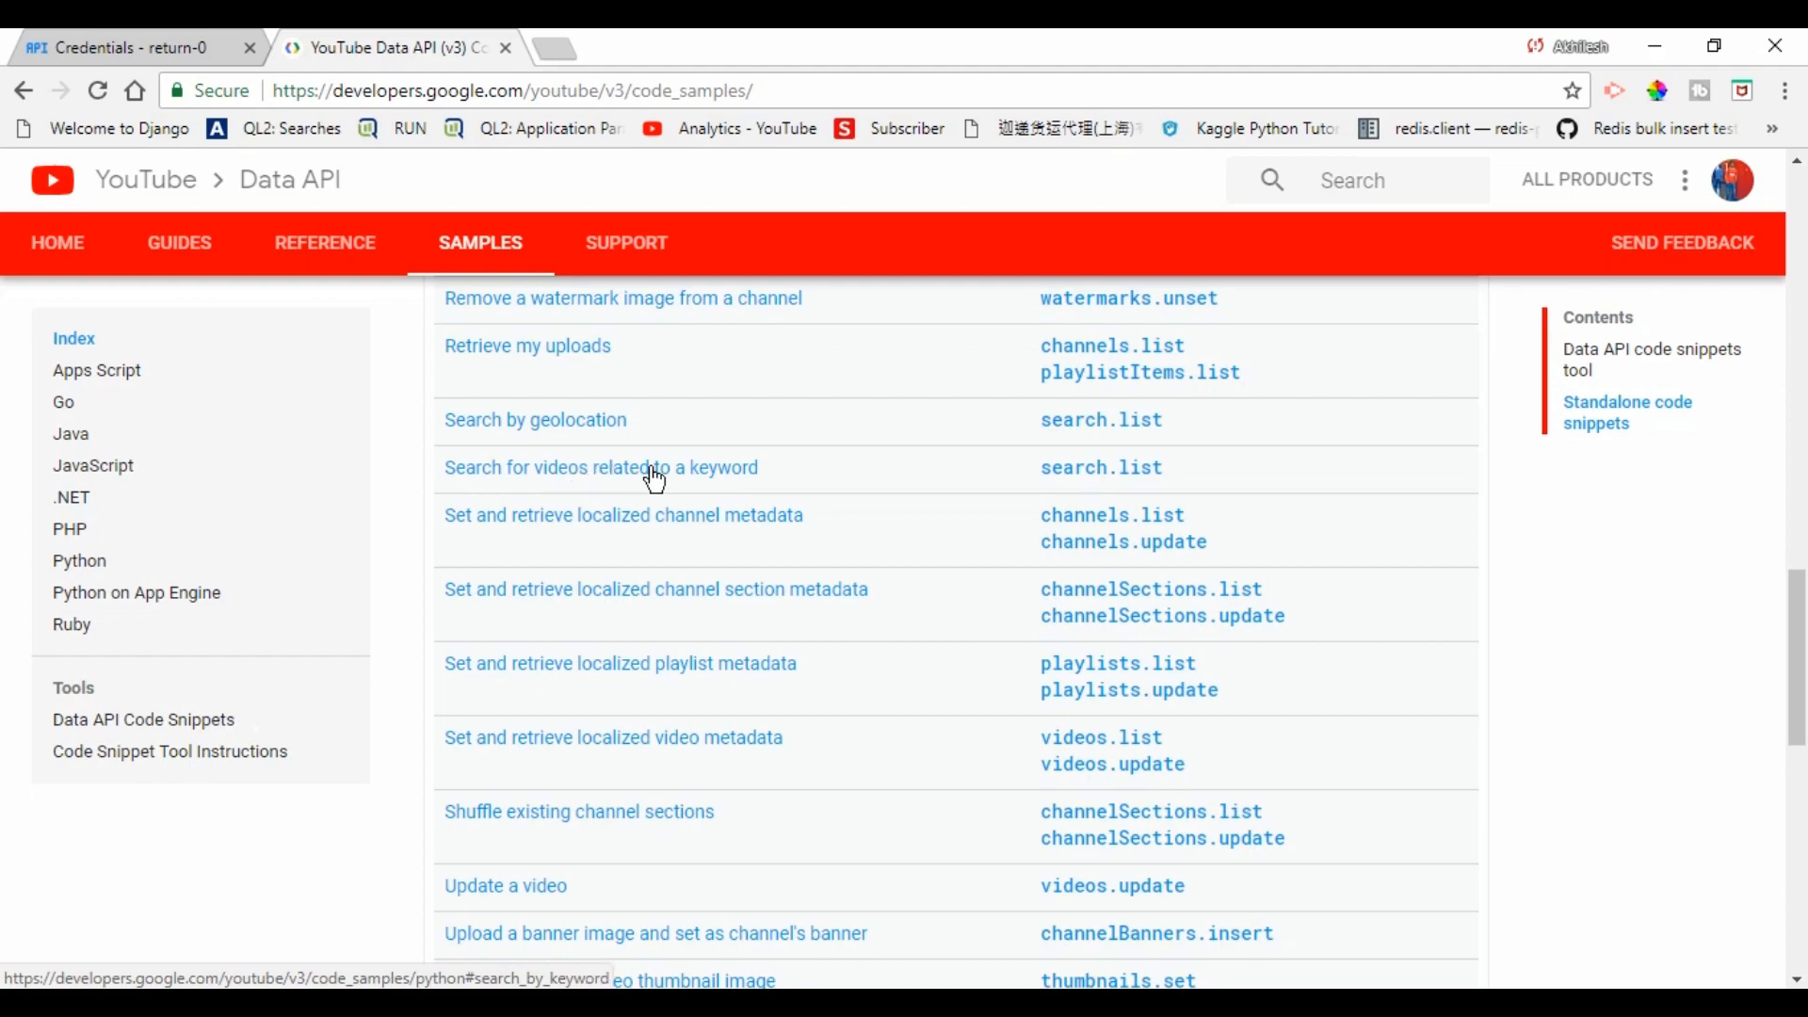
pyautogui.moveTo(723, 478)
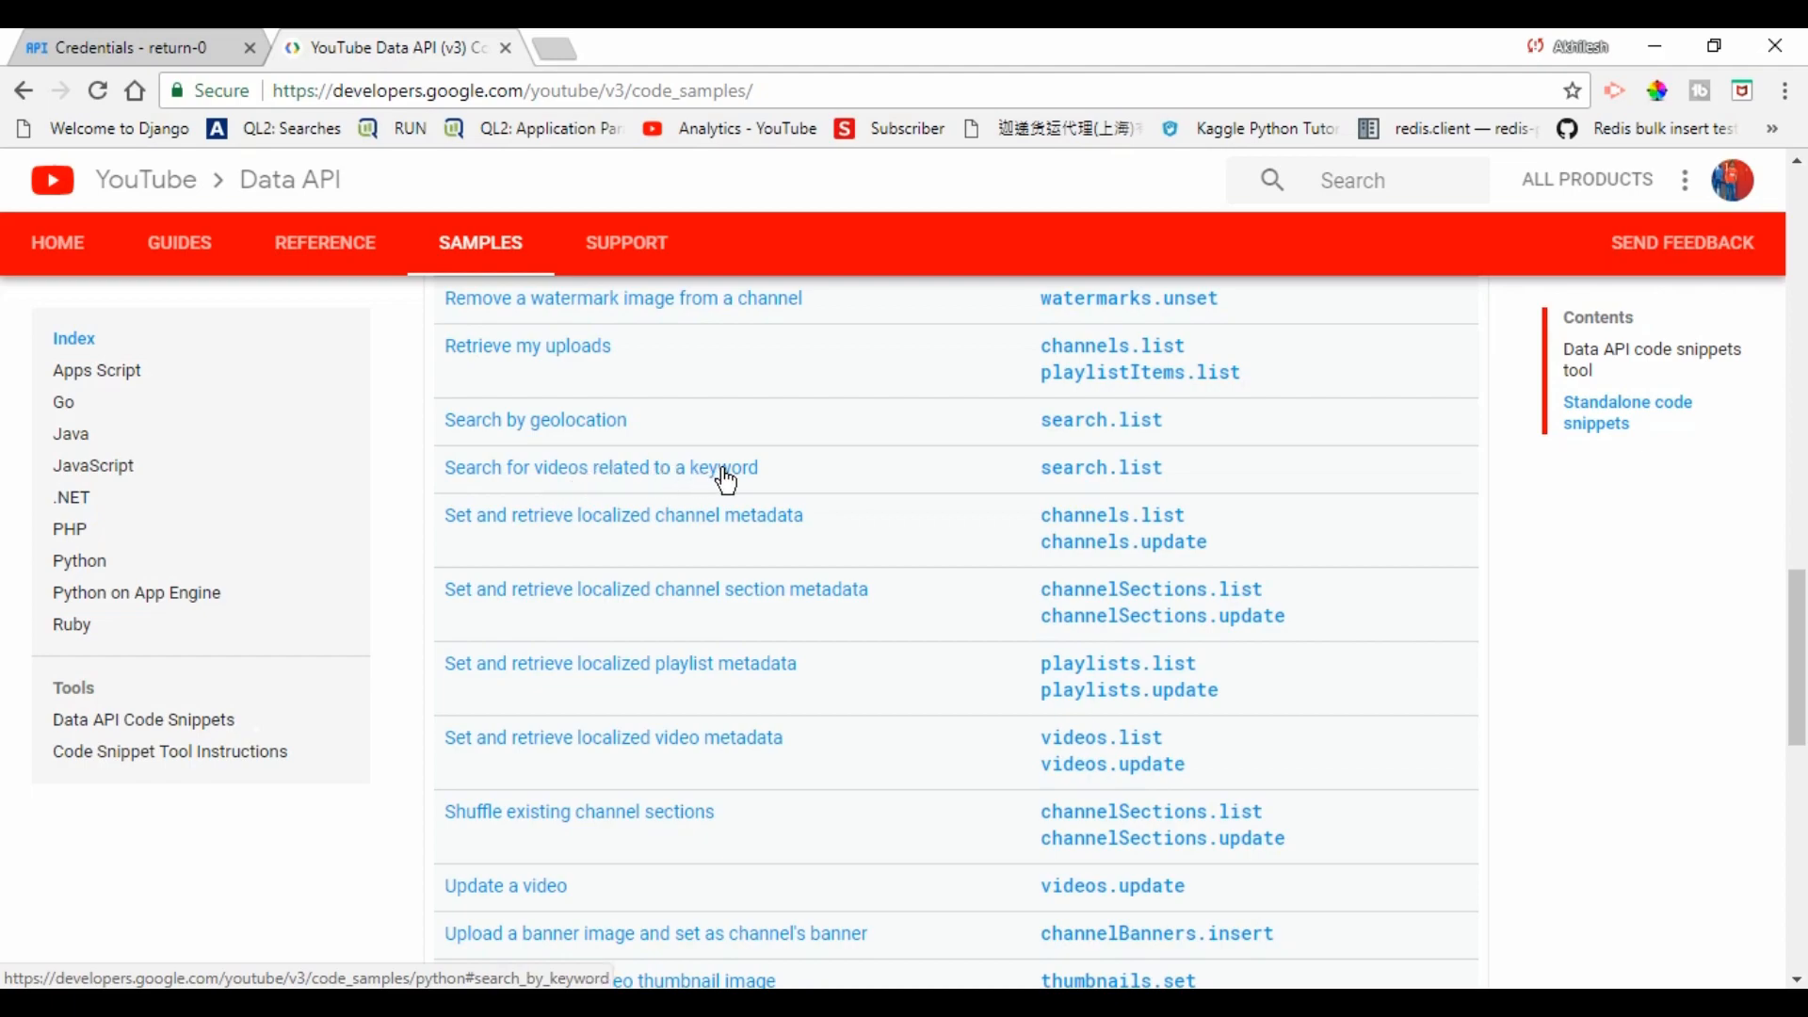
pyautogui.click(601, 467)
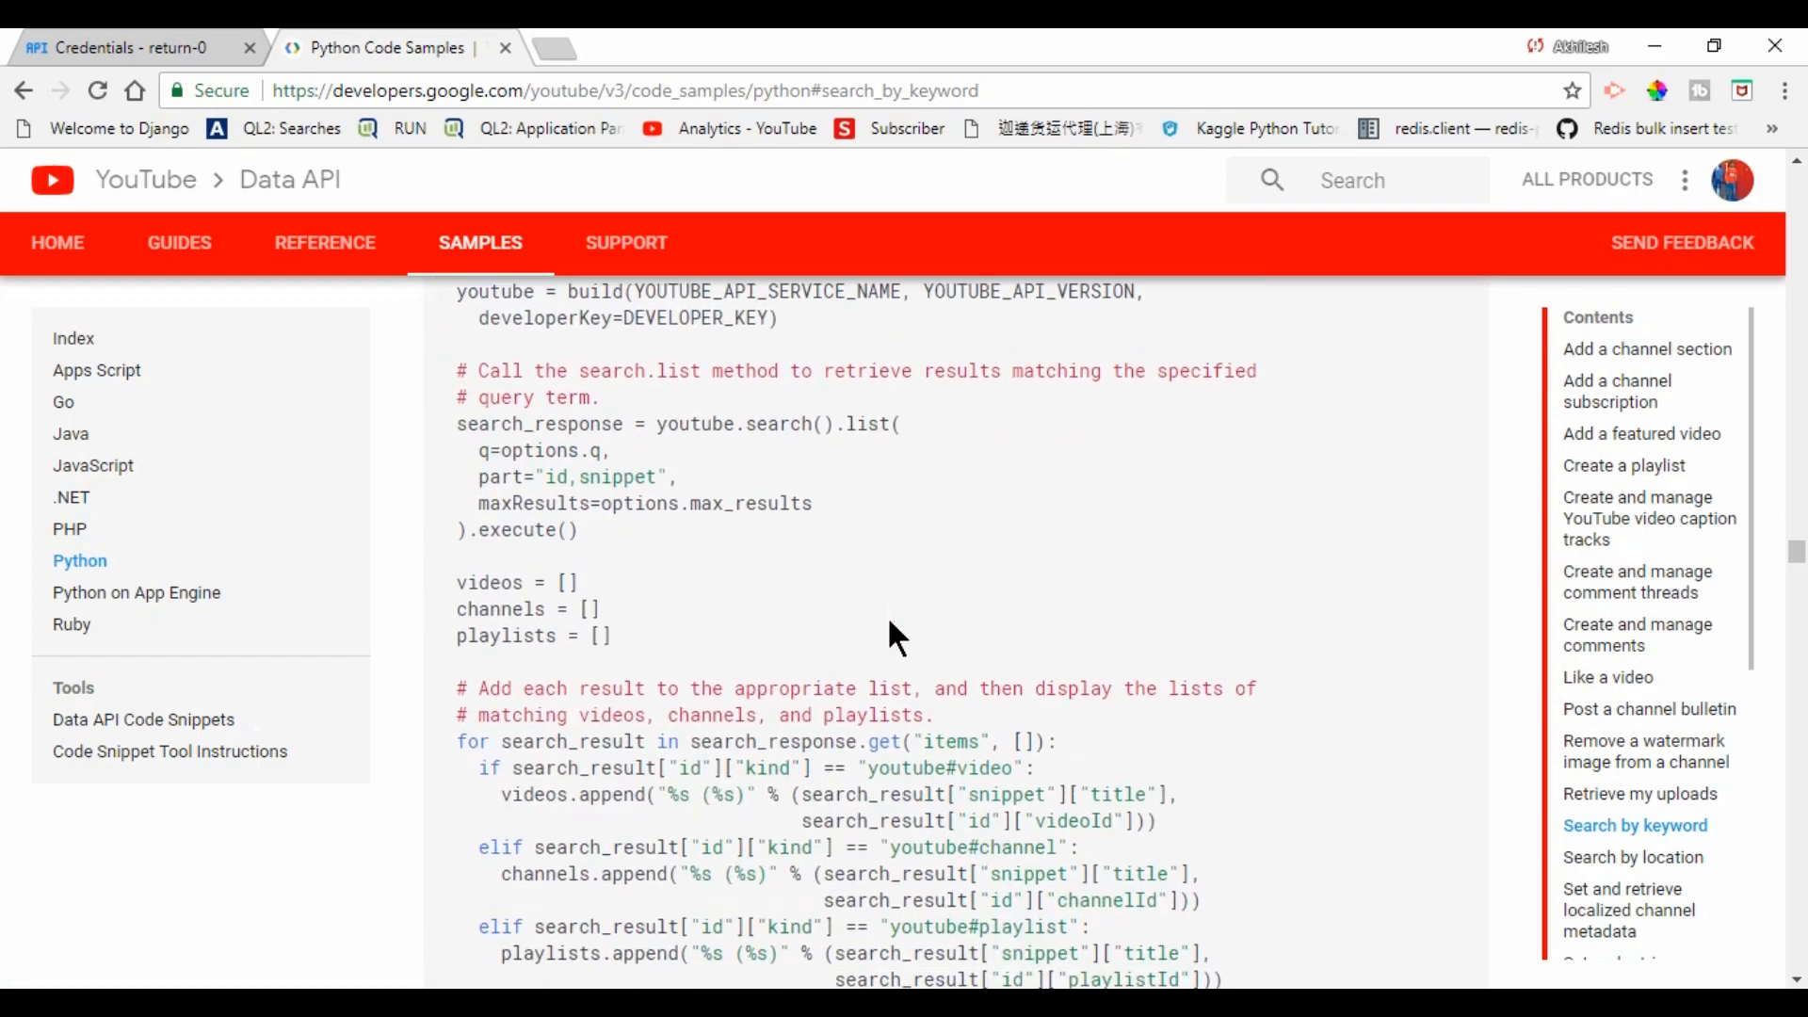
pyautogui.scroll(-3)
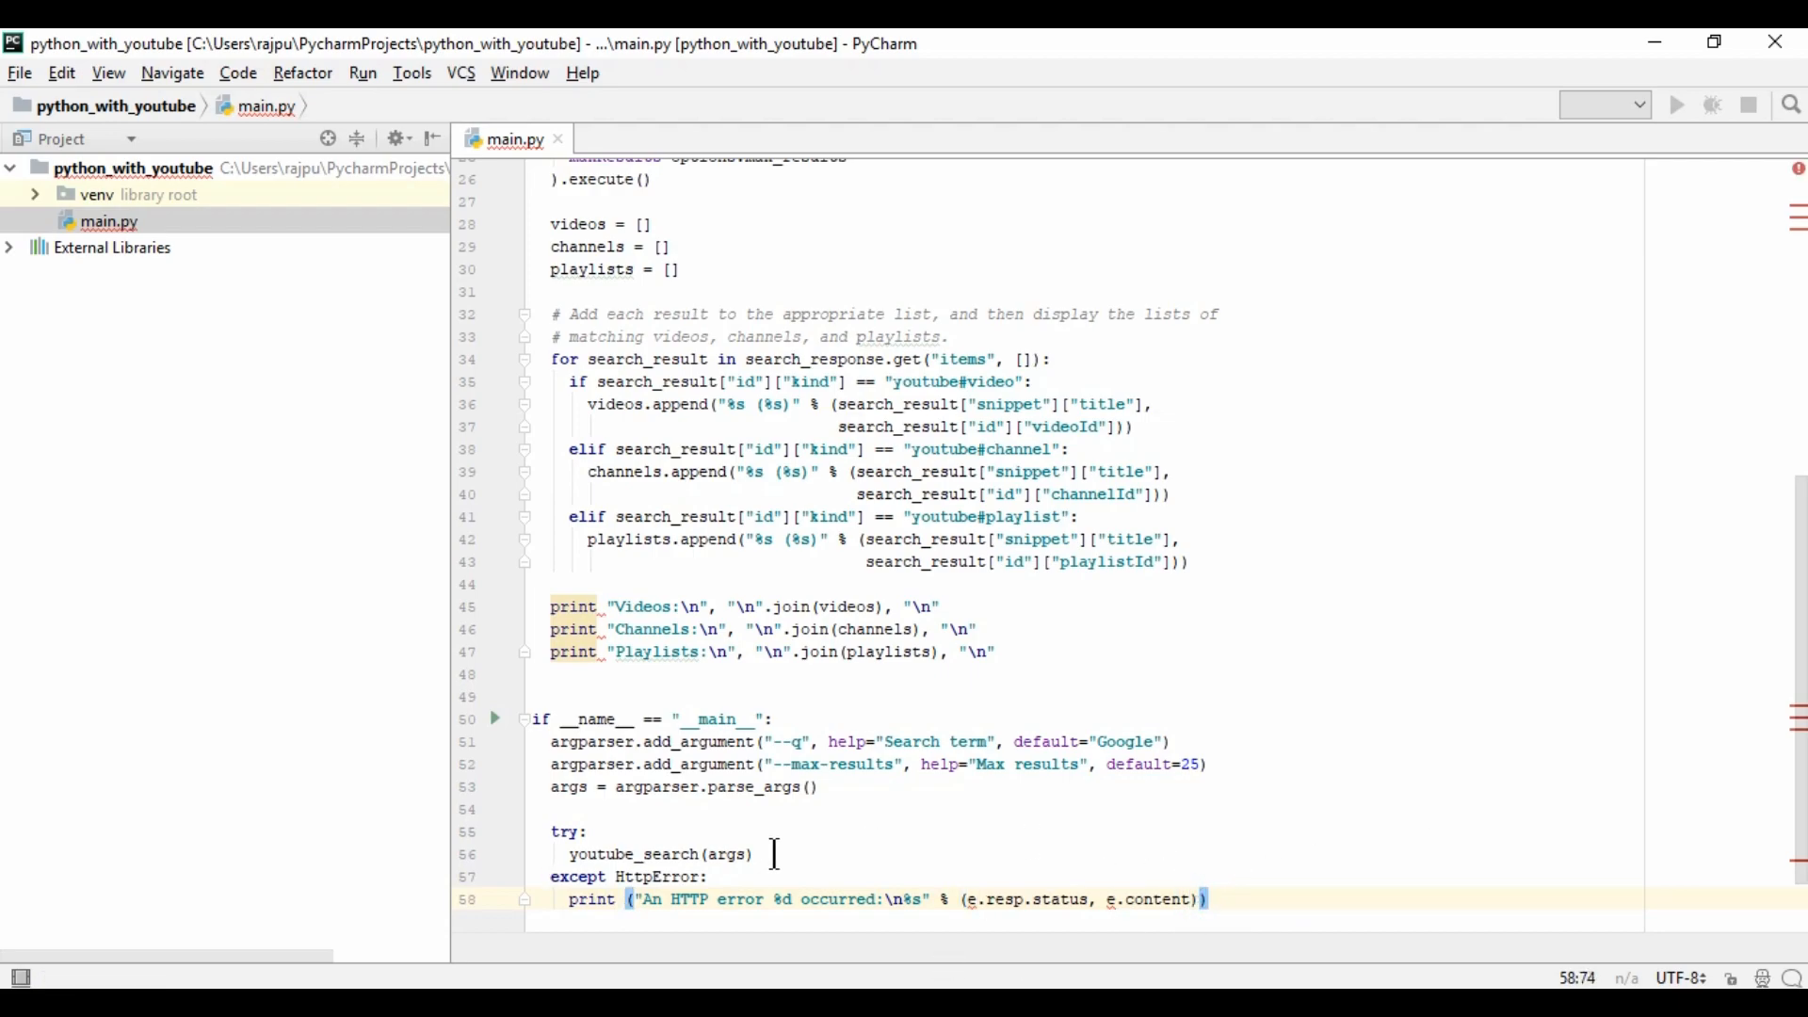
pyautogui.moveTo(853, 887)
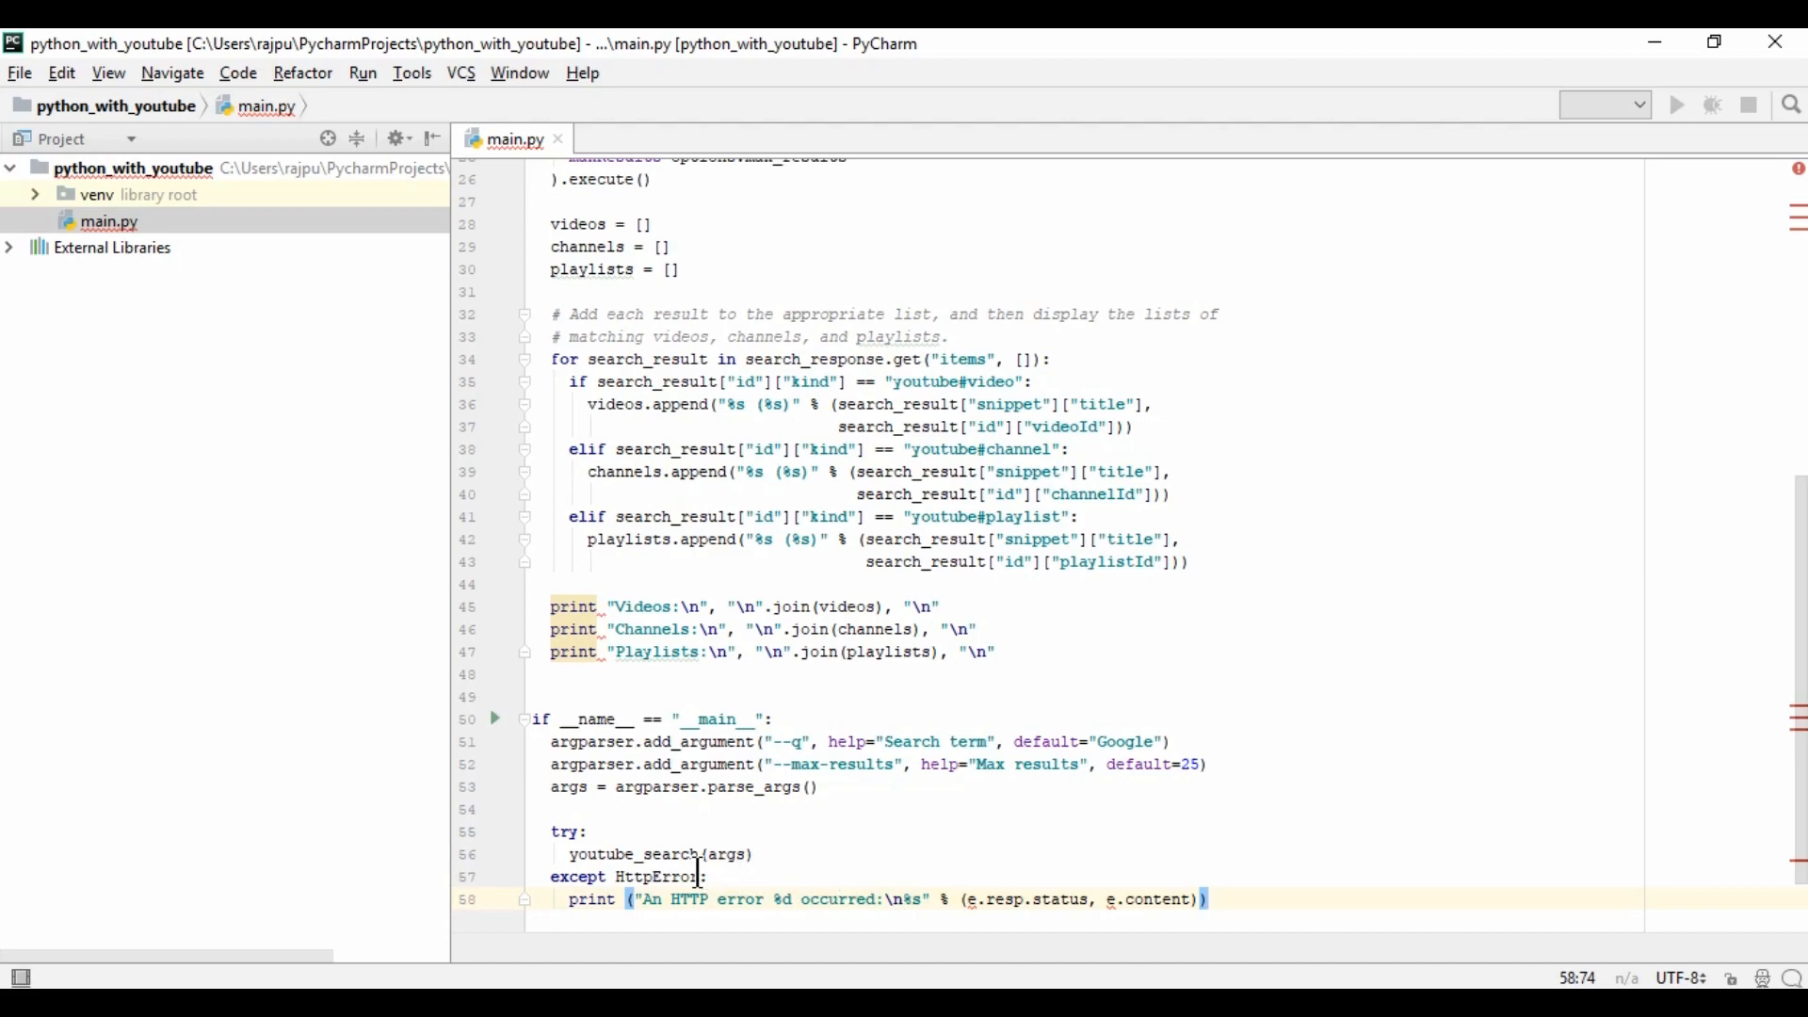
# - Capture the HttpError as e in the pasted sample and select the apiclient import name
pyautogui.write('as e')
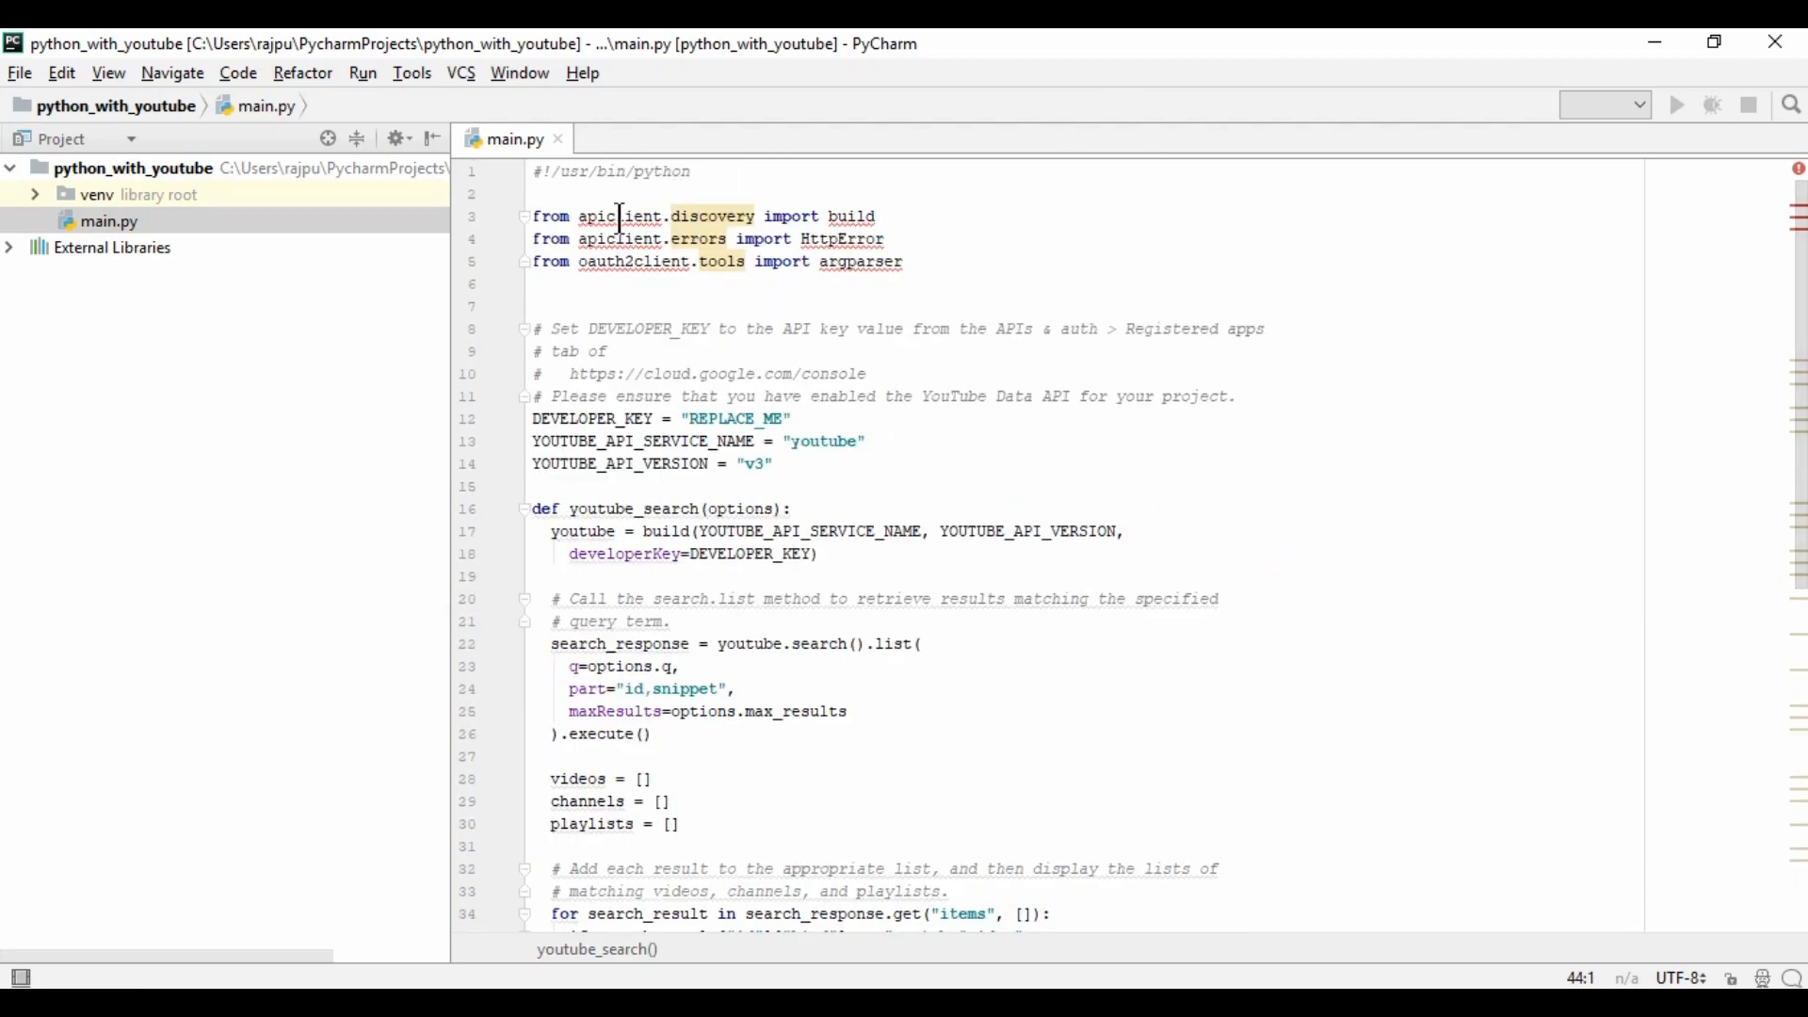
pyautogui.doubleClick(620, 214)
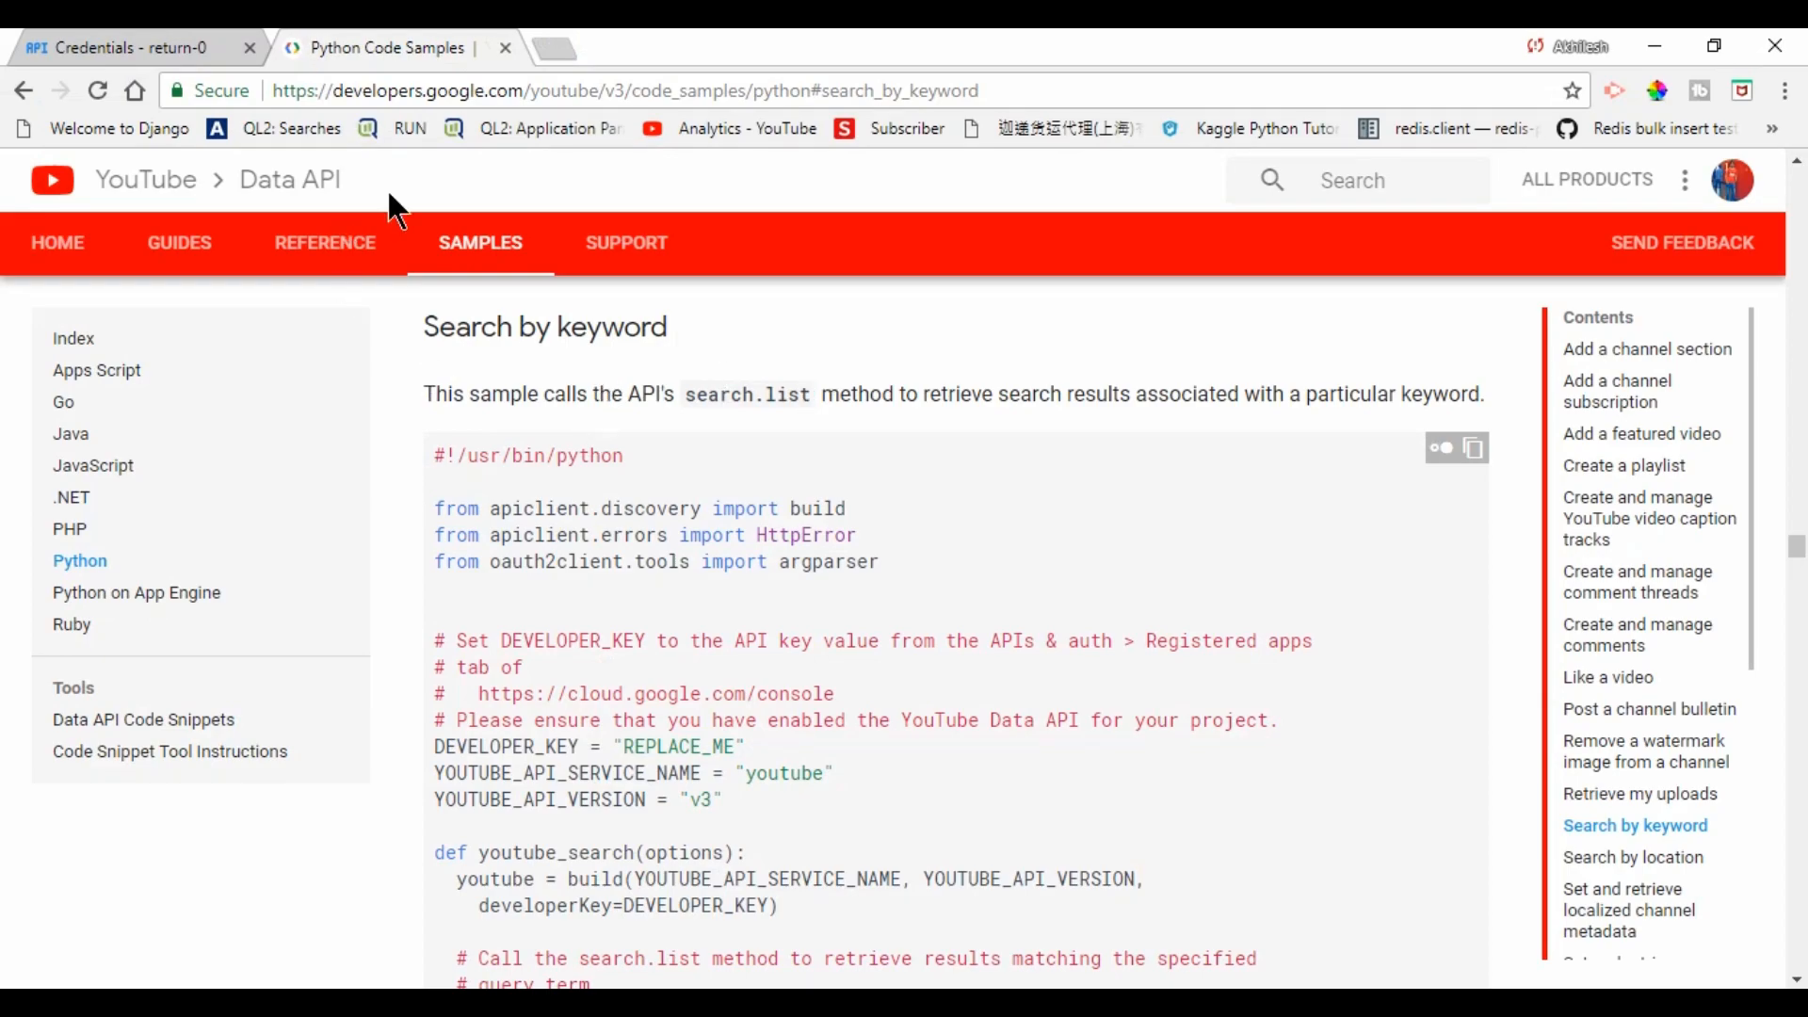
# - Read the Data API Overview down to the Supported Operations resource table
pyautogui.click(179, 243)
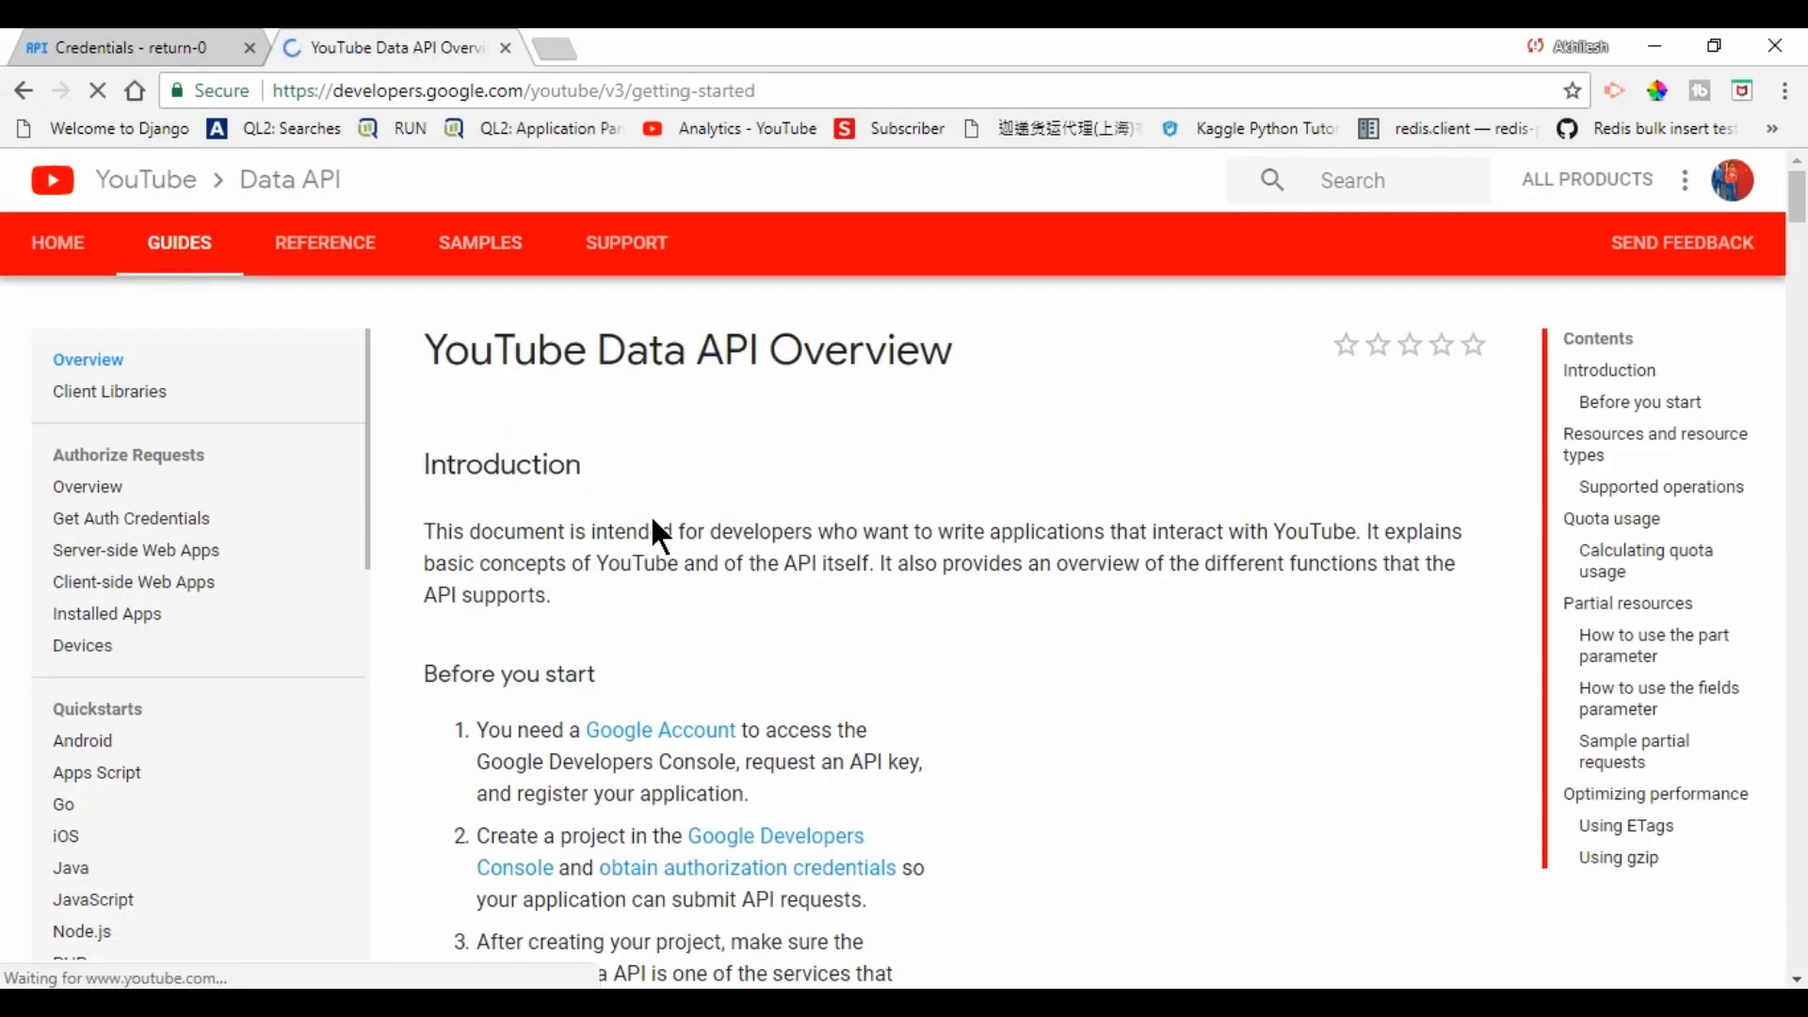
pyautogui.scroll(-3)
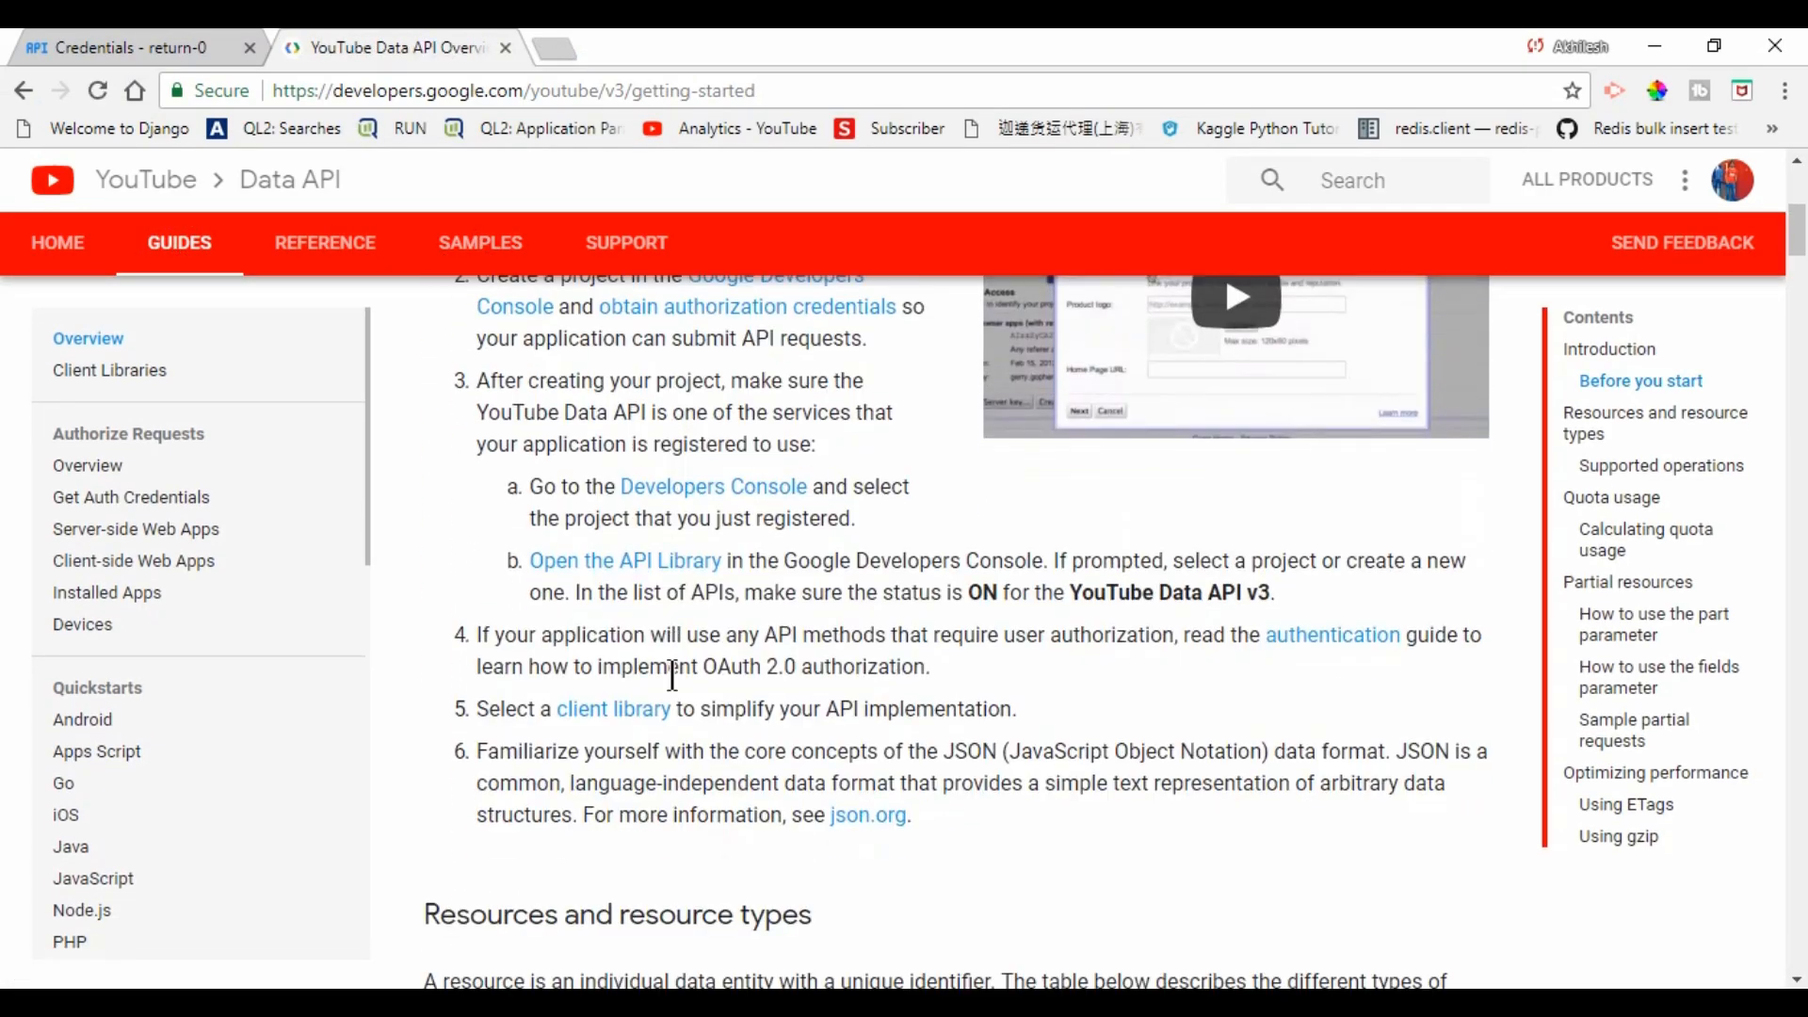
pyautogui.scroll(-3)
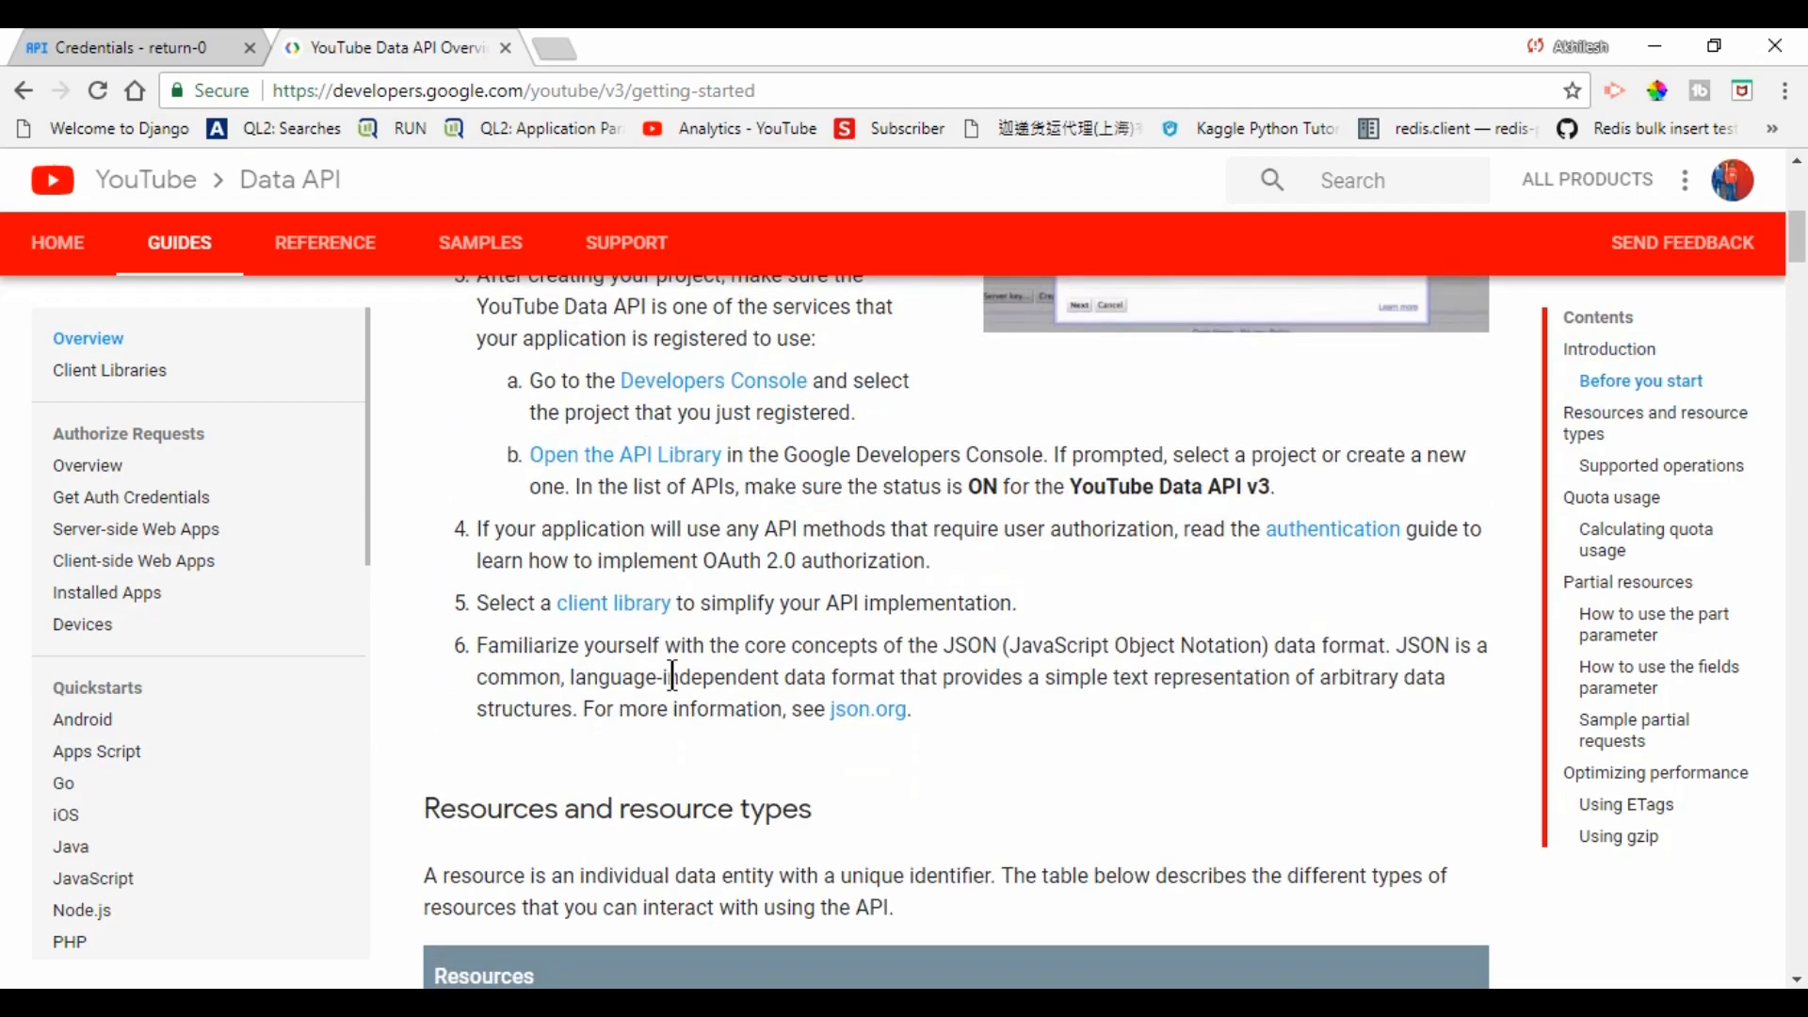
pyautogui.scroll(-3)
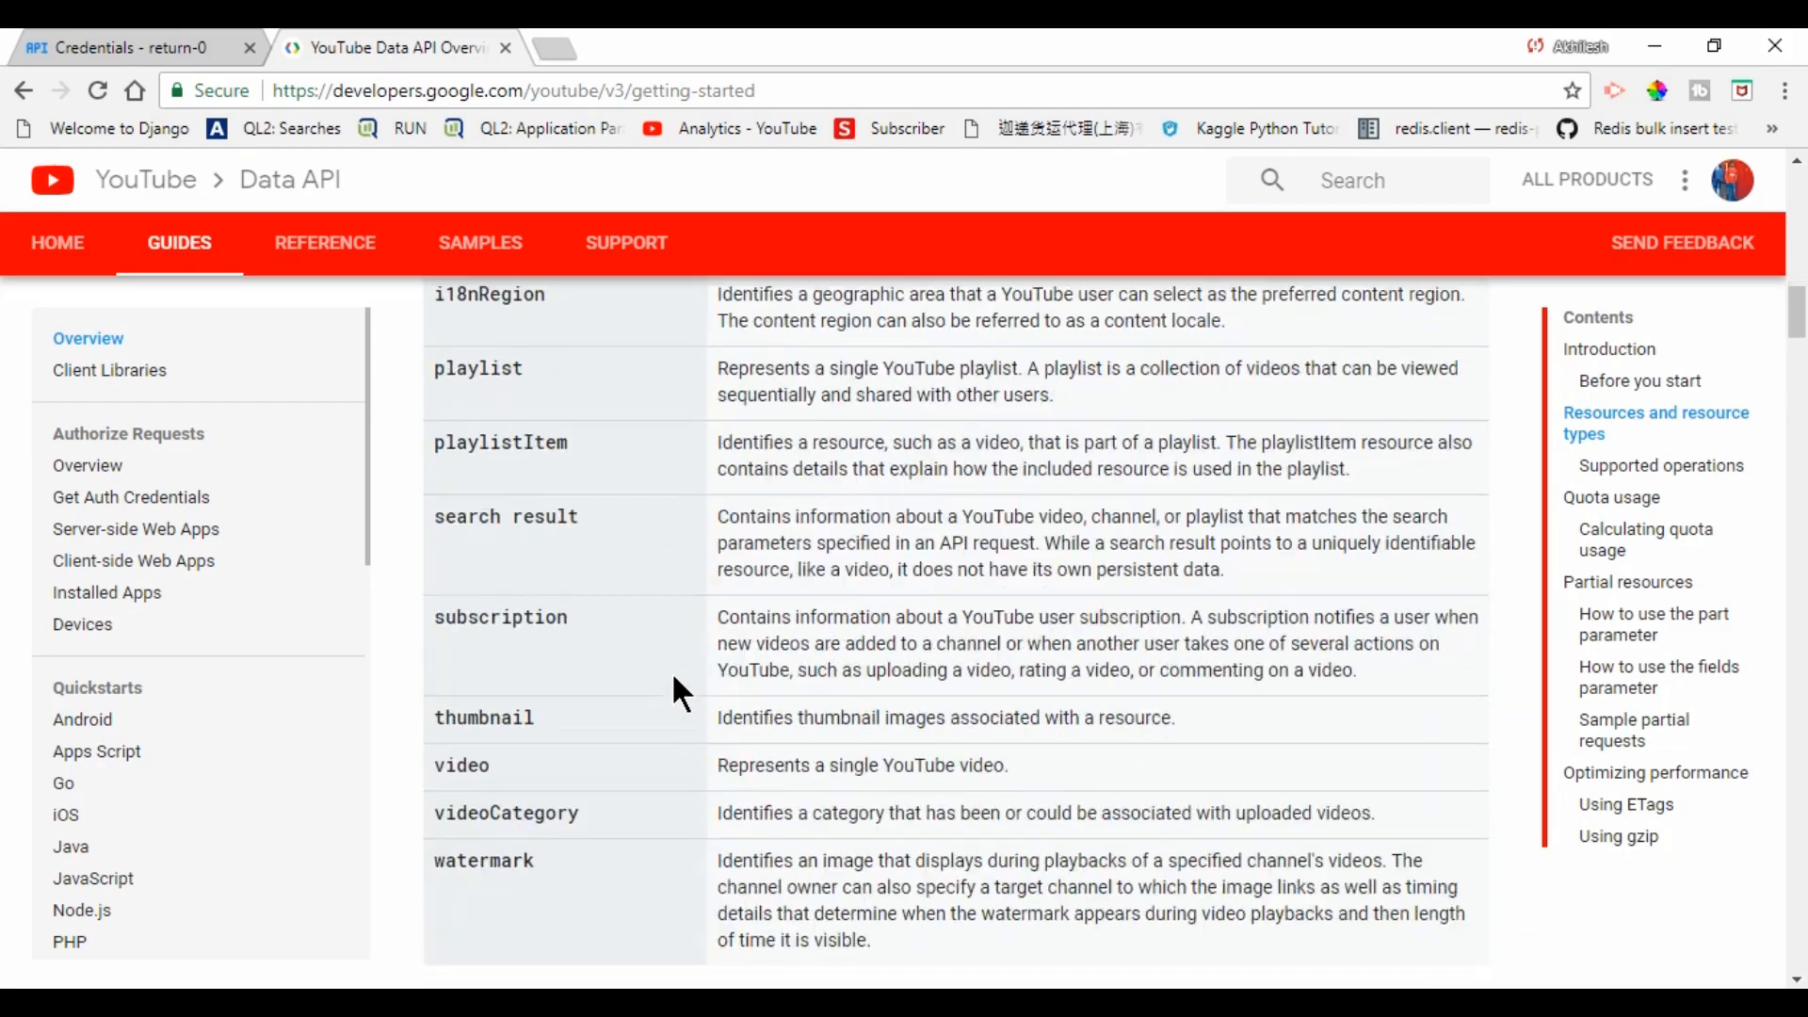
pyautogui.scroll(-3)
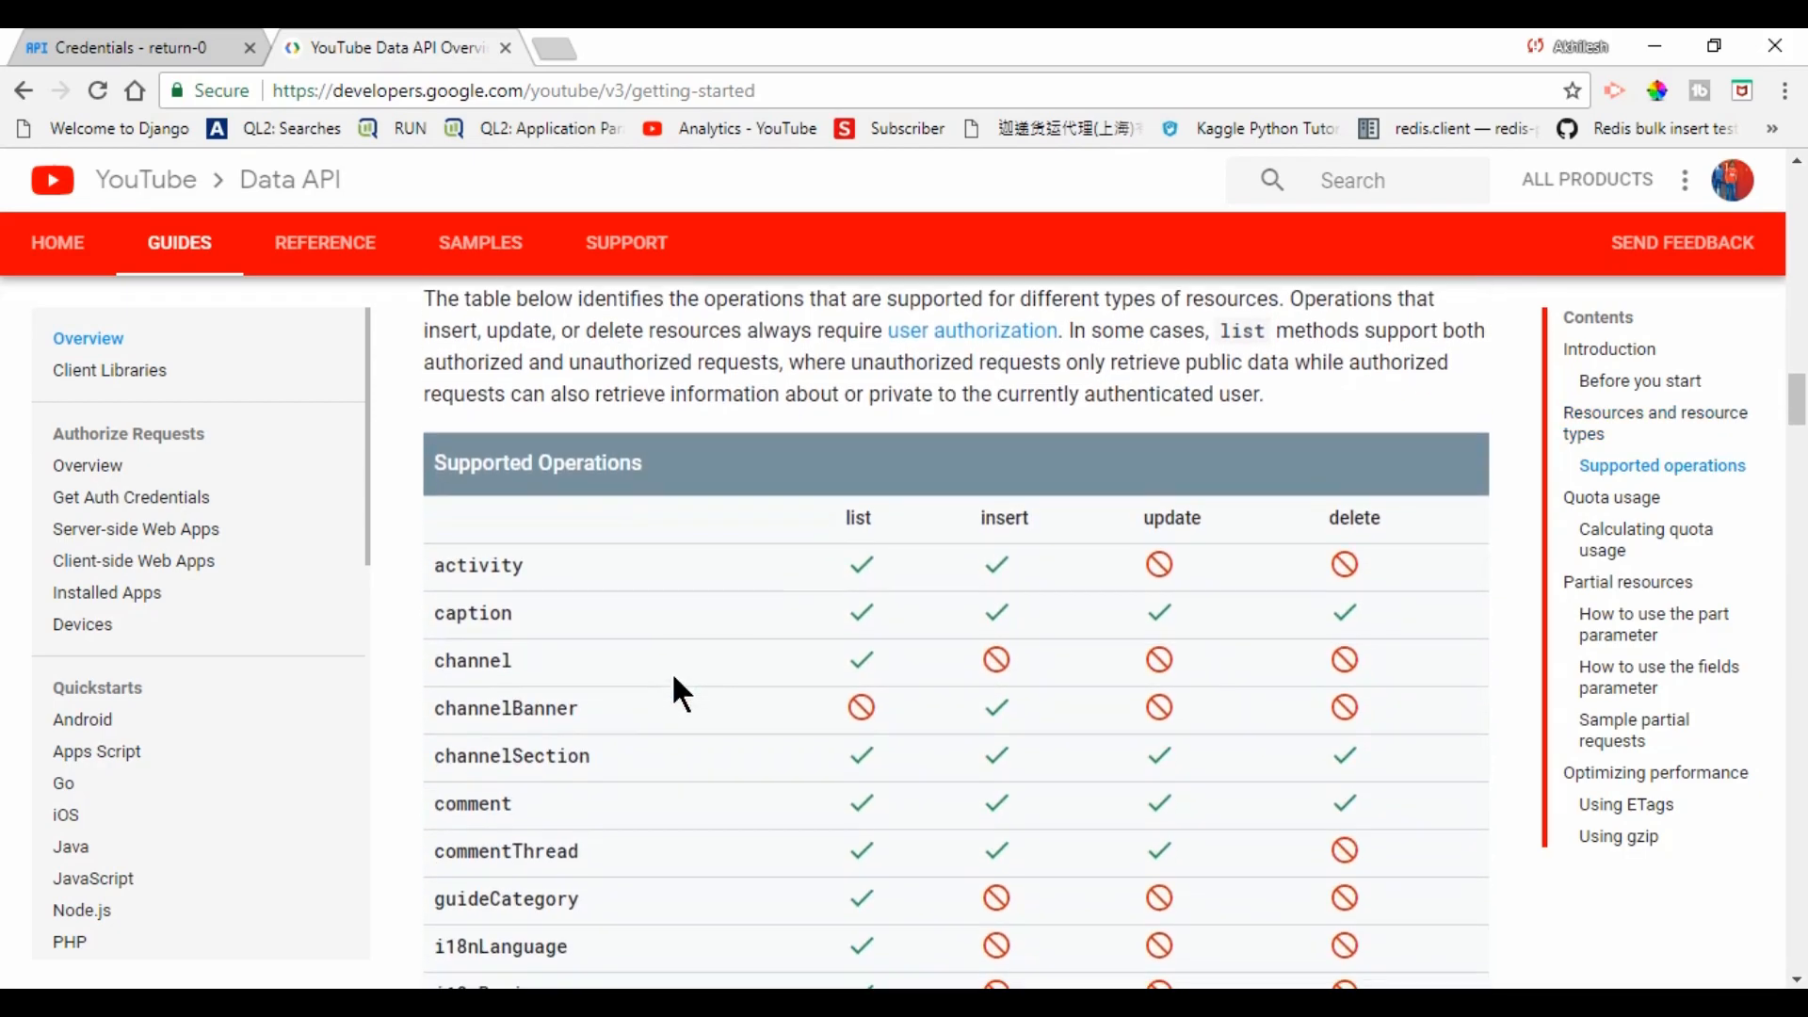
pyautogui.scroll(-3)
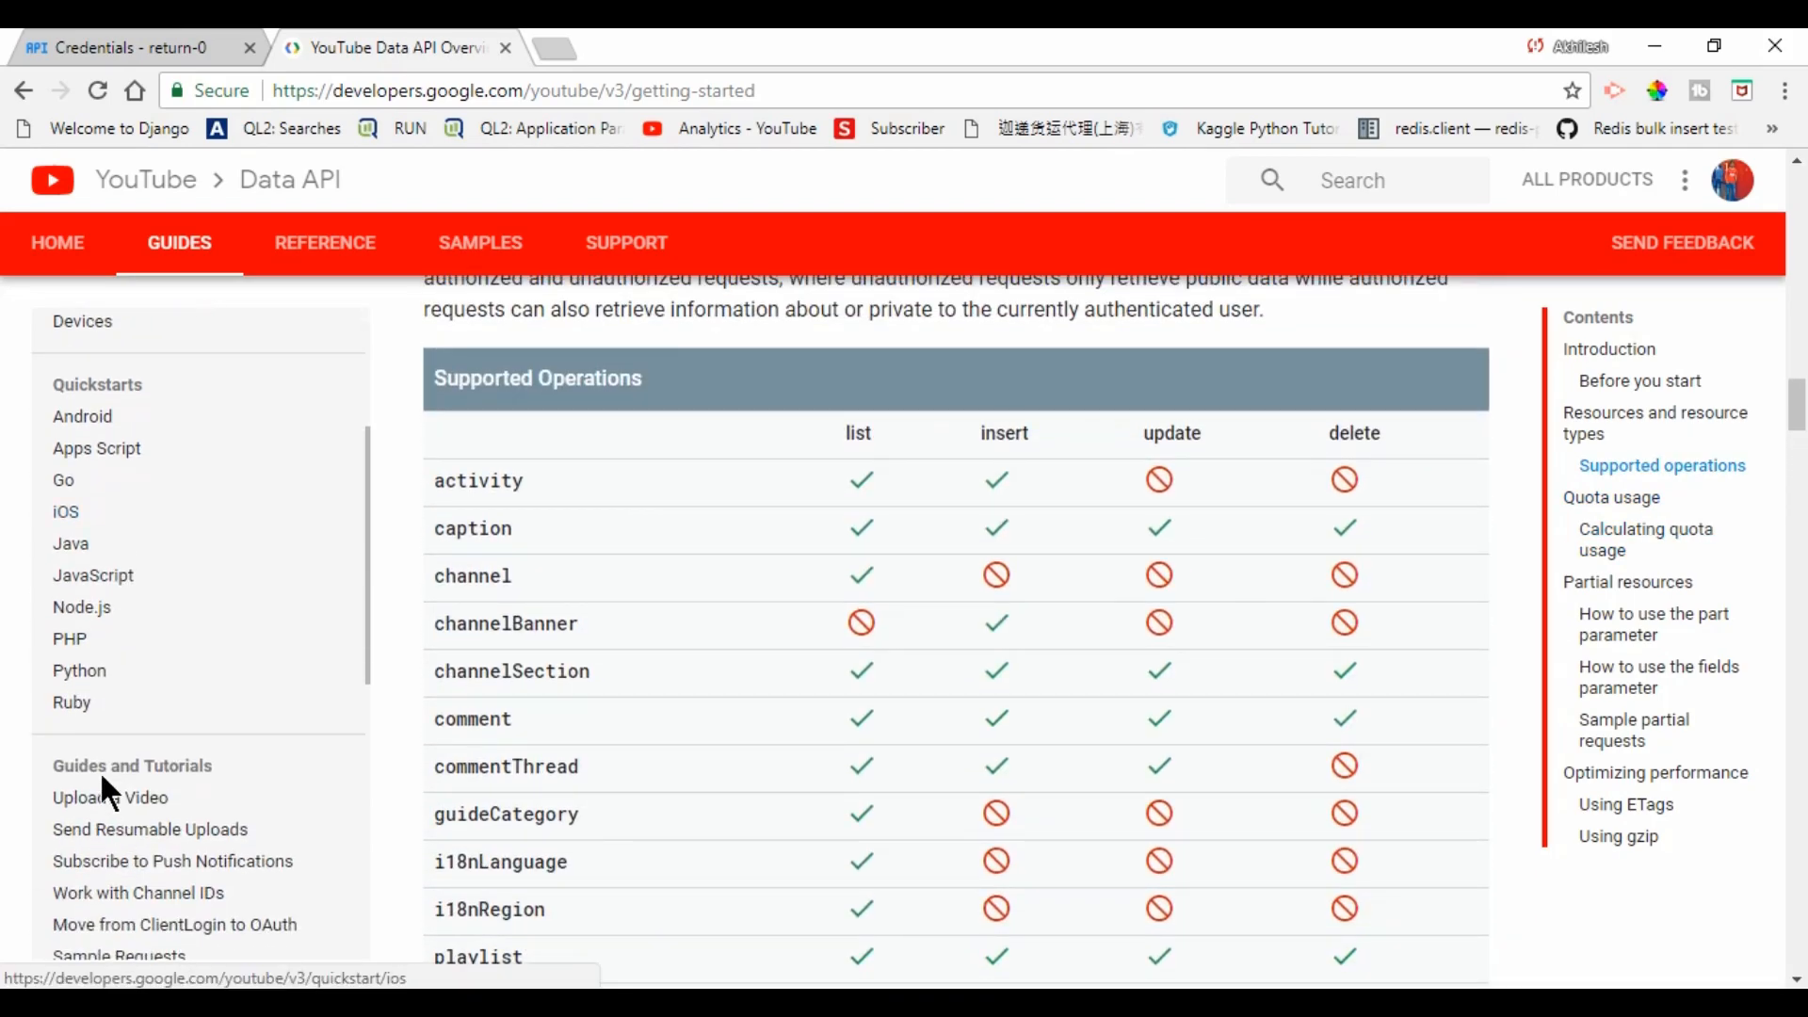
# - View Step 1 of the Python Quickstart guide from the sidebar
pyautogui.click(79, 671)
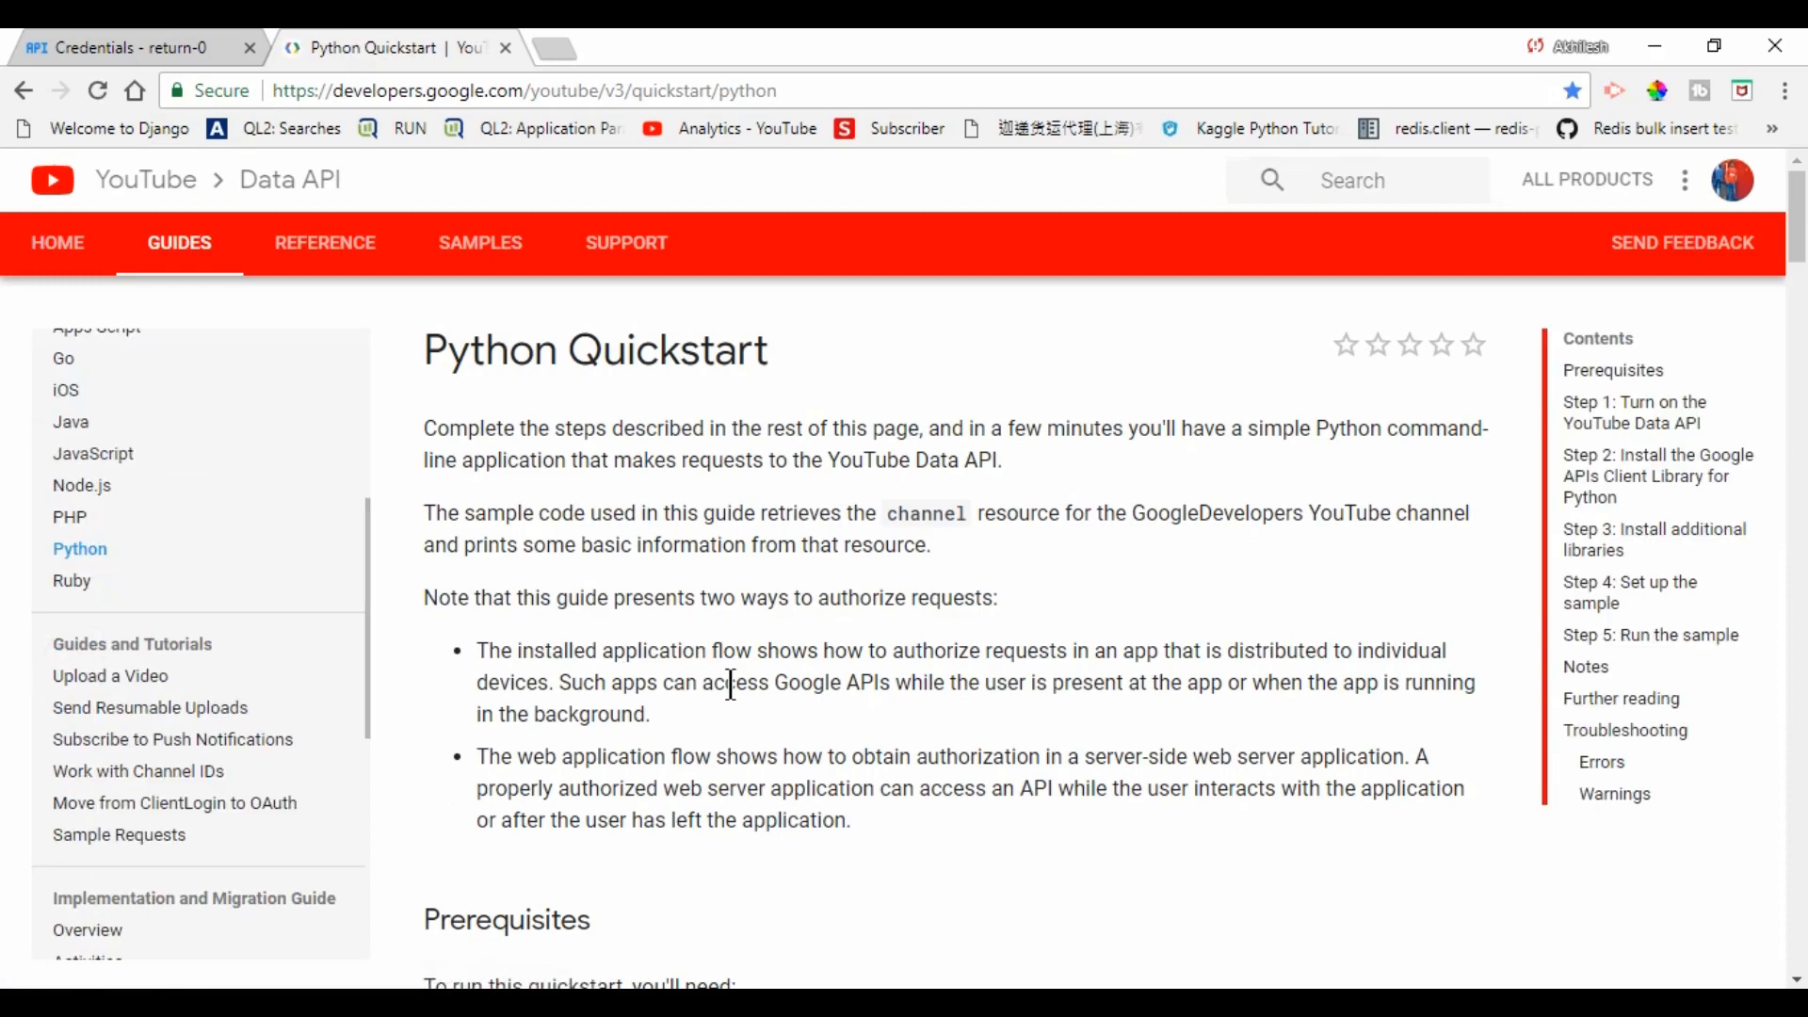
pyautogui.scroll(-3)
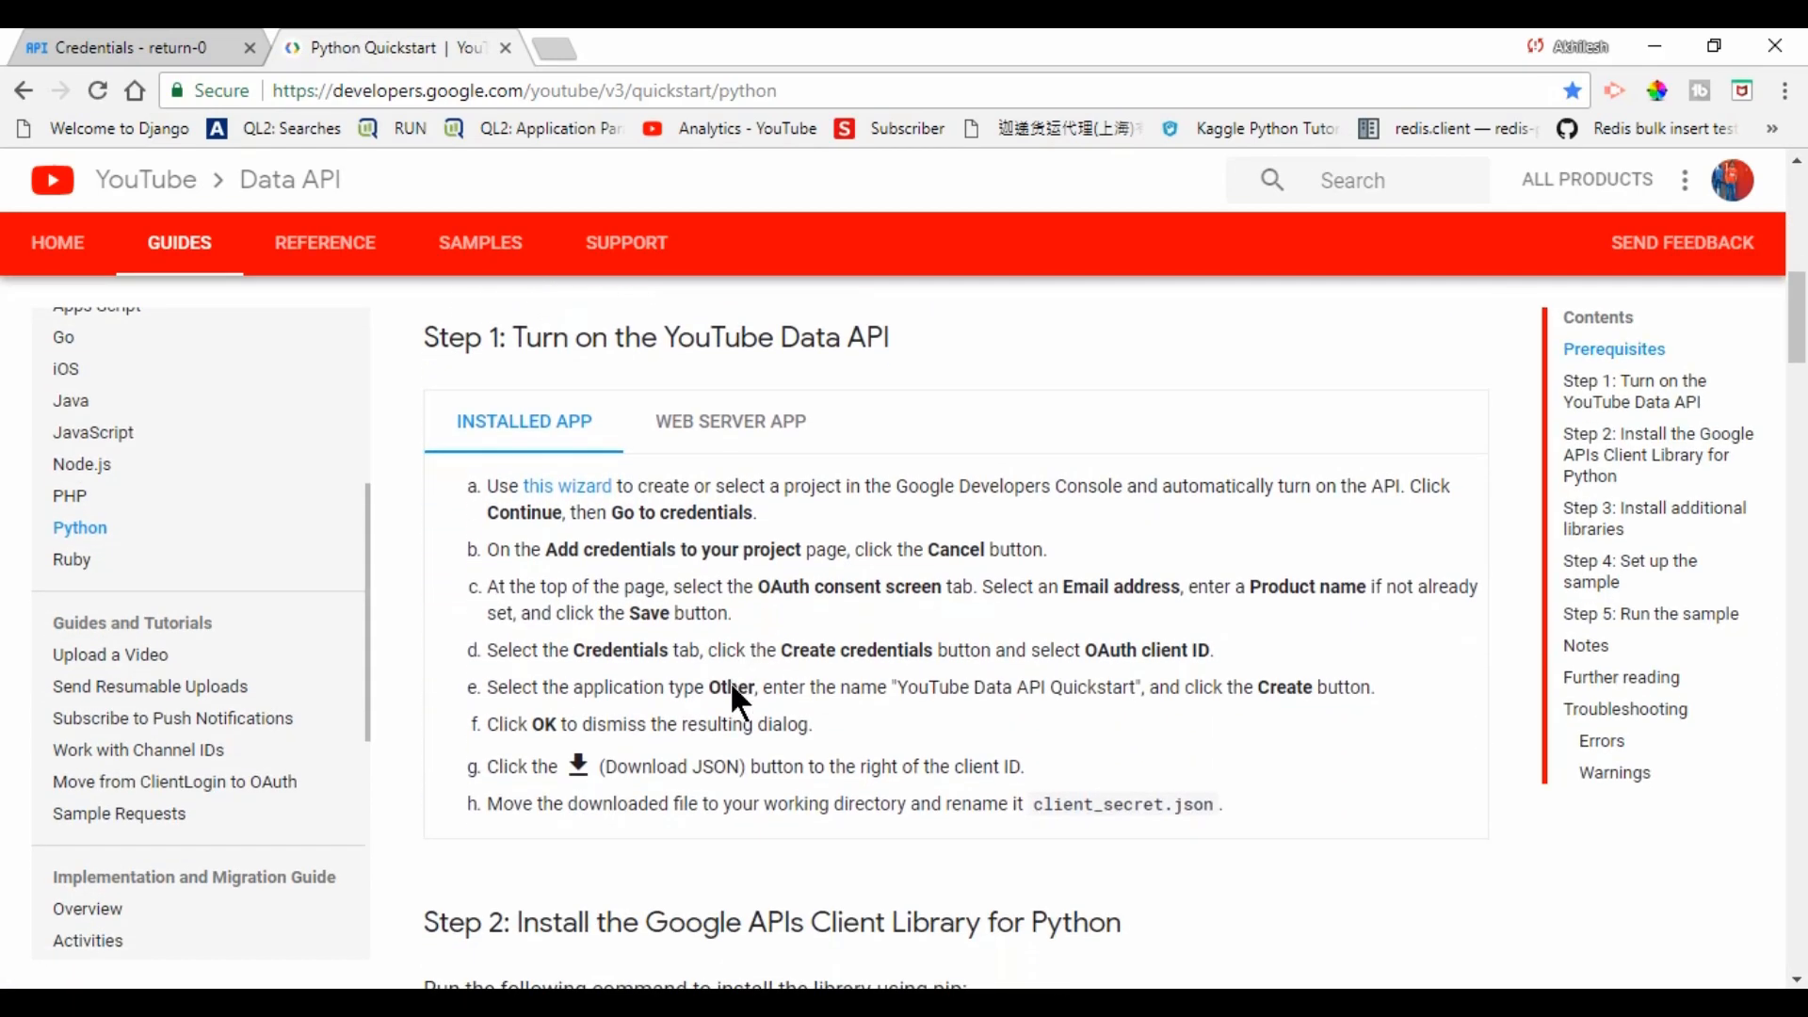
pyautogui.scroll(-3)
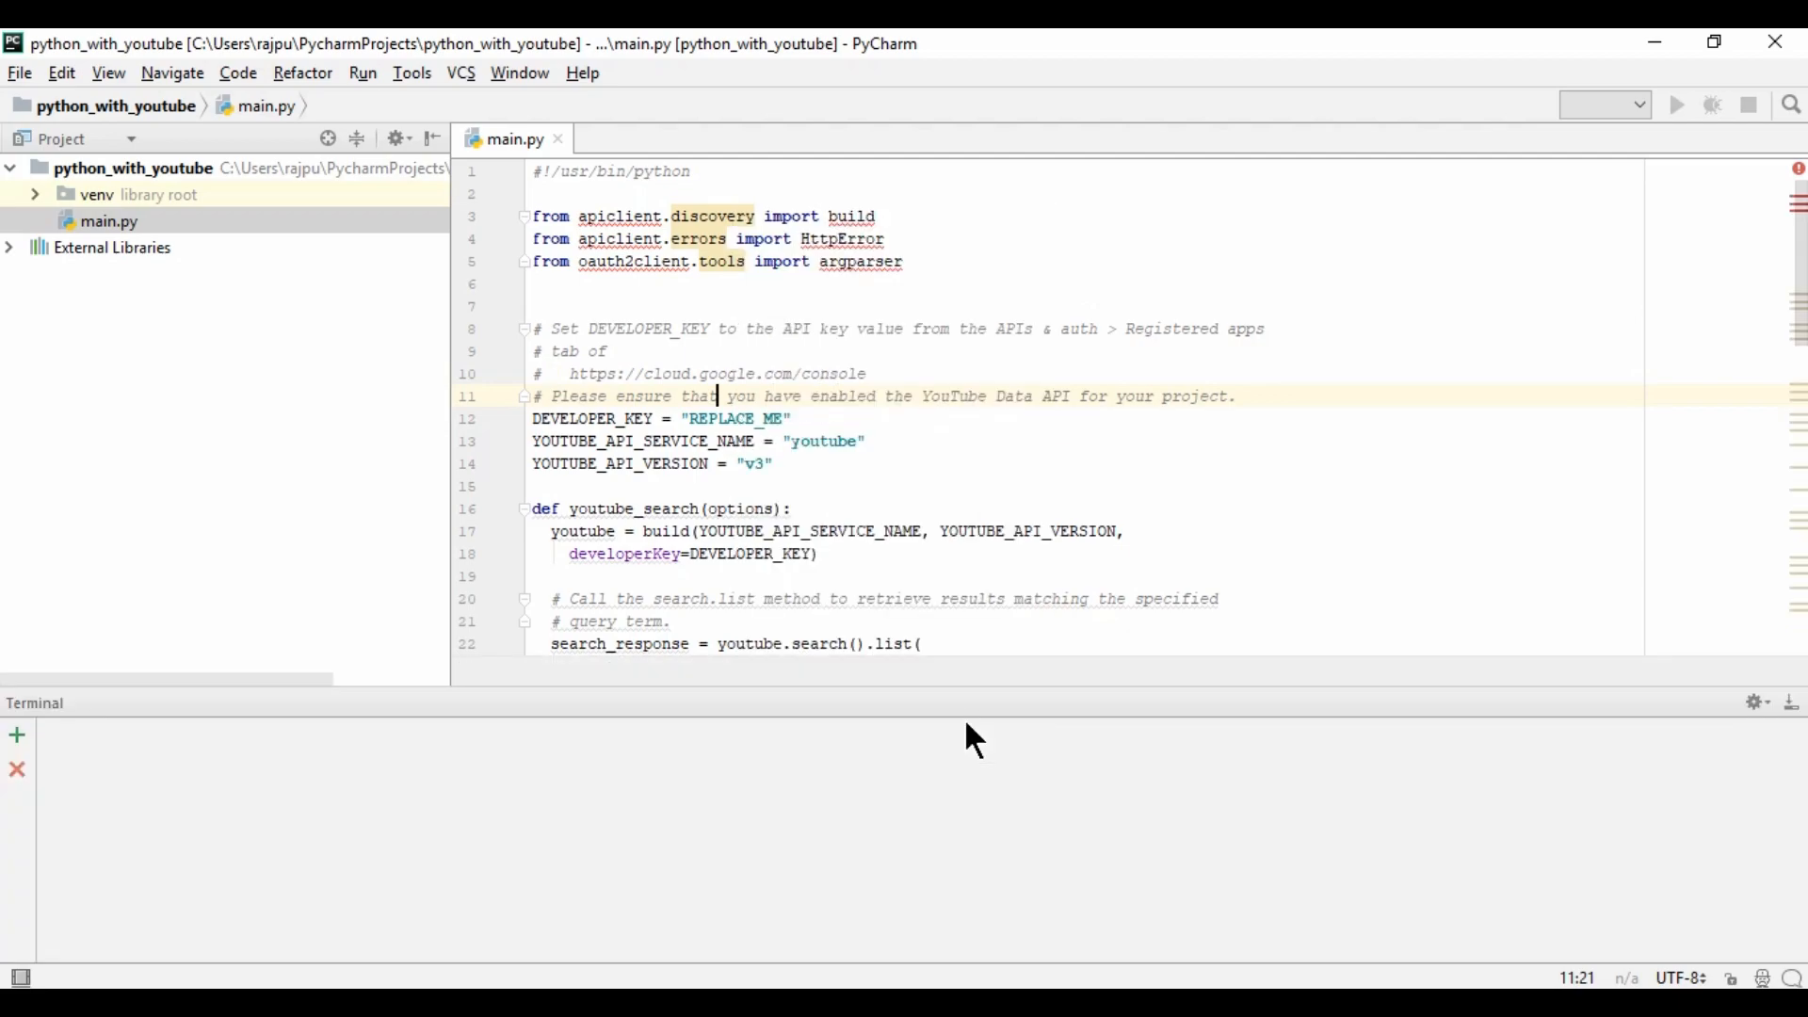
# - Install google-api-python-client with pip install --upgrade in the Terminal
pyautogui.write('pip install --upgrade google-api-python-client')
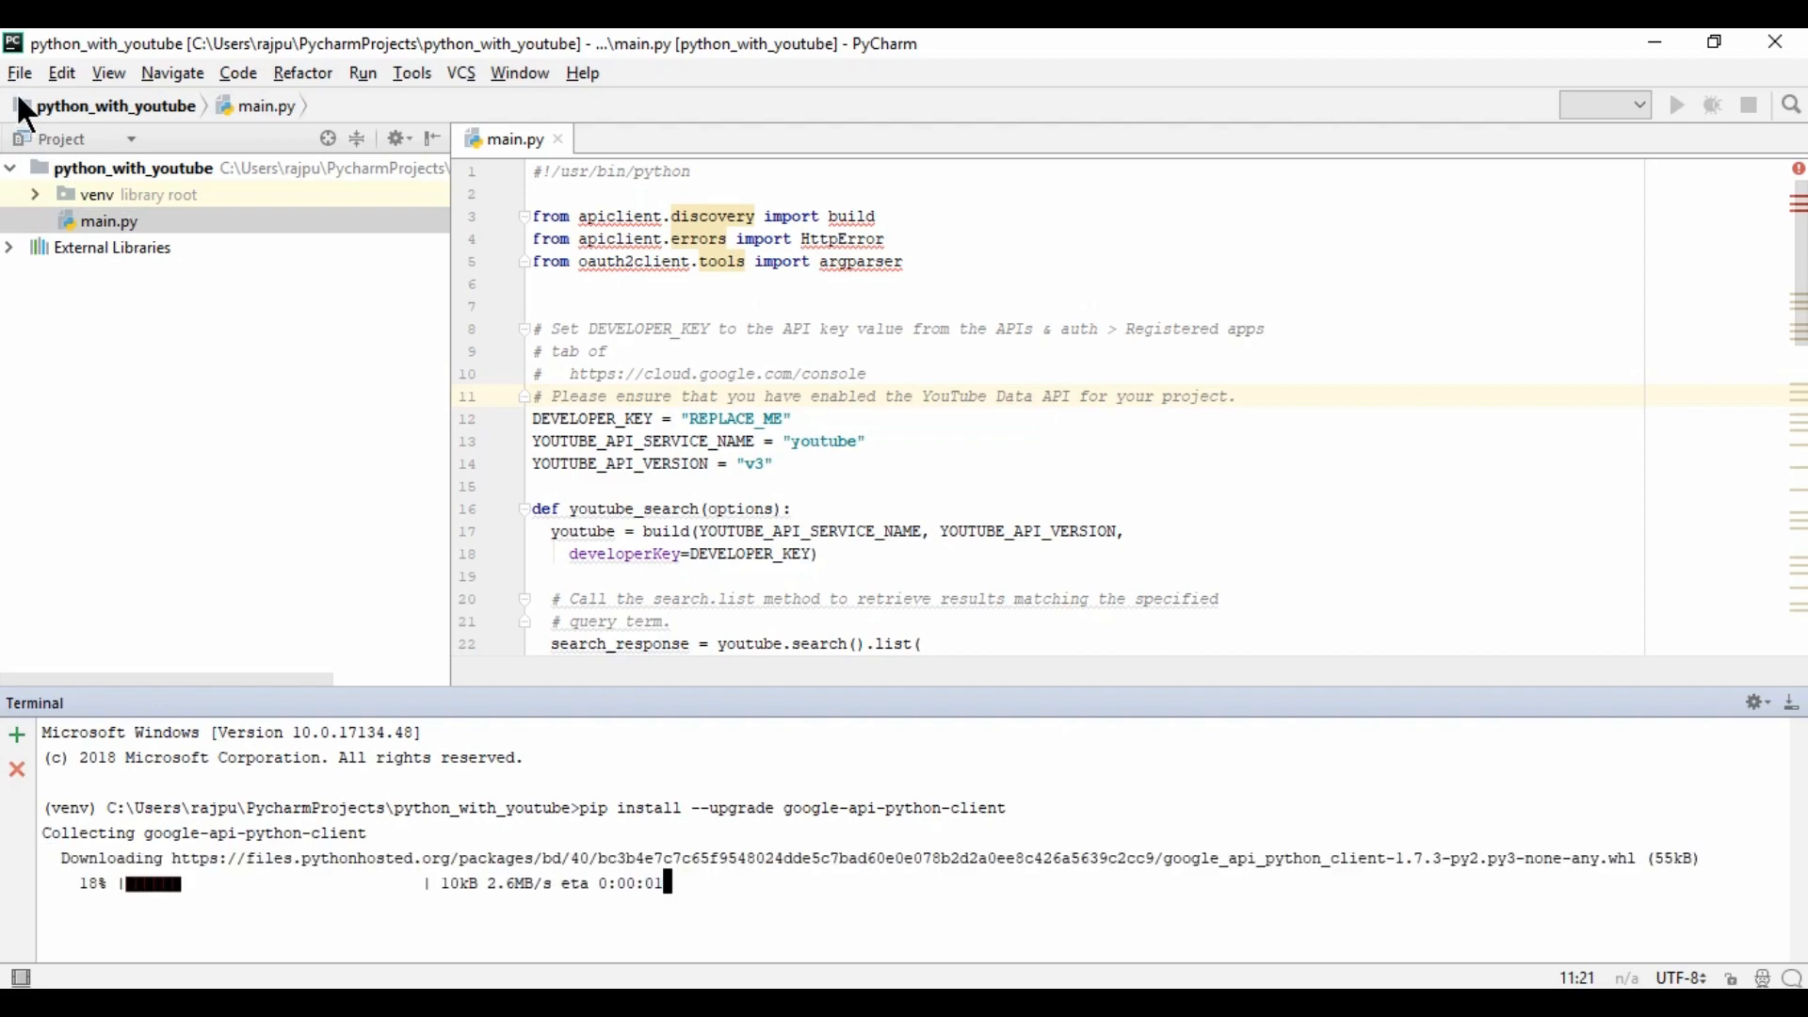
# - Search the Project Interpreter's package browser for google-api-python-client, then close it
pyautogui.click(19, 73)
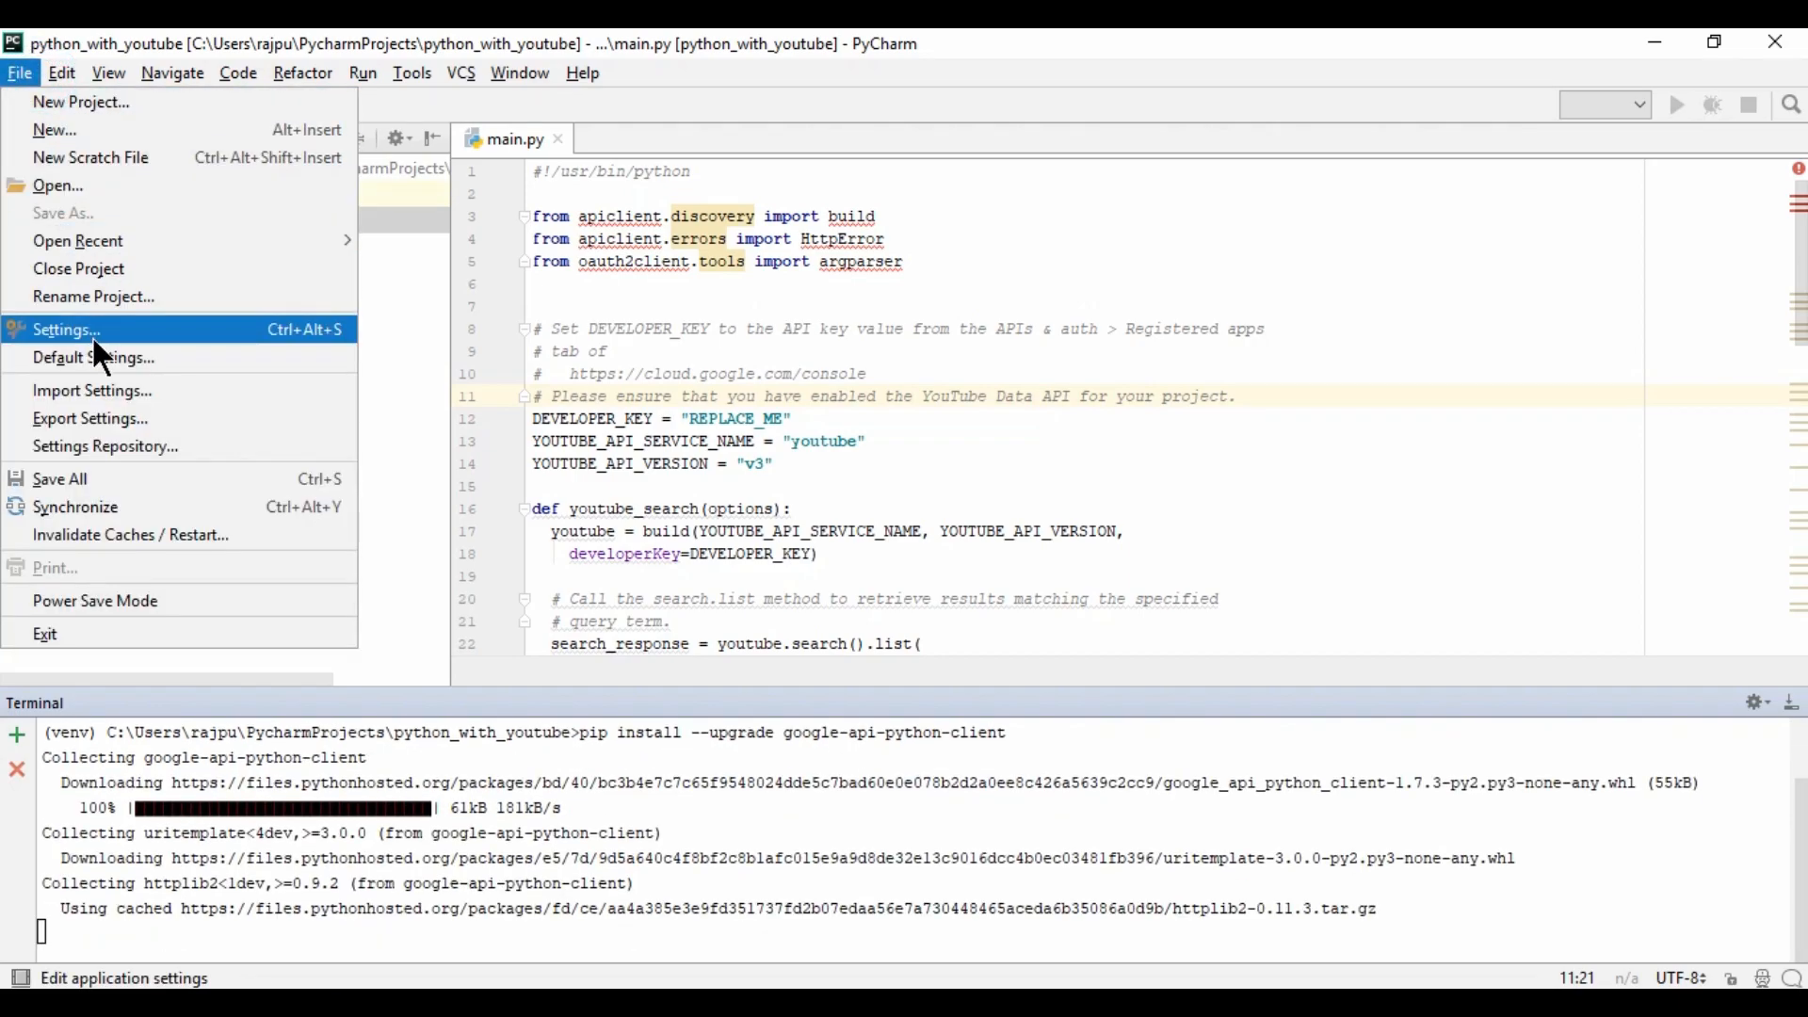
pyautogui.click(66, 330)
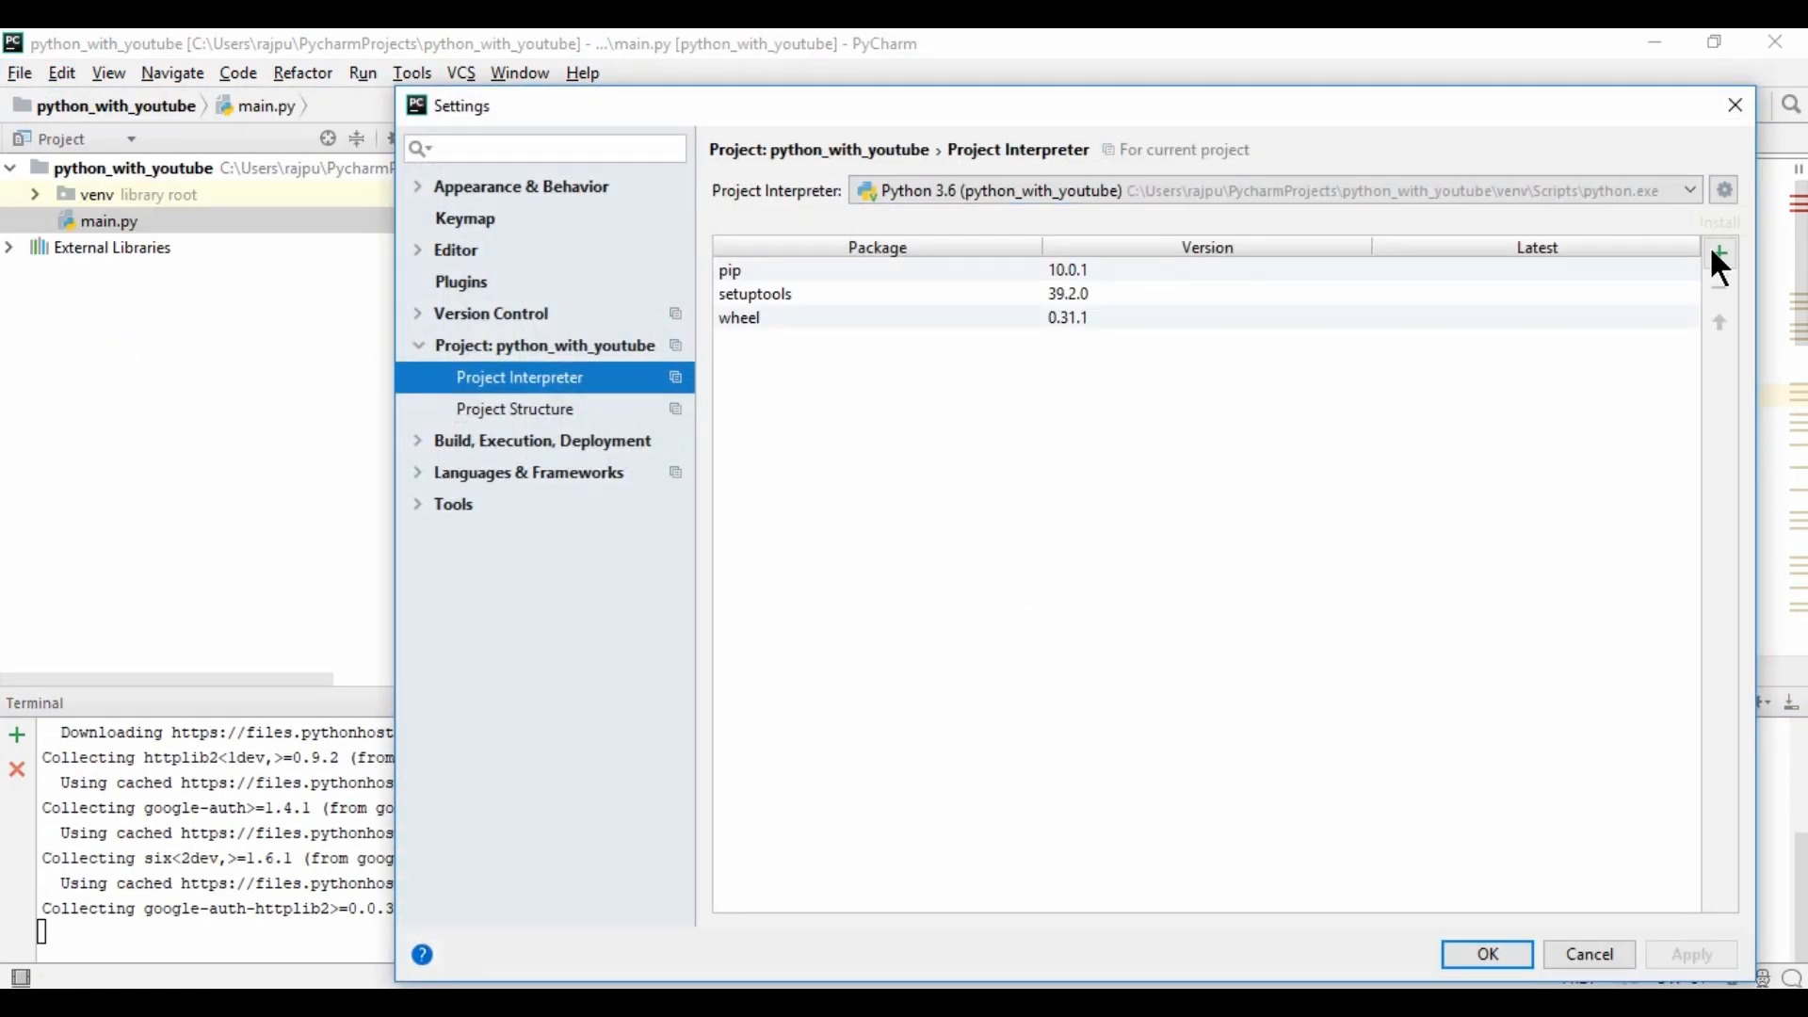
pyautogui.click(1719, 250)
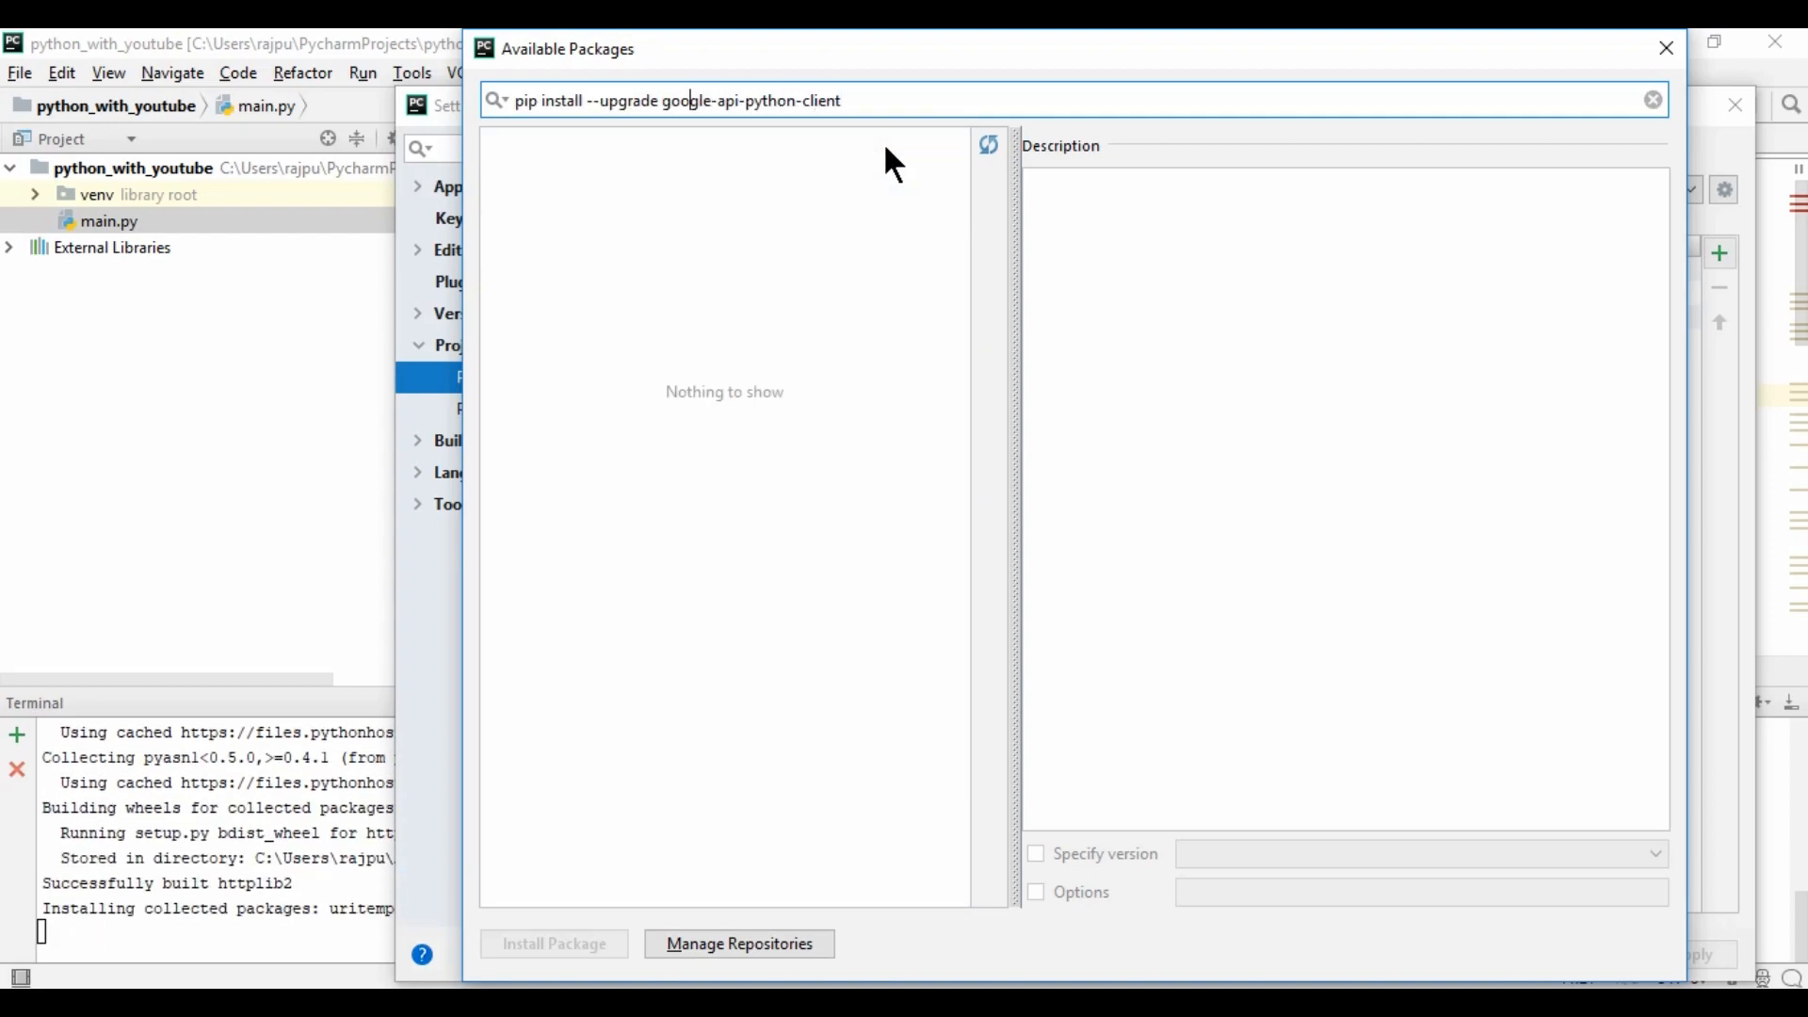
pyautogui.press('Backspace')
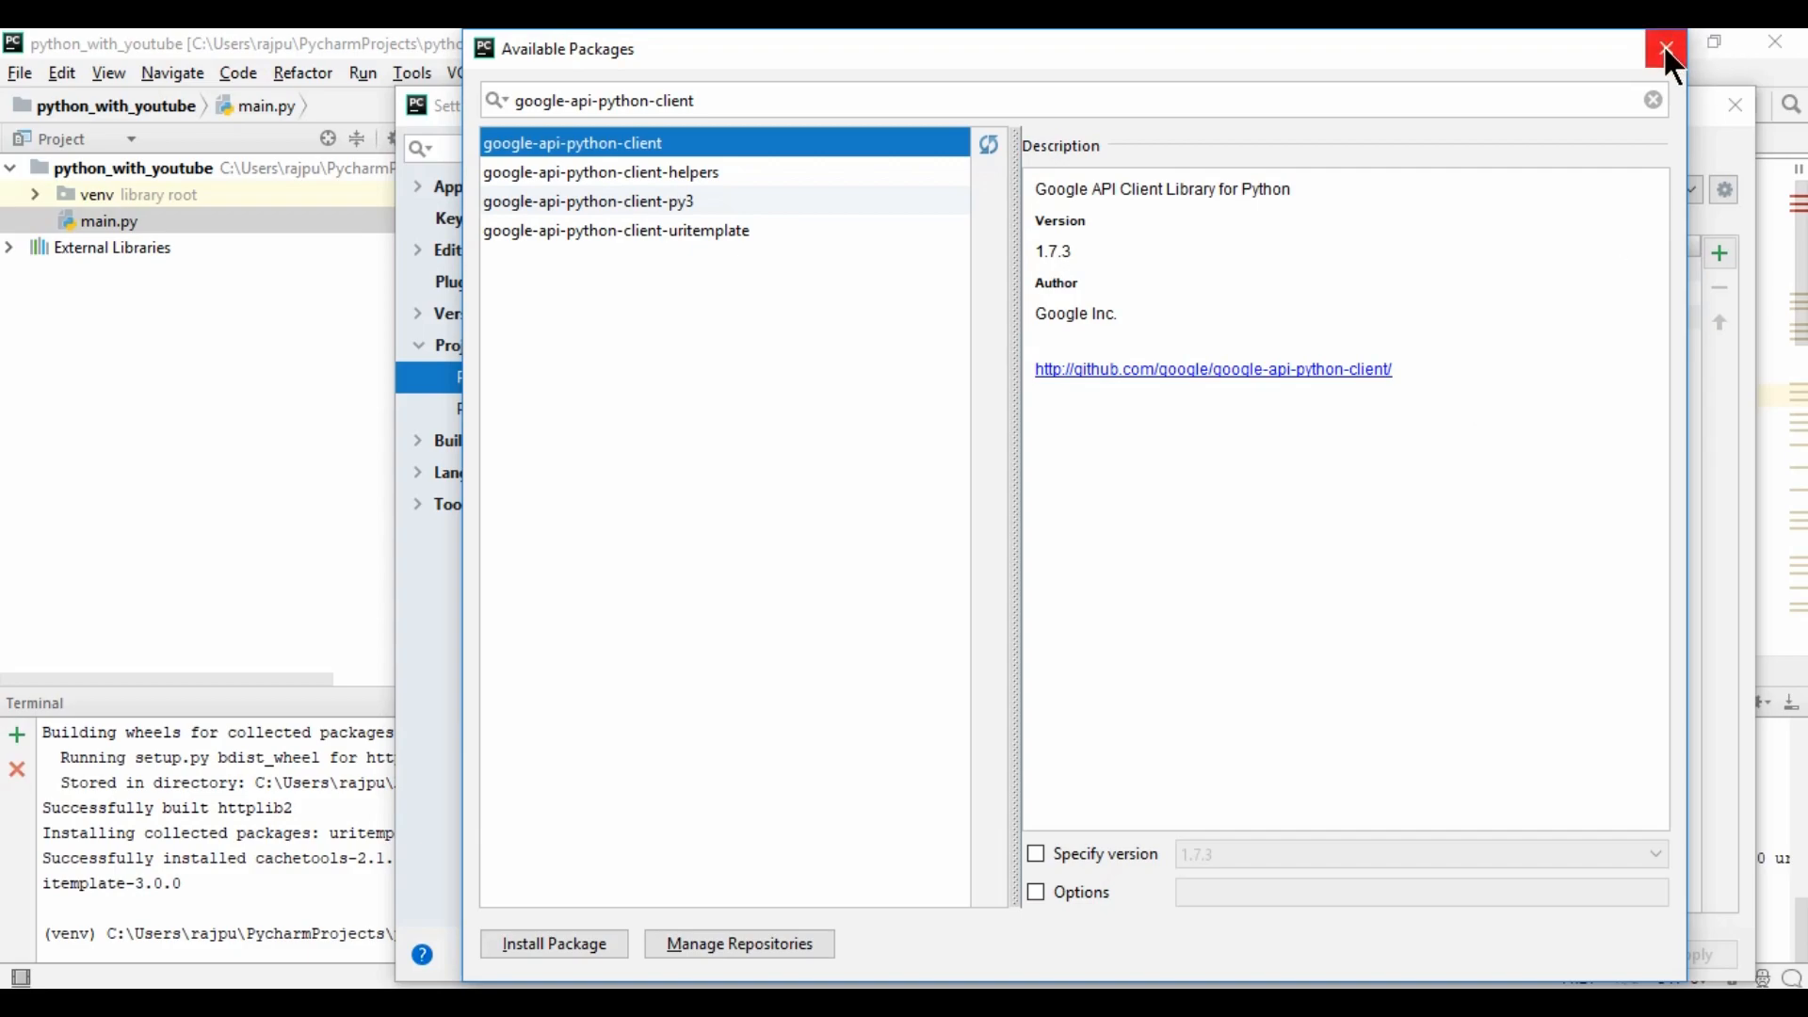
pyautogui.click(1664, 49)
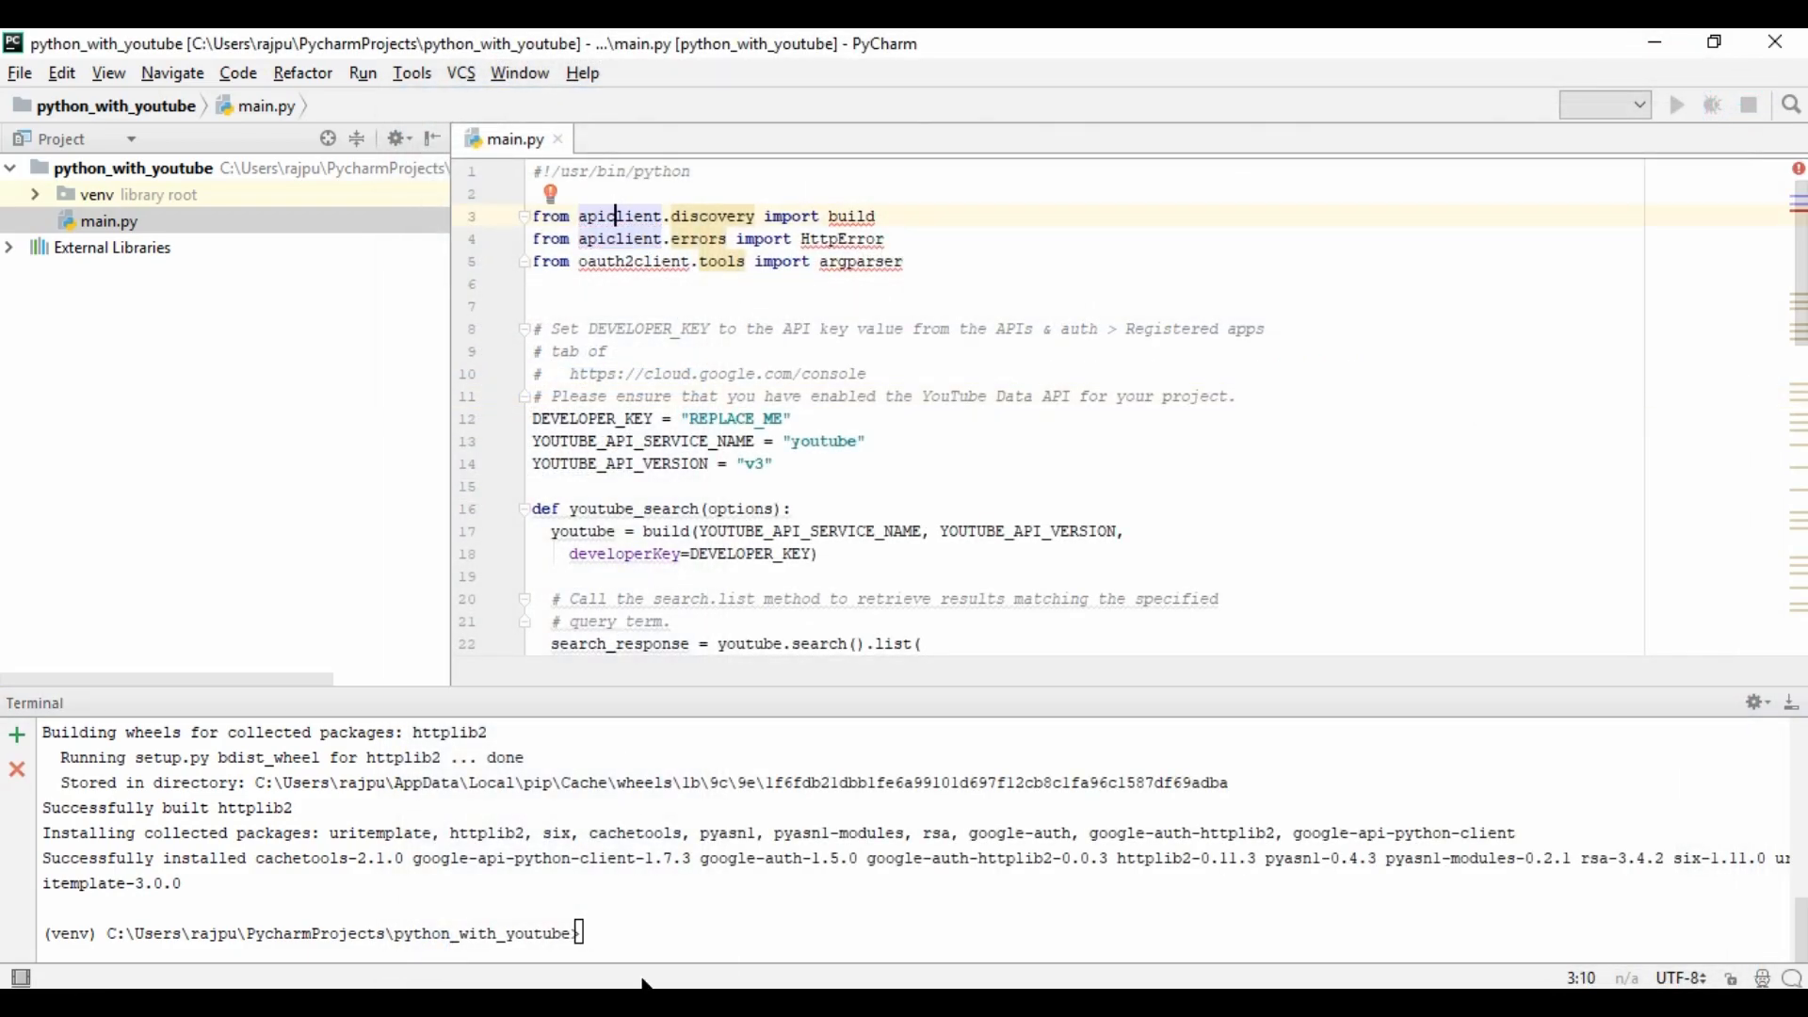
# - Switch the imports to googleapiclient and pip install the missing oauth2client module
pyautogui.click(742, 441)
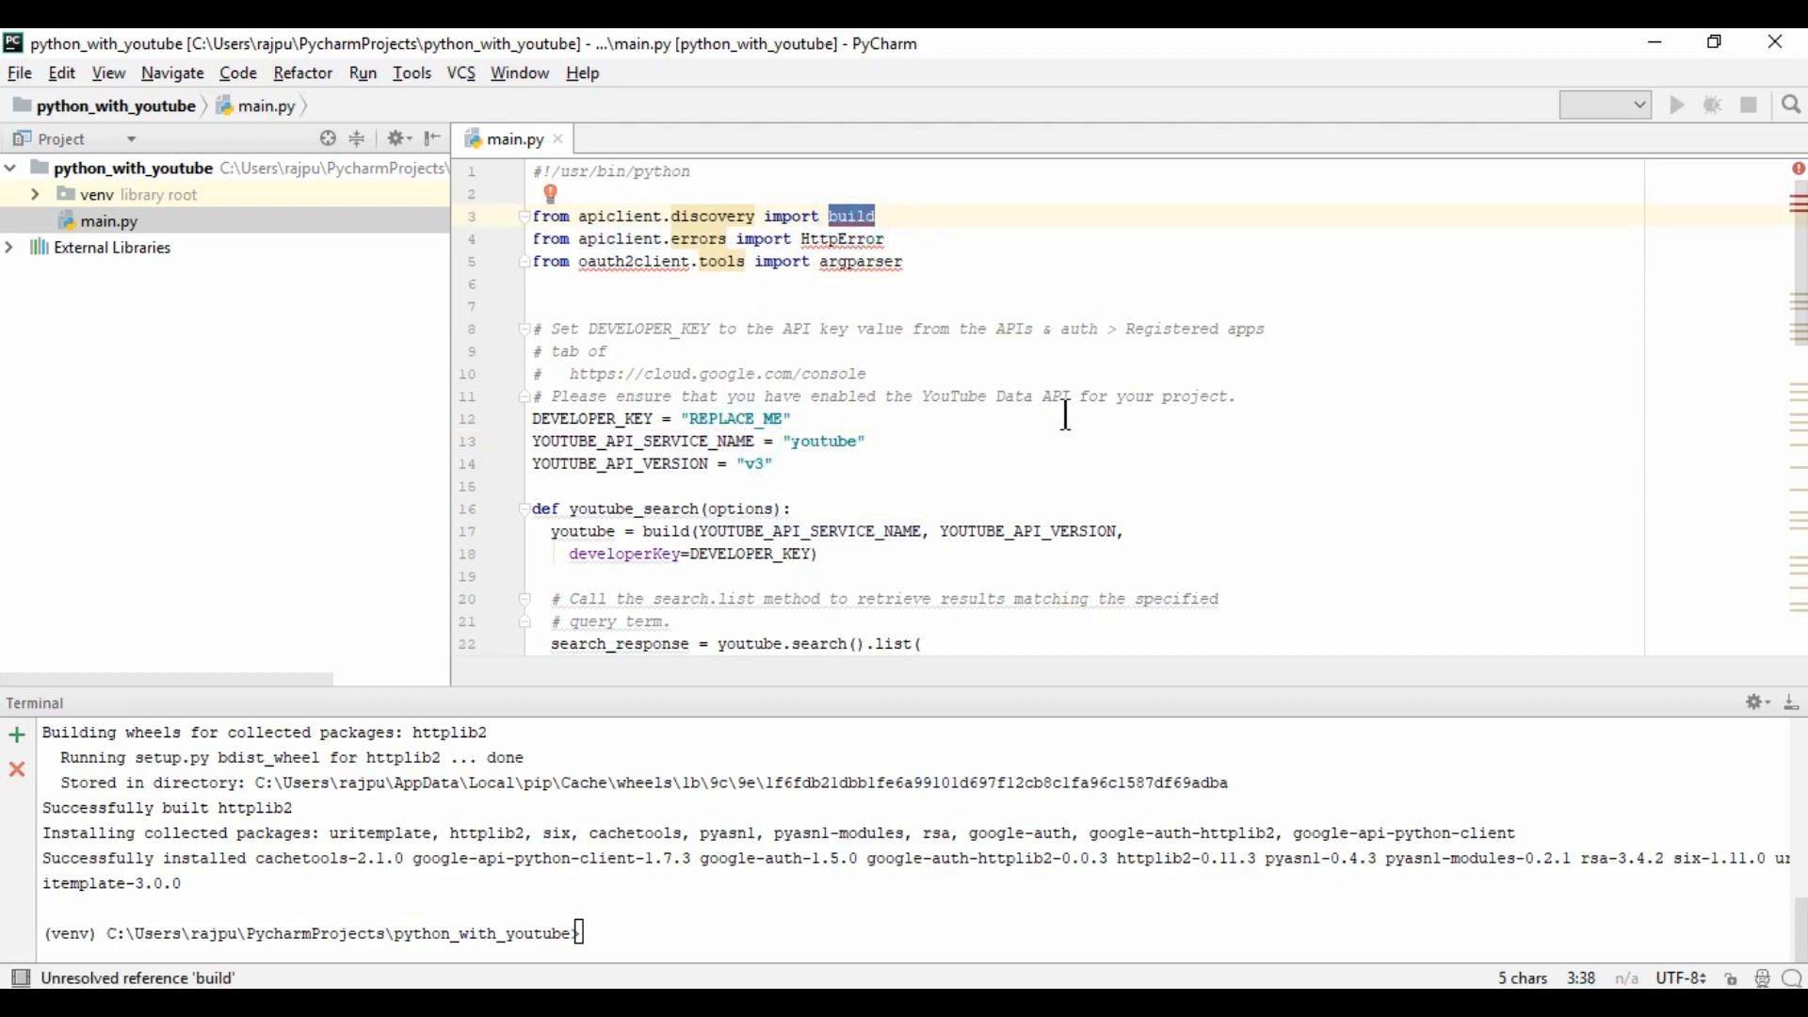
pyautogui.moveTo(644, 256)
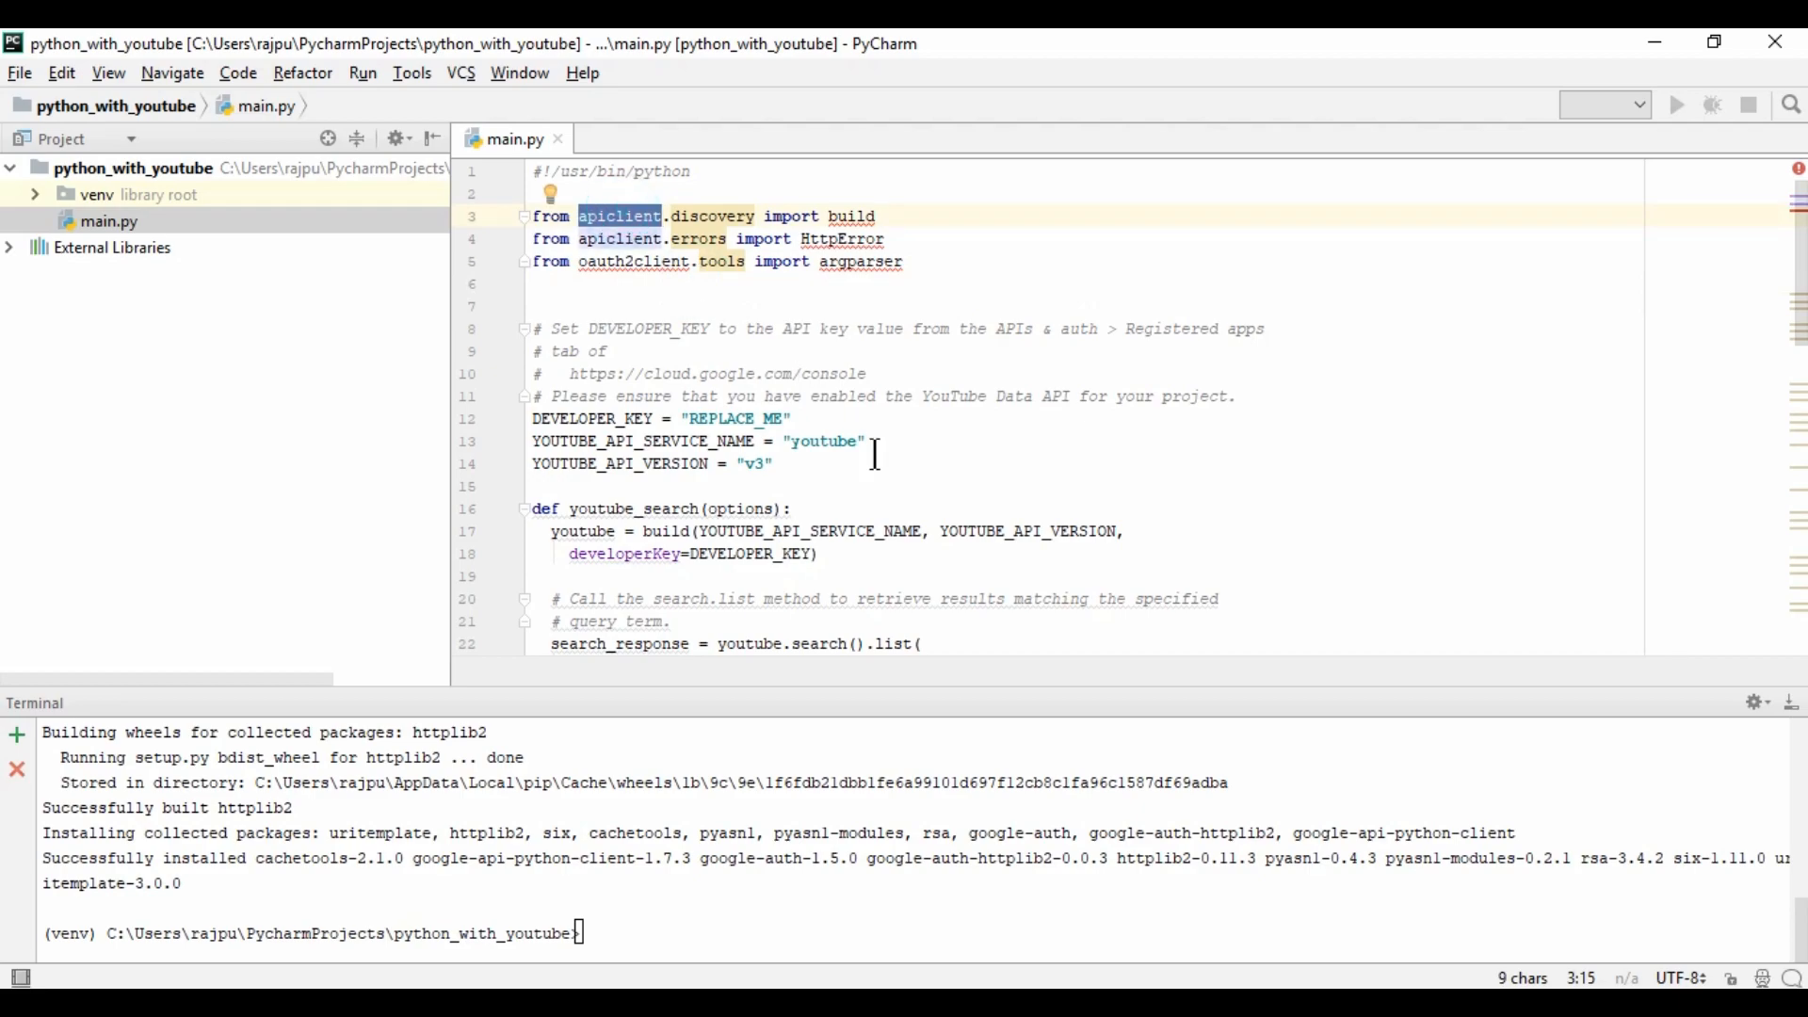
pyautogui.write('google')
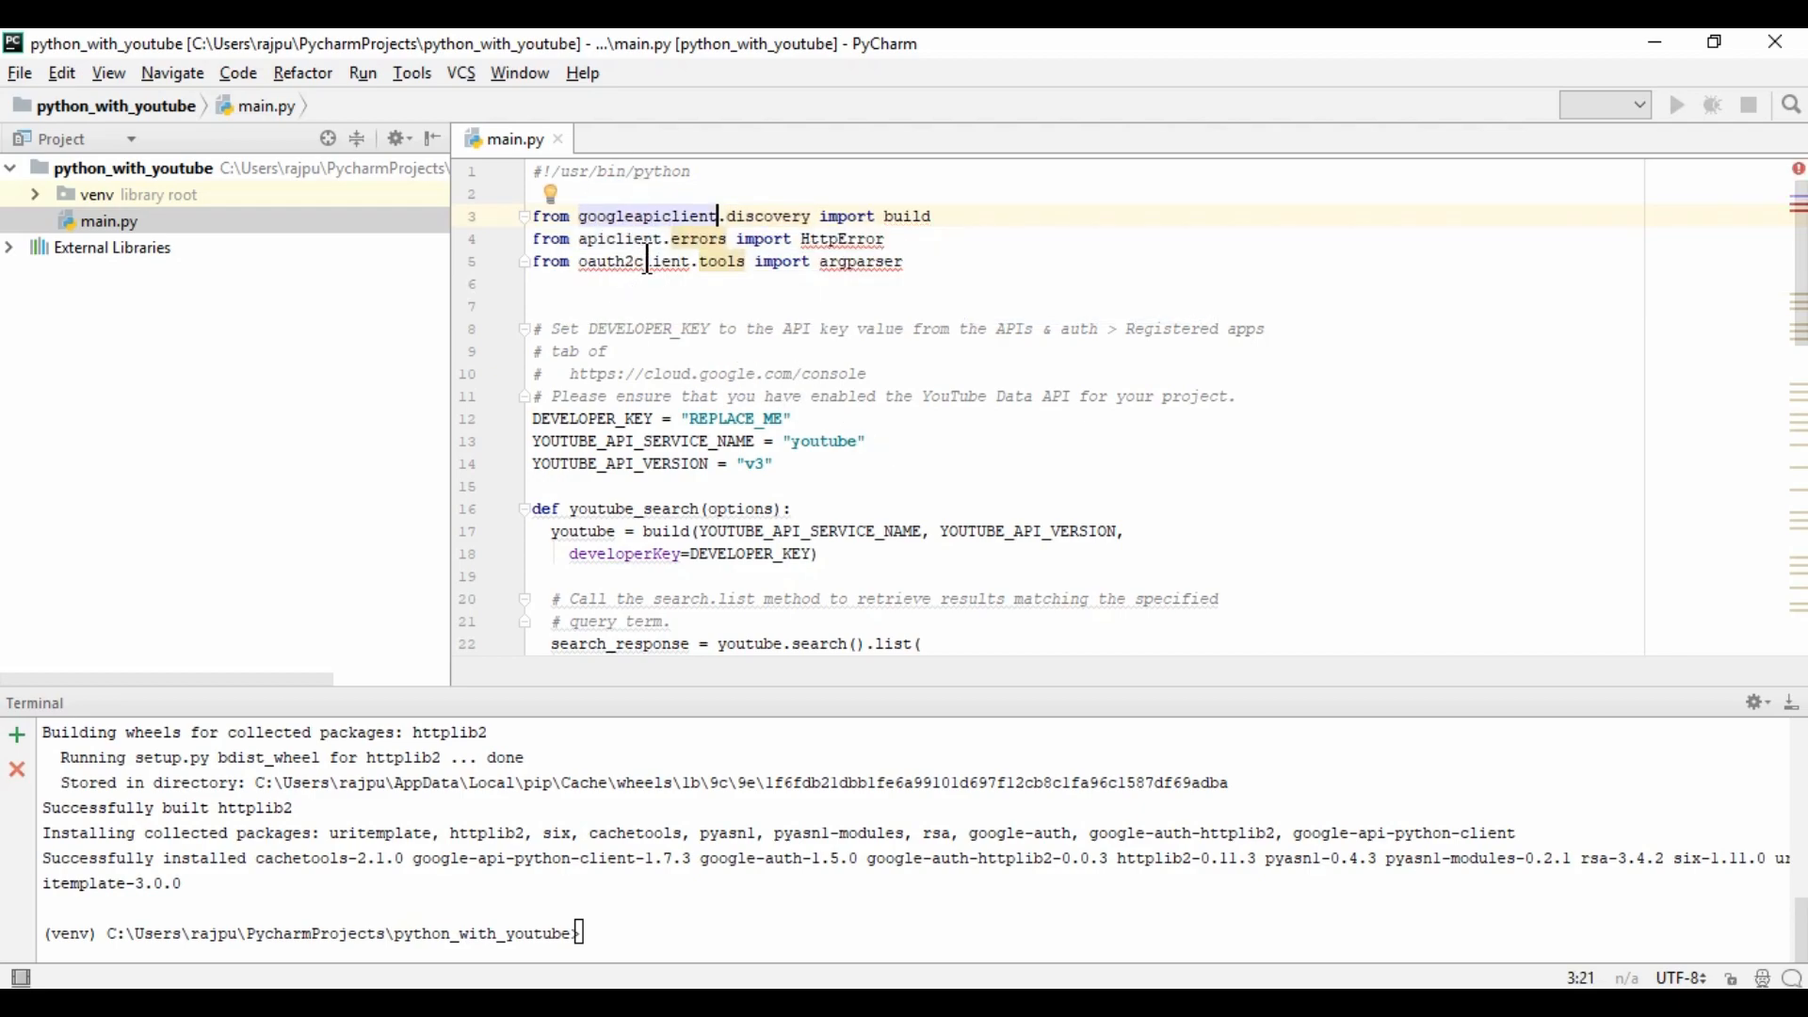
pyautogui.doubleClick(646, 215)
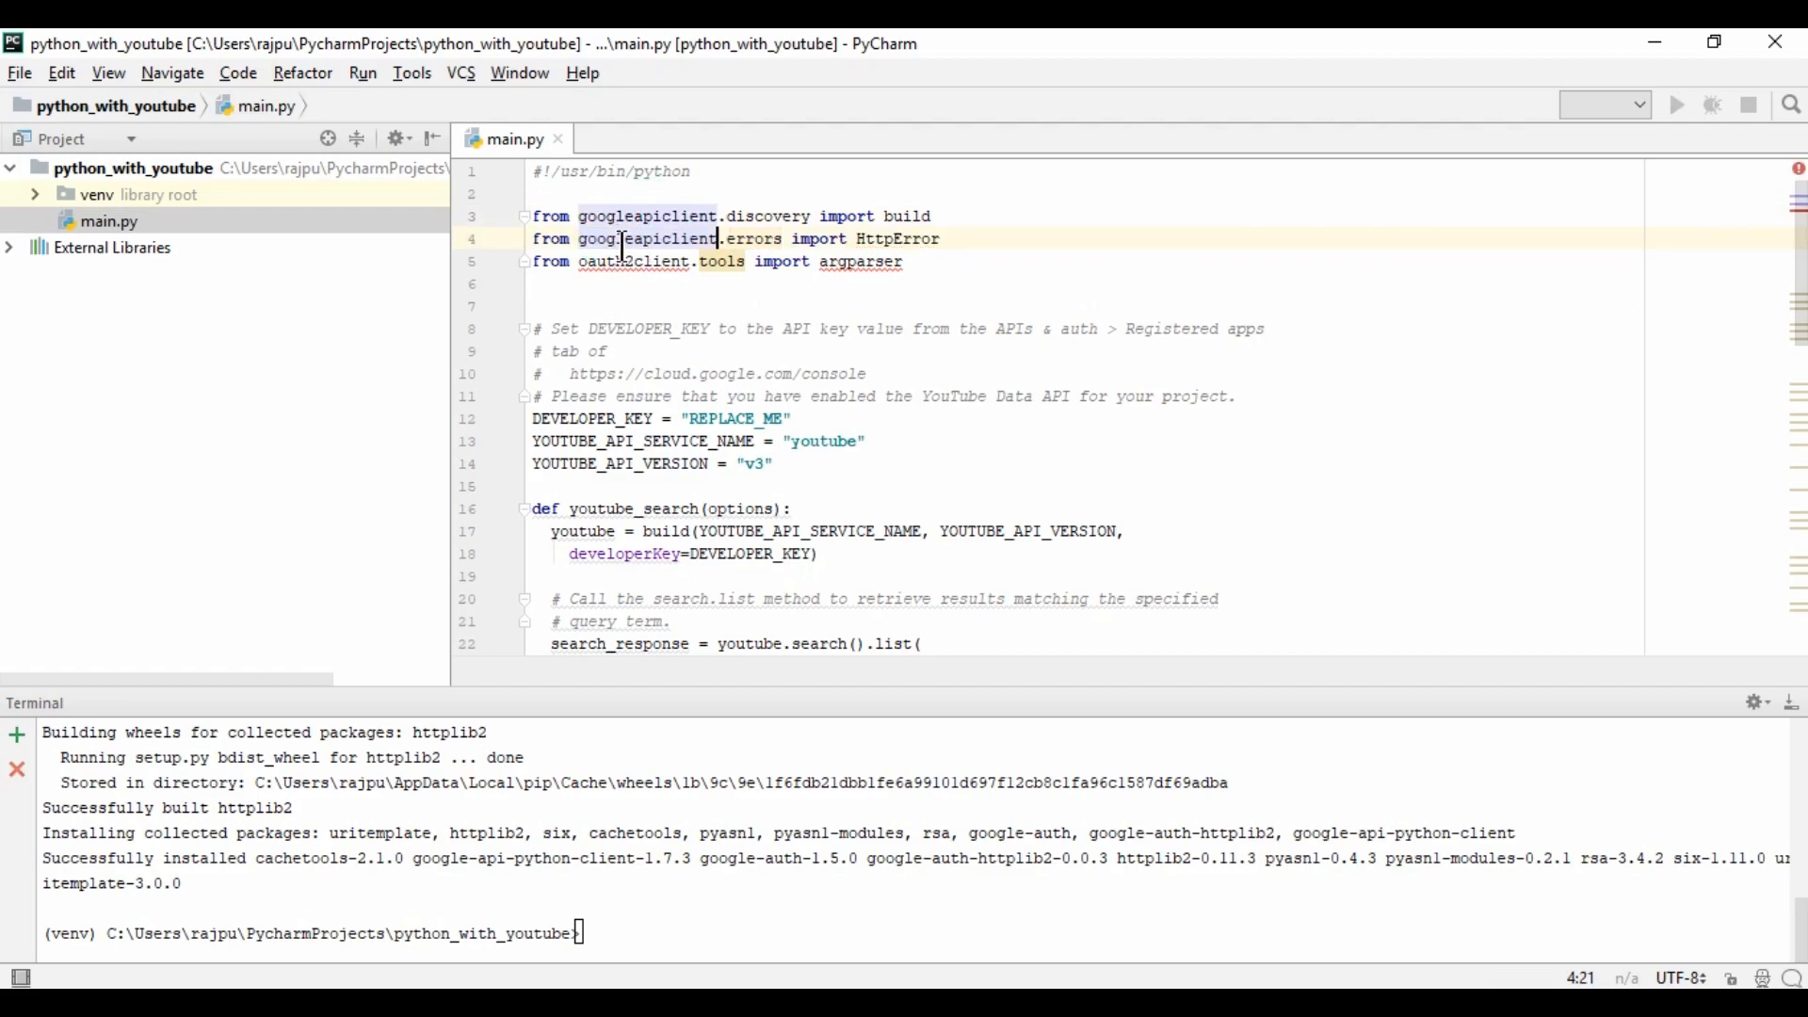
pyautogui.doubleClick(633, 262)
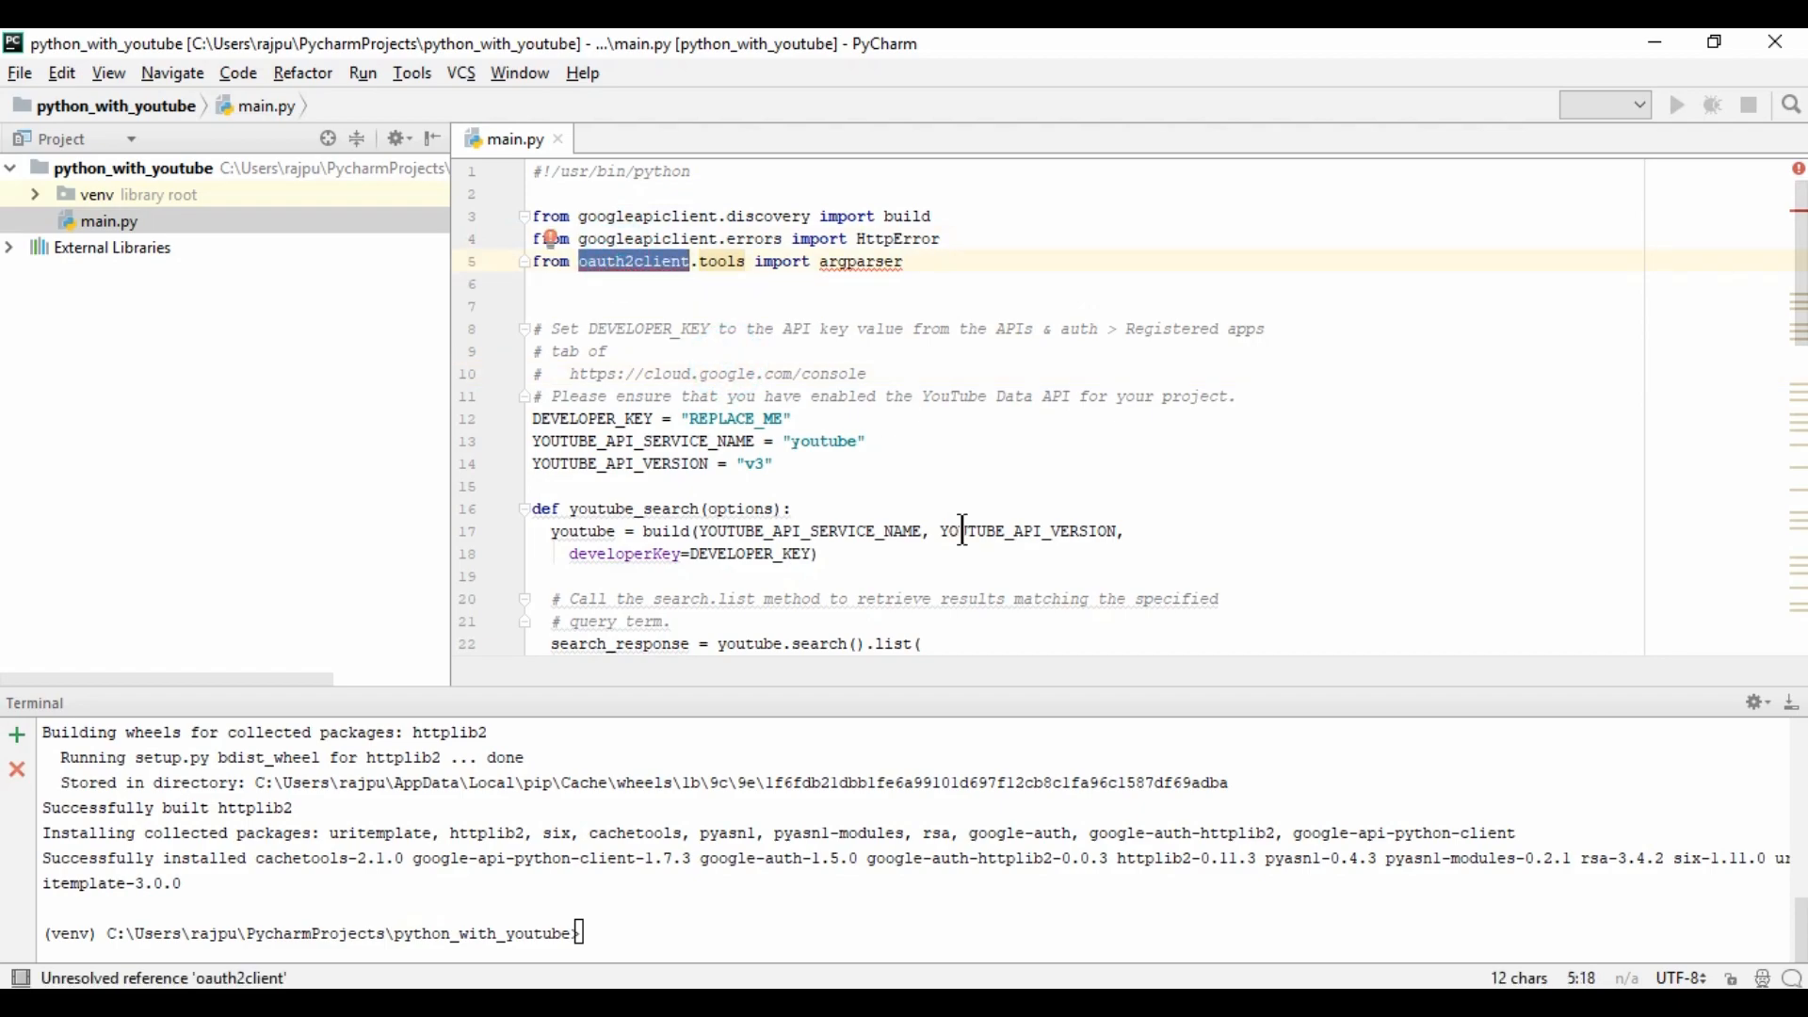
pyautogui.click(719, 913)
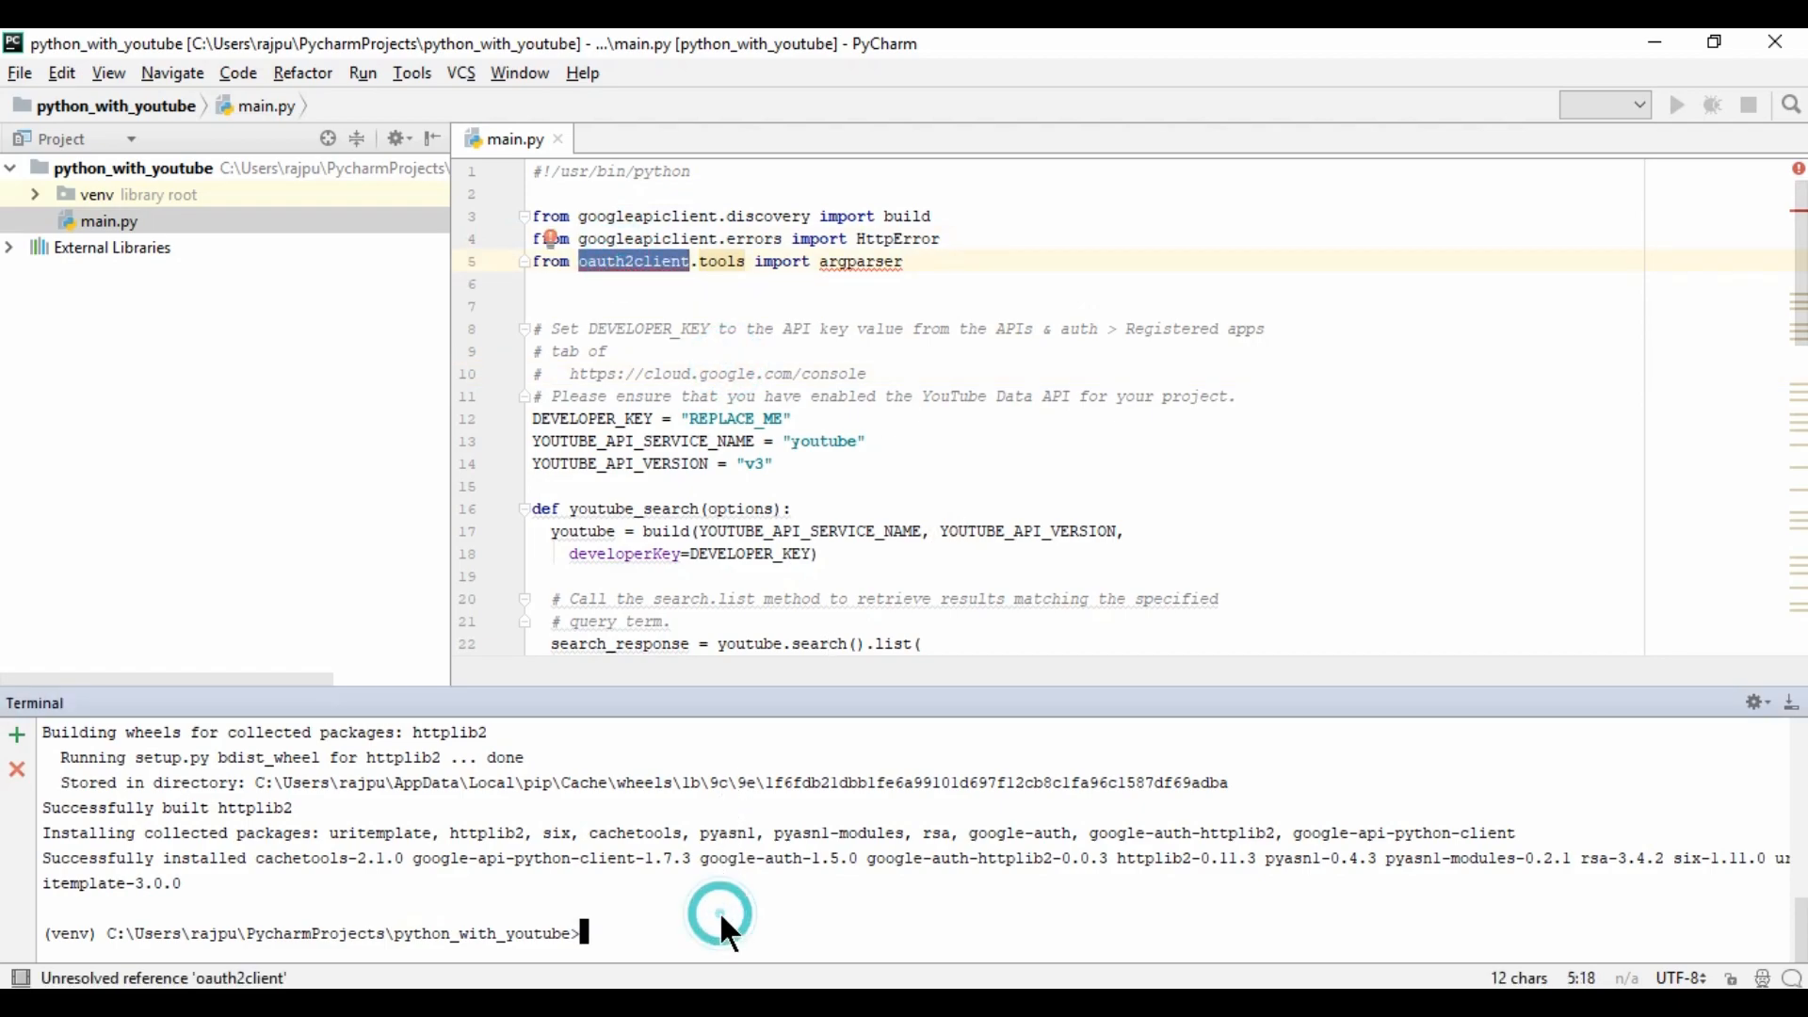
pyautogui.write('pip install')
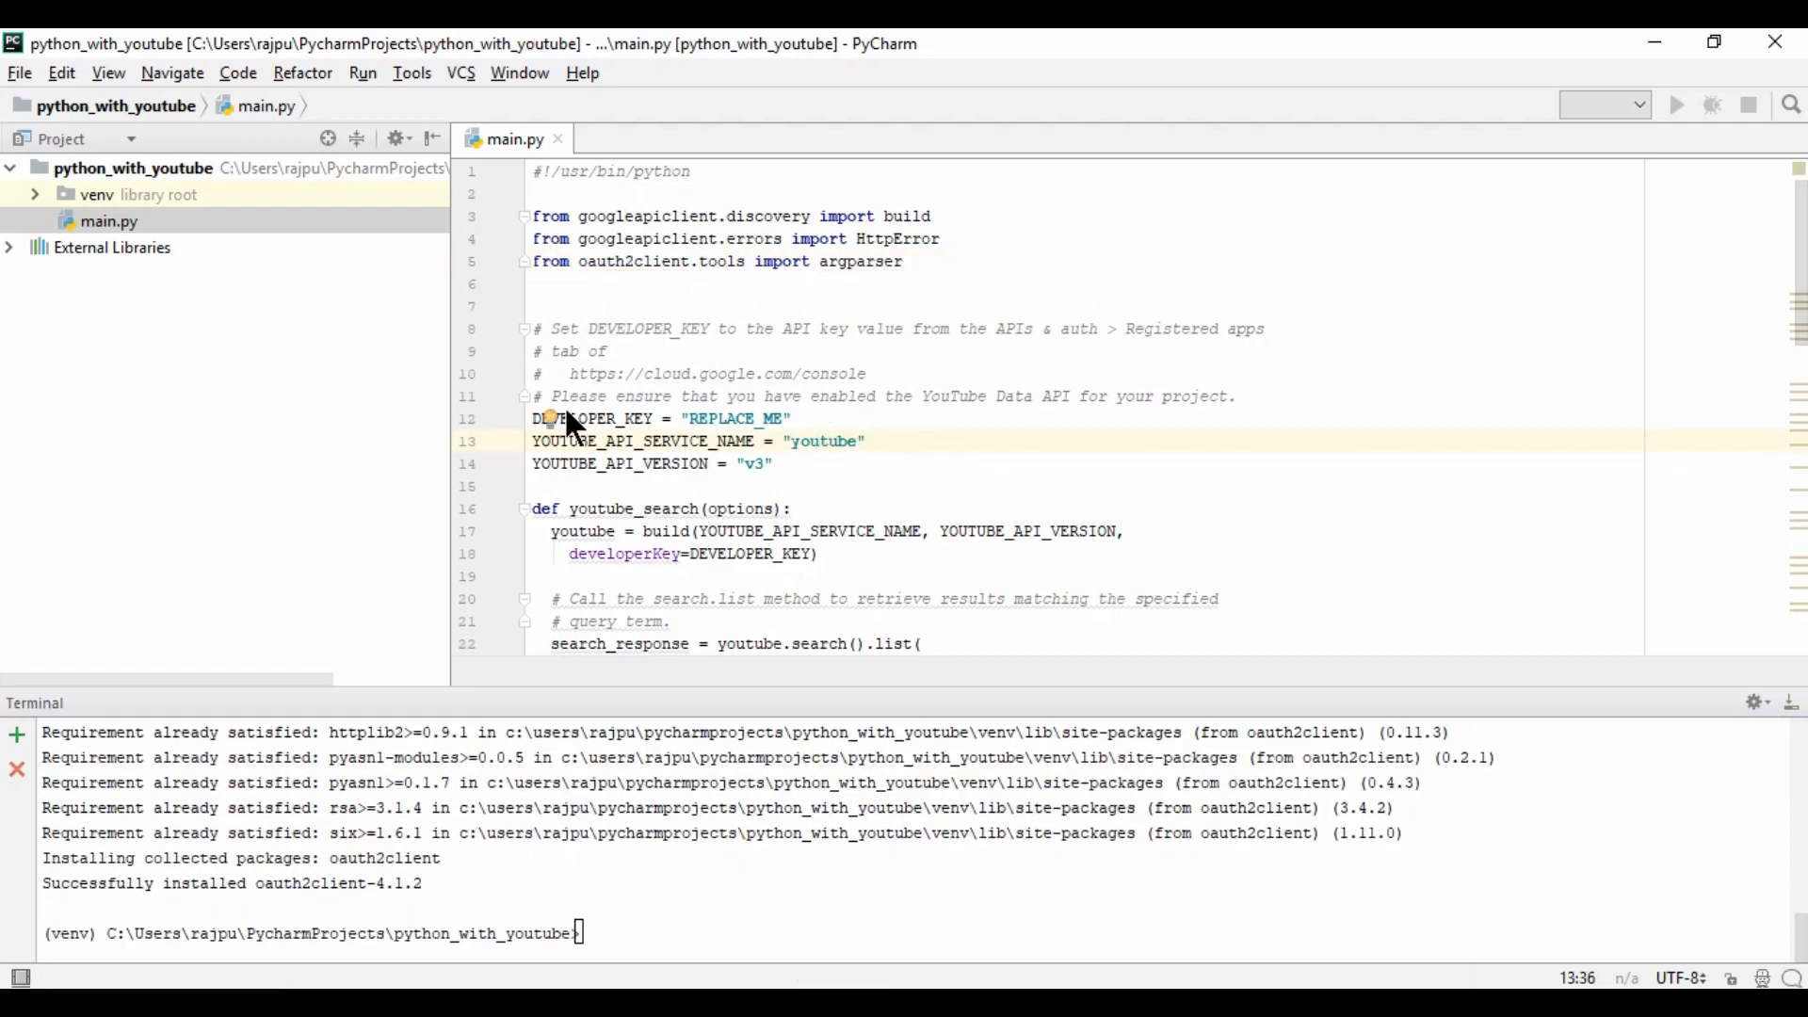
# - Select the DEVELOPER_KEY line's REPLACE_ME placeholder value
pyautogui.moveTo(609, 350); pyautogui.dragTo(870, 441)
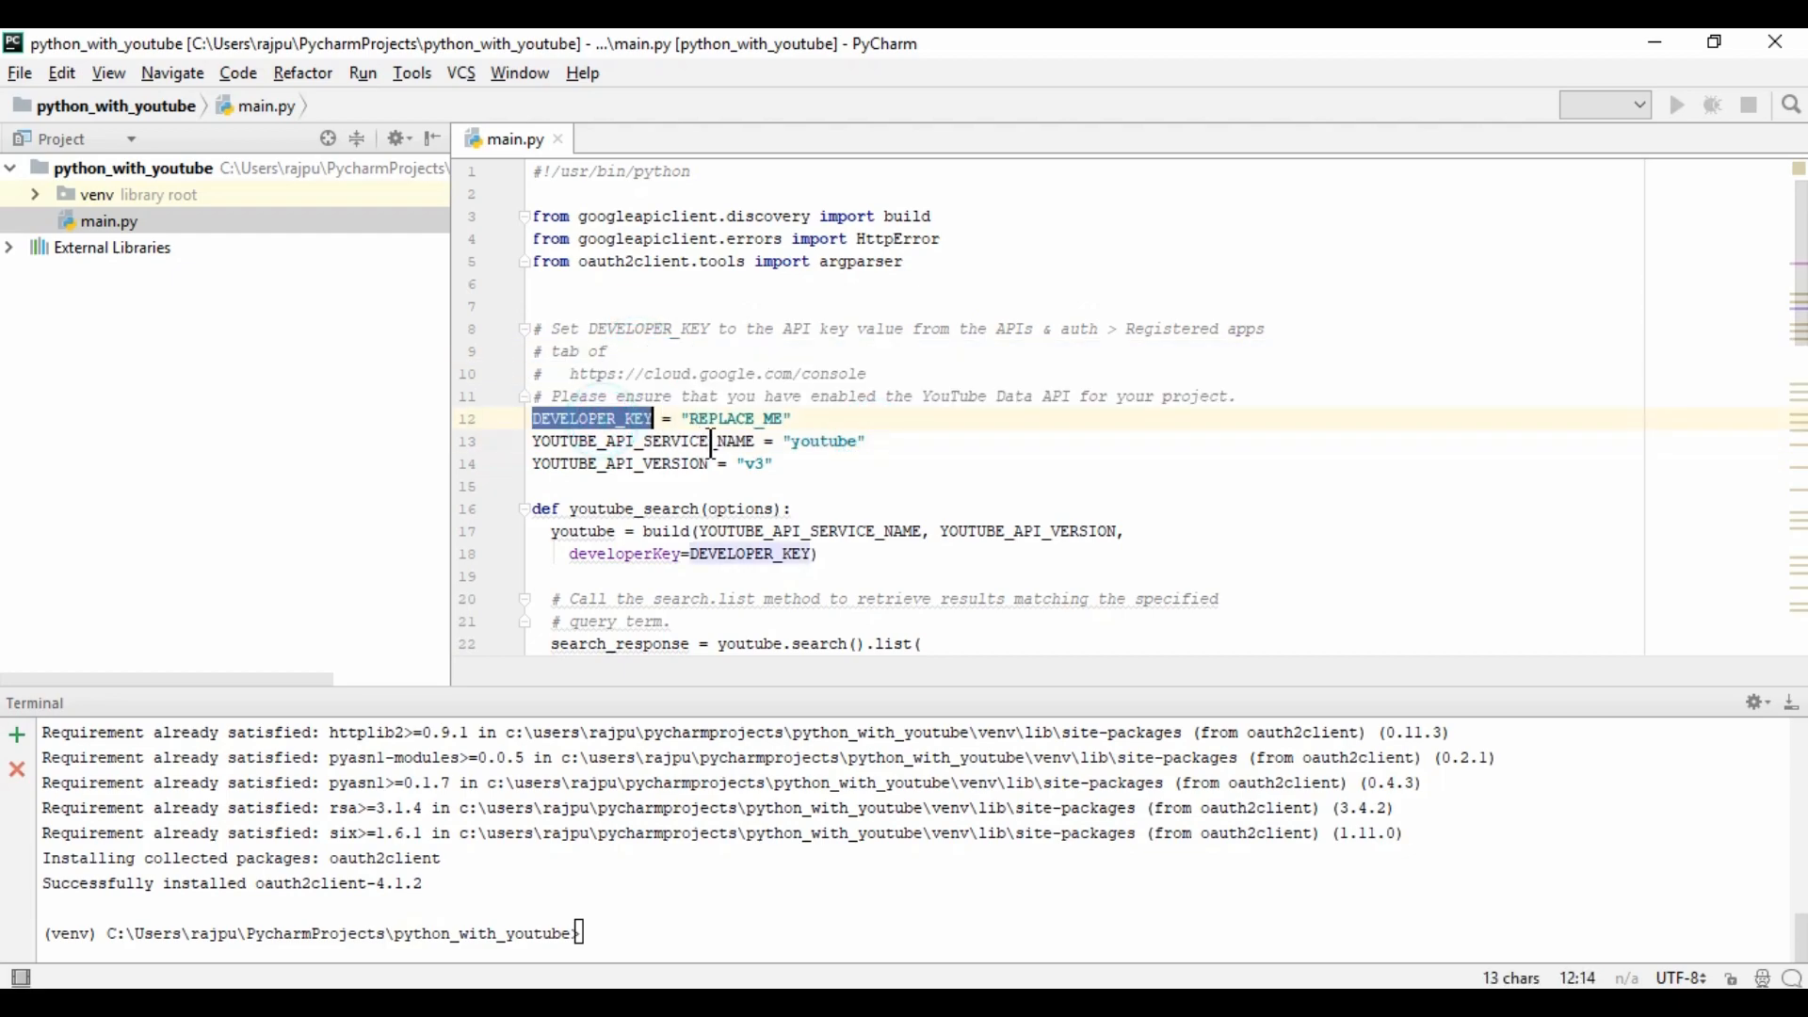
pyautogui.doubleClick(733, 418)
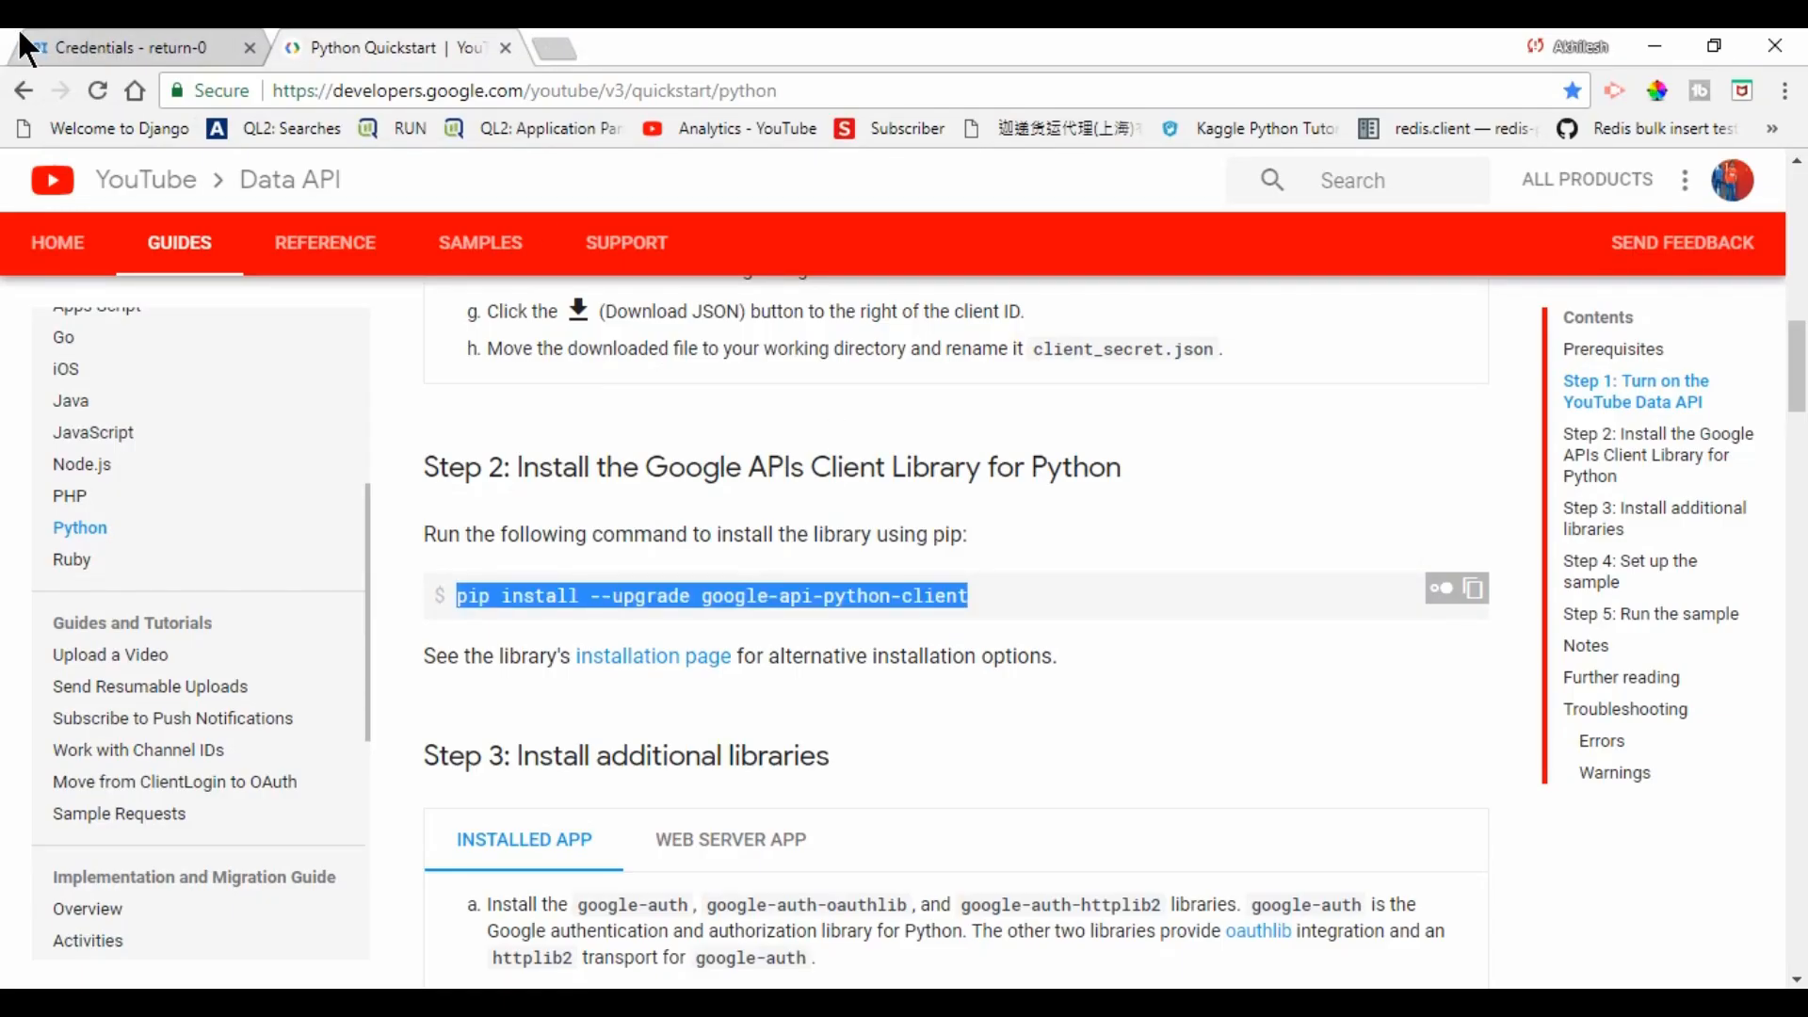
# - Copy the Python Youtube API key from the Credentials page for DEVELOPER_KEY
pyautogui.click(126, 47)
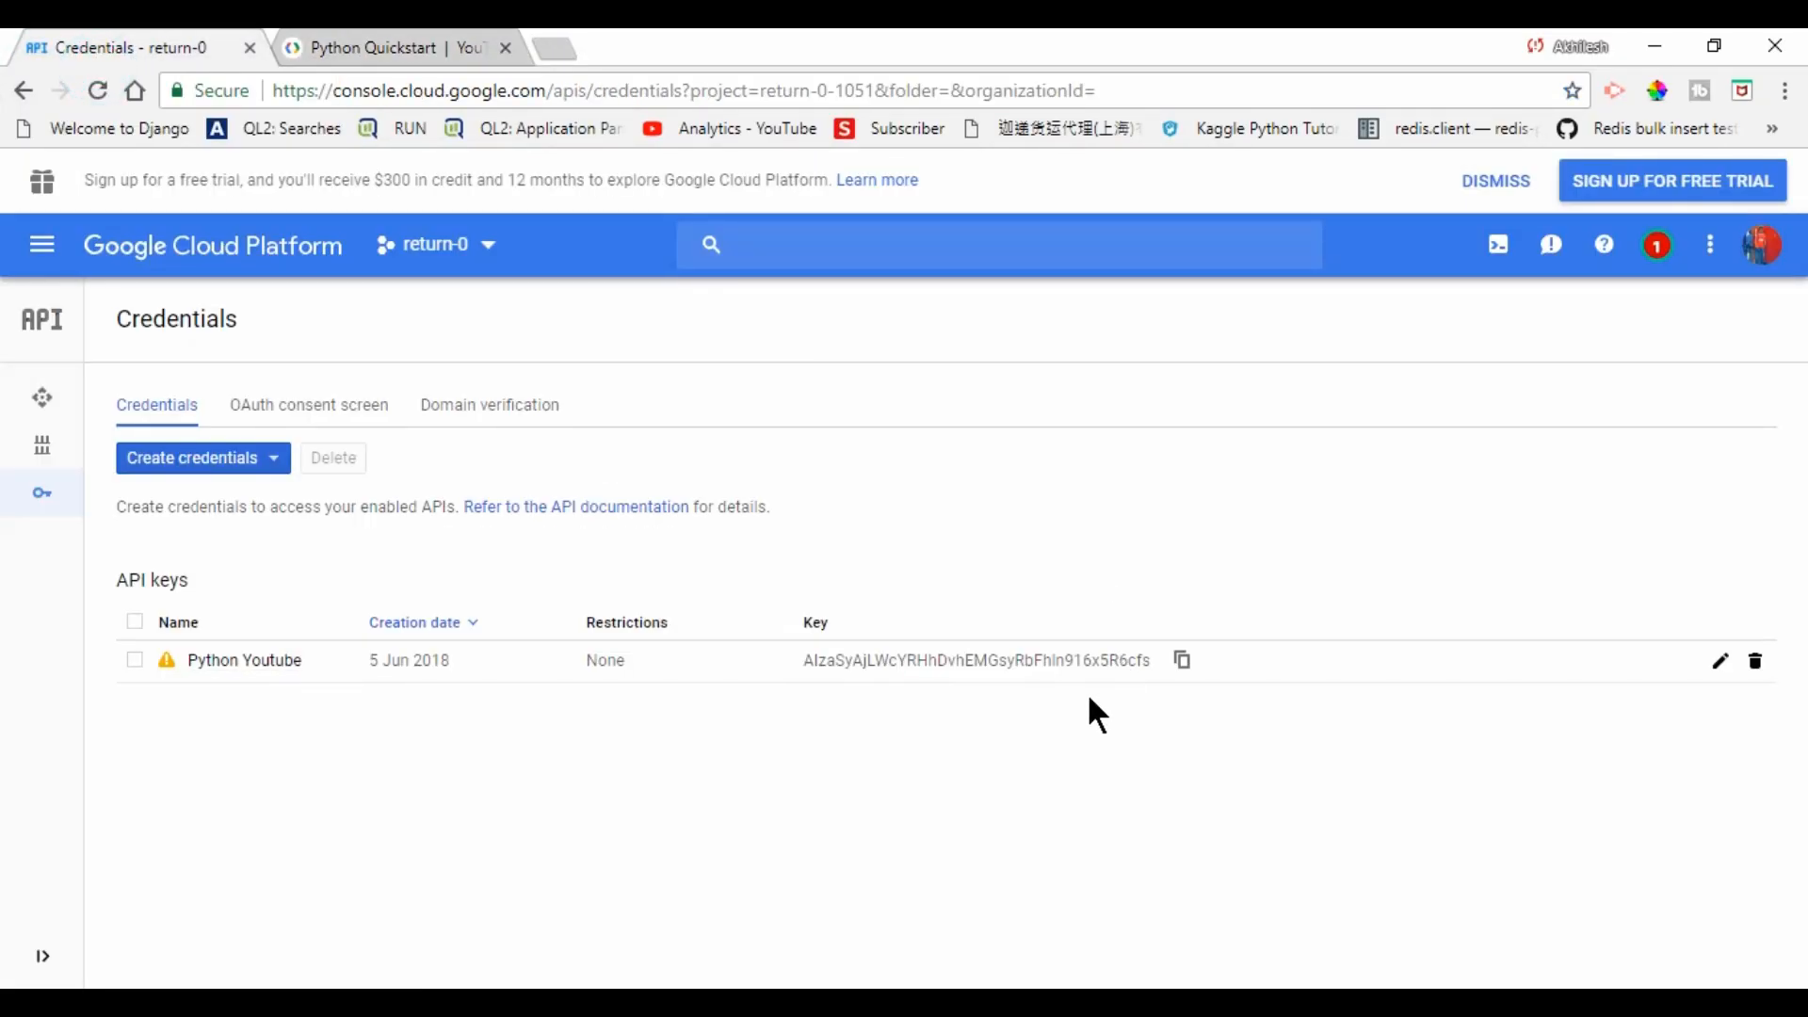
pyautogui.click(1181, 659)
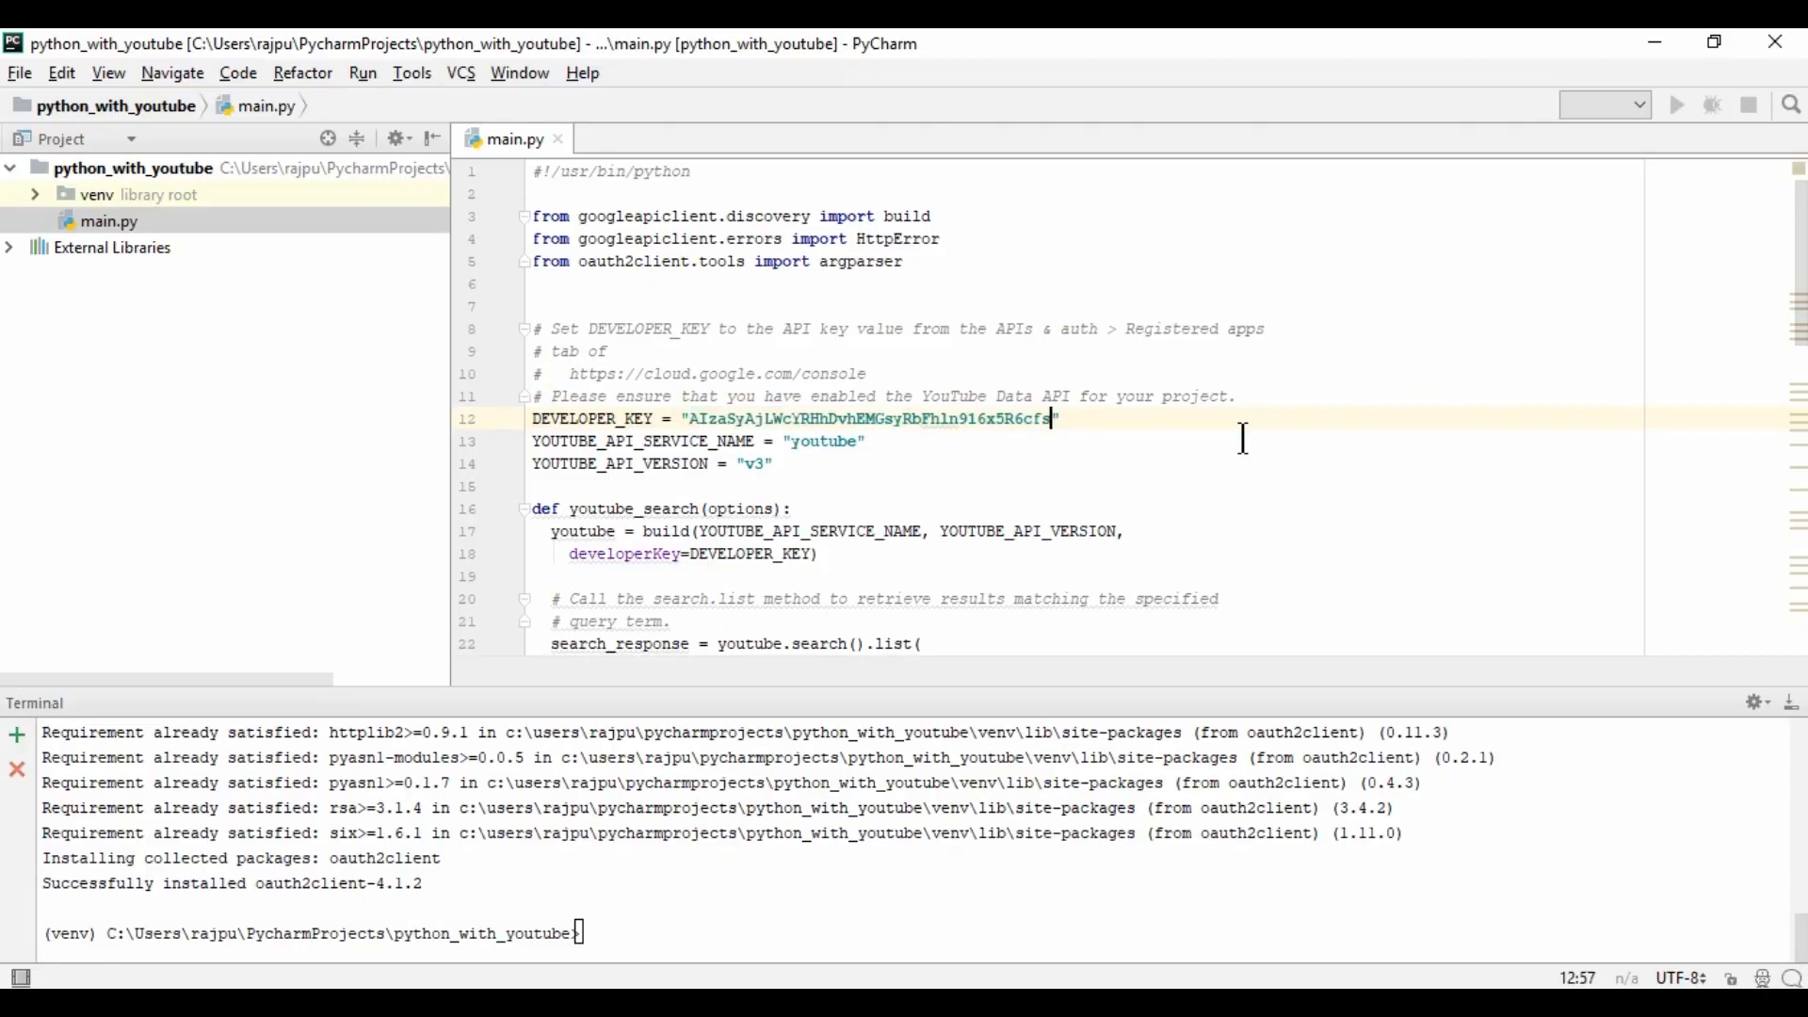
pyautogui.moveTo(834, 511)
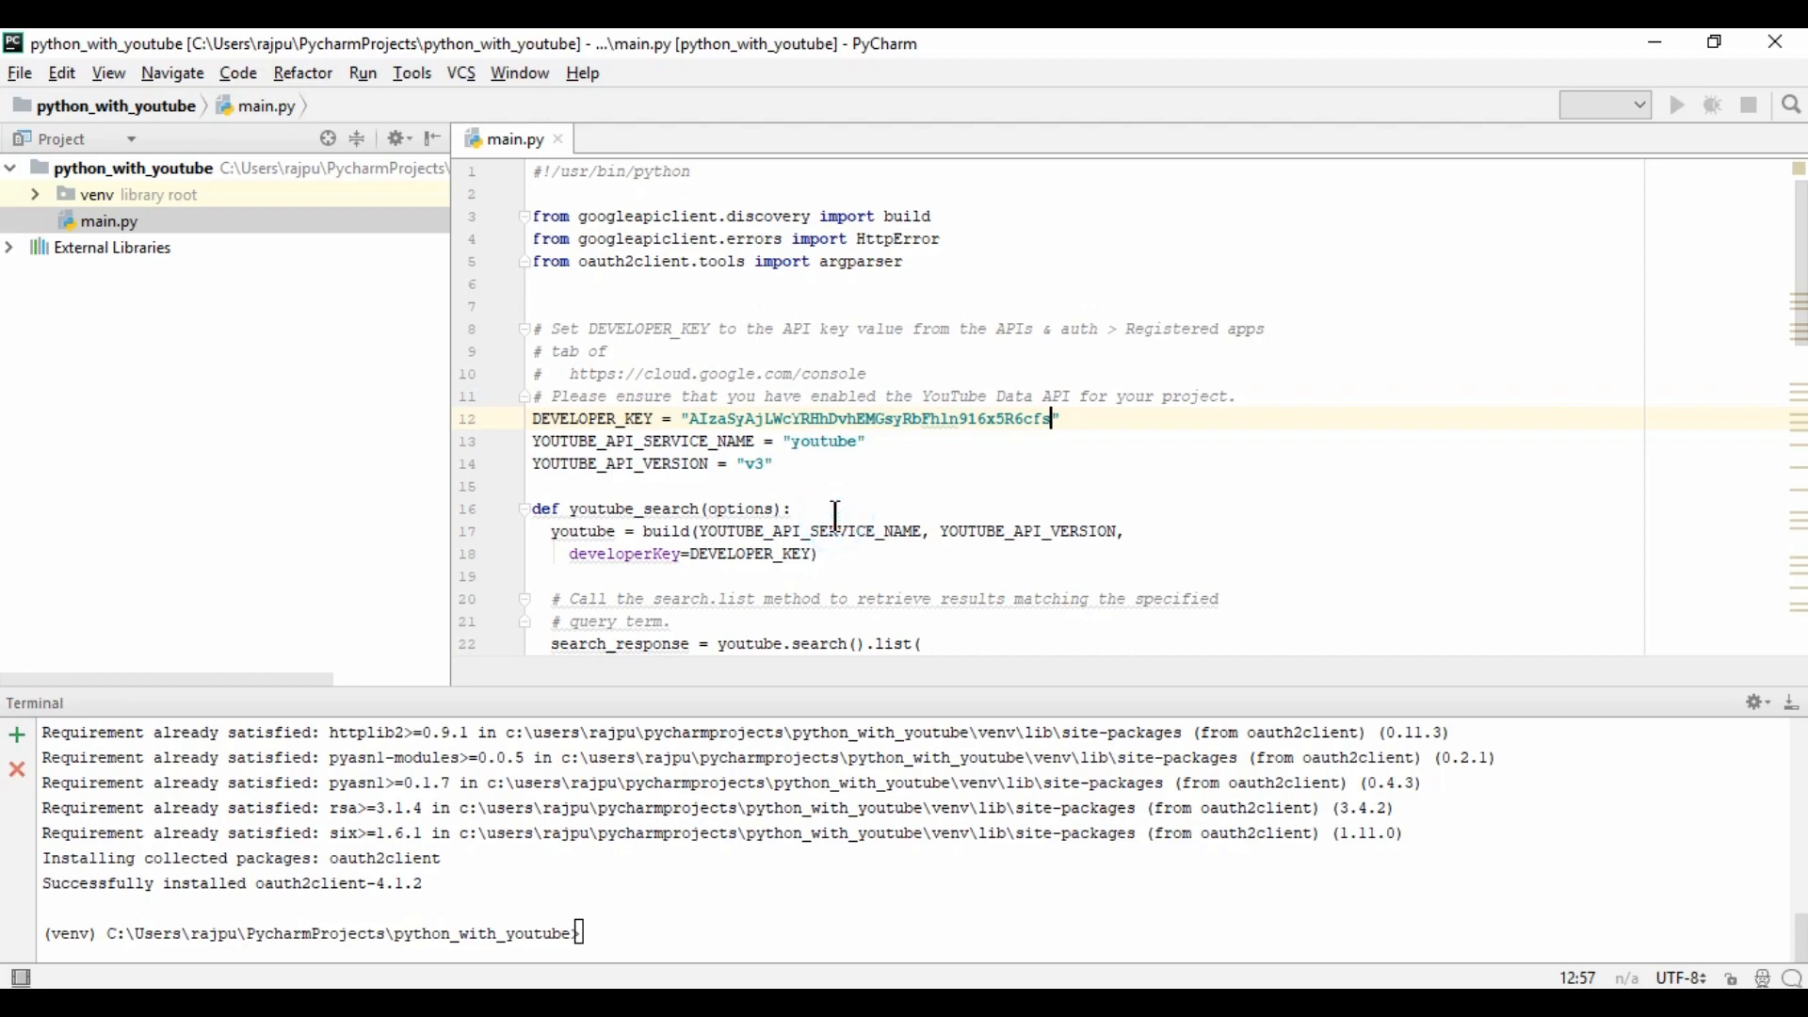
# - Review the __main__ block's argparser options for the q search term and its help text
pyautogui.scroll(-3)
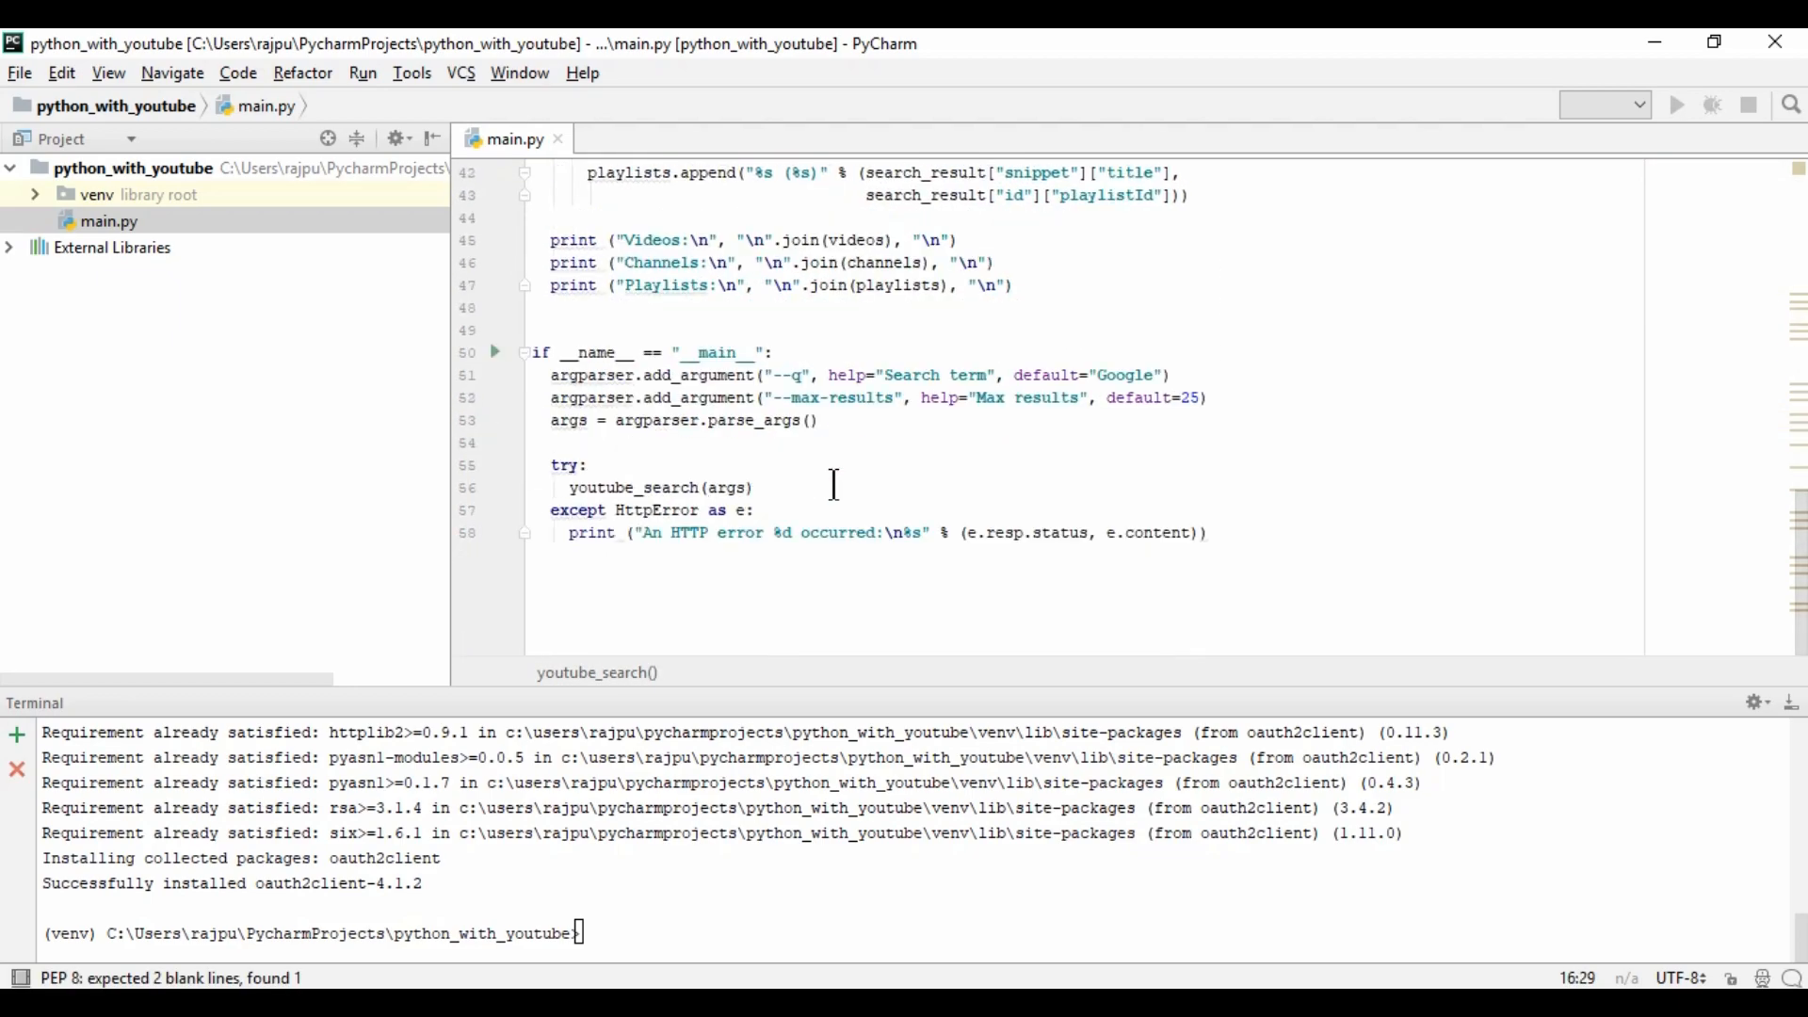
pyautogui.doubleClick(716, 352)
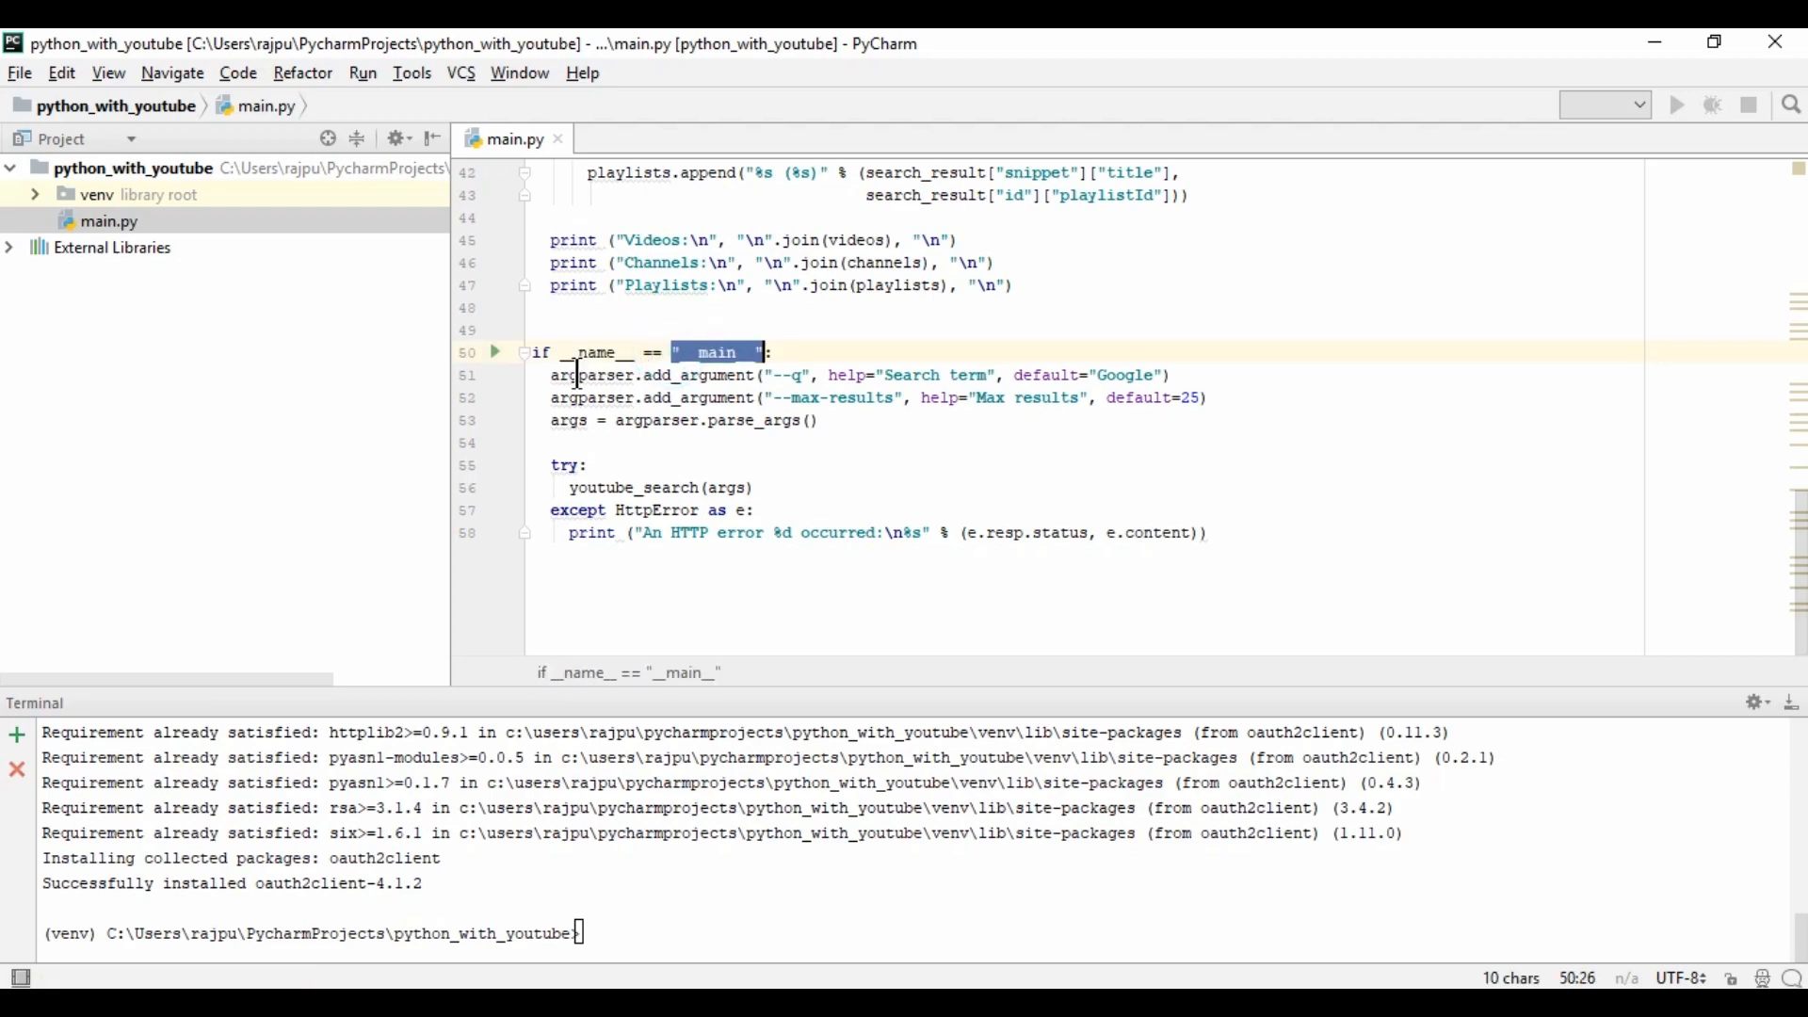
pyautogui.click(576, 375)
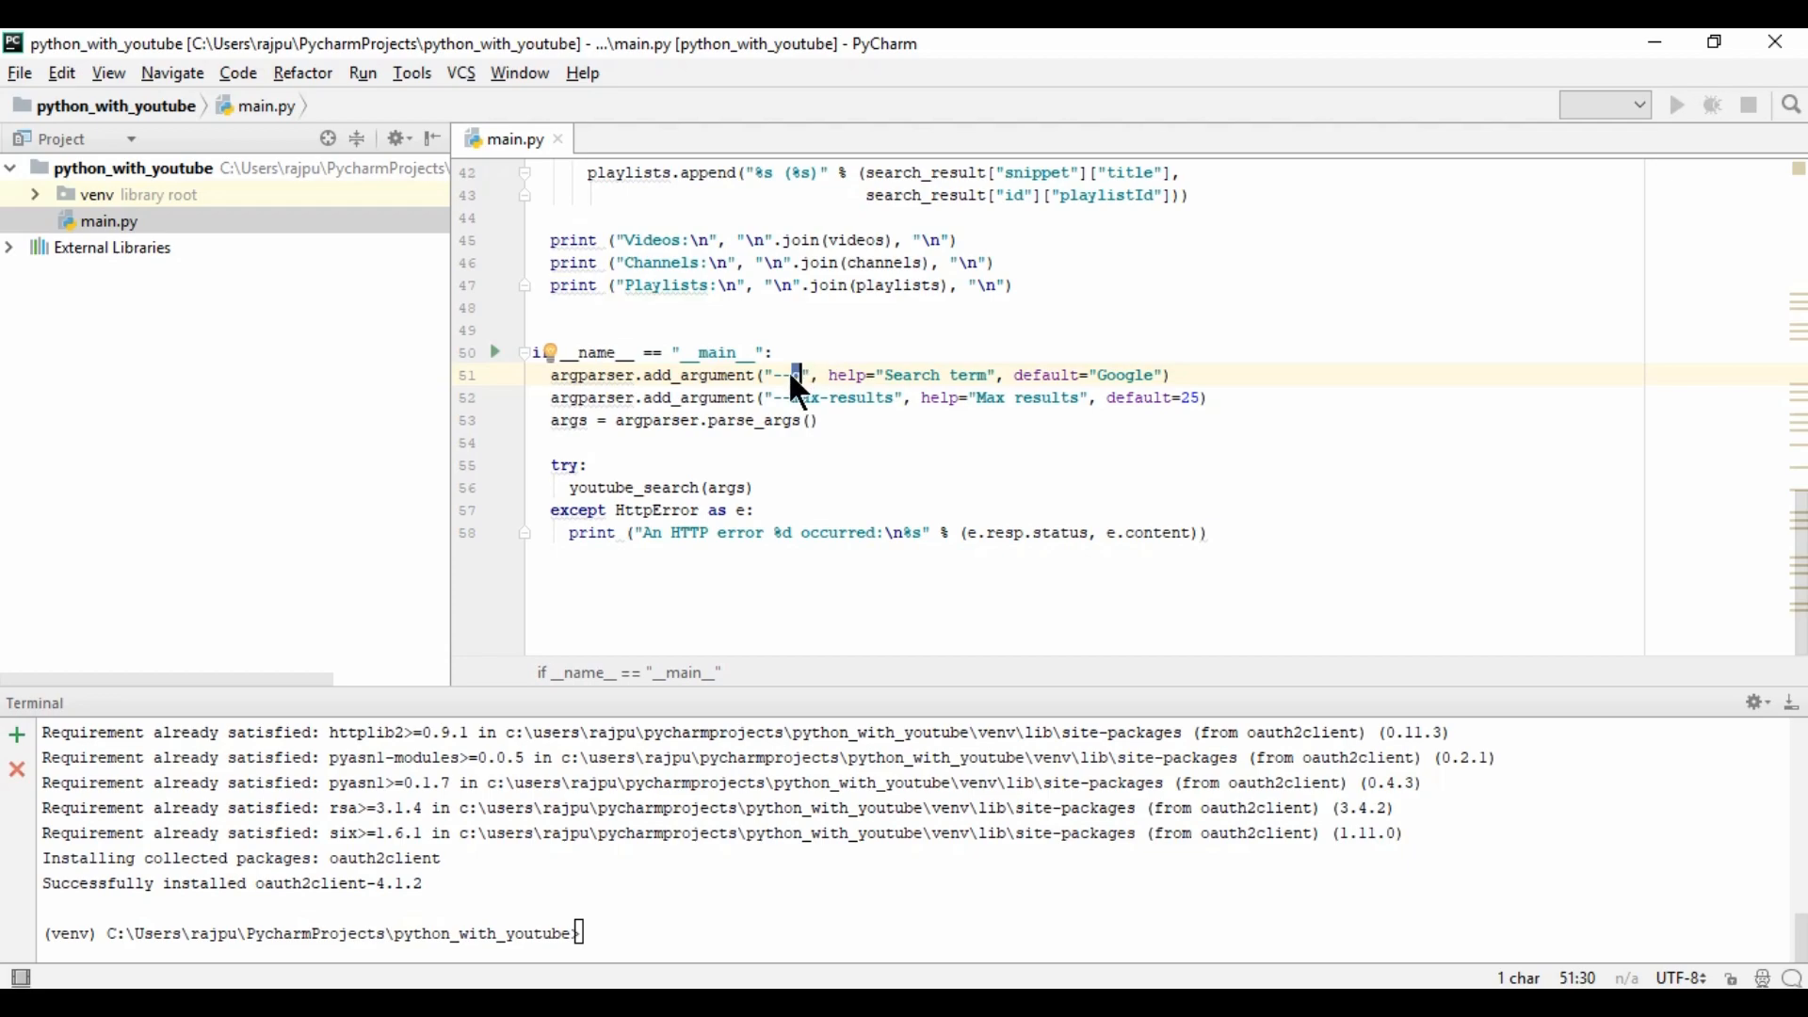
pyautogui.doubleClick(934, 375)
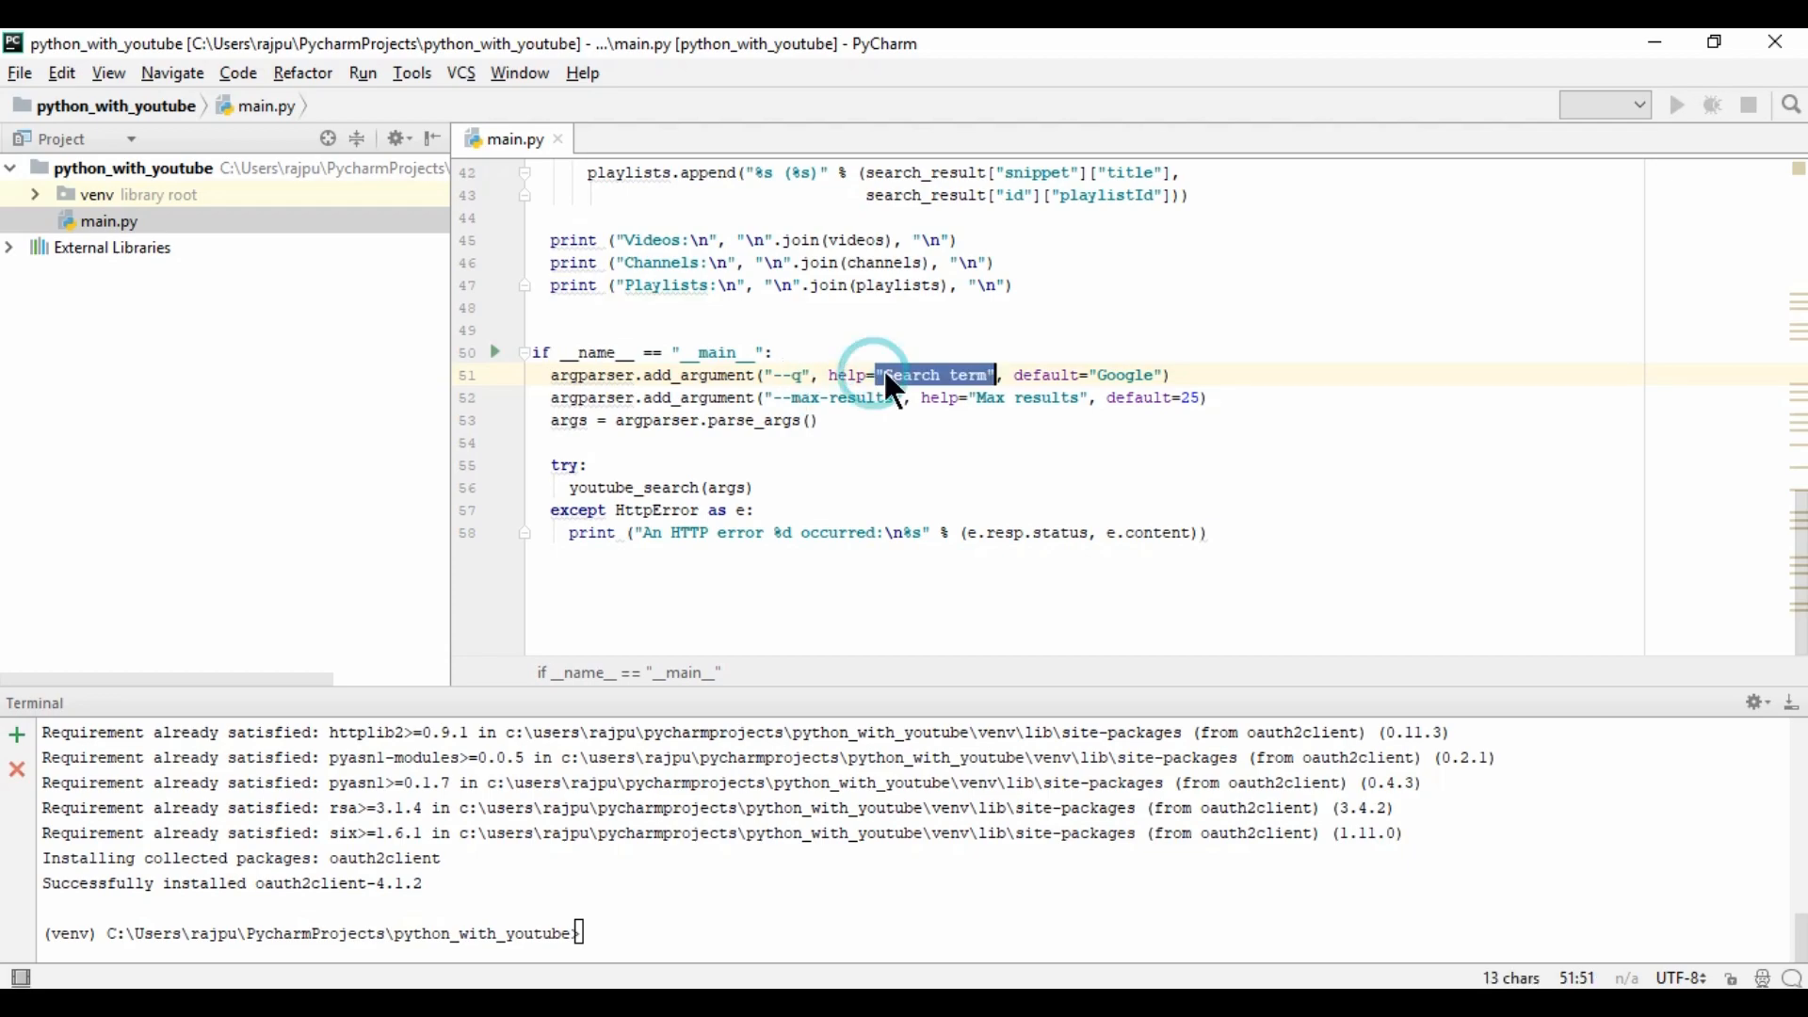
pyautogui.click(1055, 373)
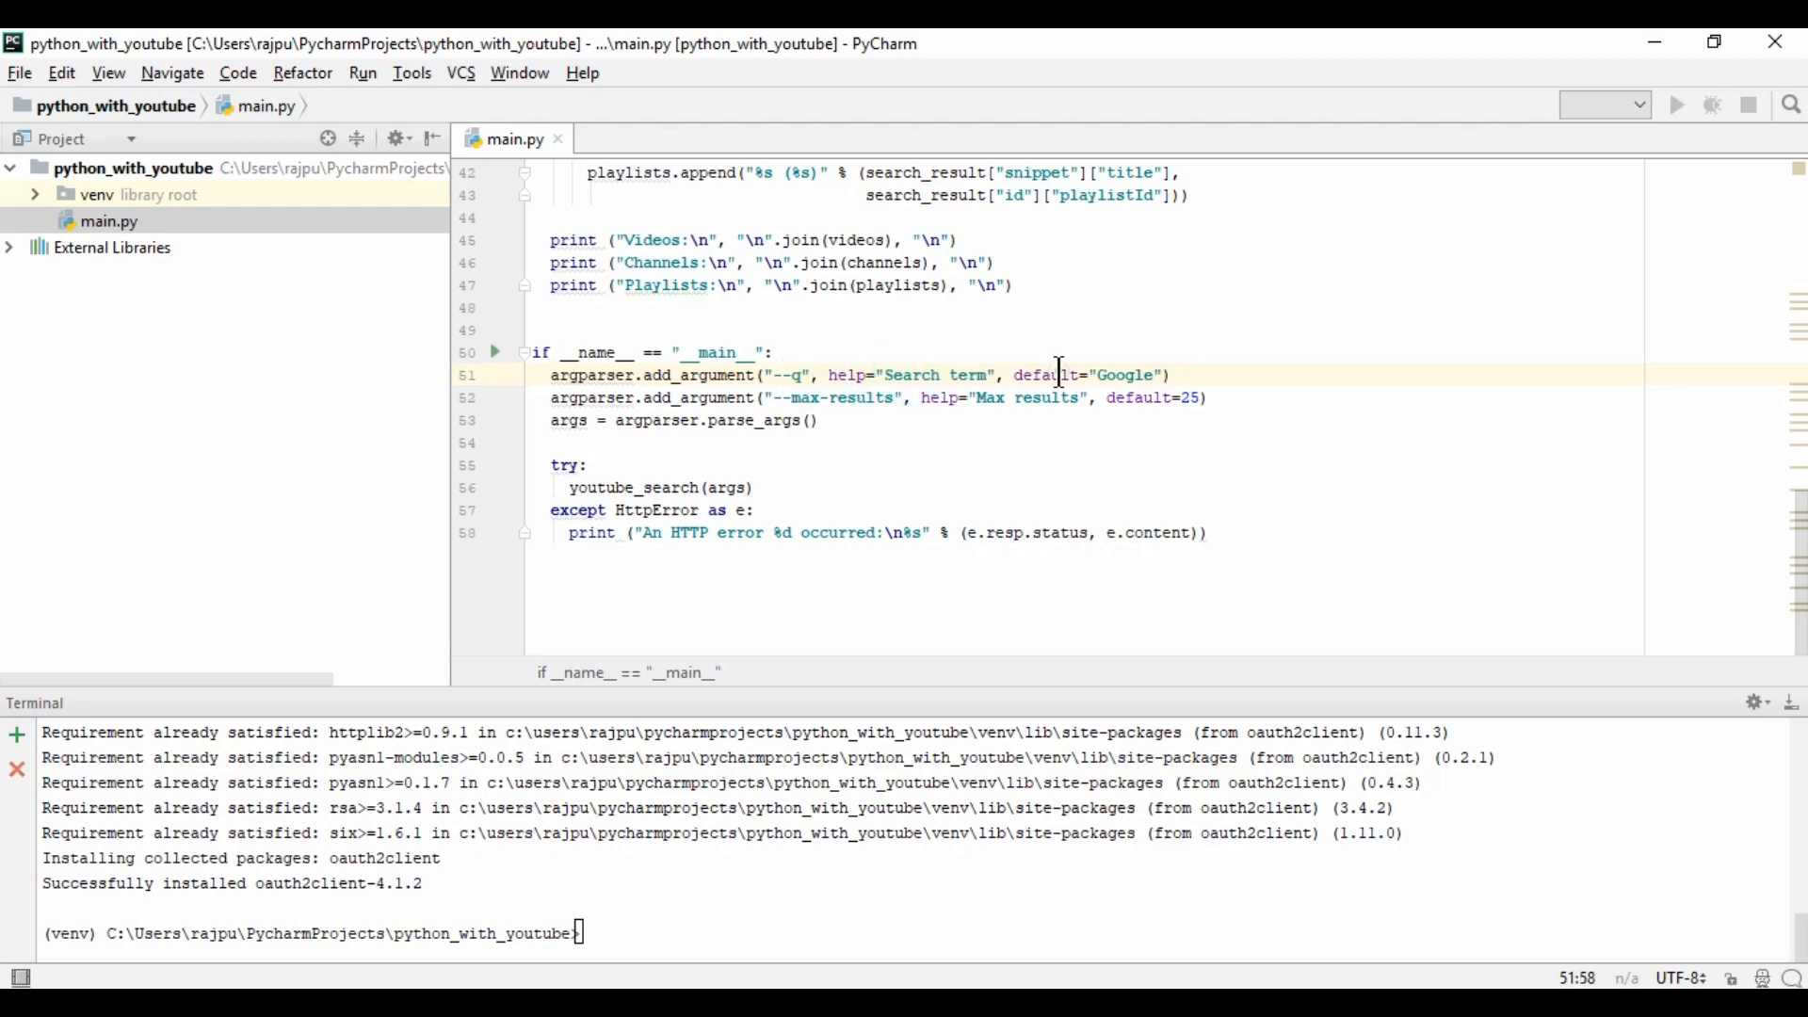
pyautogui.doubleClick(1125, 375)
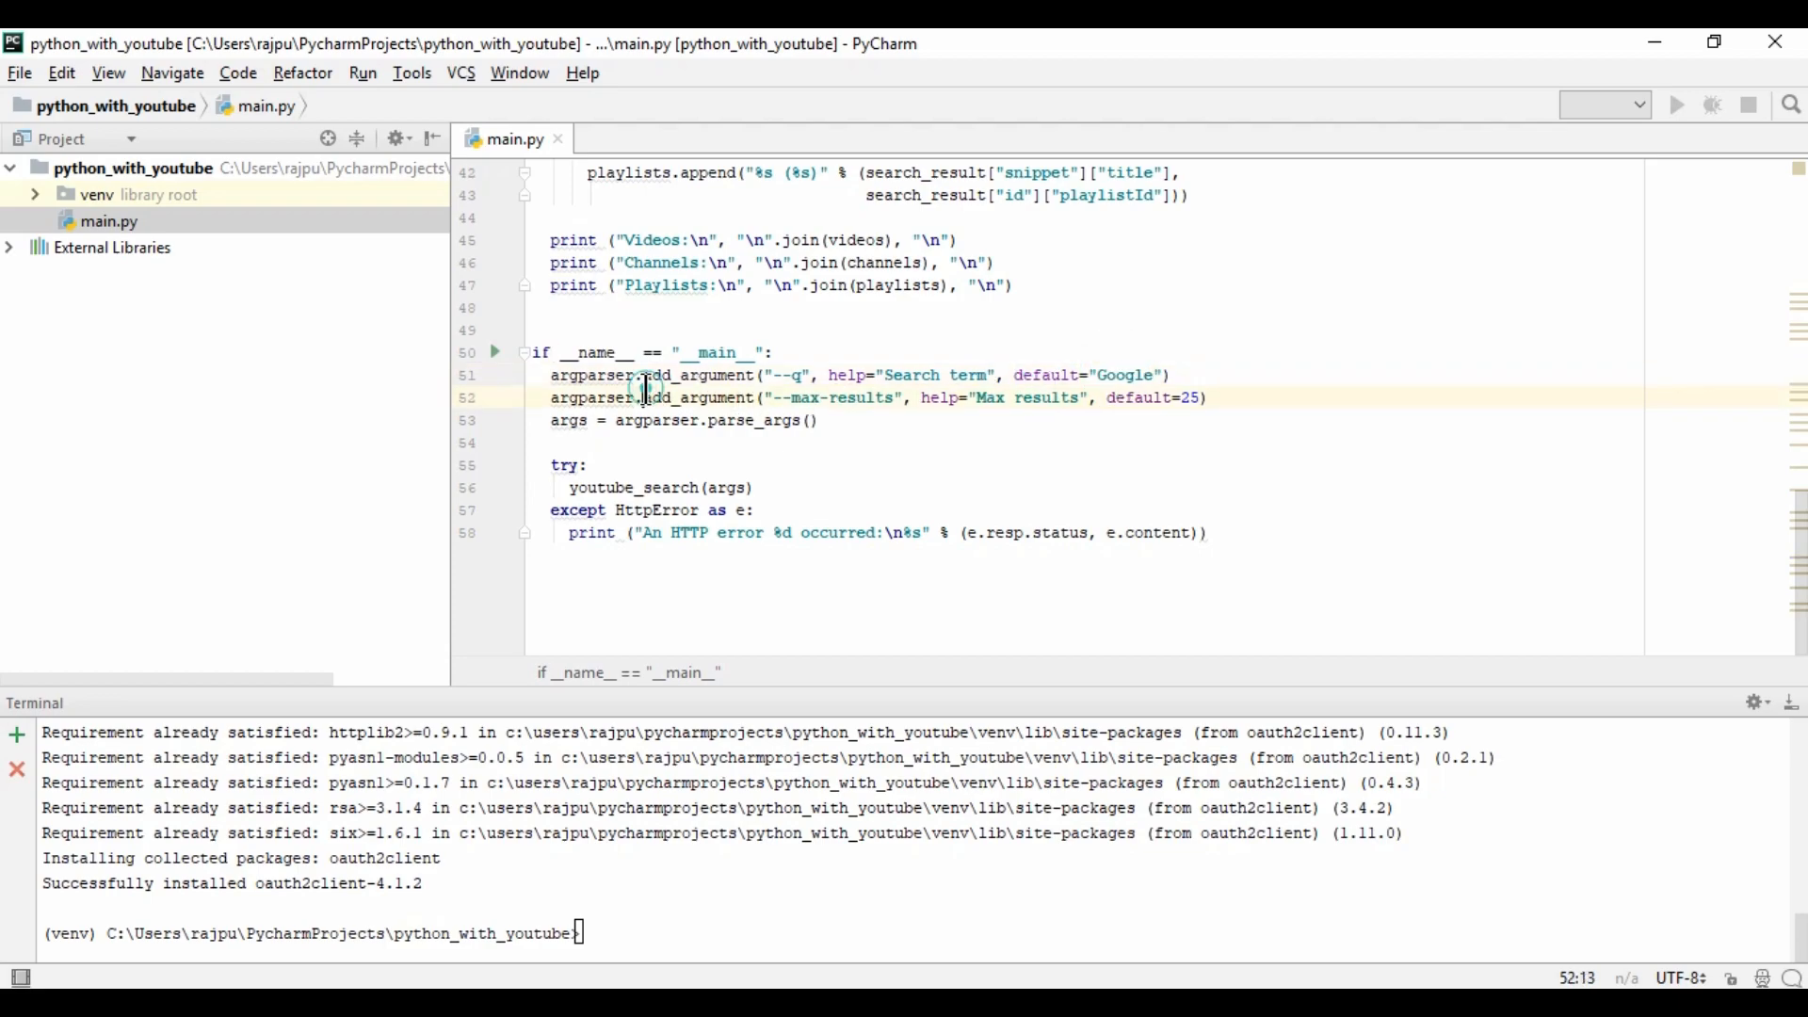
# - Change the argparser defaults to max-results 10 and search term "try2catch"
pyautogui.doubleClick(802, 397)
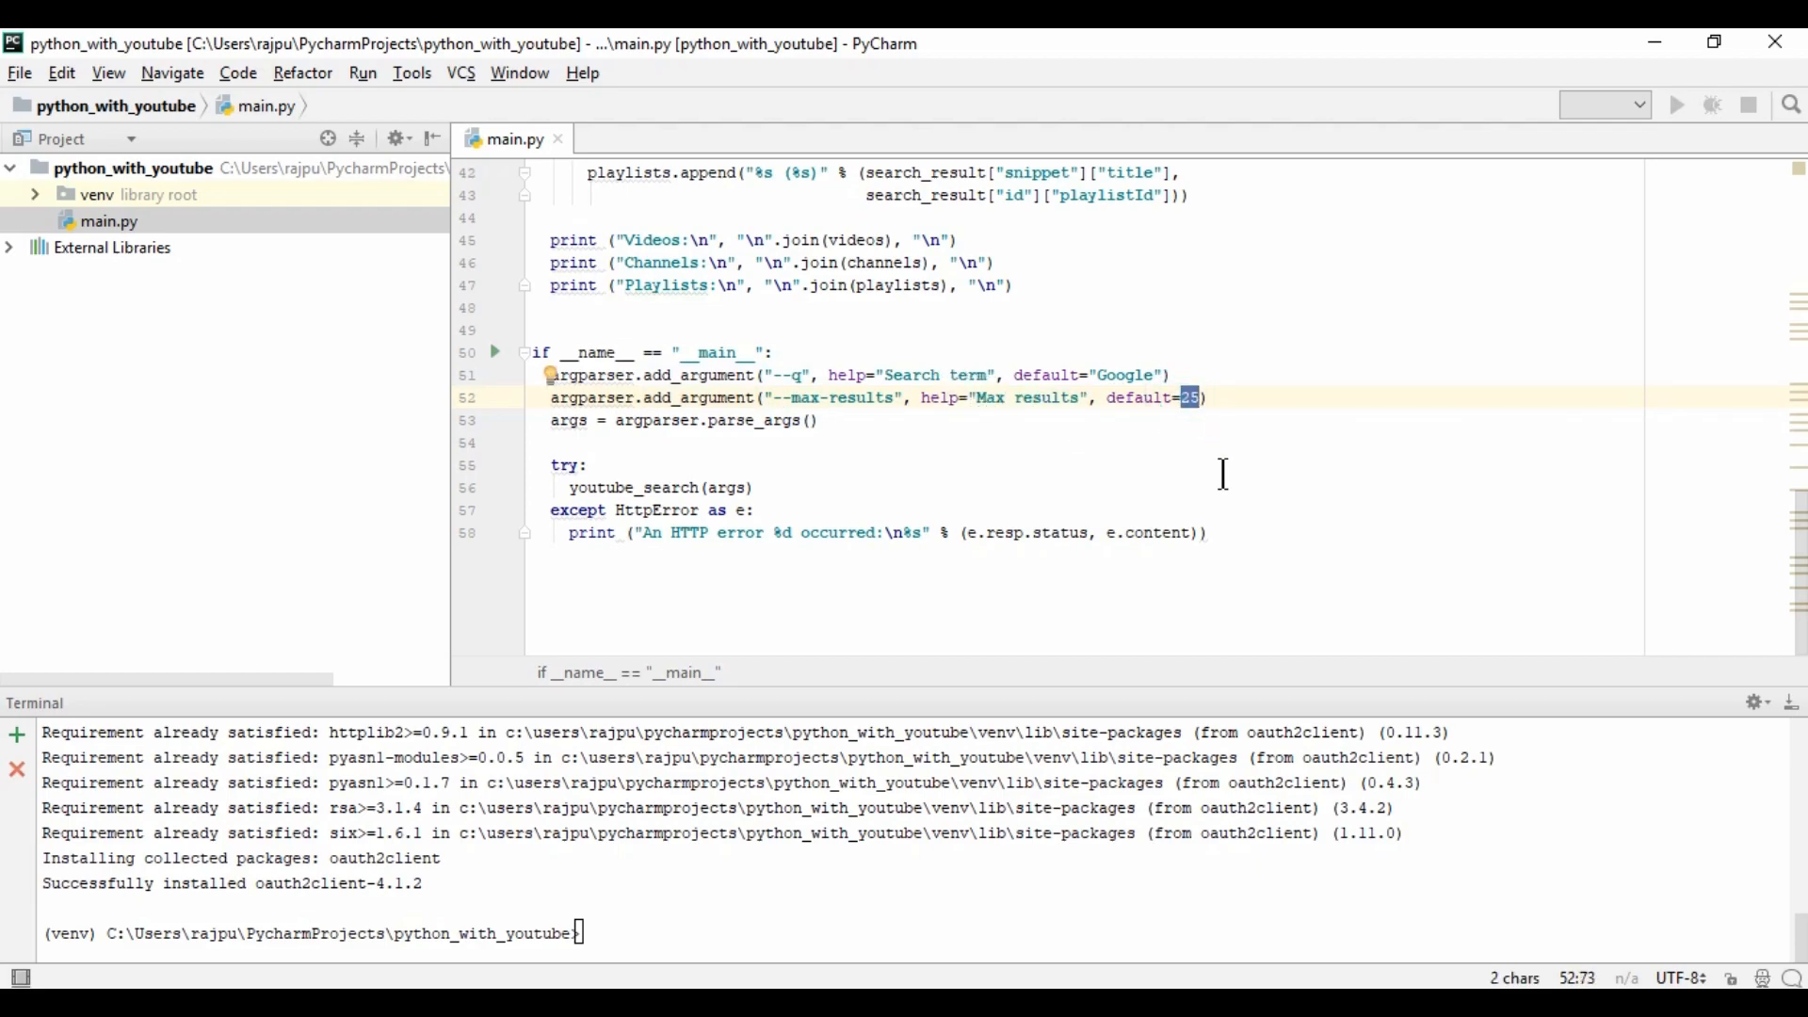
pyautogui.write('10')
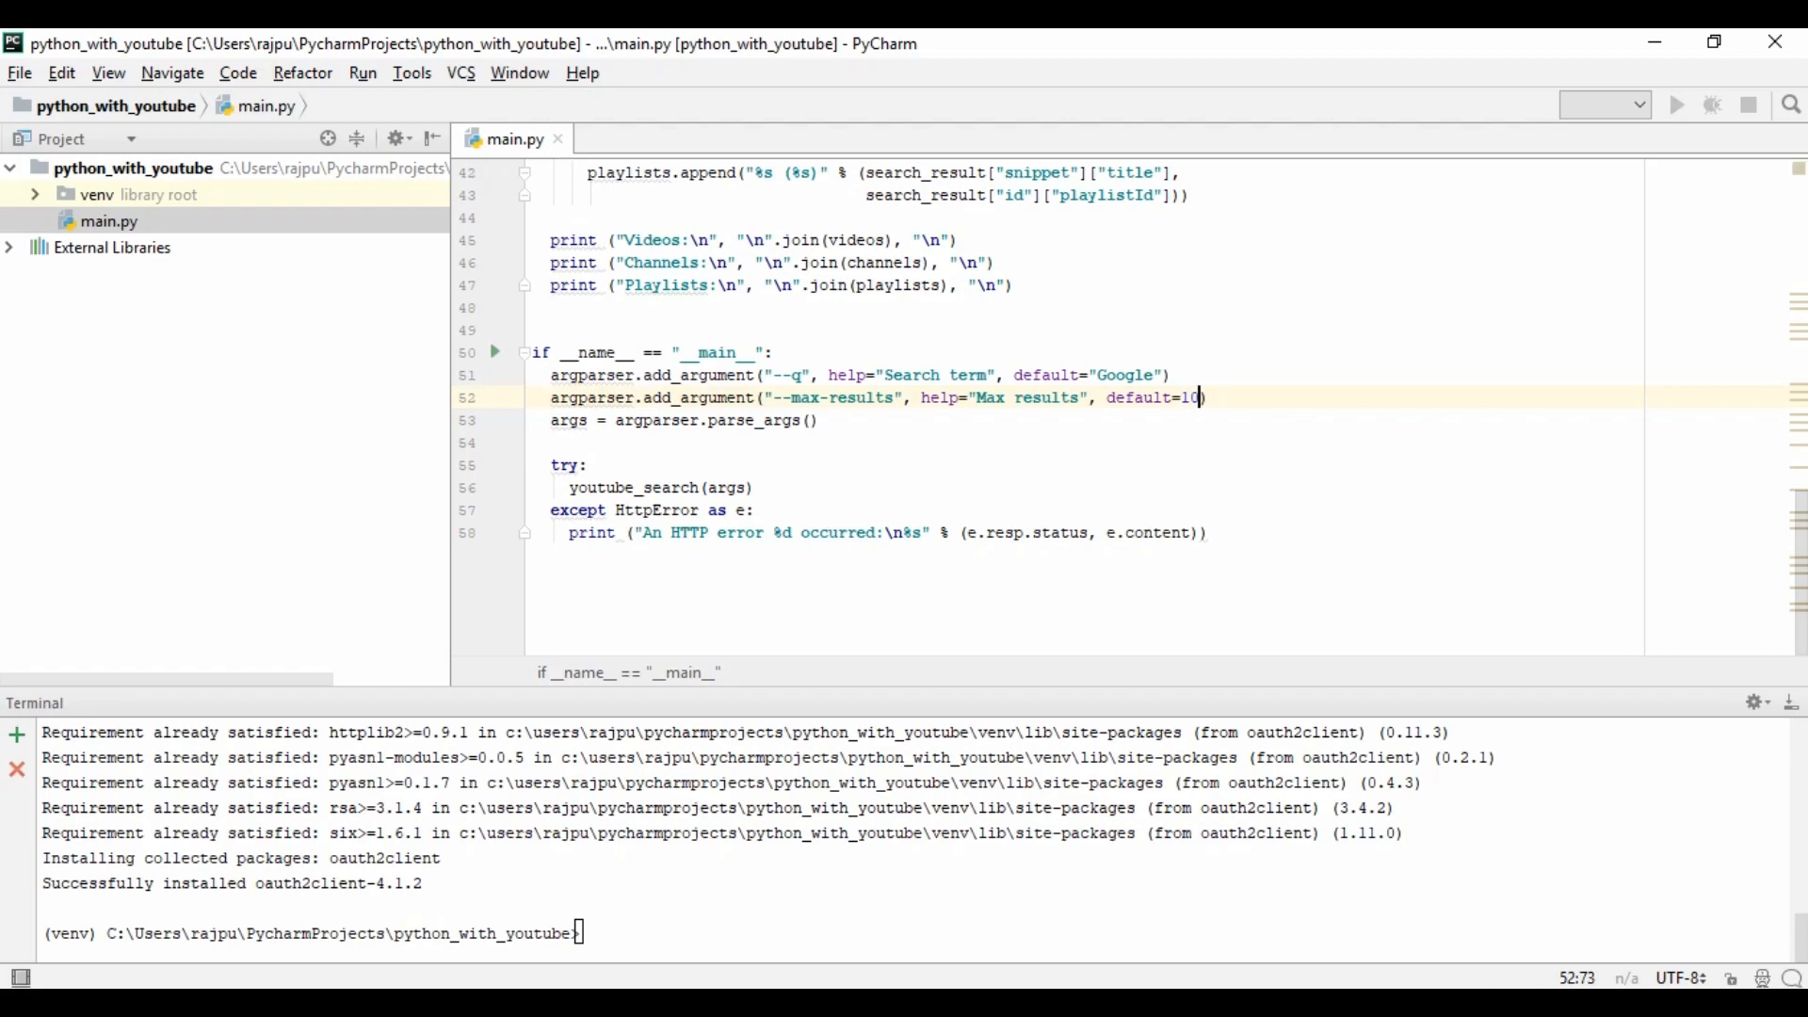
pyautogui.doubleClick(1122, 374)
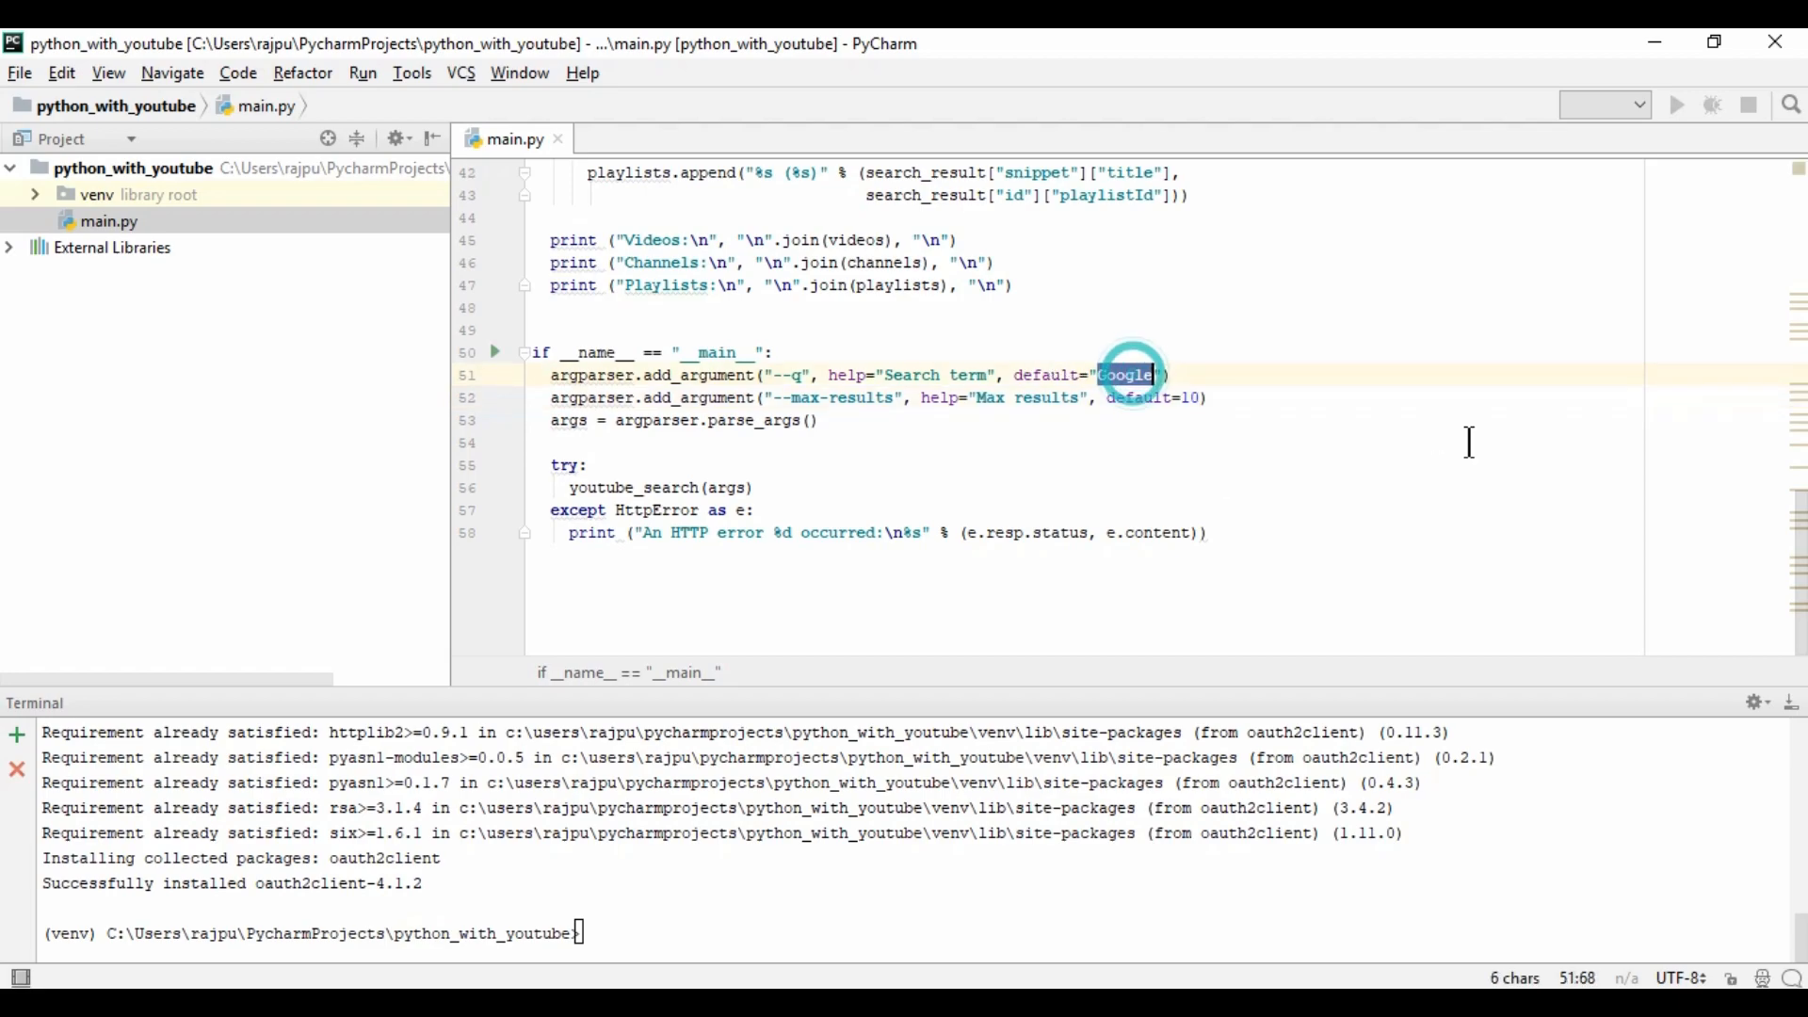
pyautogui.write('try2')
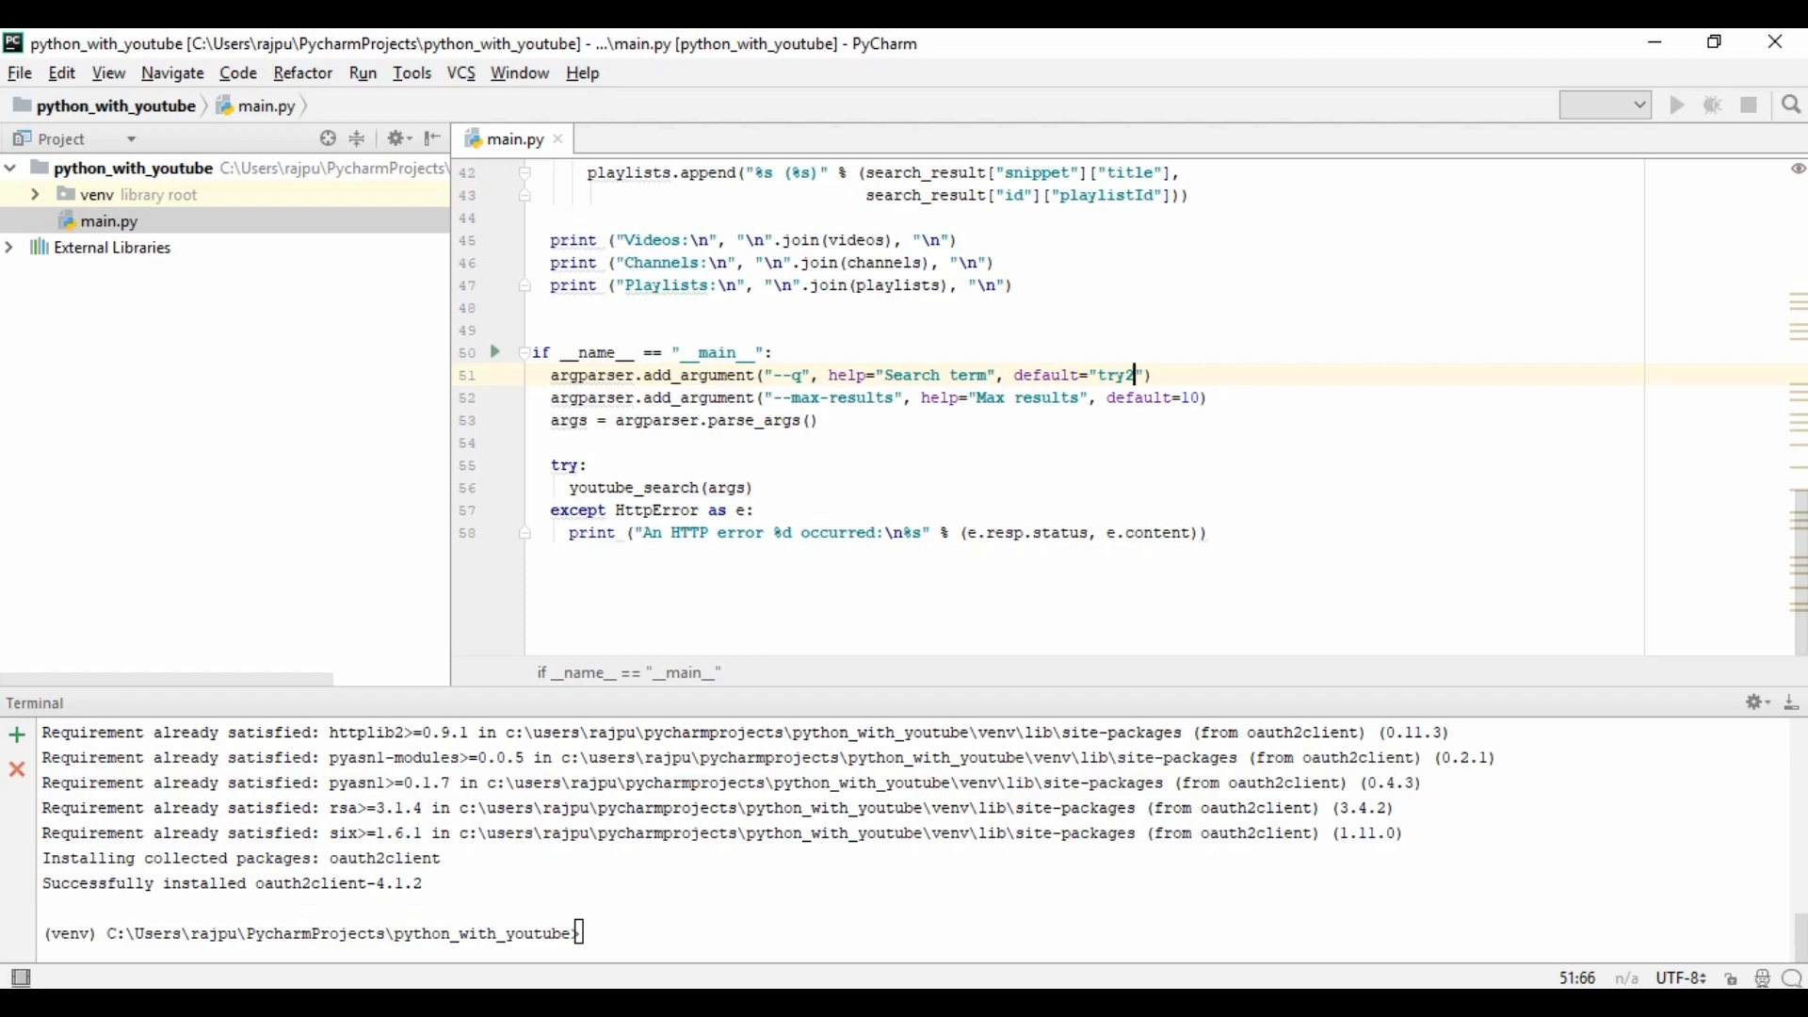
pyautogui.write('catc')
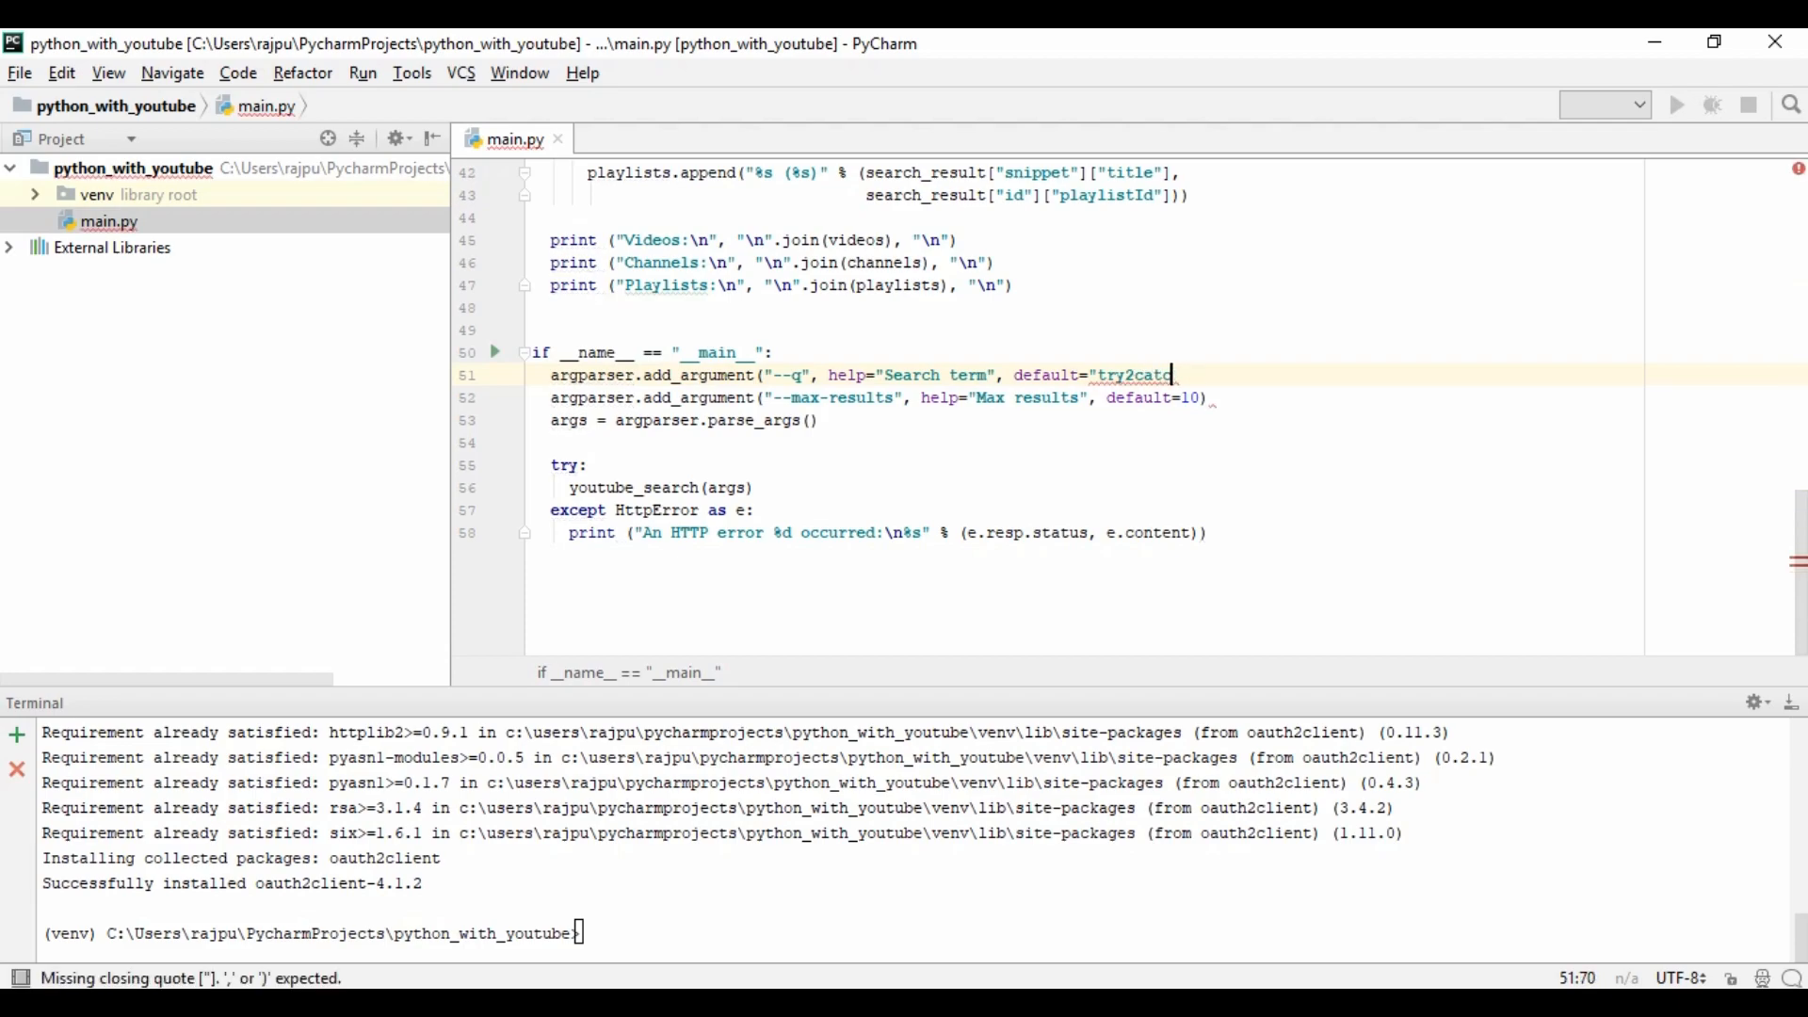
pyautogui.write('h")')
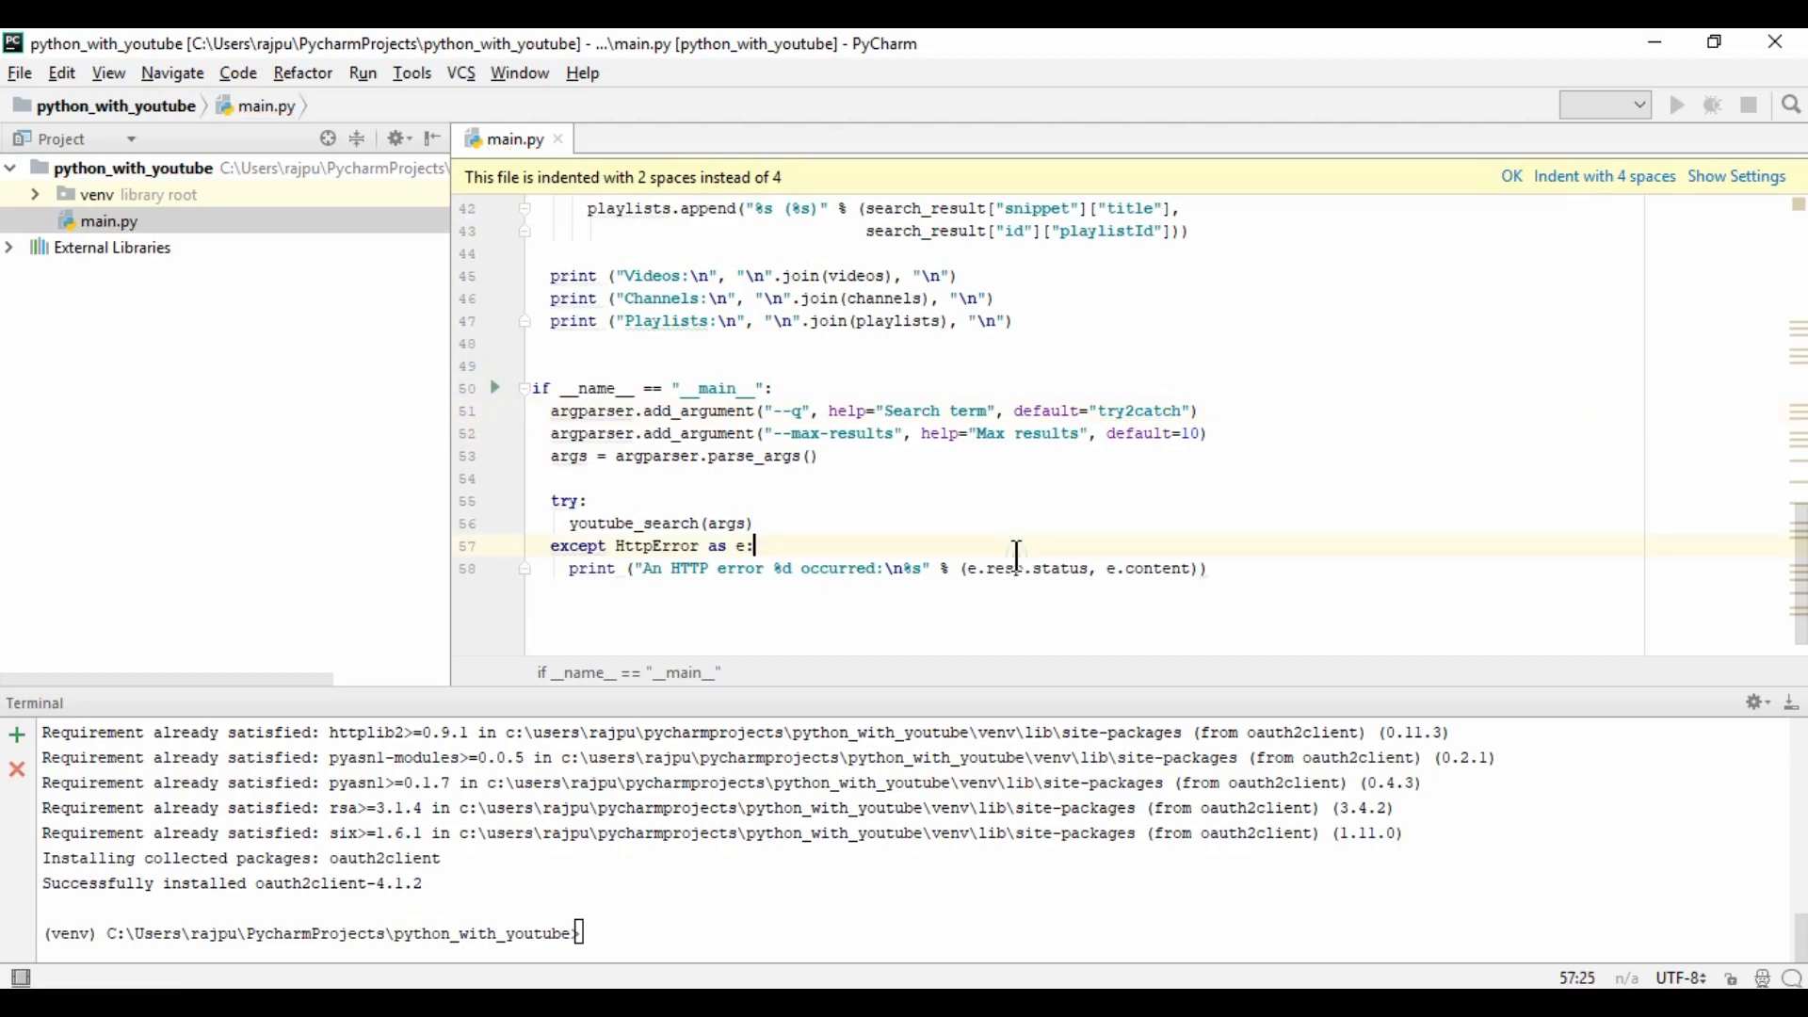
# - Point out YOUTUBE_API_SERVICE_NAME and YOUTUBE_API_VERSION in youtube_search's build() call
pyautogui.doubleClick(633, 522)
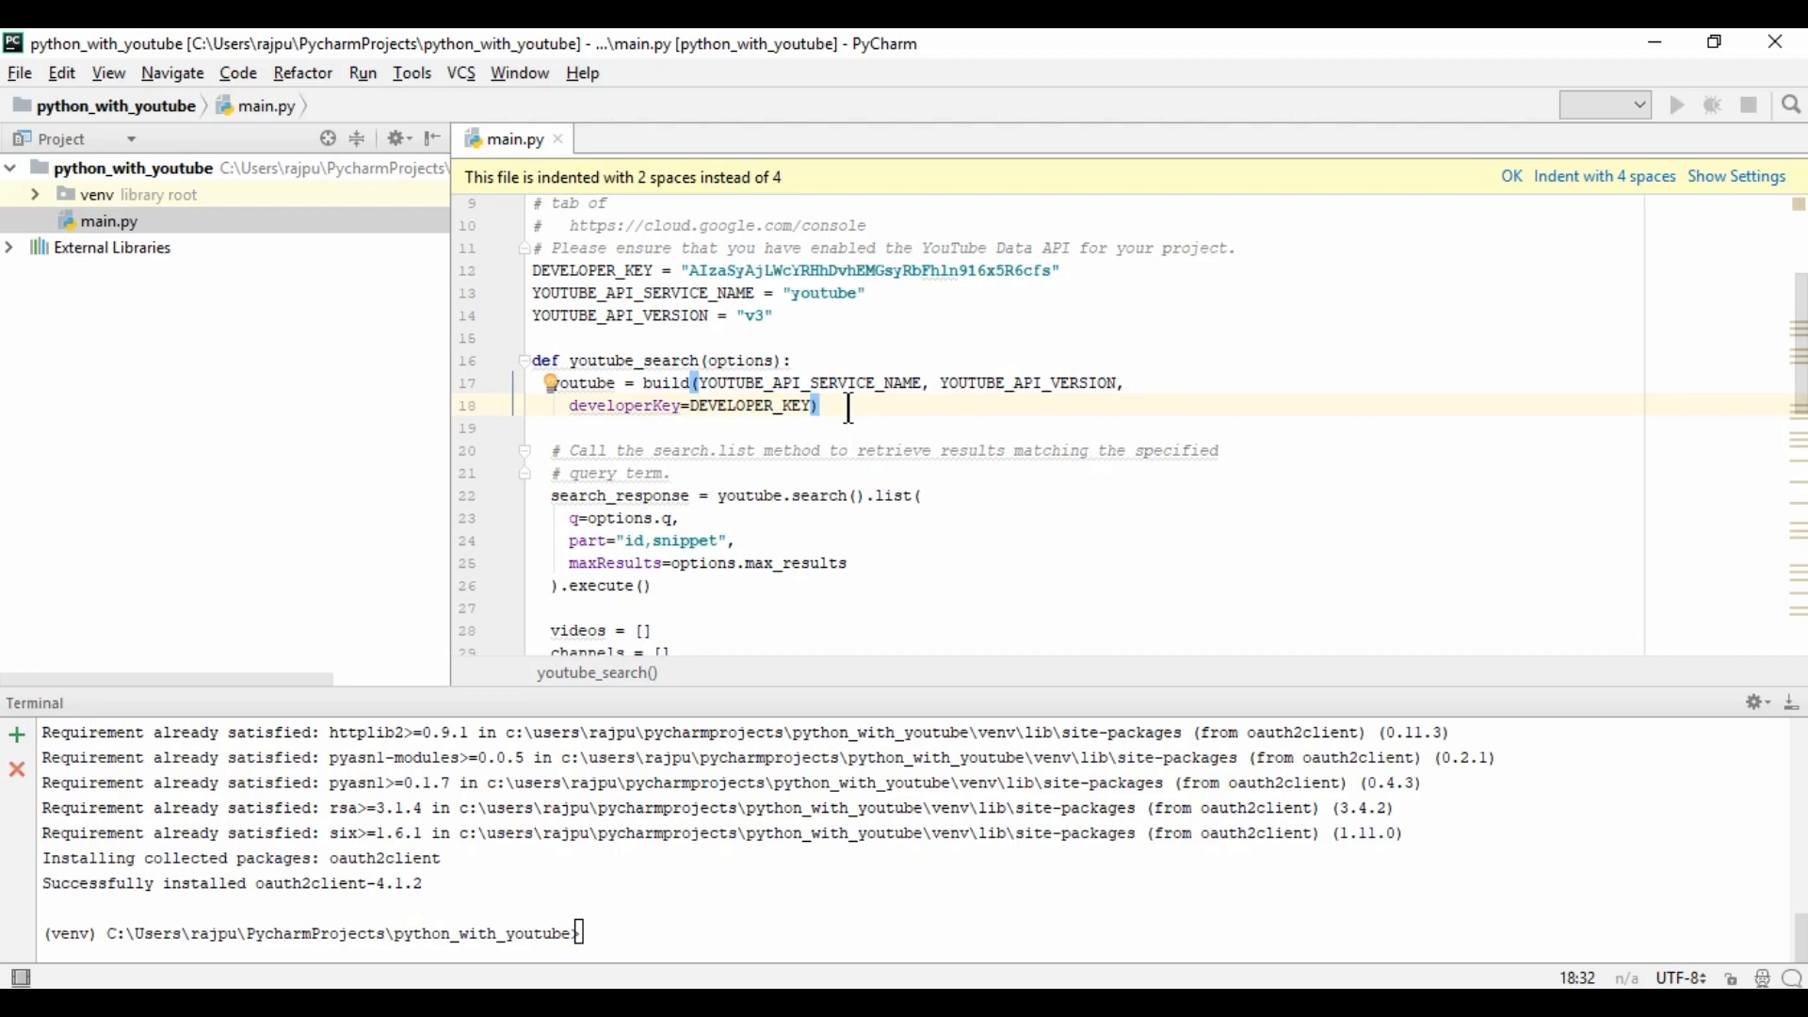
pyautogui.doubleClick(807, 382)
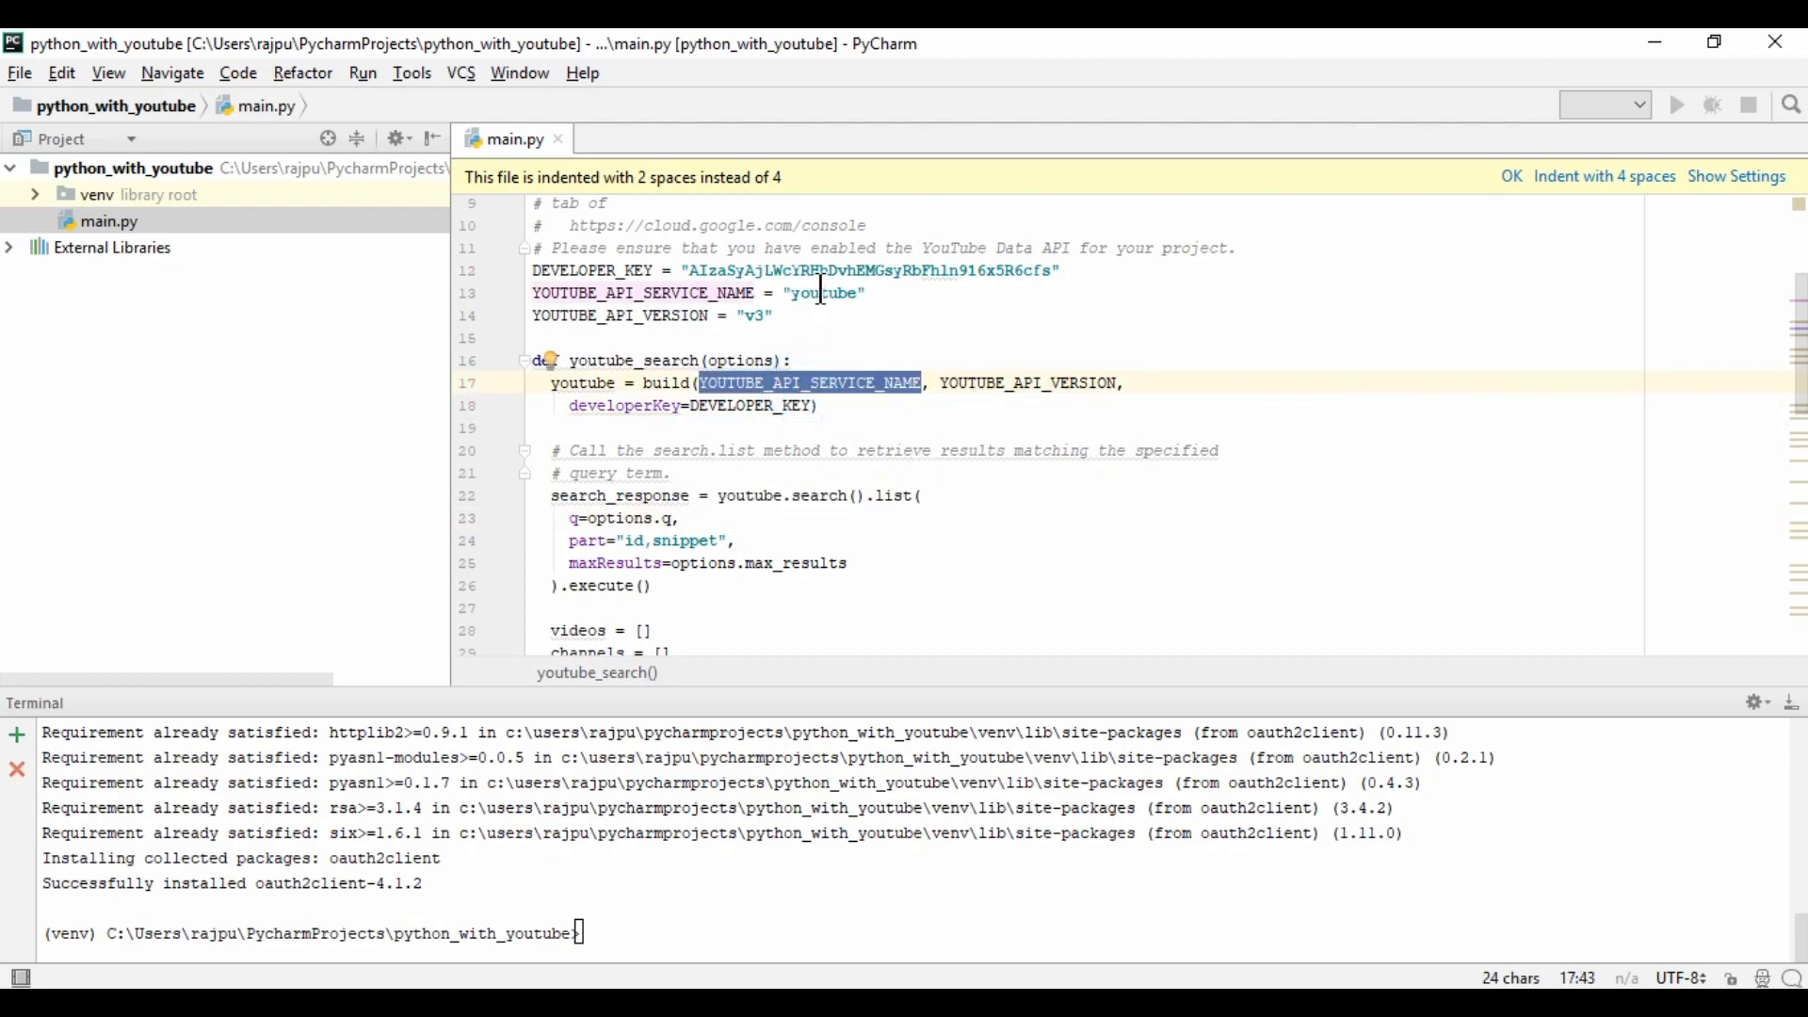
pyautogui.doubleClick(1026, 382)
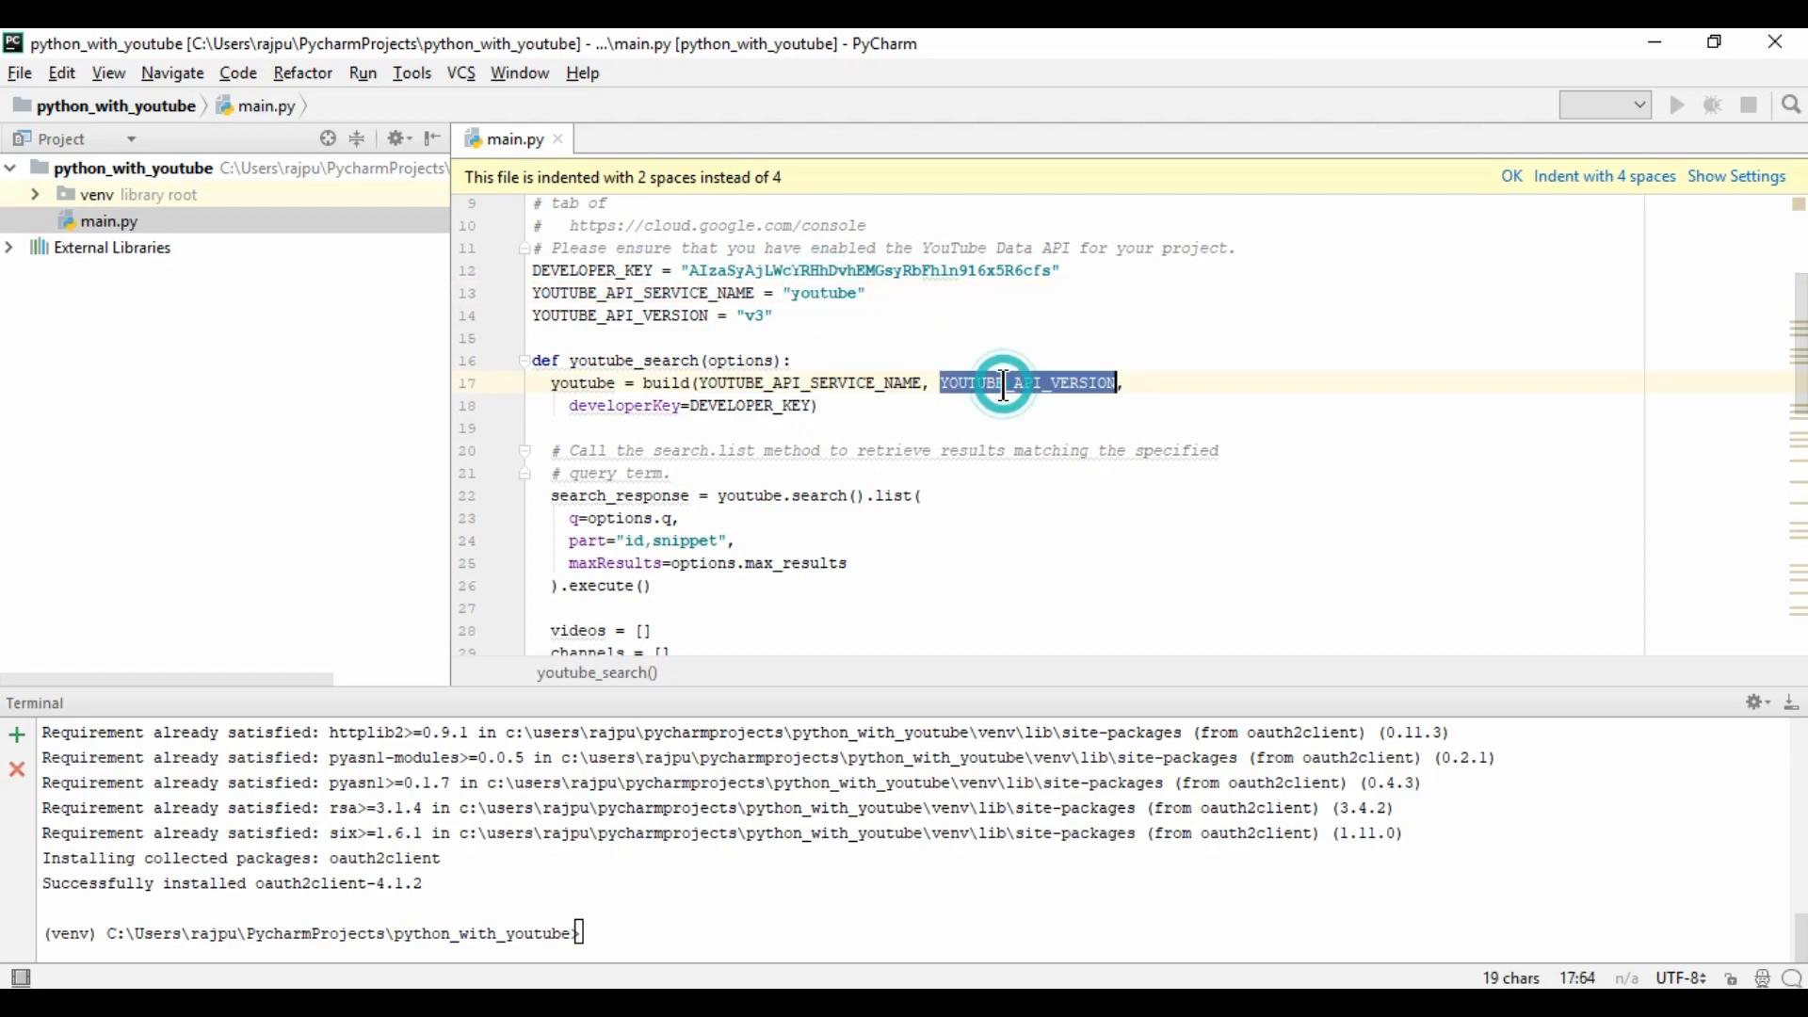
pyautogui.doubleClick(751, 405)
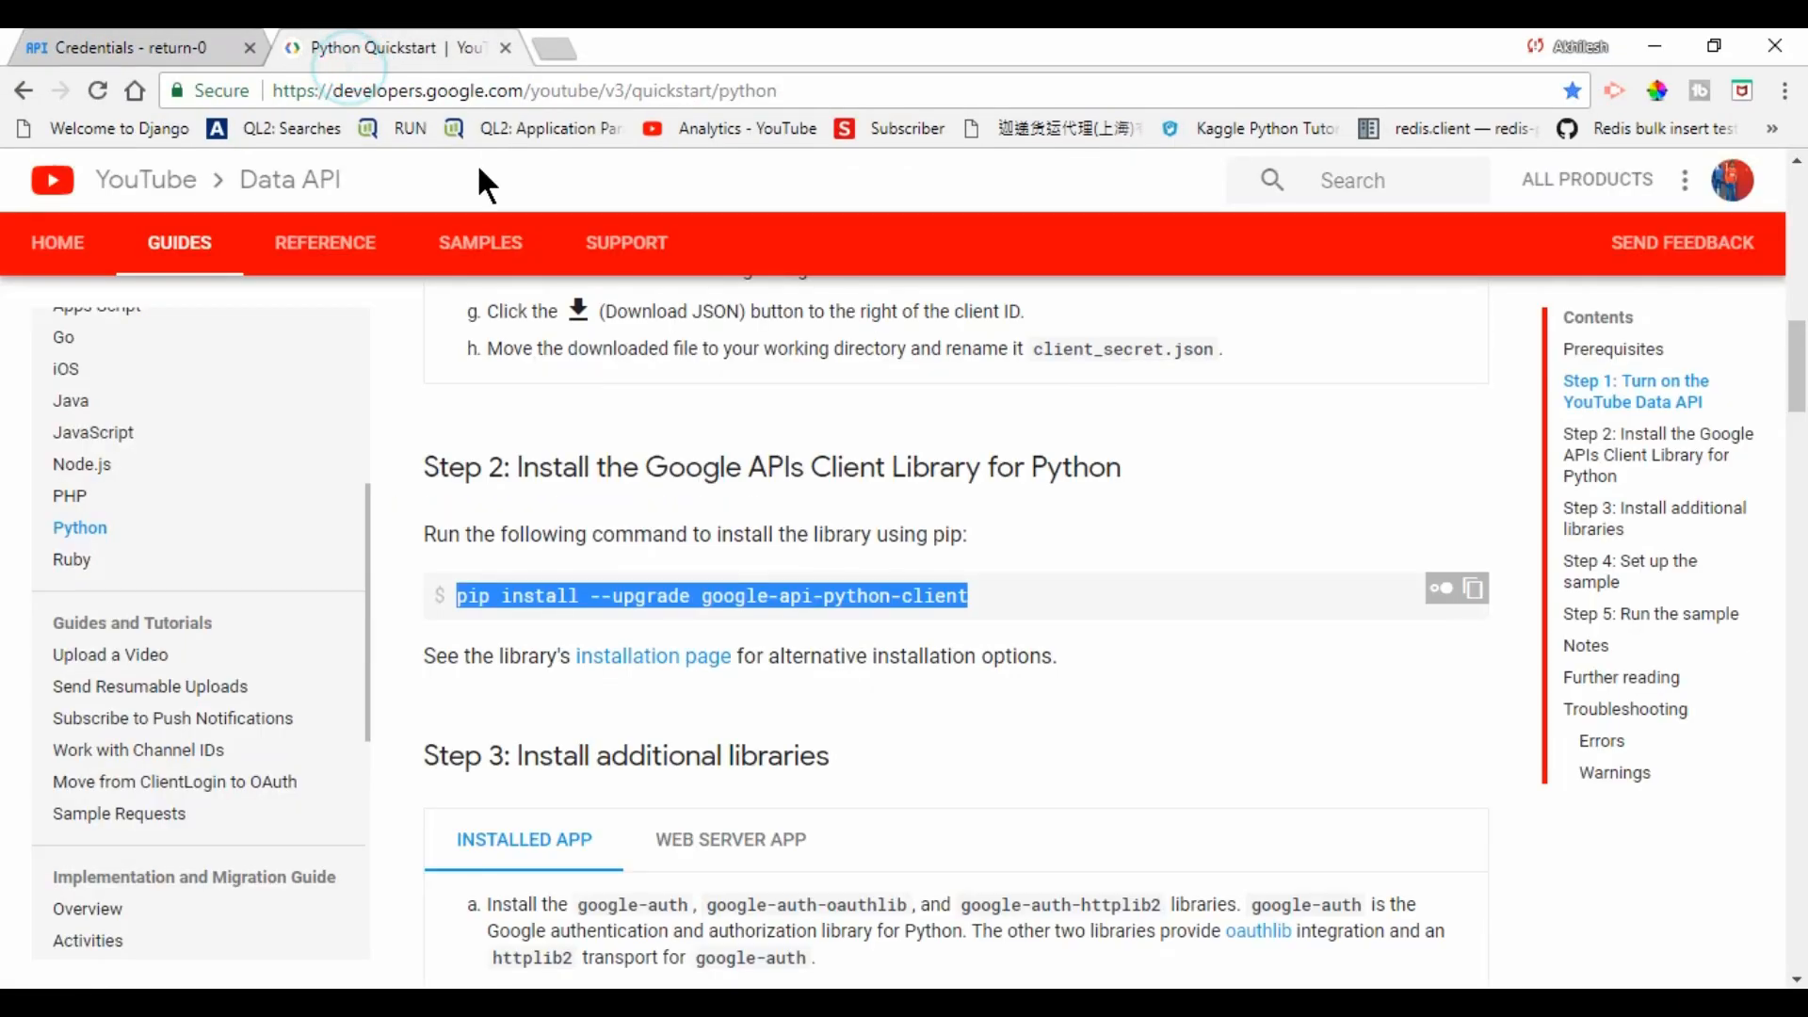
# - Go to the SAMPLES tab and scroll to the standalone Python code snippets list
pyautogui.click(480, 242)
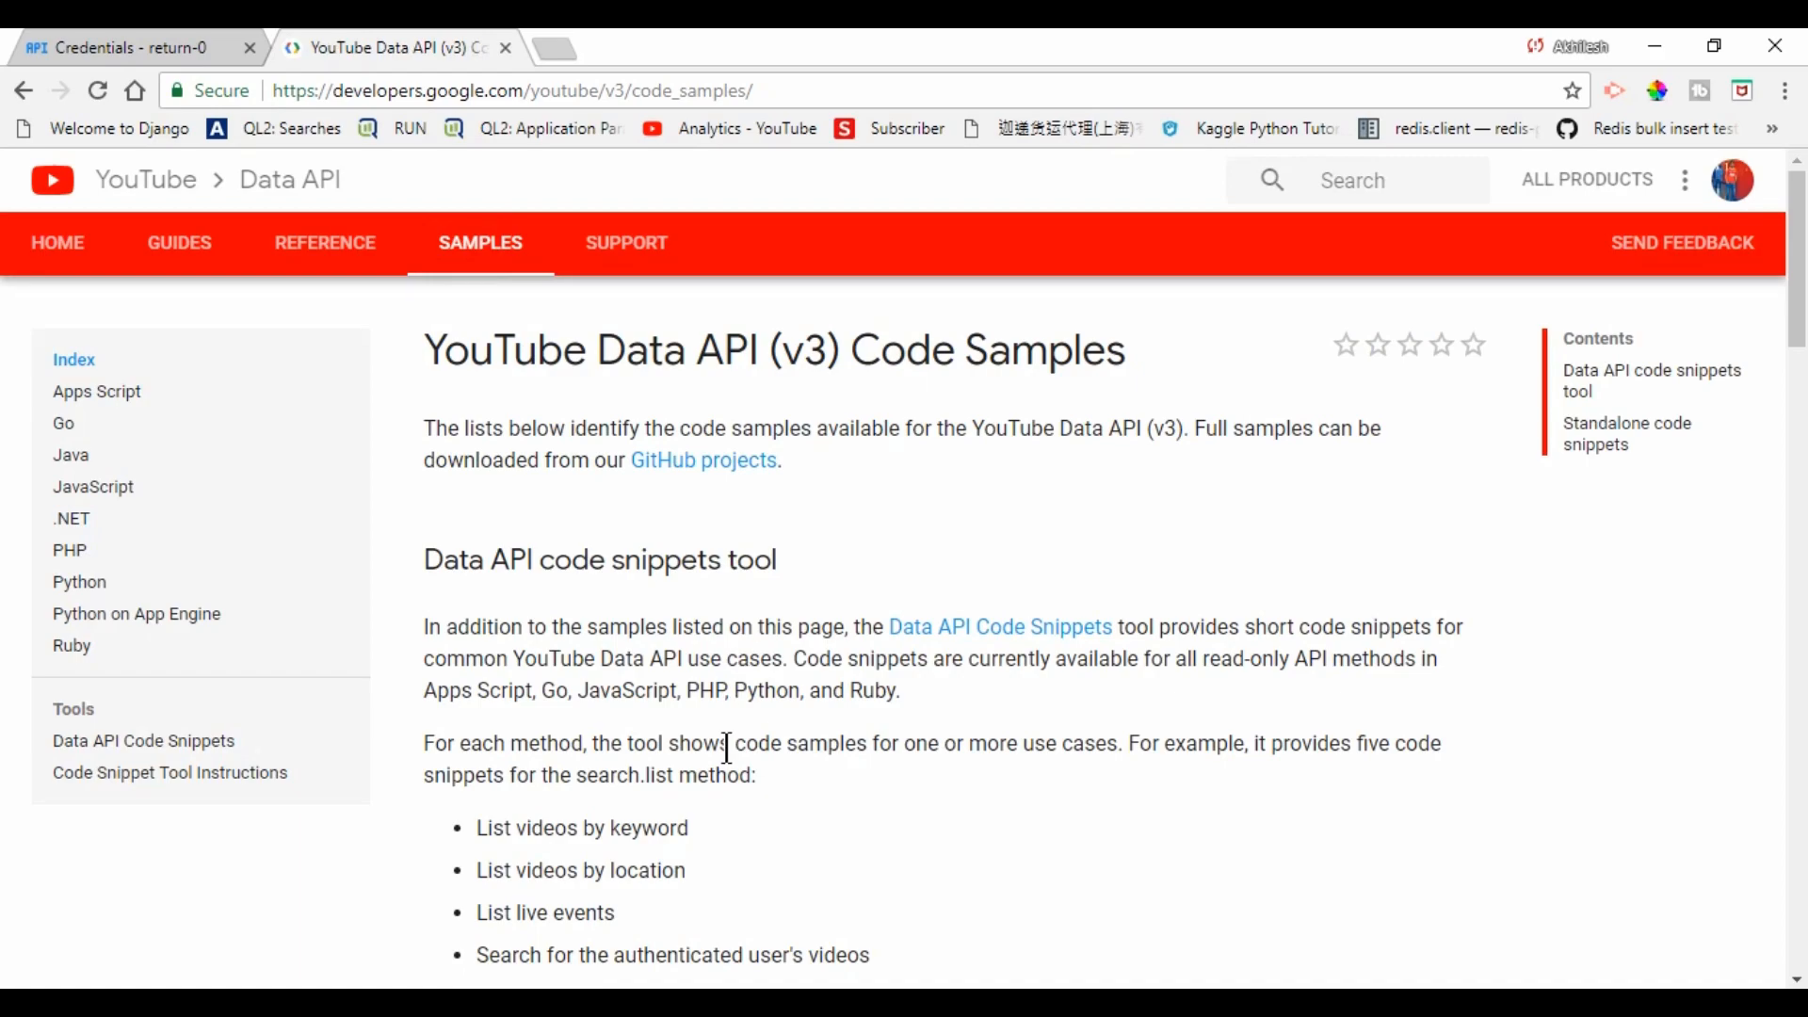
pyautogui.scroll(-3)
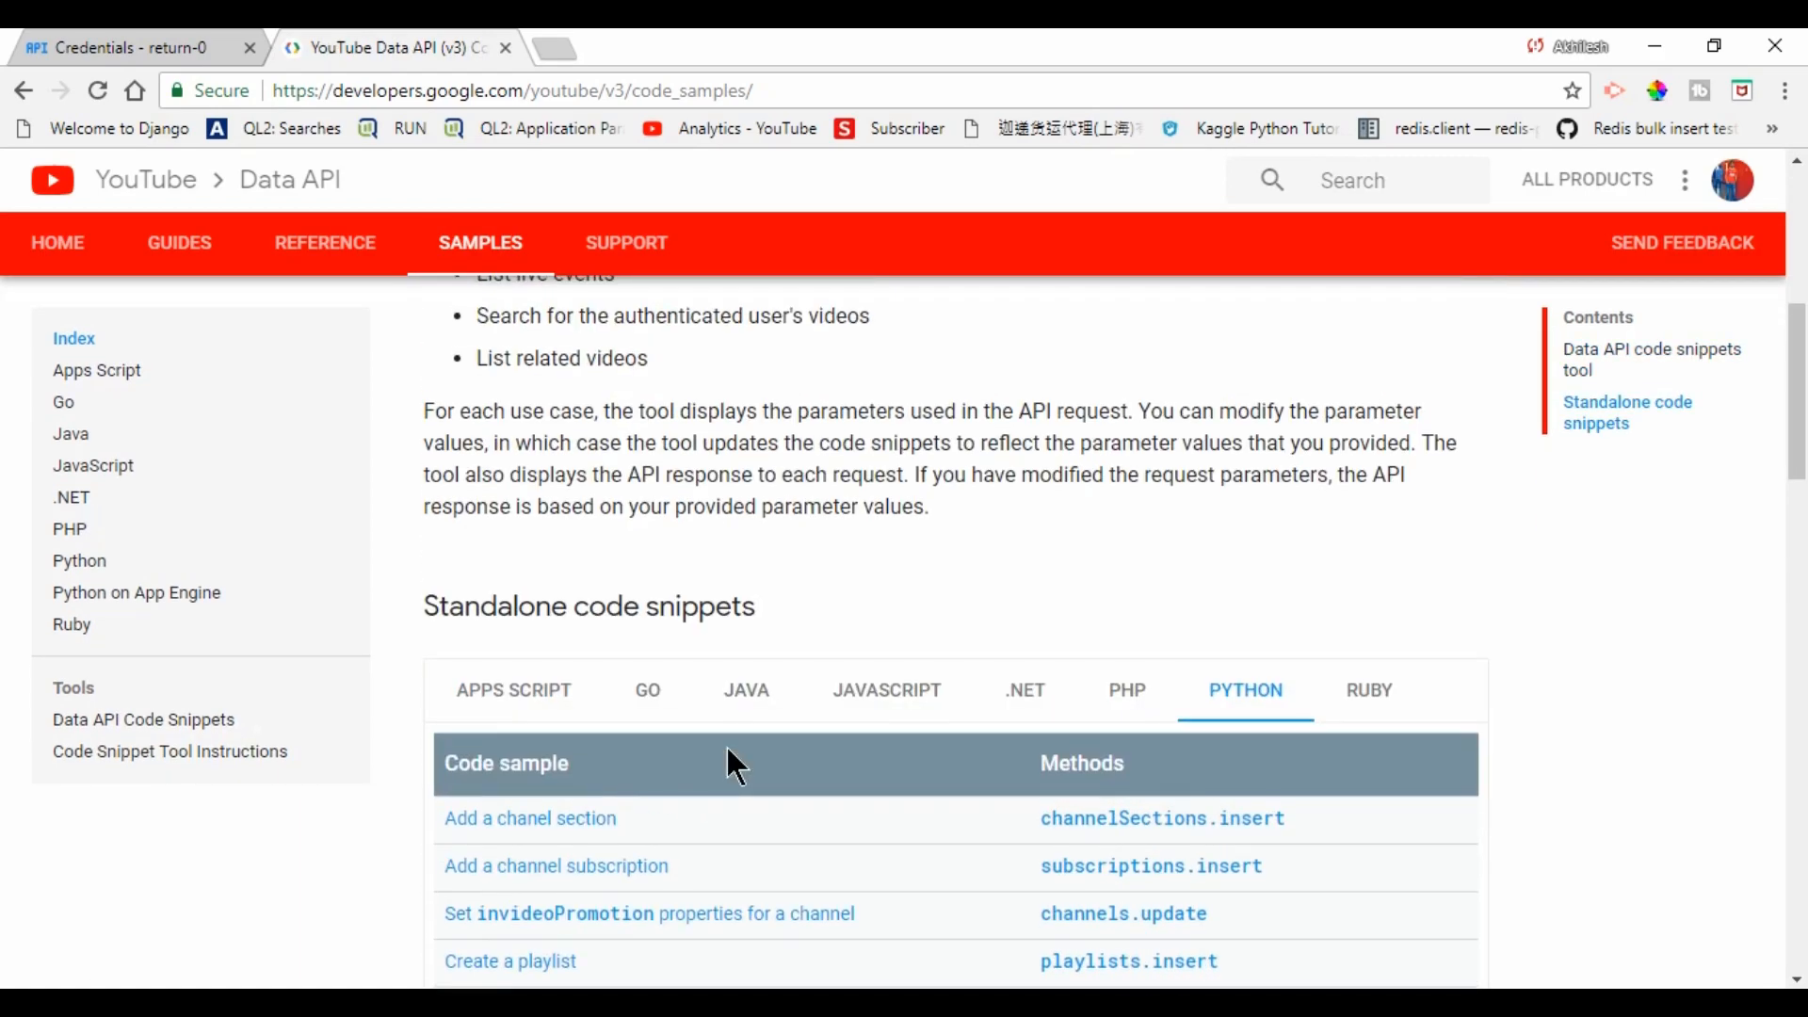
pyautogui.scroll(-3)
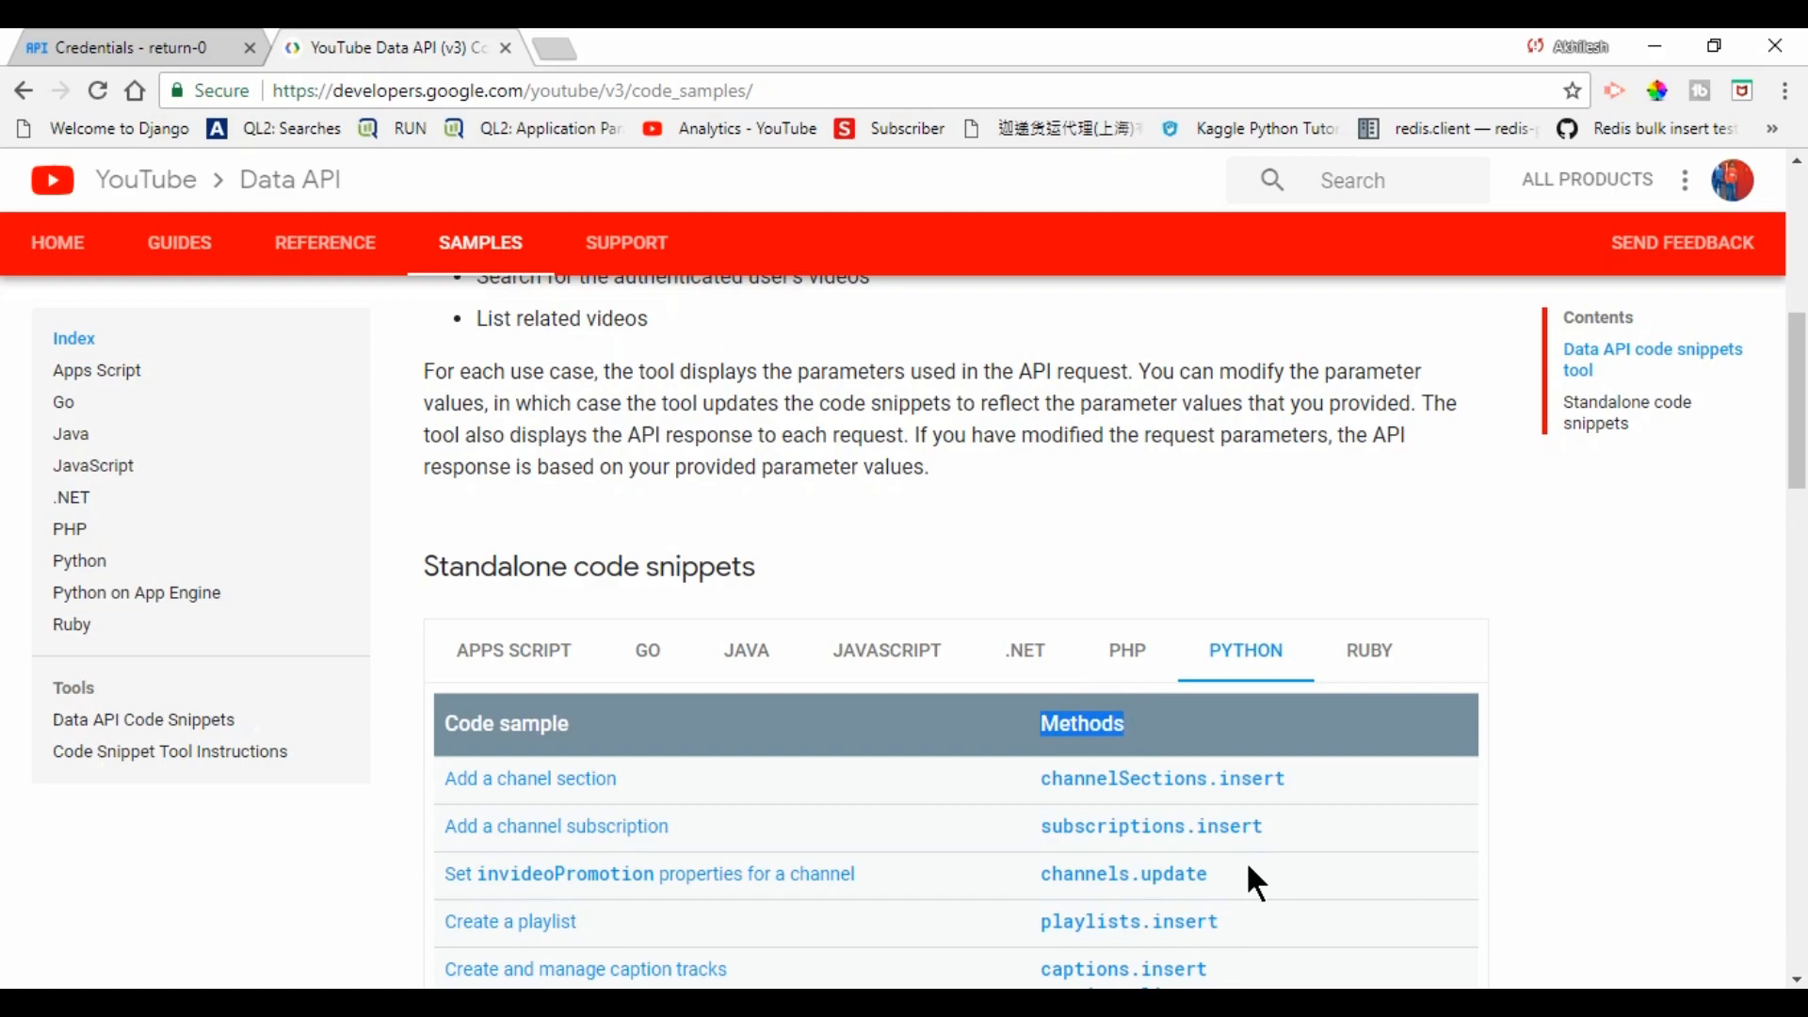
pyautogui.scroll(-3)
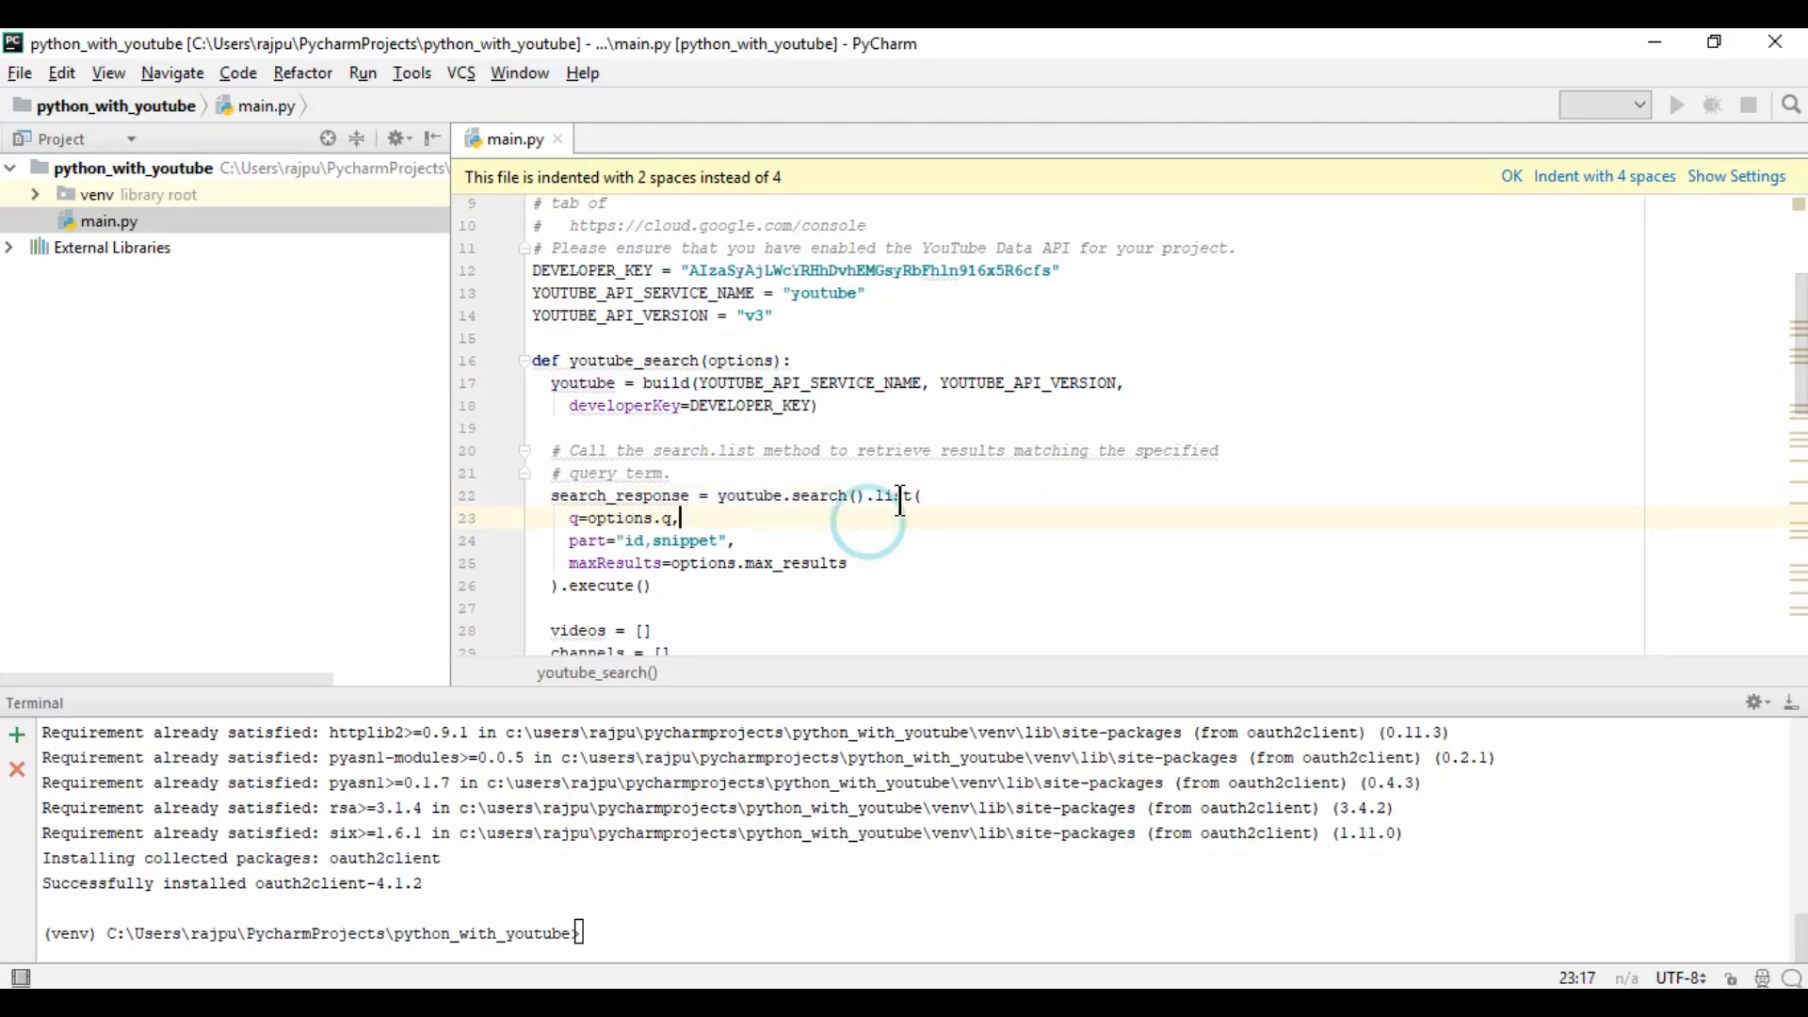
# - Highlight the search list method, its execute call and the empty playlists list in main.py
pyautogui.doubleClick(614, 517)
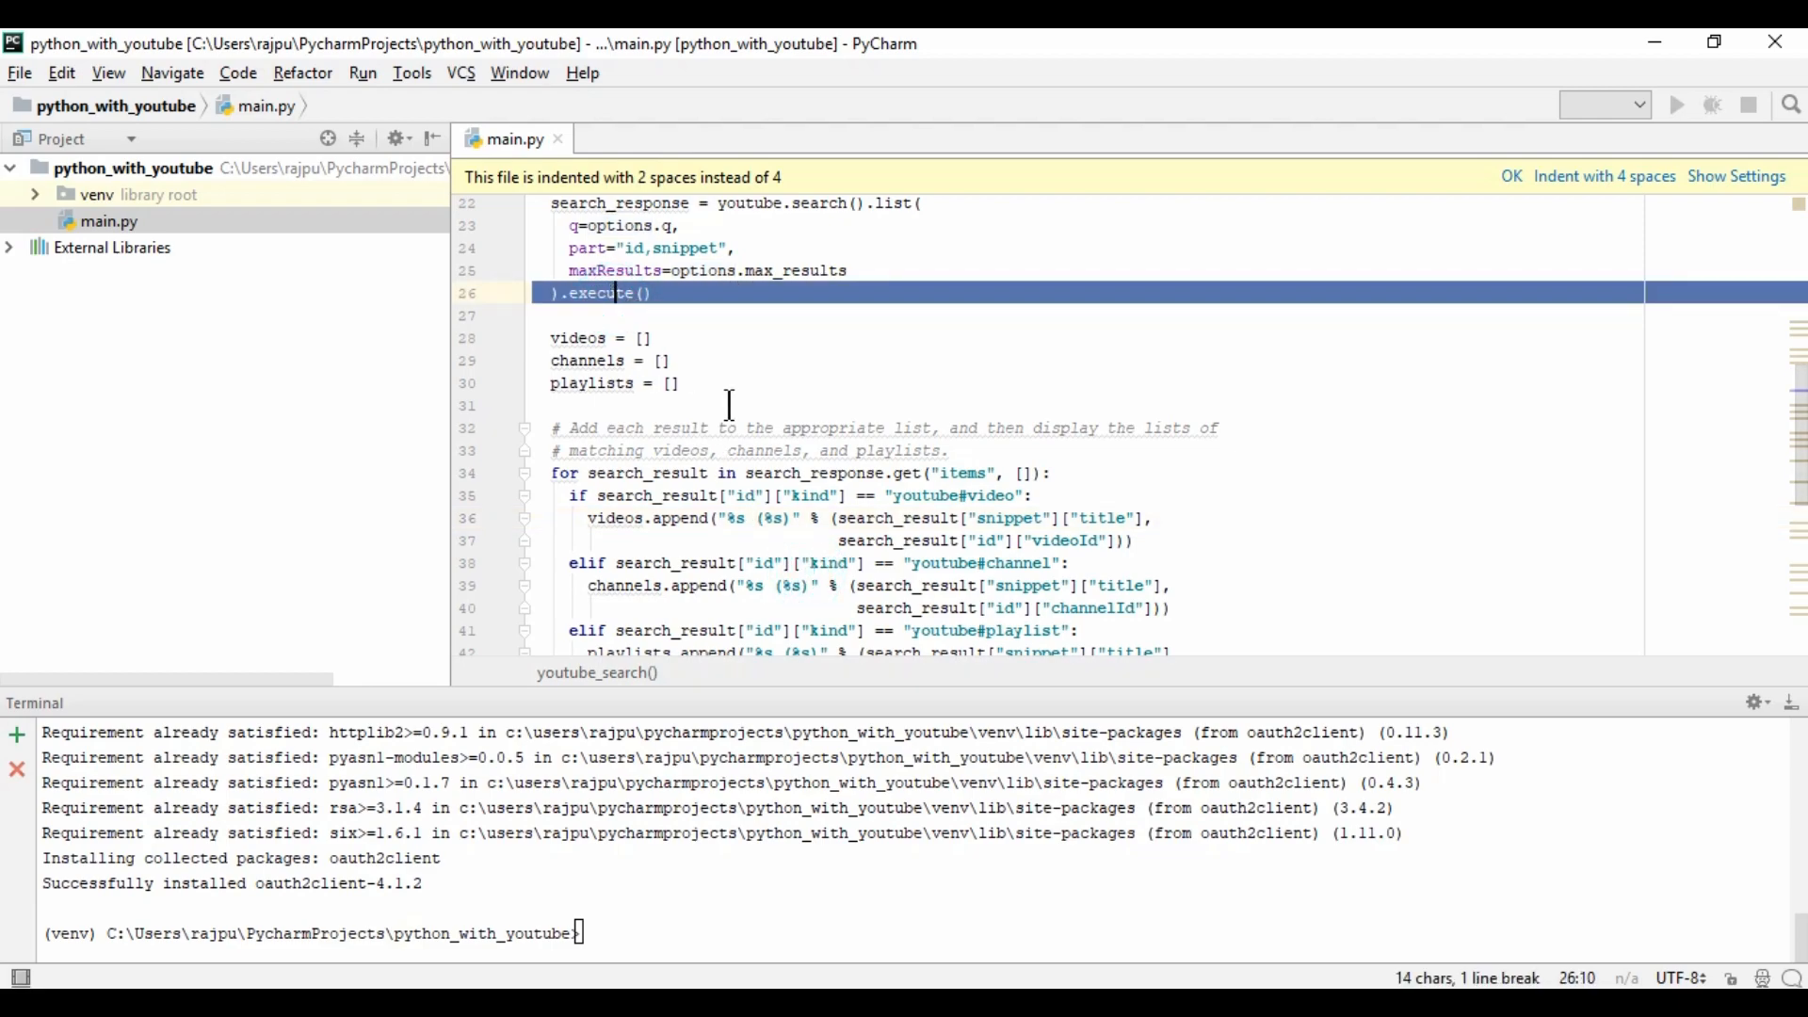
pyautogui.moveTo(554, 337); pyautogui.dragTo(679, 382)
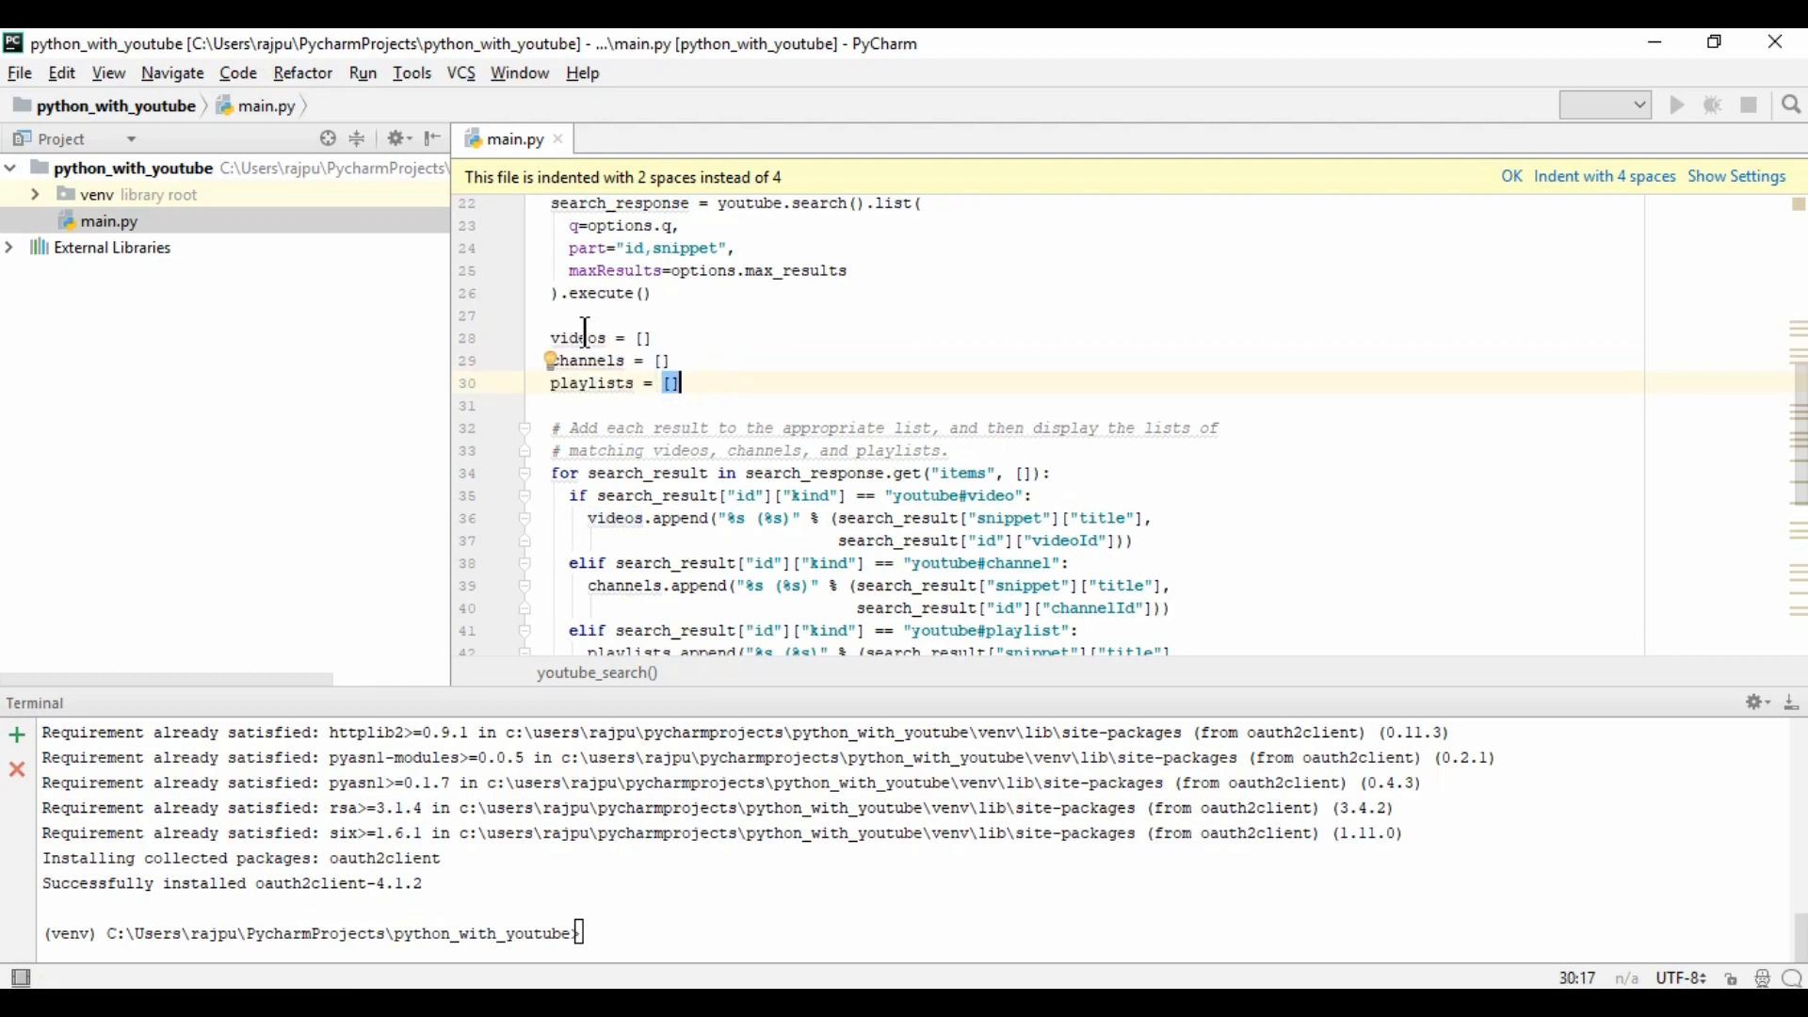
pyautogui.doubleClick(588, 360)
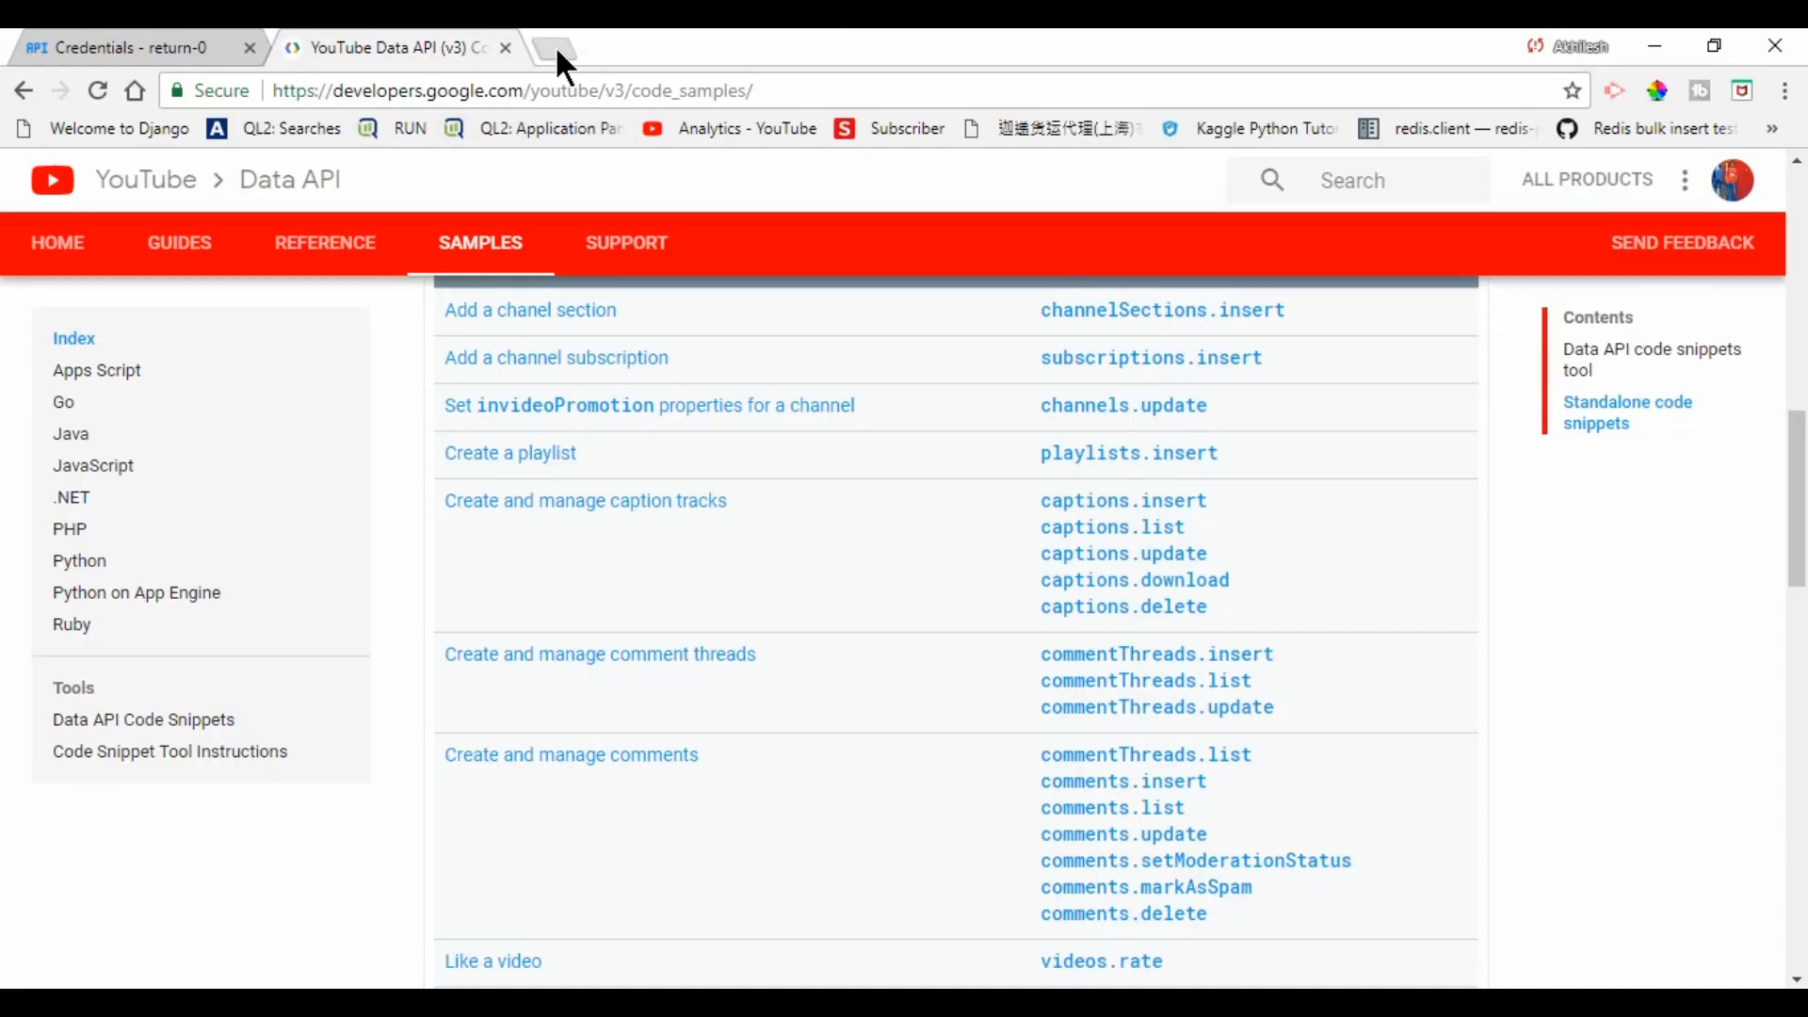
# - In a new tab, search YouTube for try2catch and scroll through the channel, video and playlist results
pyautogui.click(557, 47)
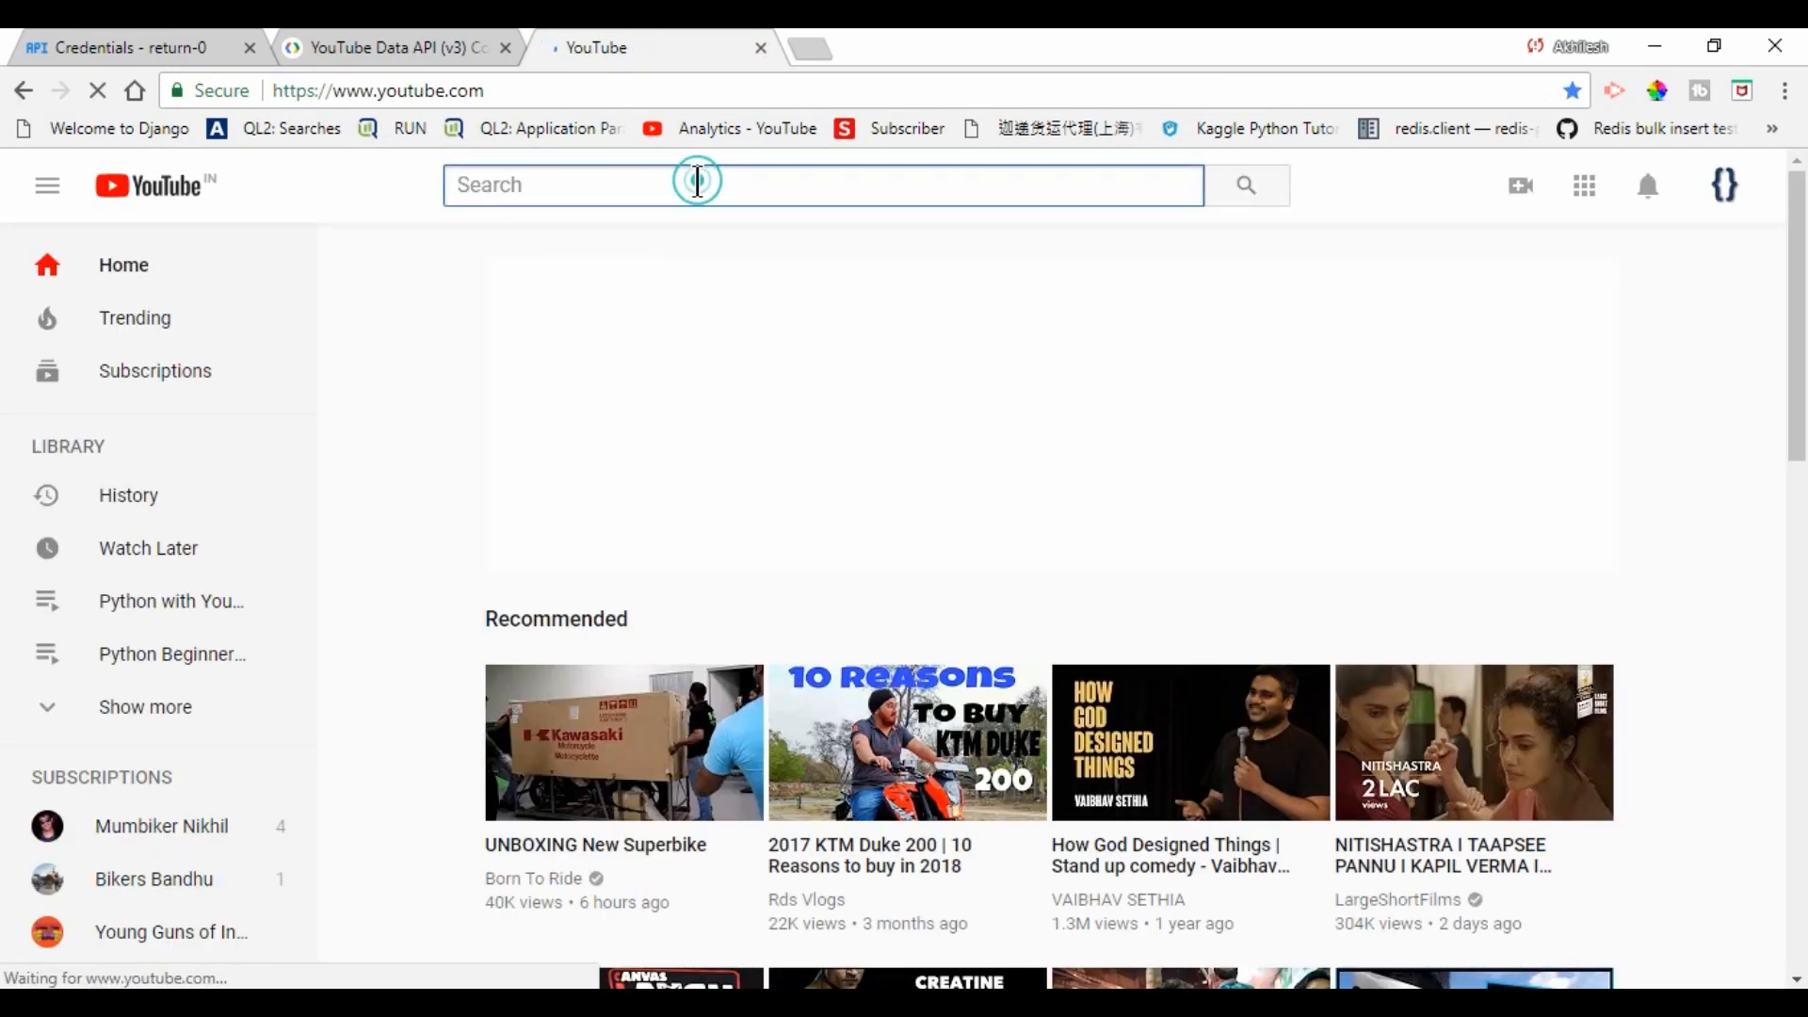
pyautogui.write('tryc')
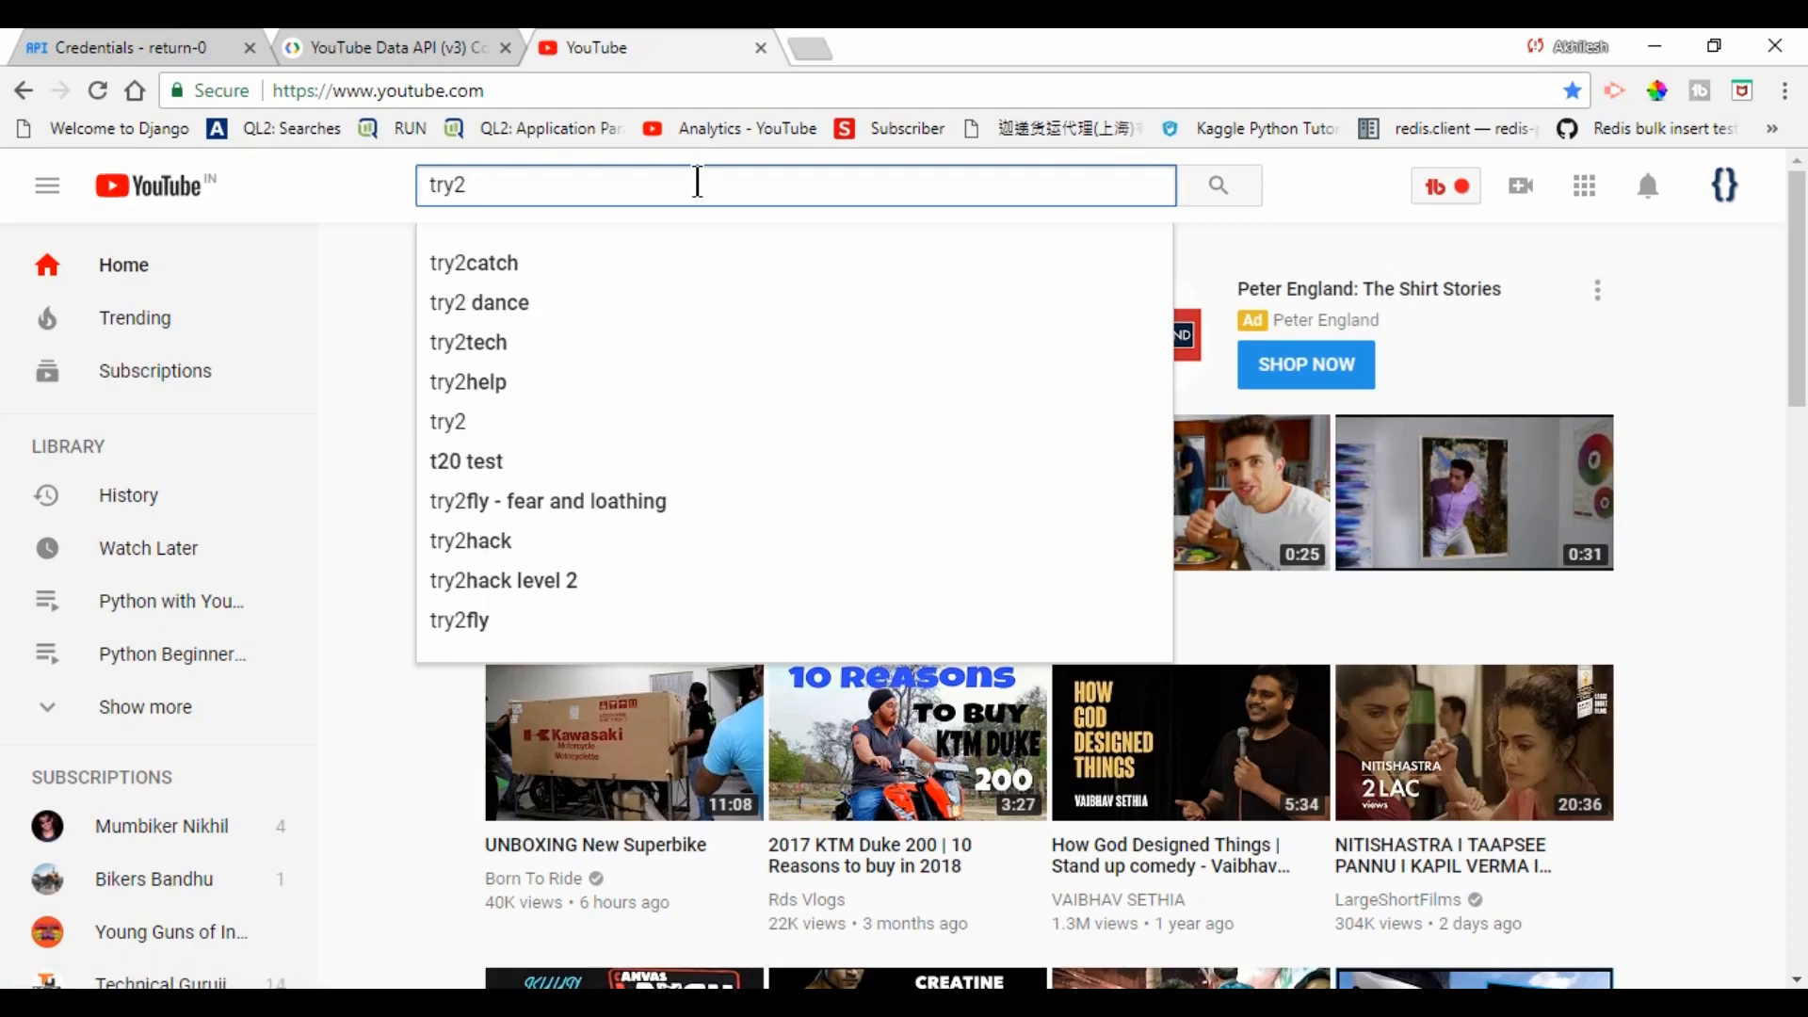
pyautogui.click(473, 264)
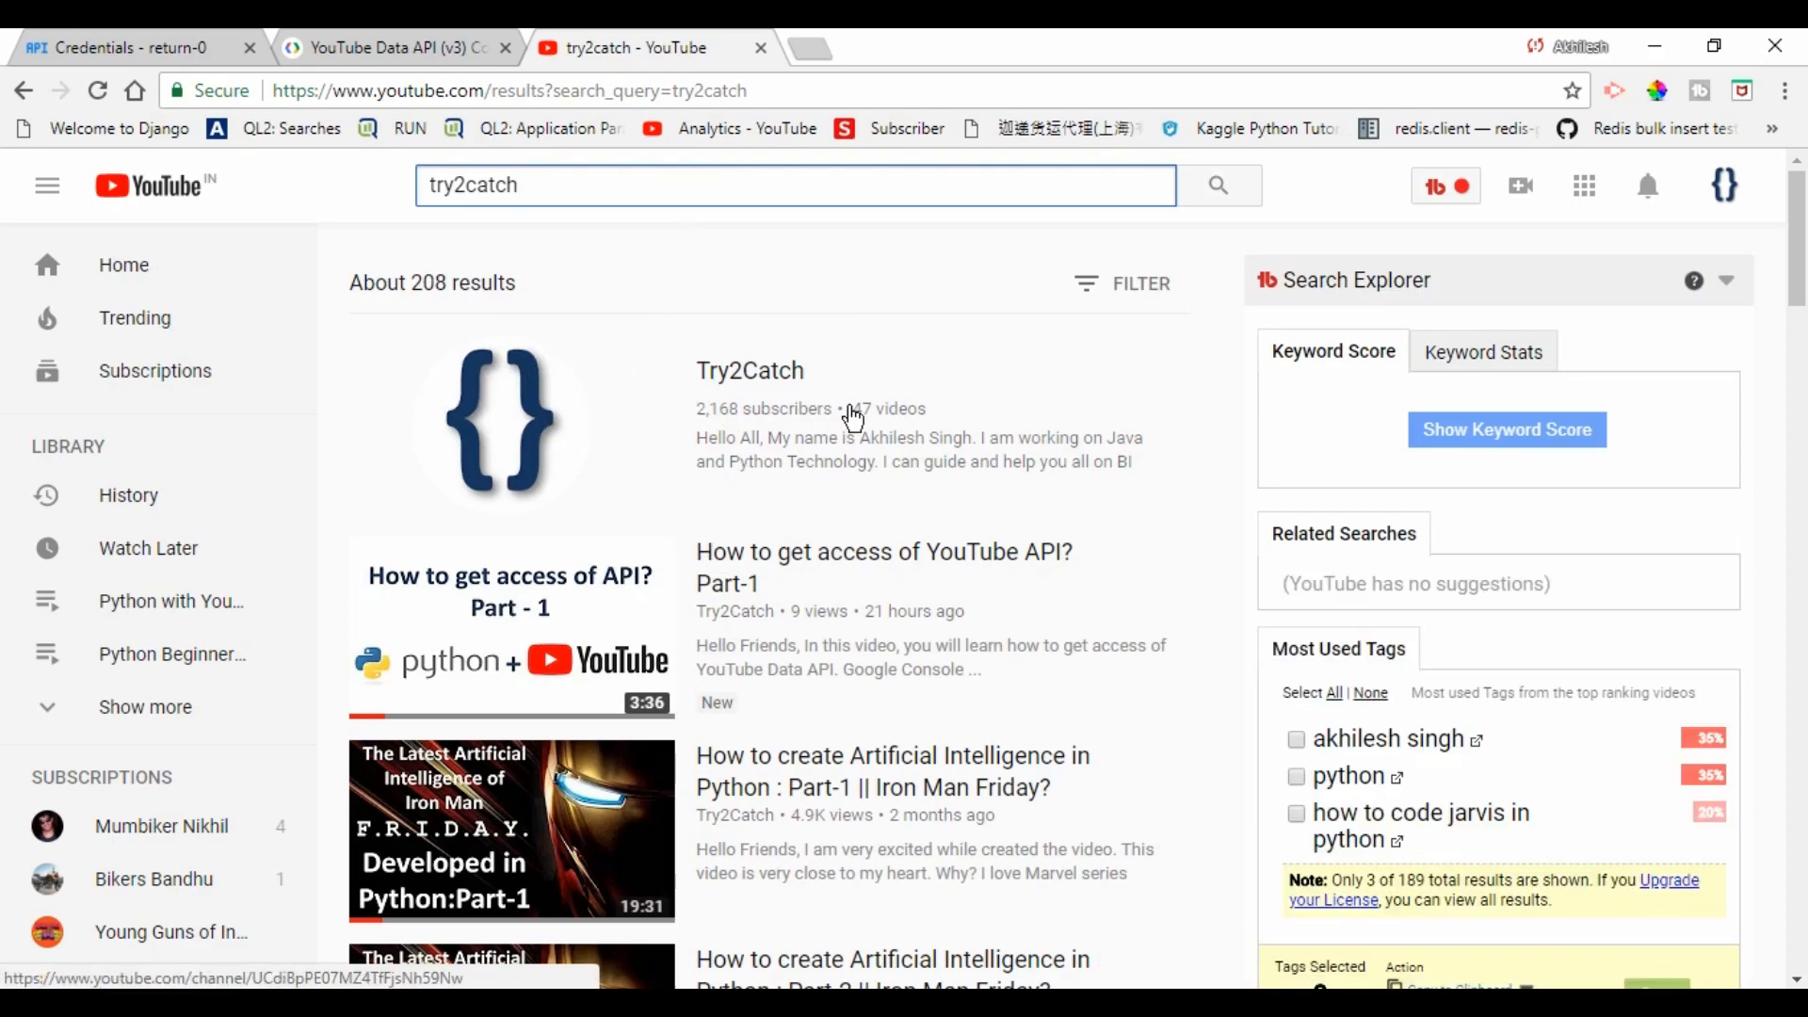
pyautogui.moveTo(484, 620)
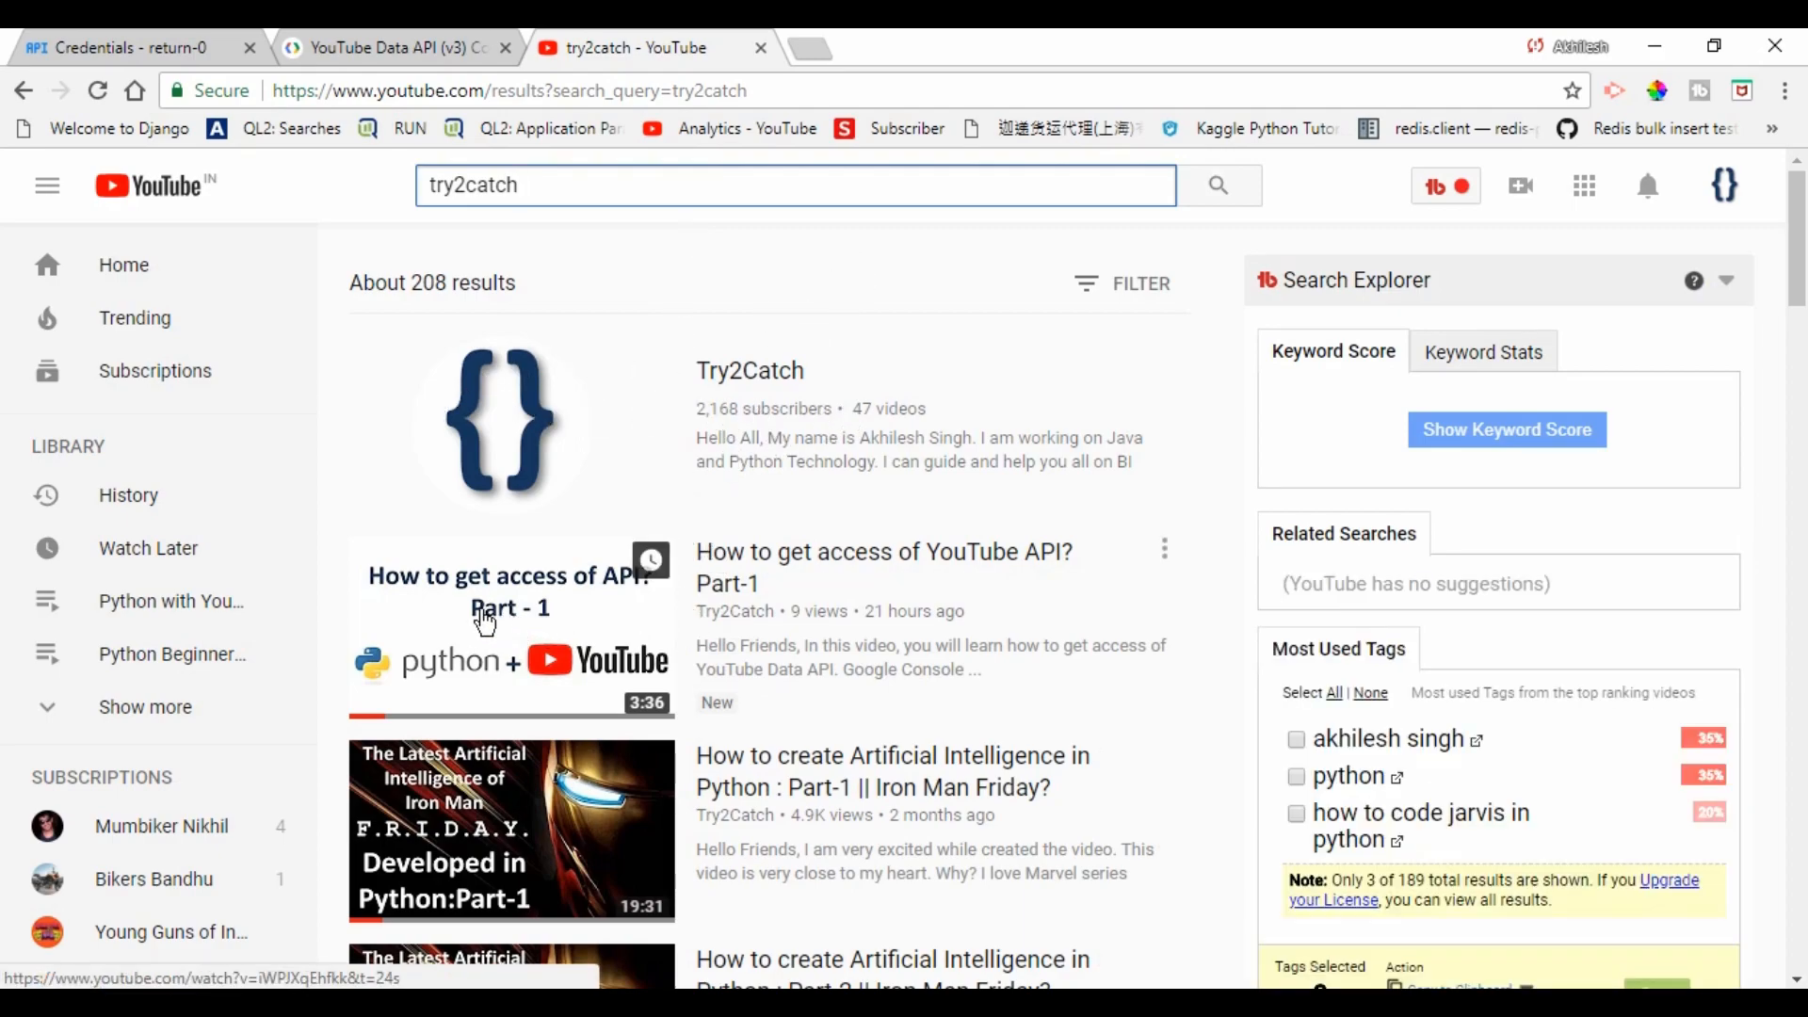
pyautogui.scroll(-3)
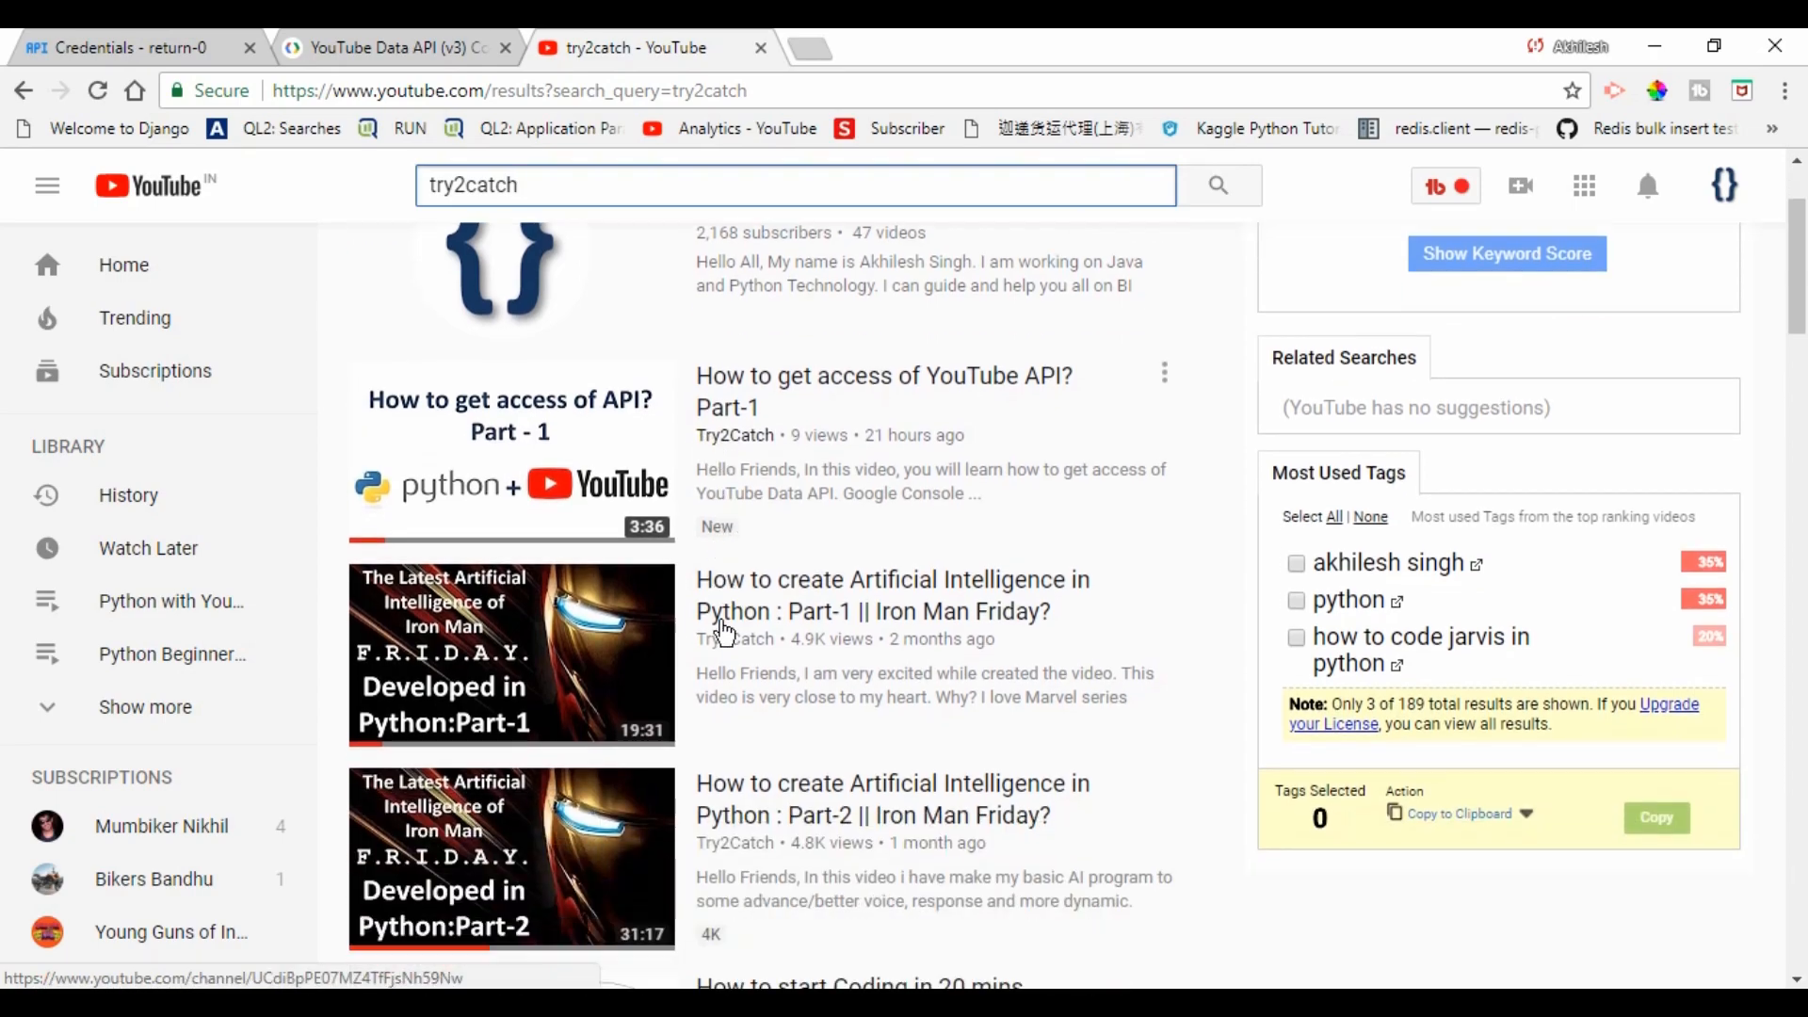
pyautogui.scroll(-3)
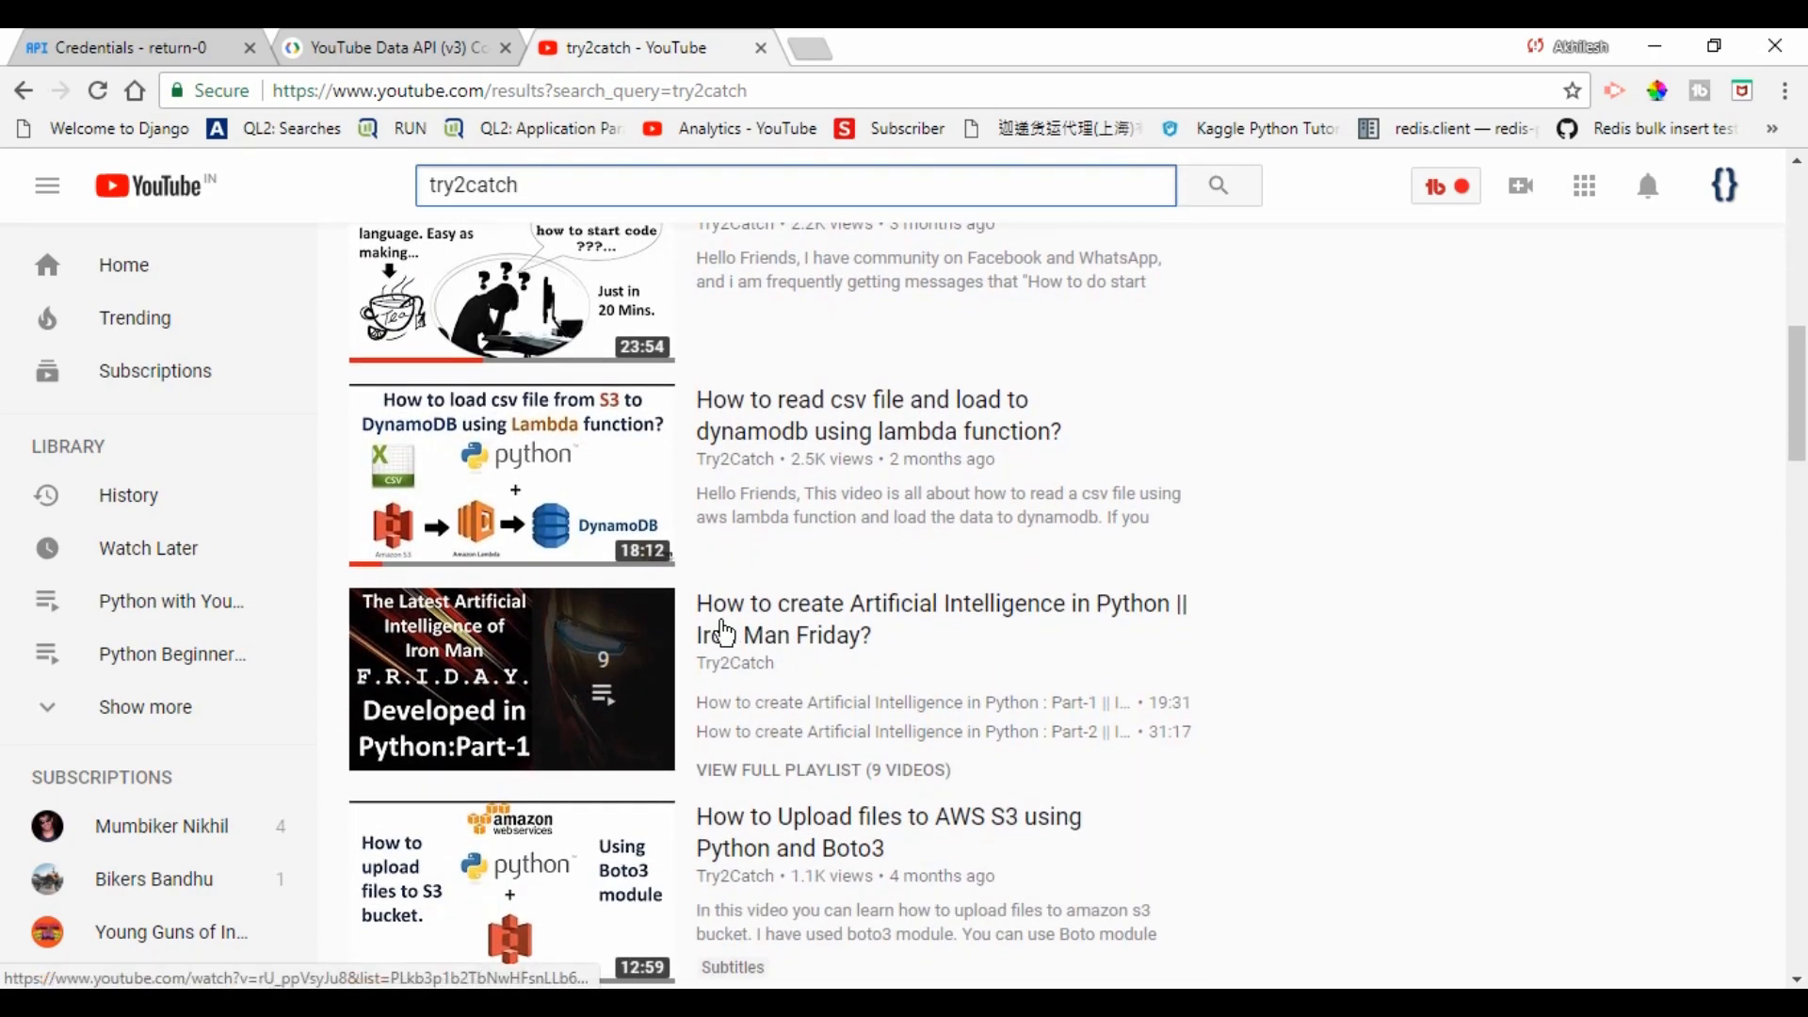
pyautogui.scroll(-3)
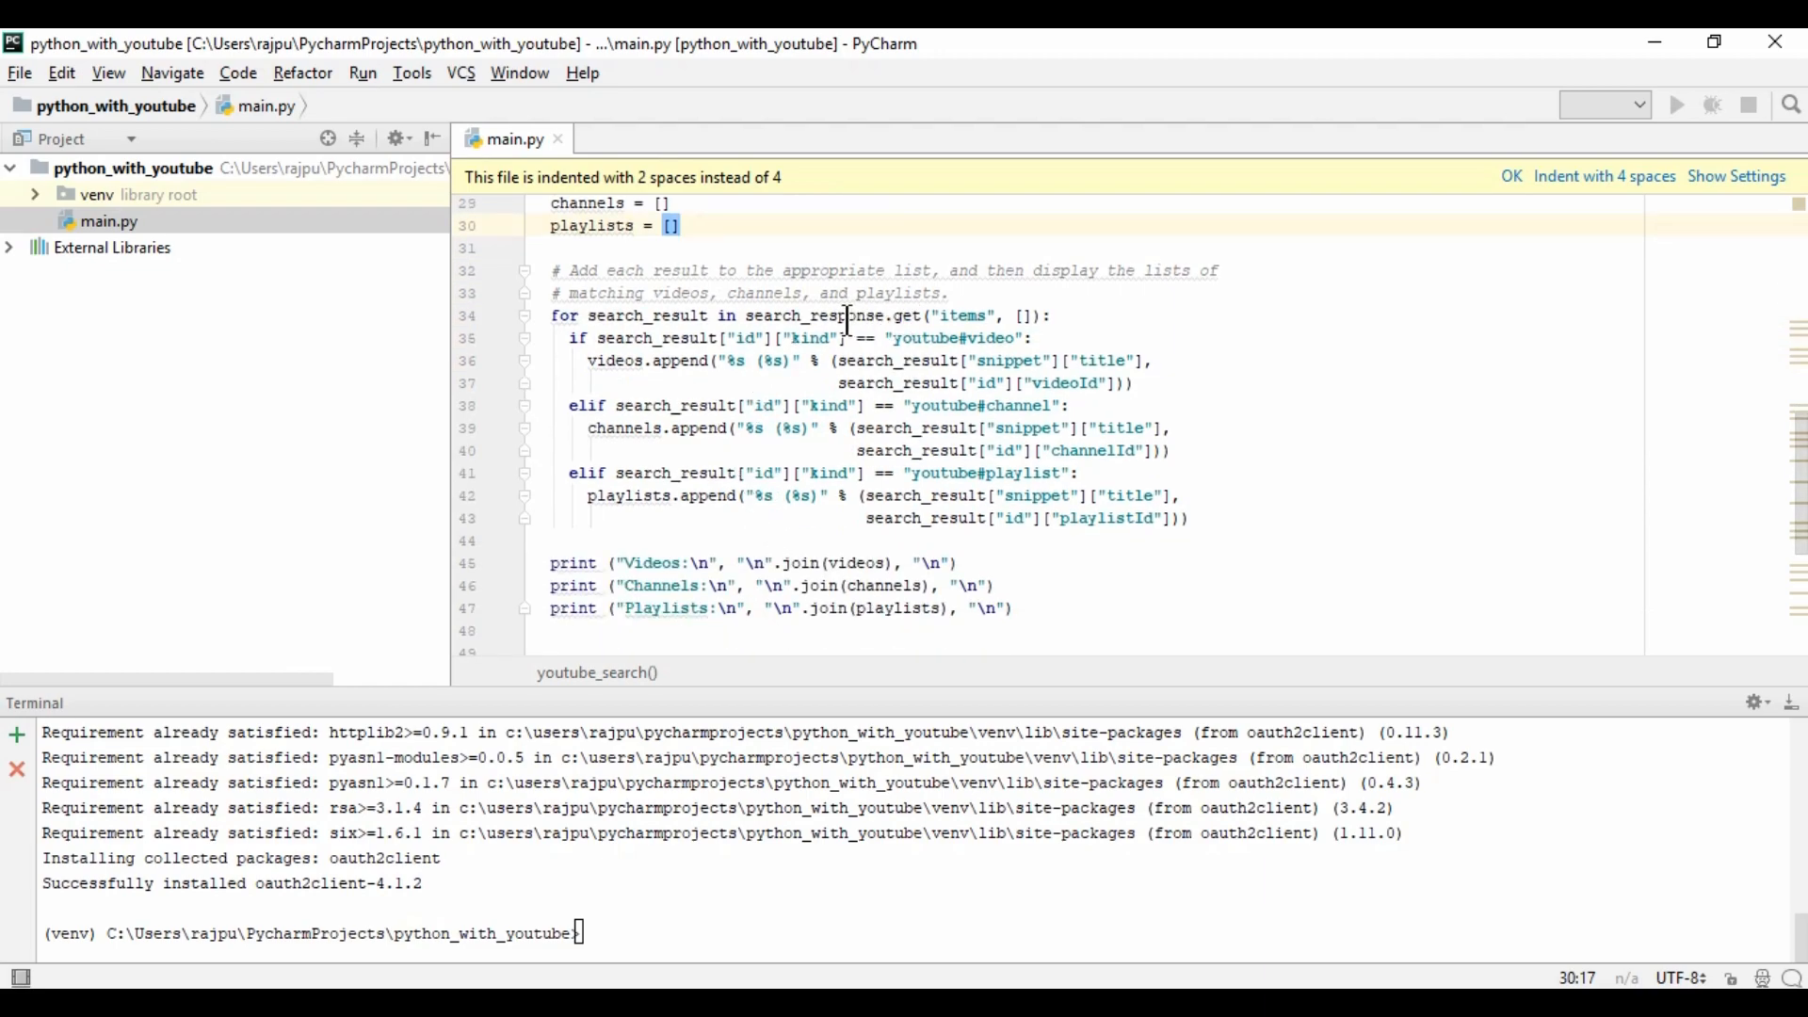
# - Insert print(search_response) on a new line above the result-sorting for loop
pyautogui.doubleClick(814, 315)
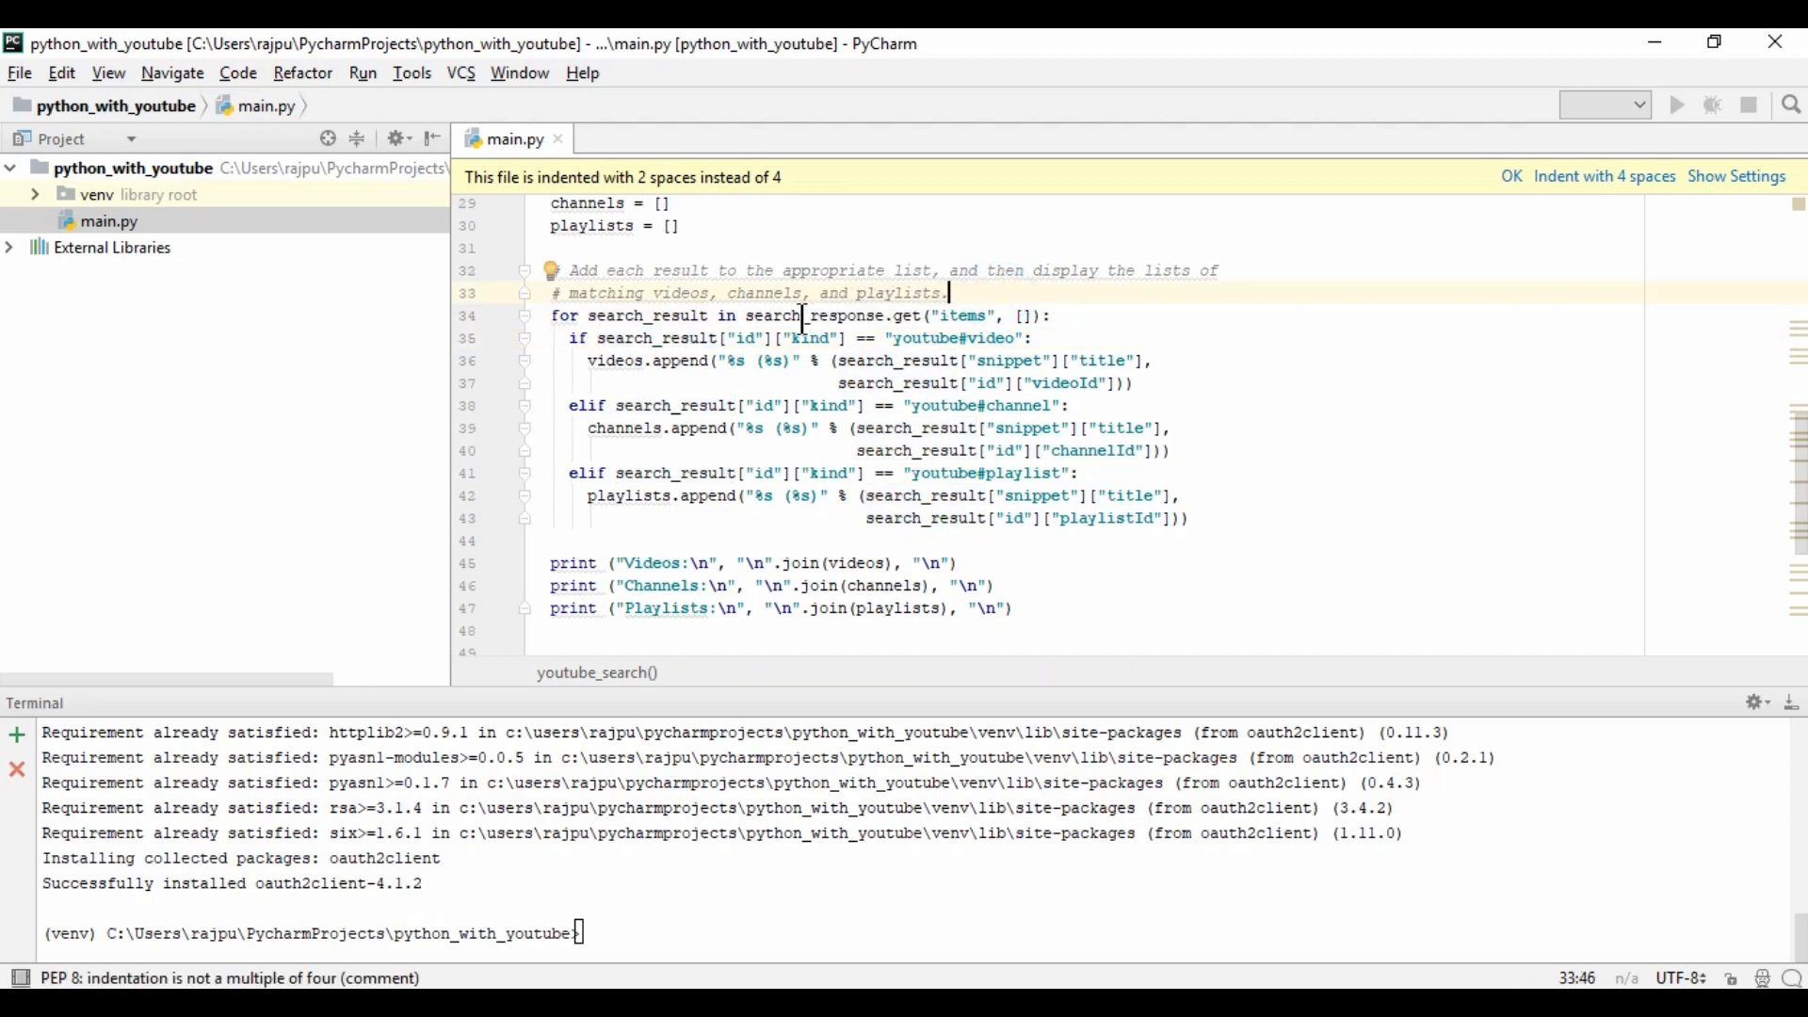
pyautogui.doubleClick(814, 315)
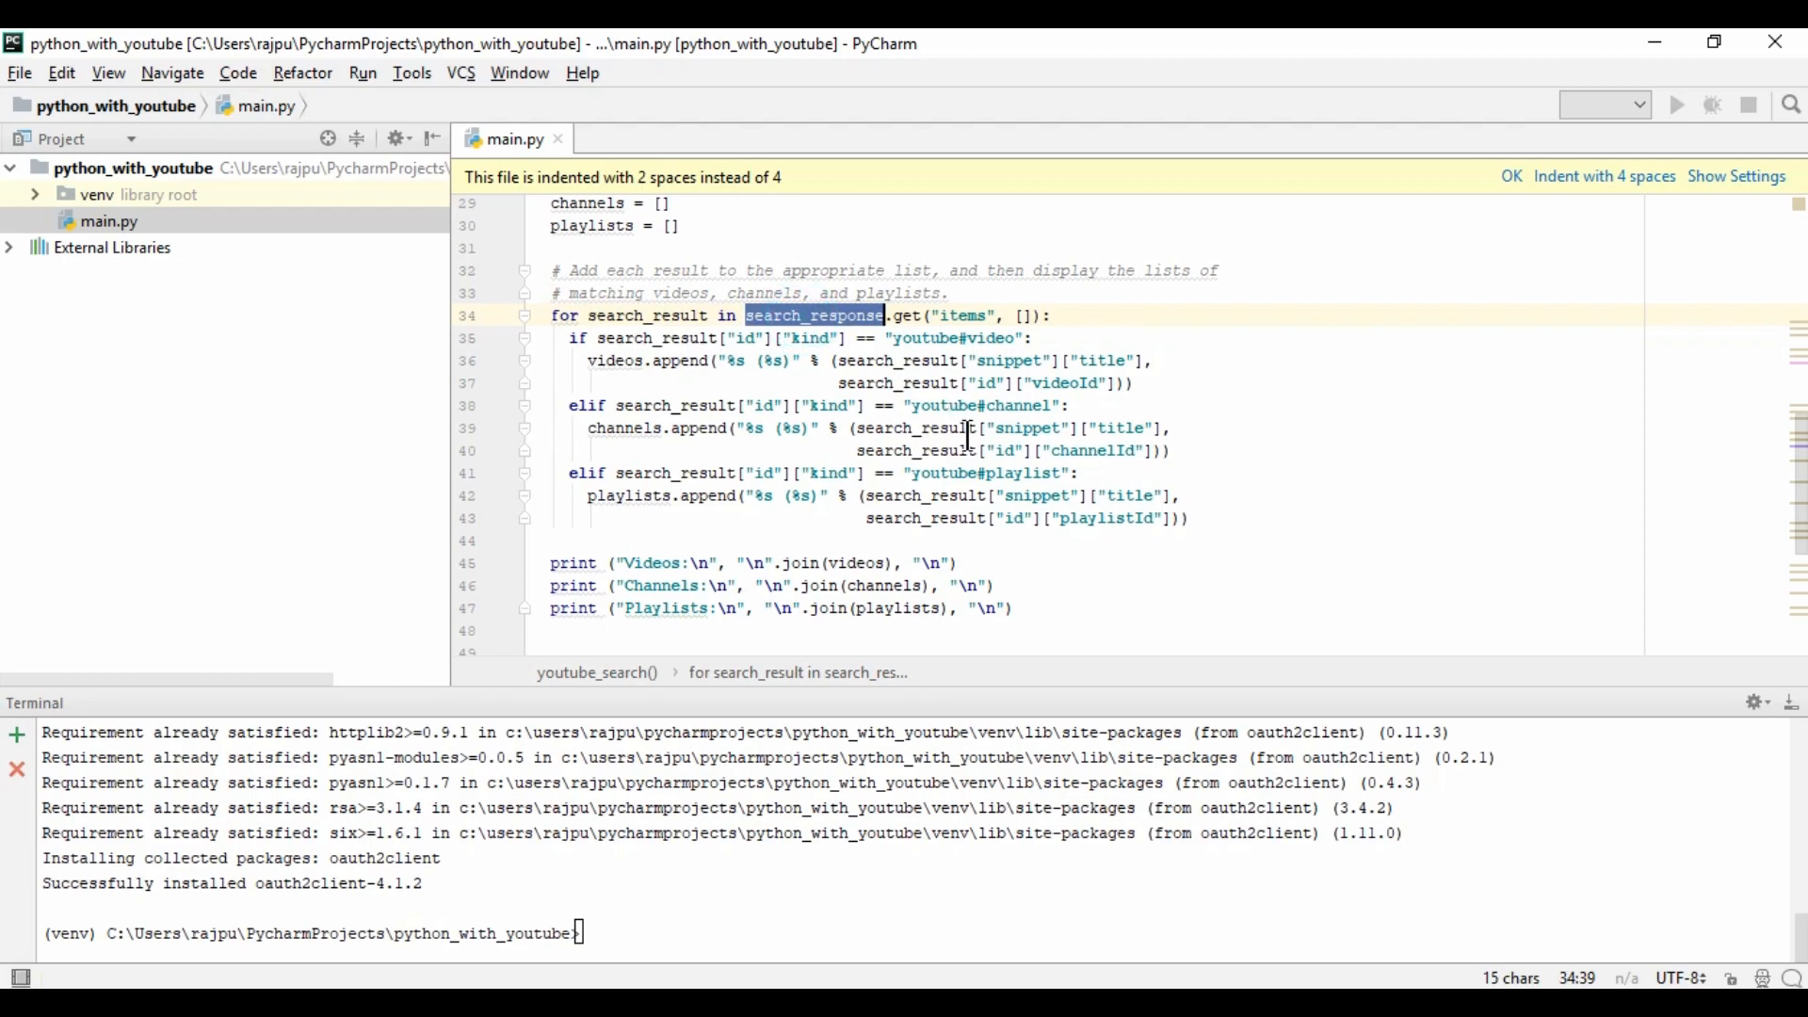
pyautogui.press('enter')
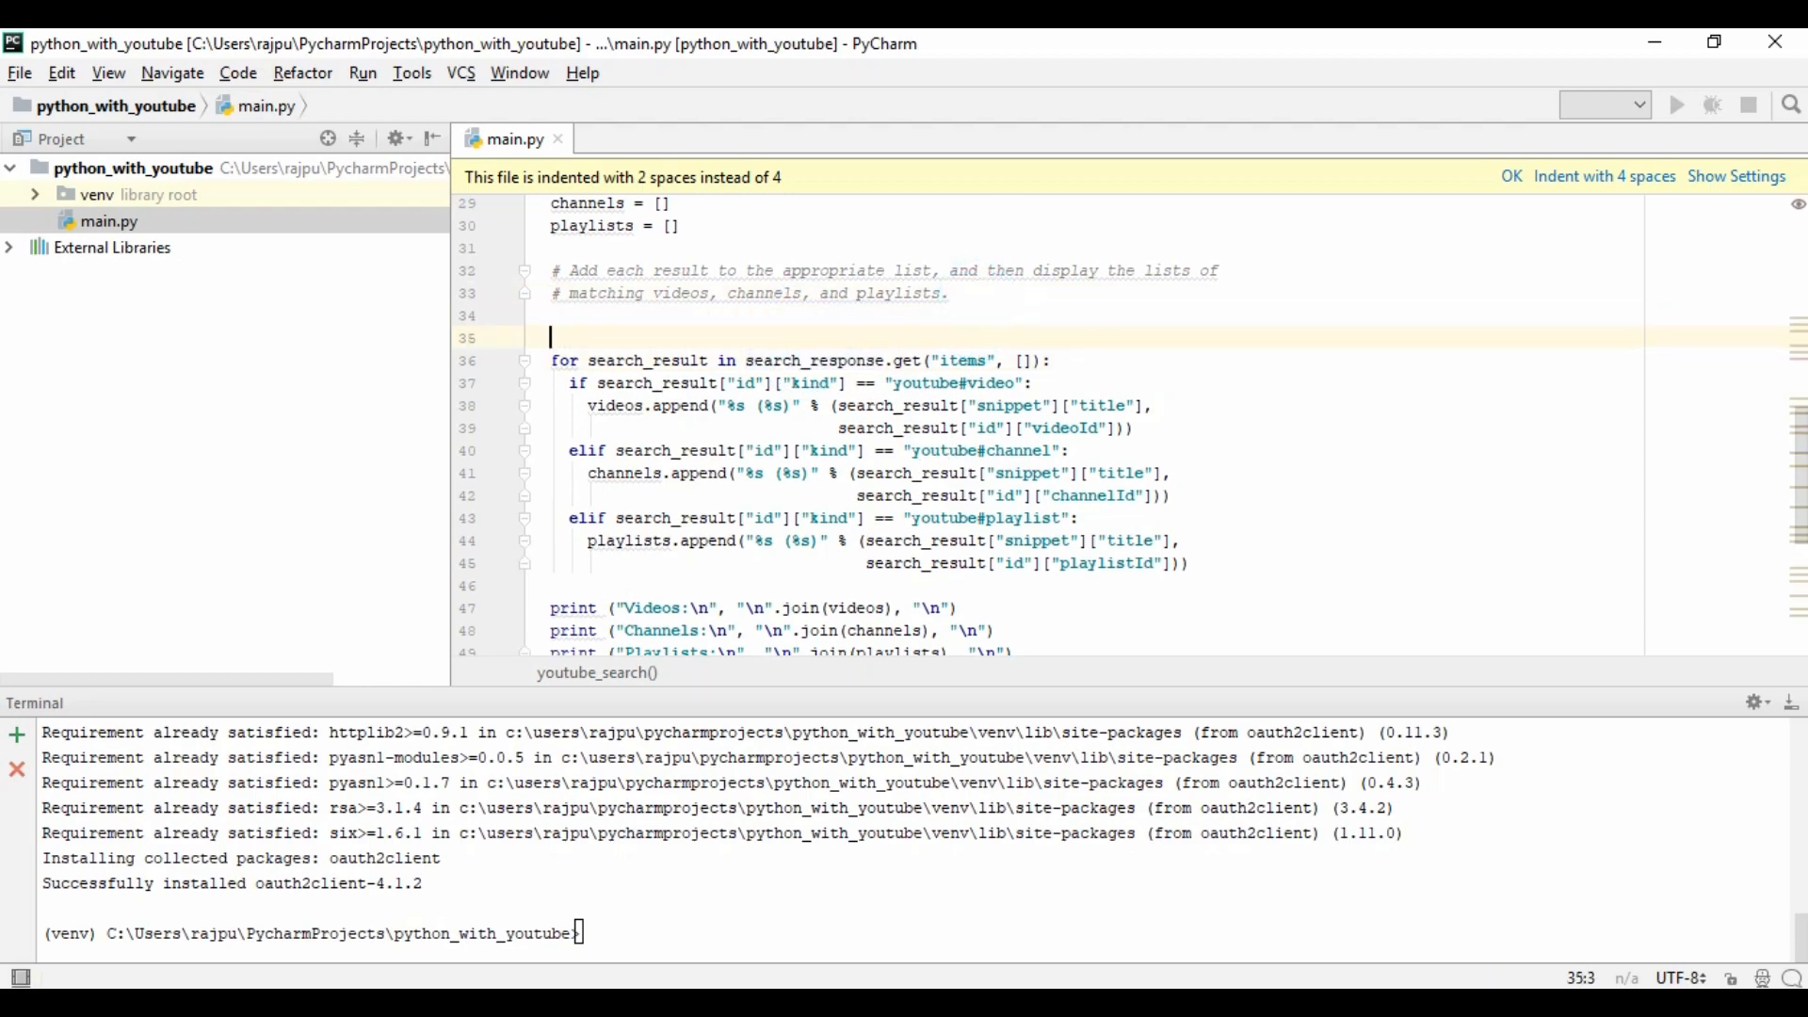
pyautogui.write('print(')
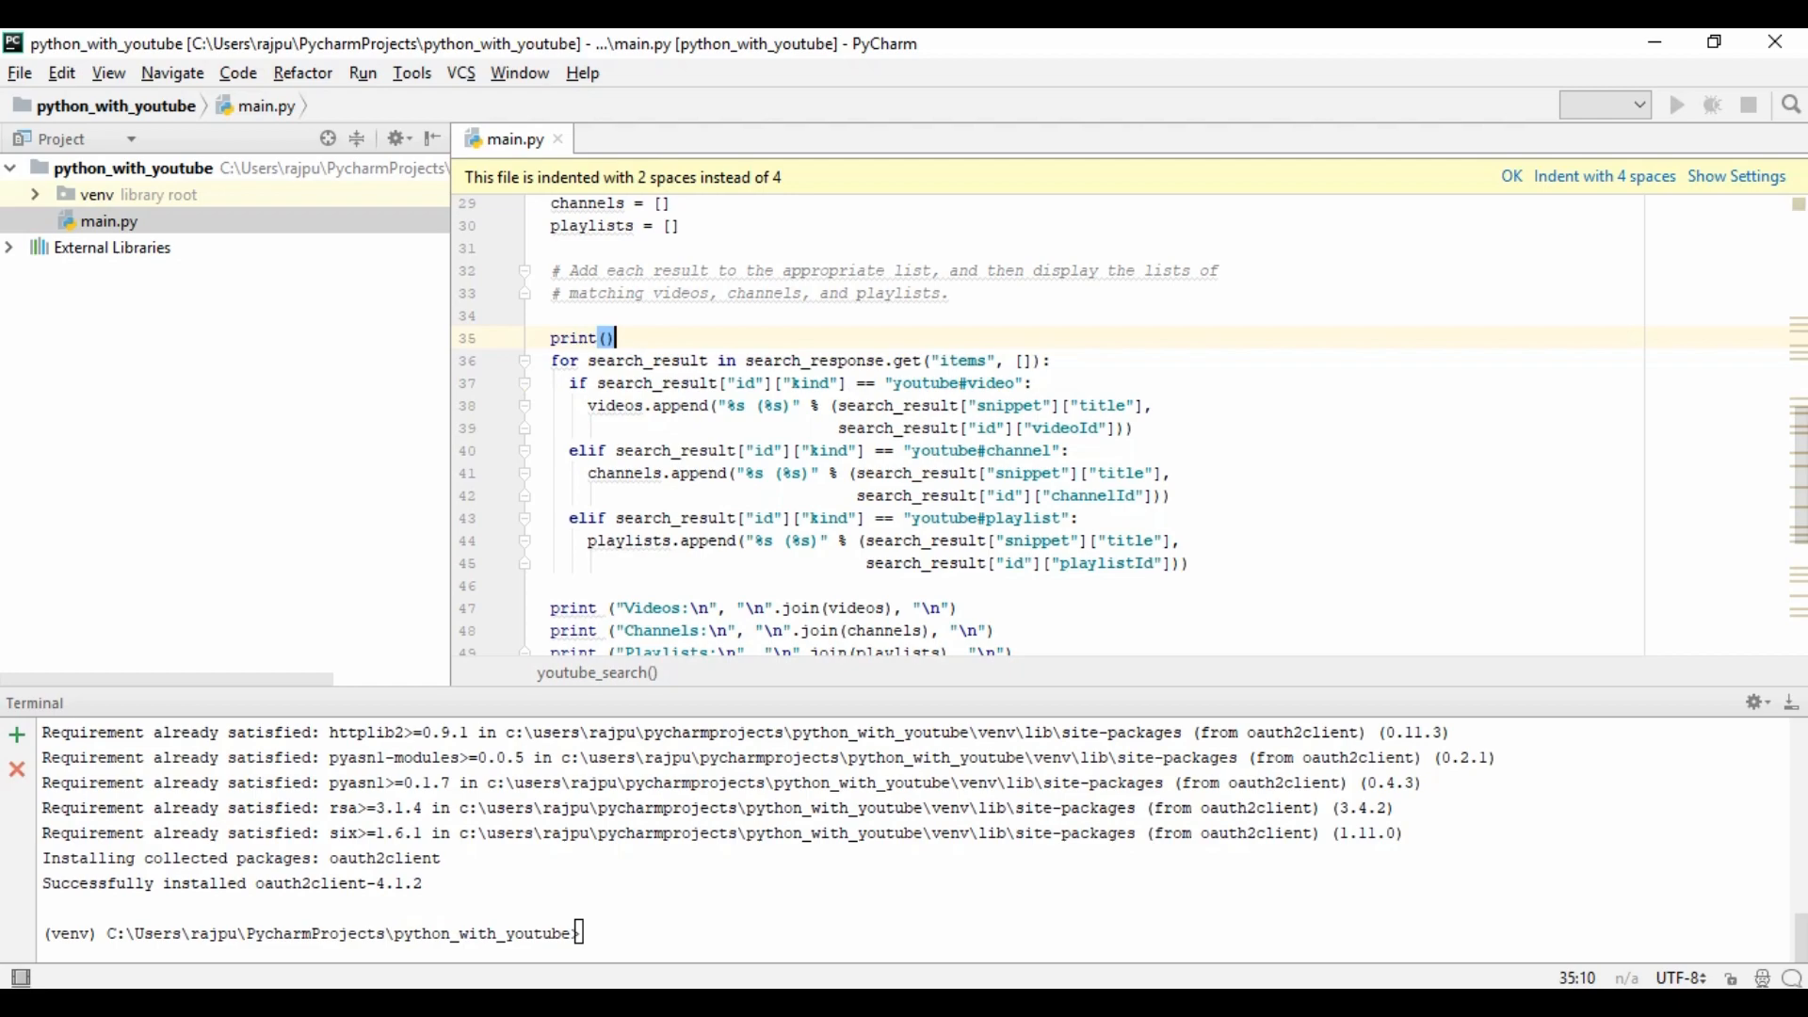
pyautogui.write('search_response')
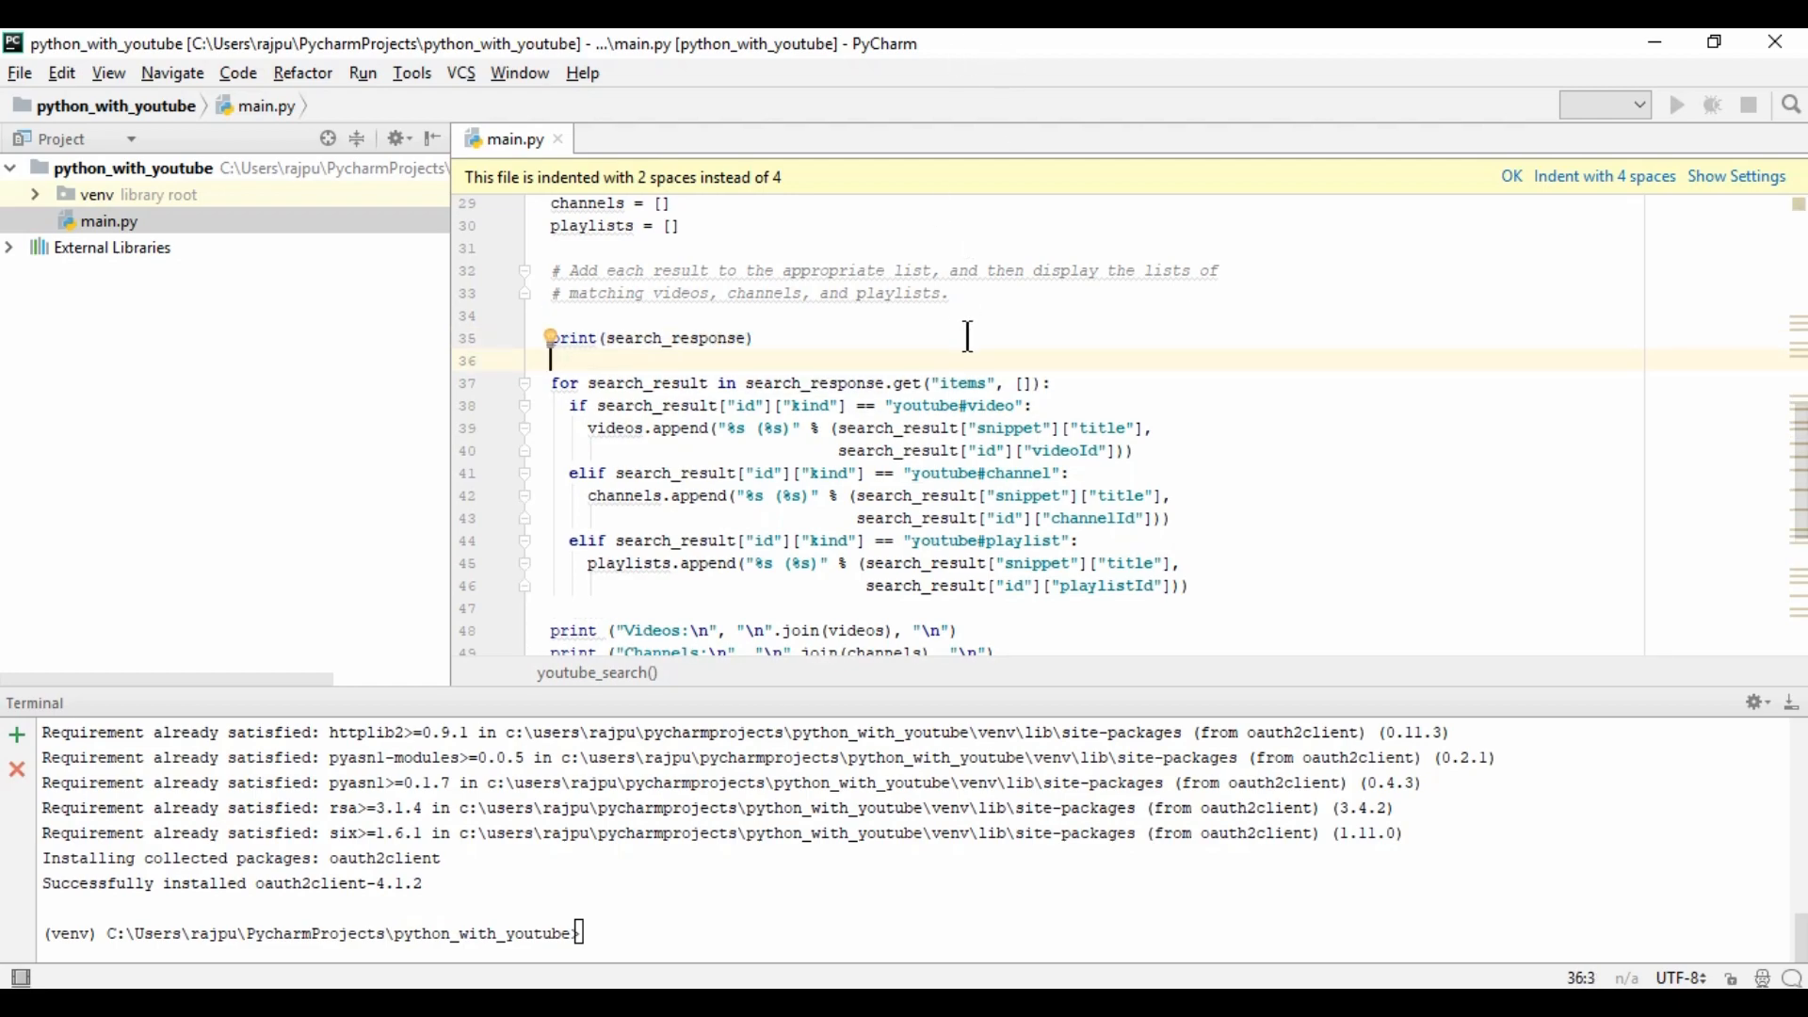
pyautogui.moveTo(1441, 397)
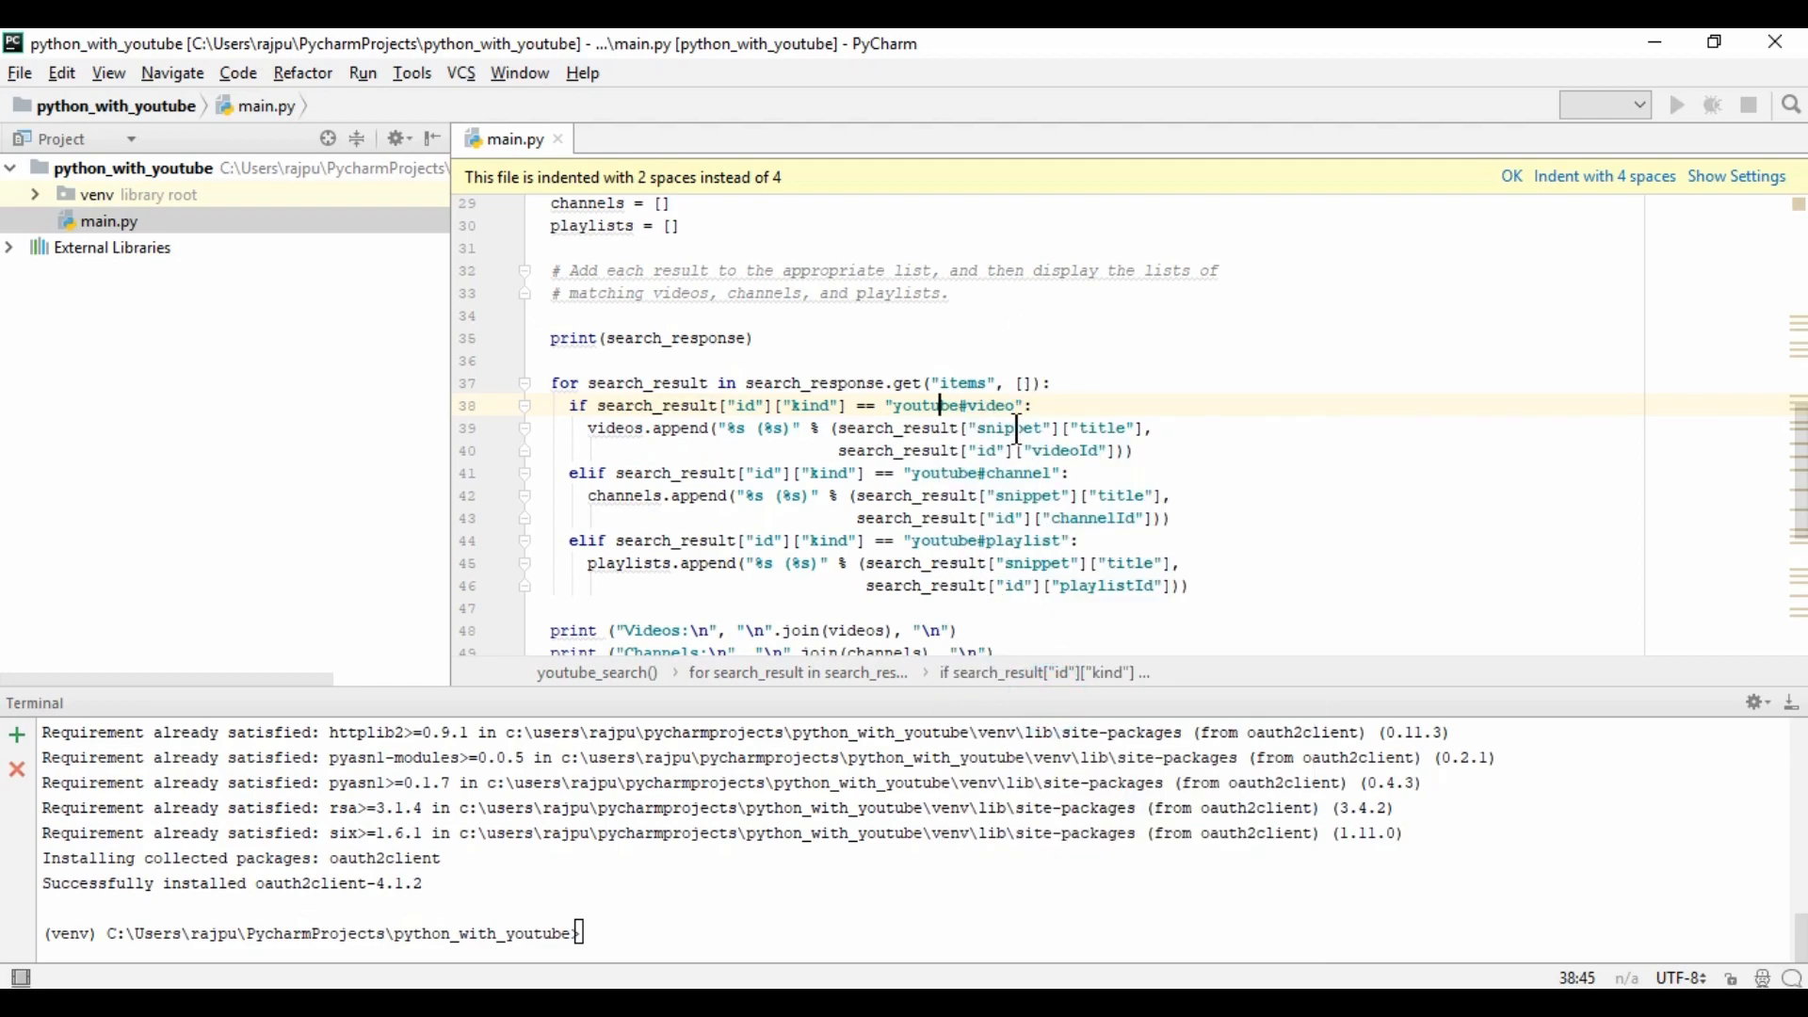
# - Run main.py, then point out the youtube#video, youtube#channel and youtube#playlist kinds in the loop
pyautogui.click(1676, 106)
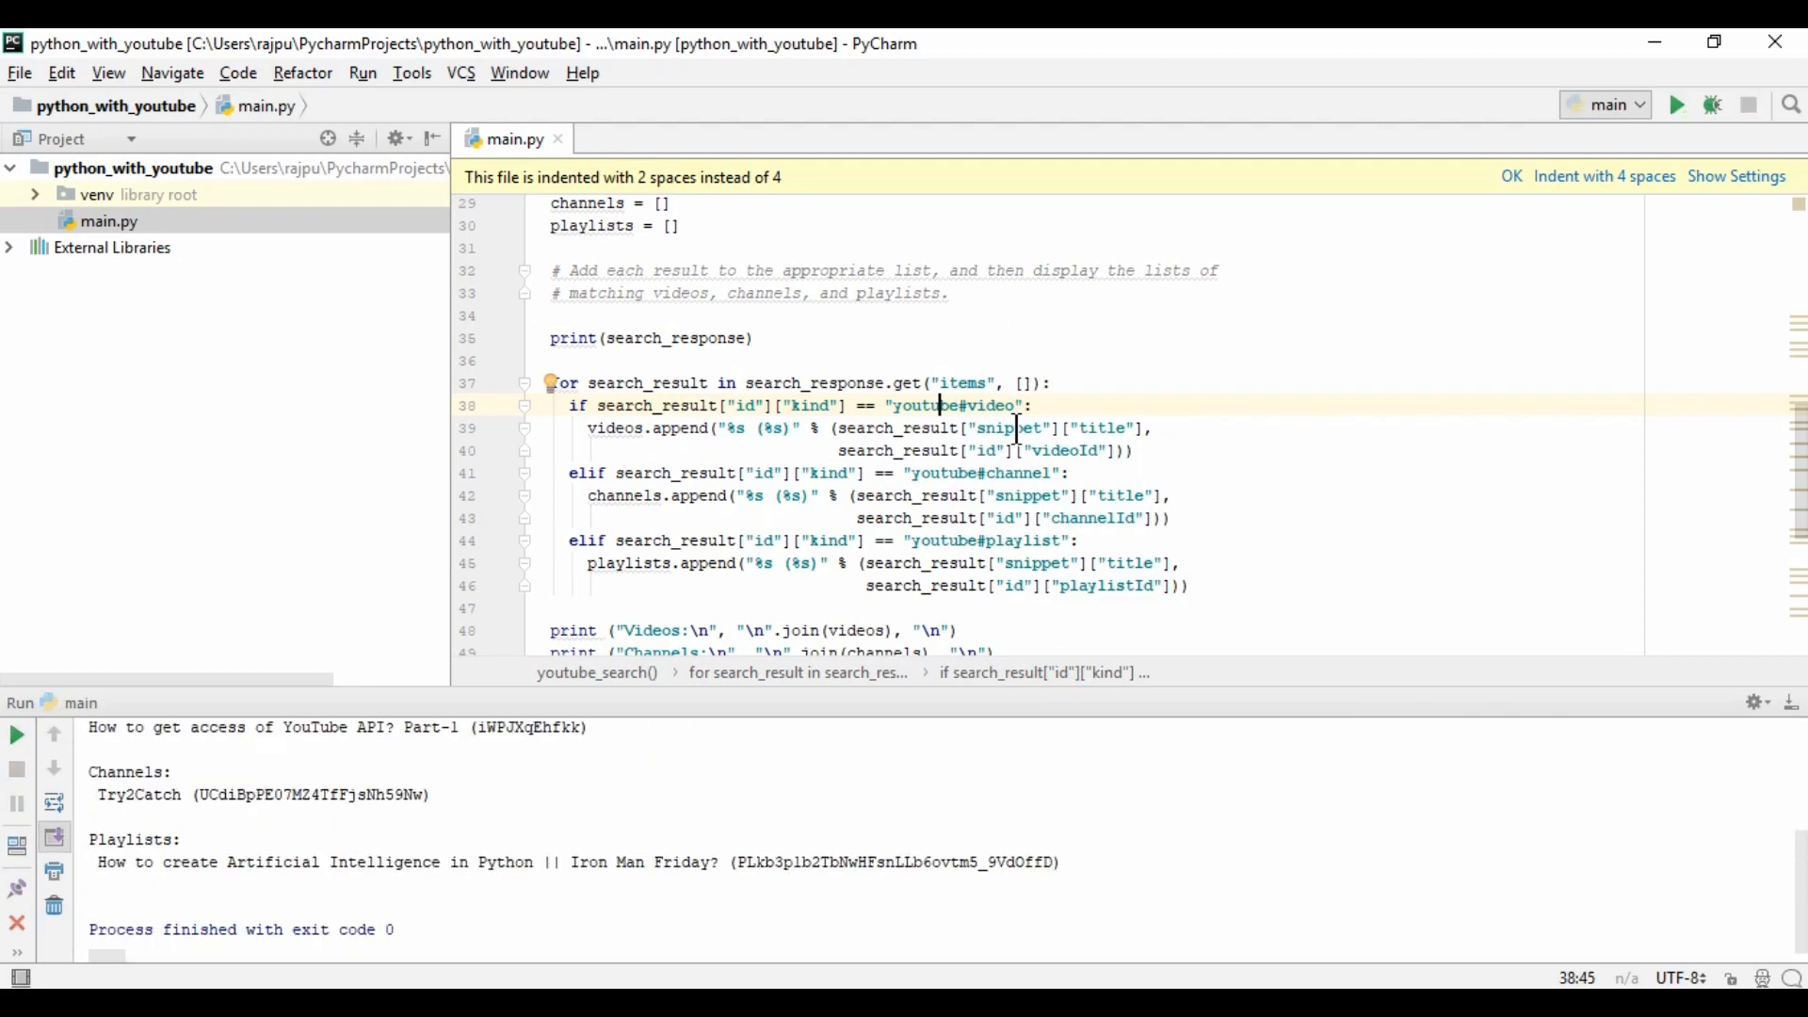
pyautogui.click(1676, 105)
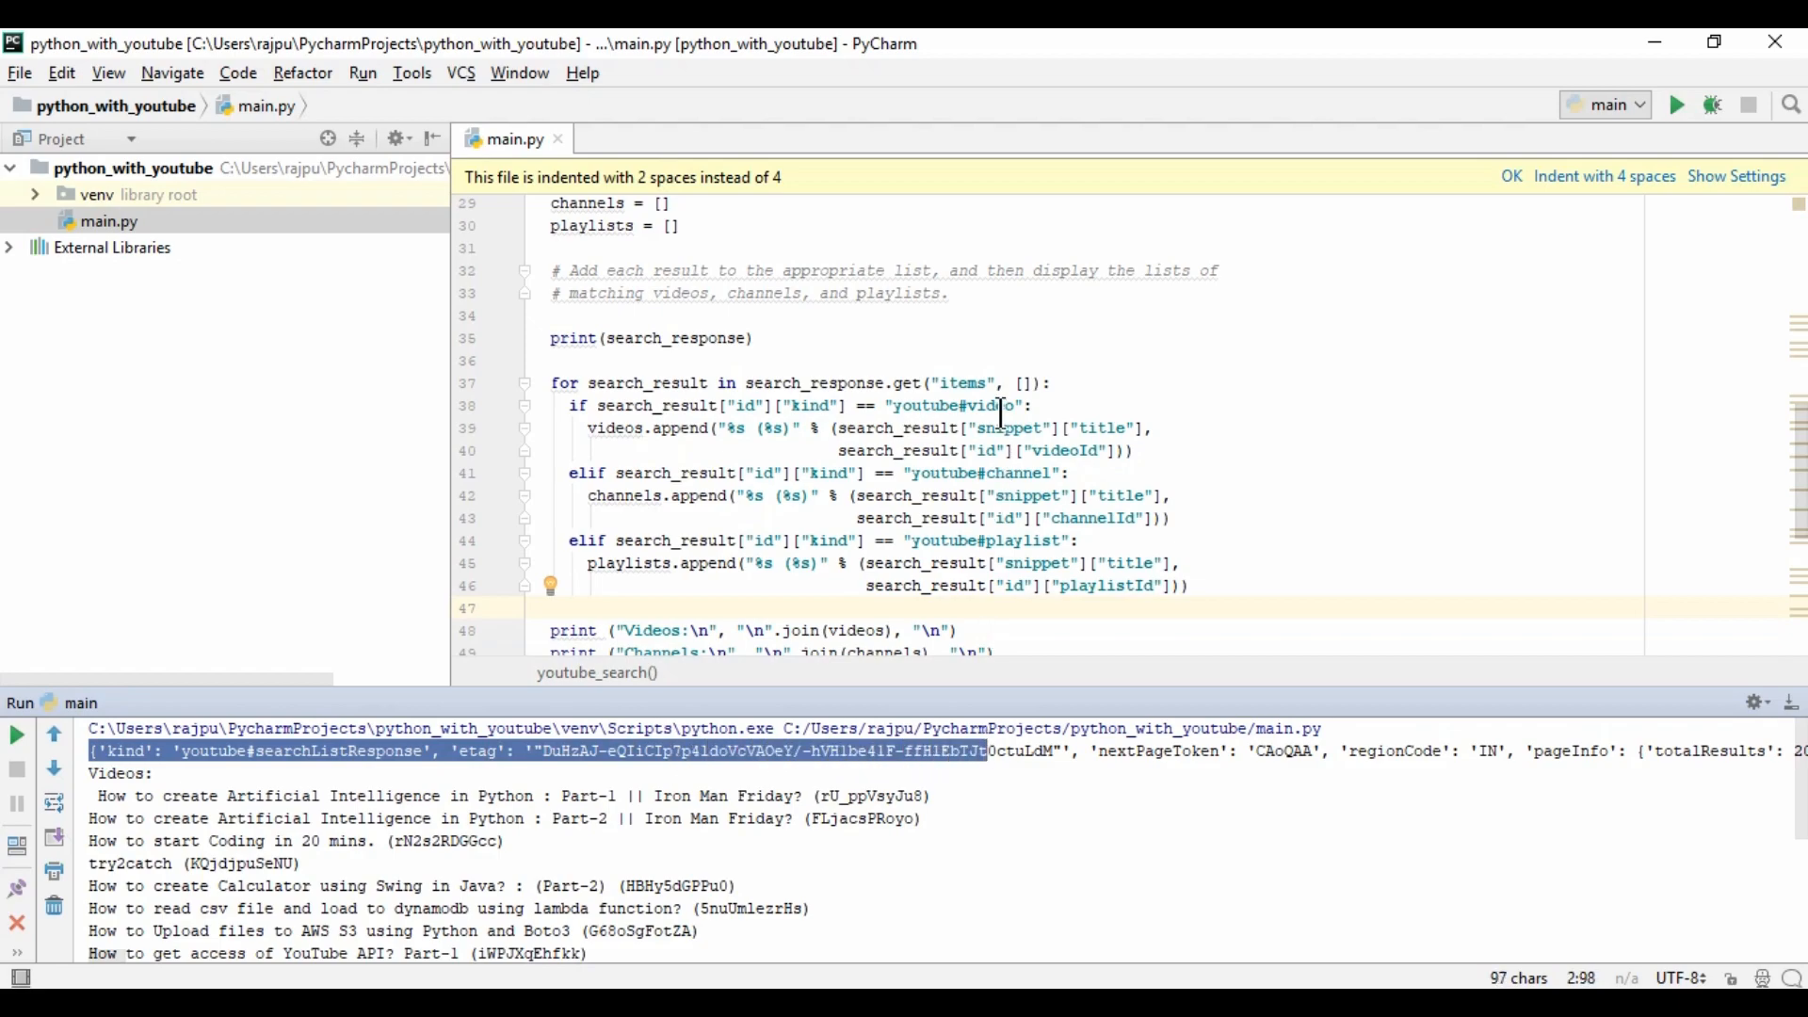
pyautogui.doubleClick(658, 405)
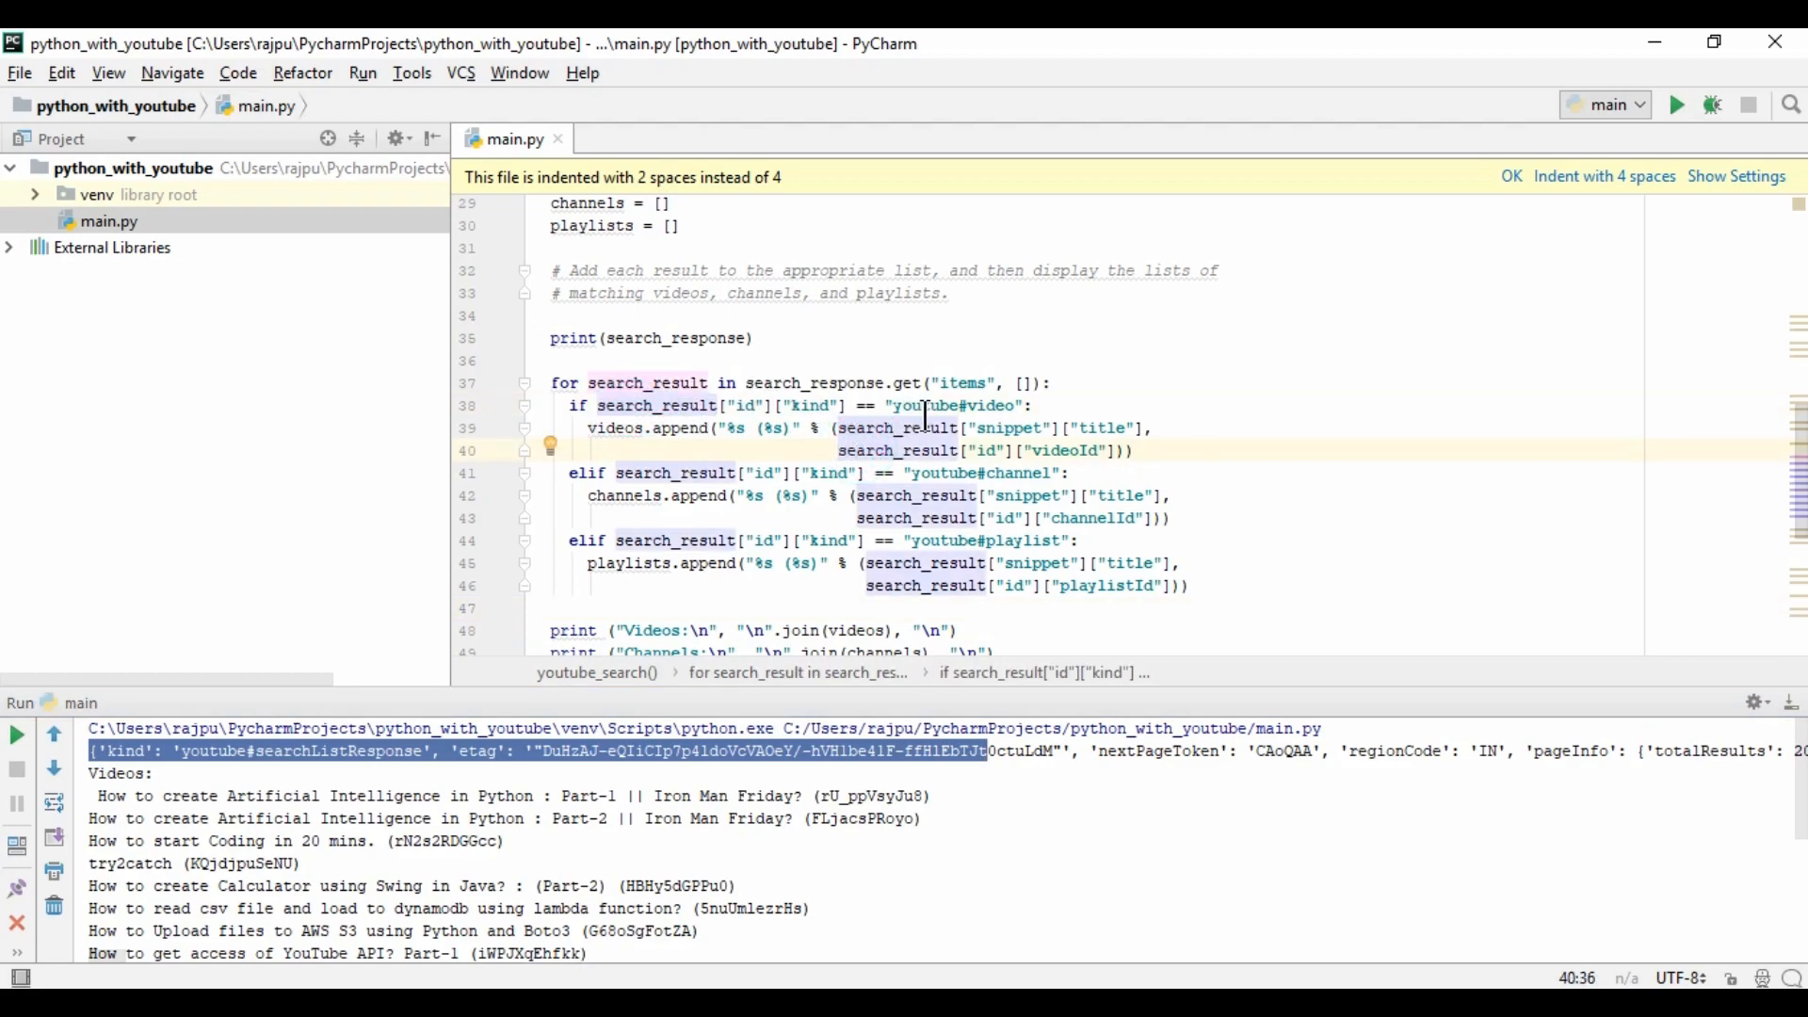
pyautogui.doubleClick(1013, 473)
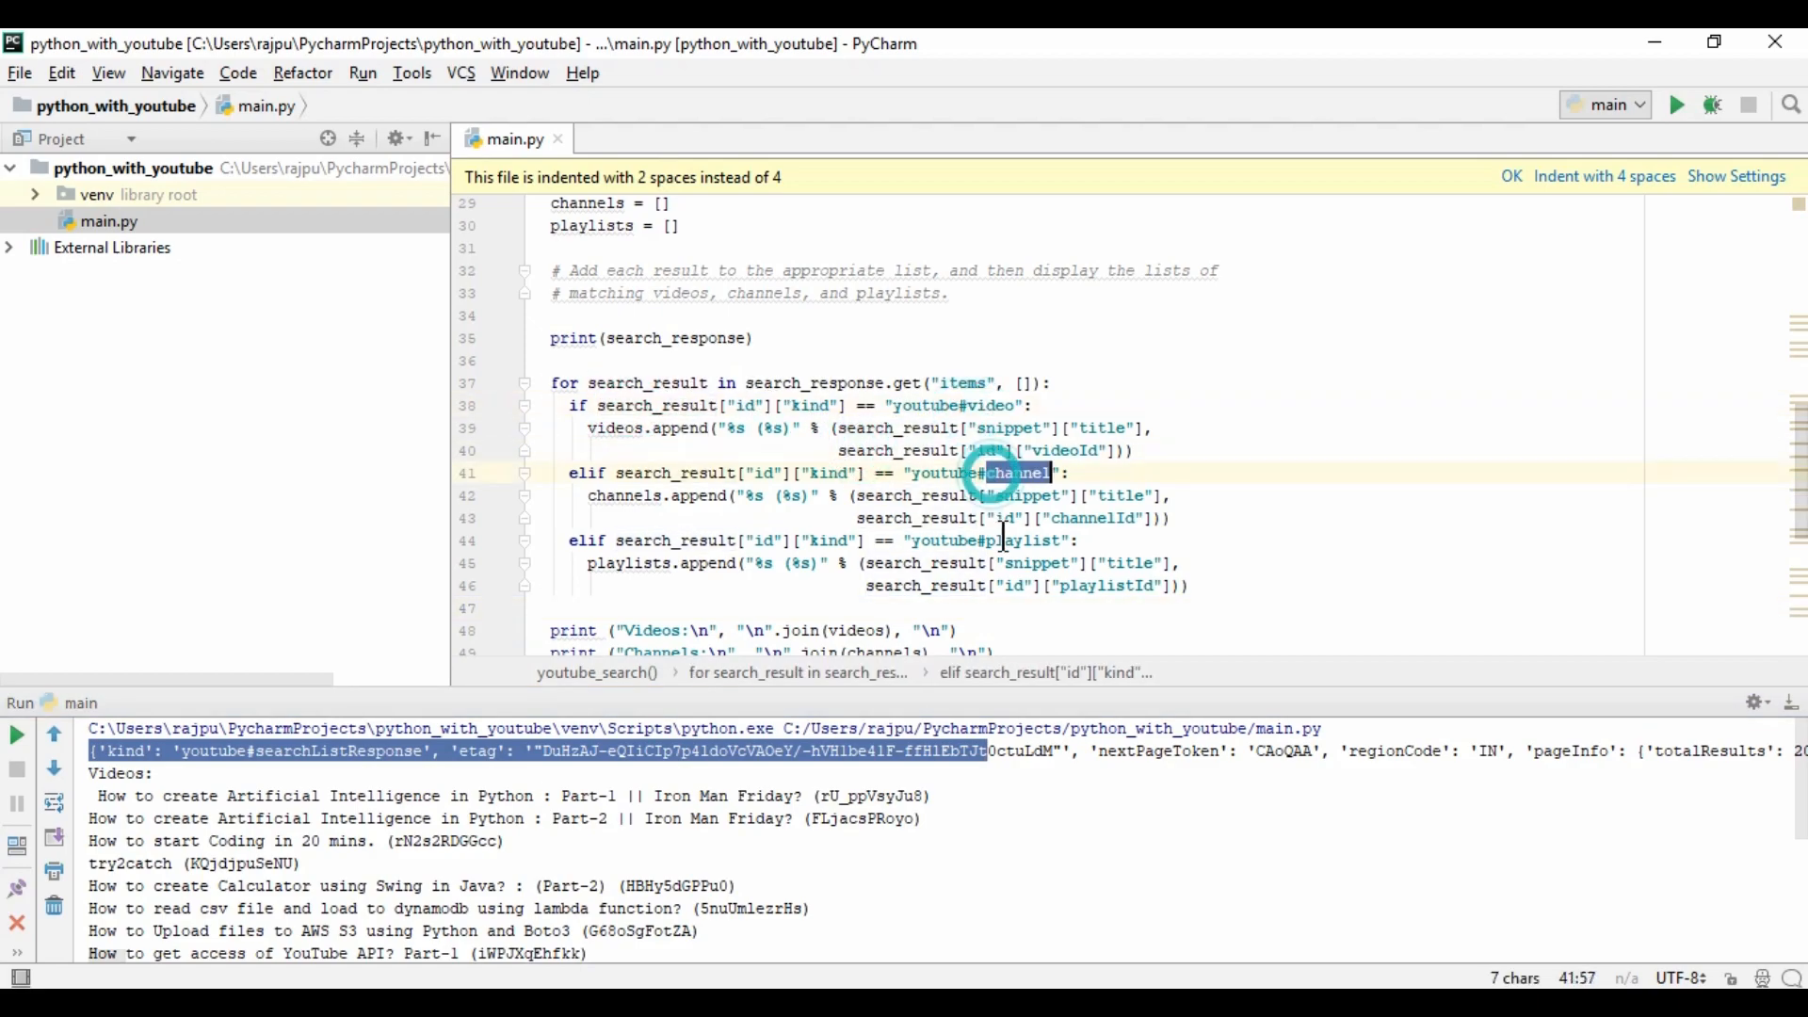
pyautogui.doubleClick(630, 563)
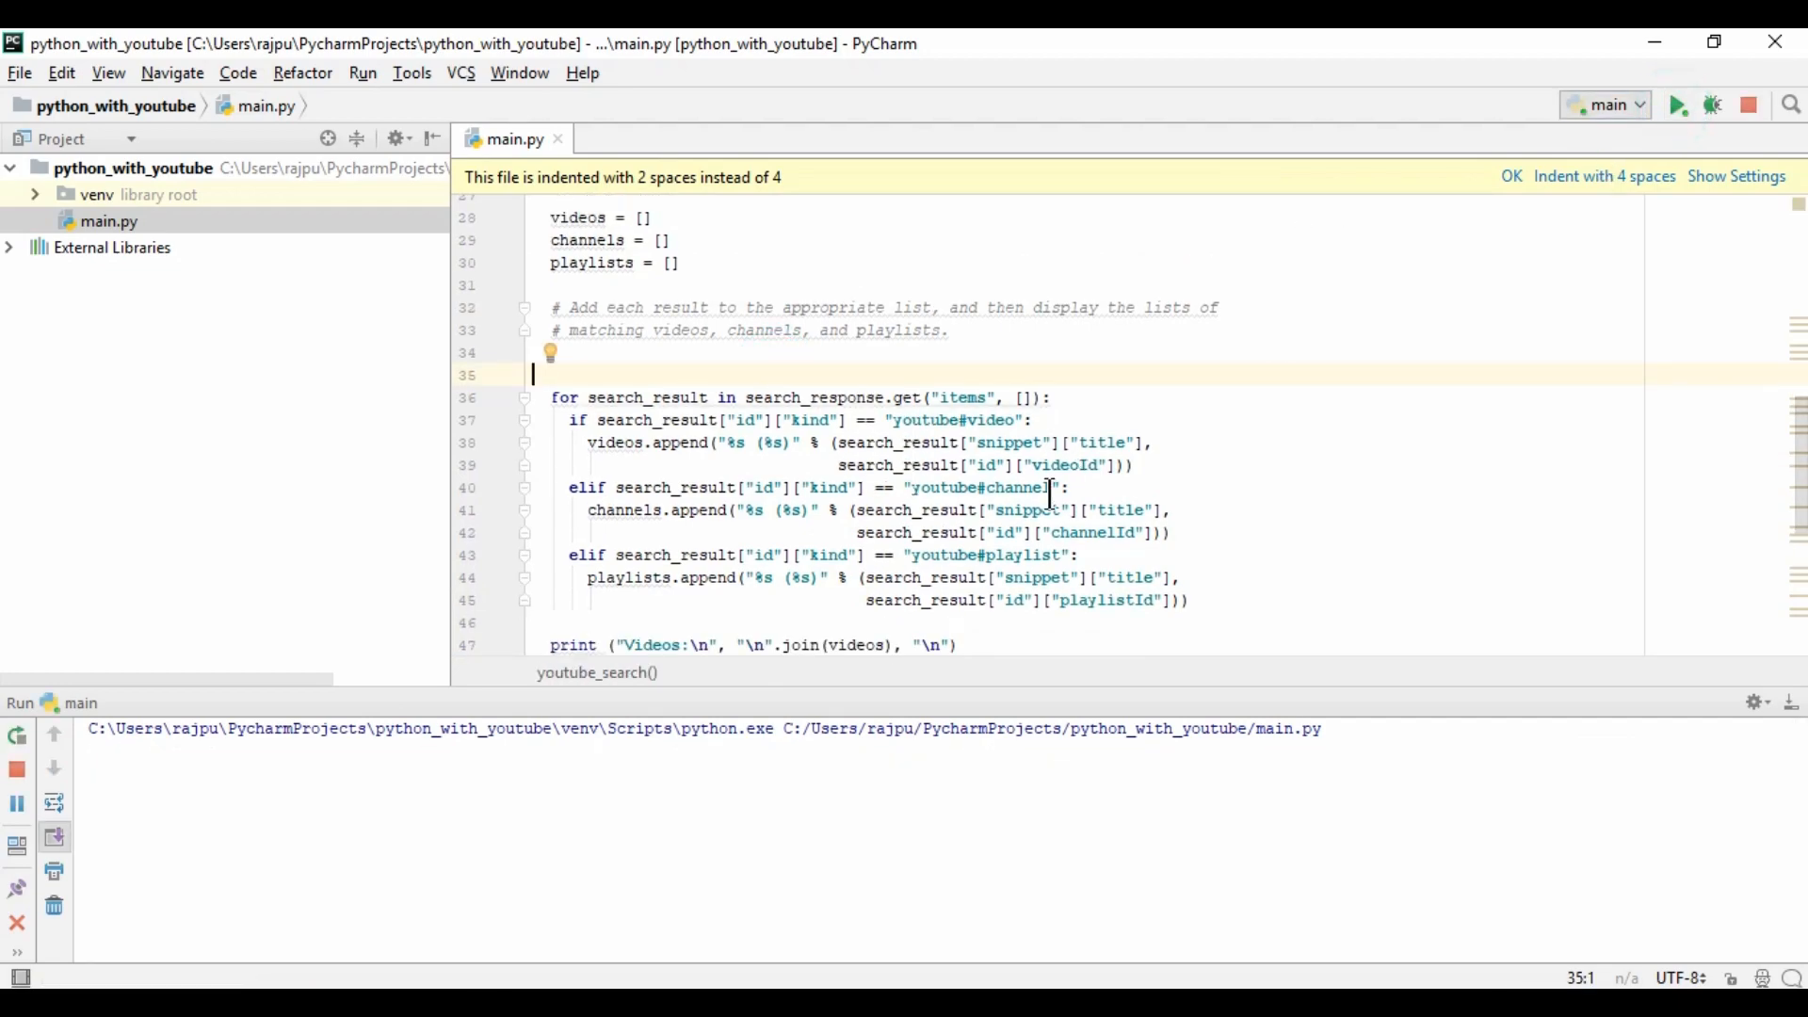
# - Rerun main.py without the raw print and highlight the Try2Catch channel and video lines in the output
pyautogui.click(1676, 105)
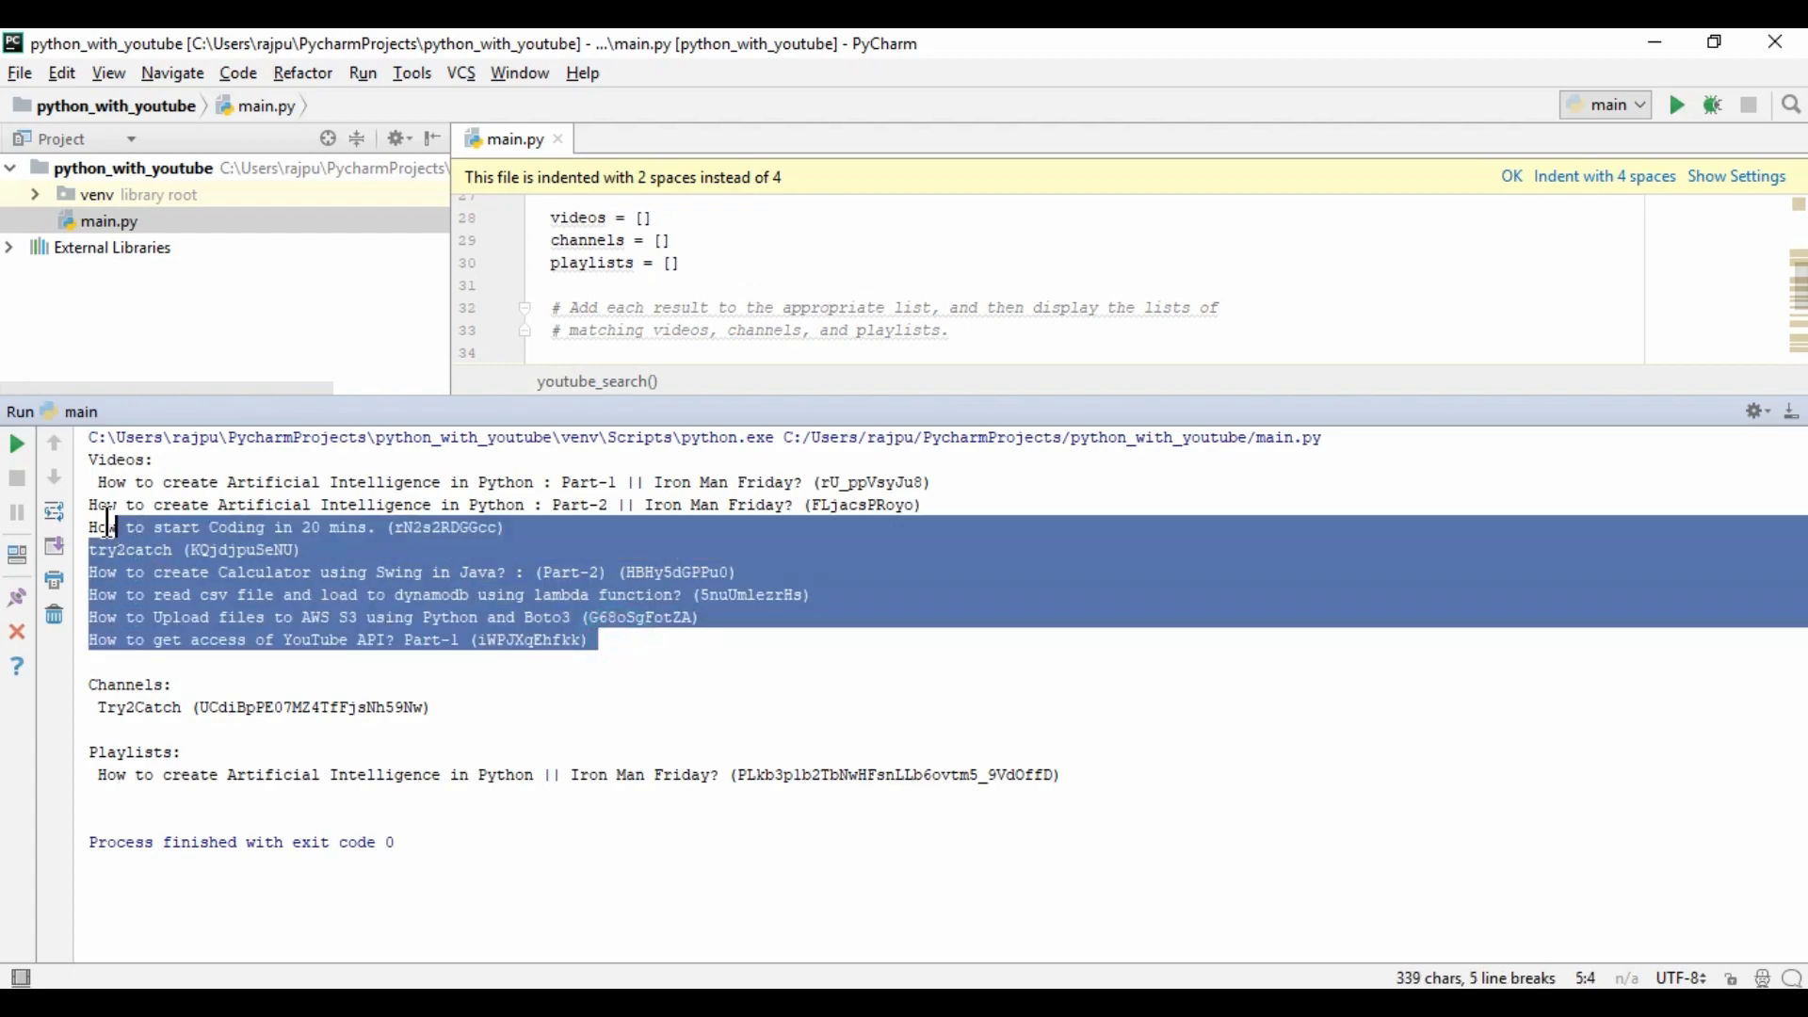
pyautogui.click(413, 708)
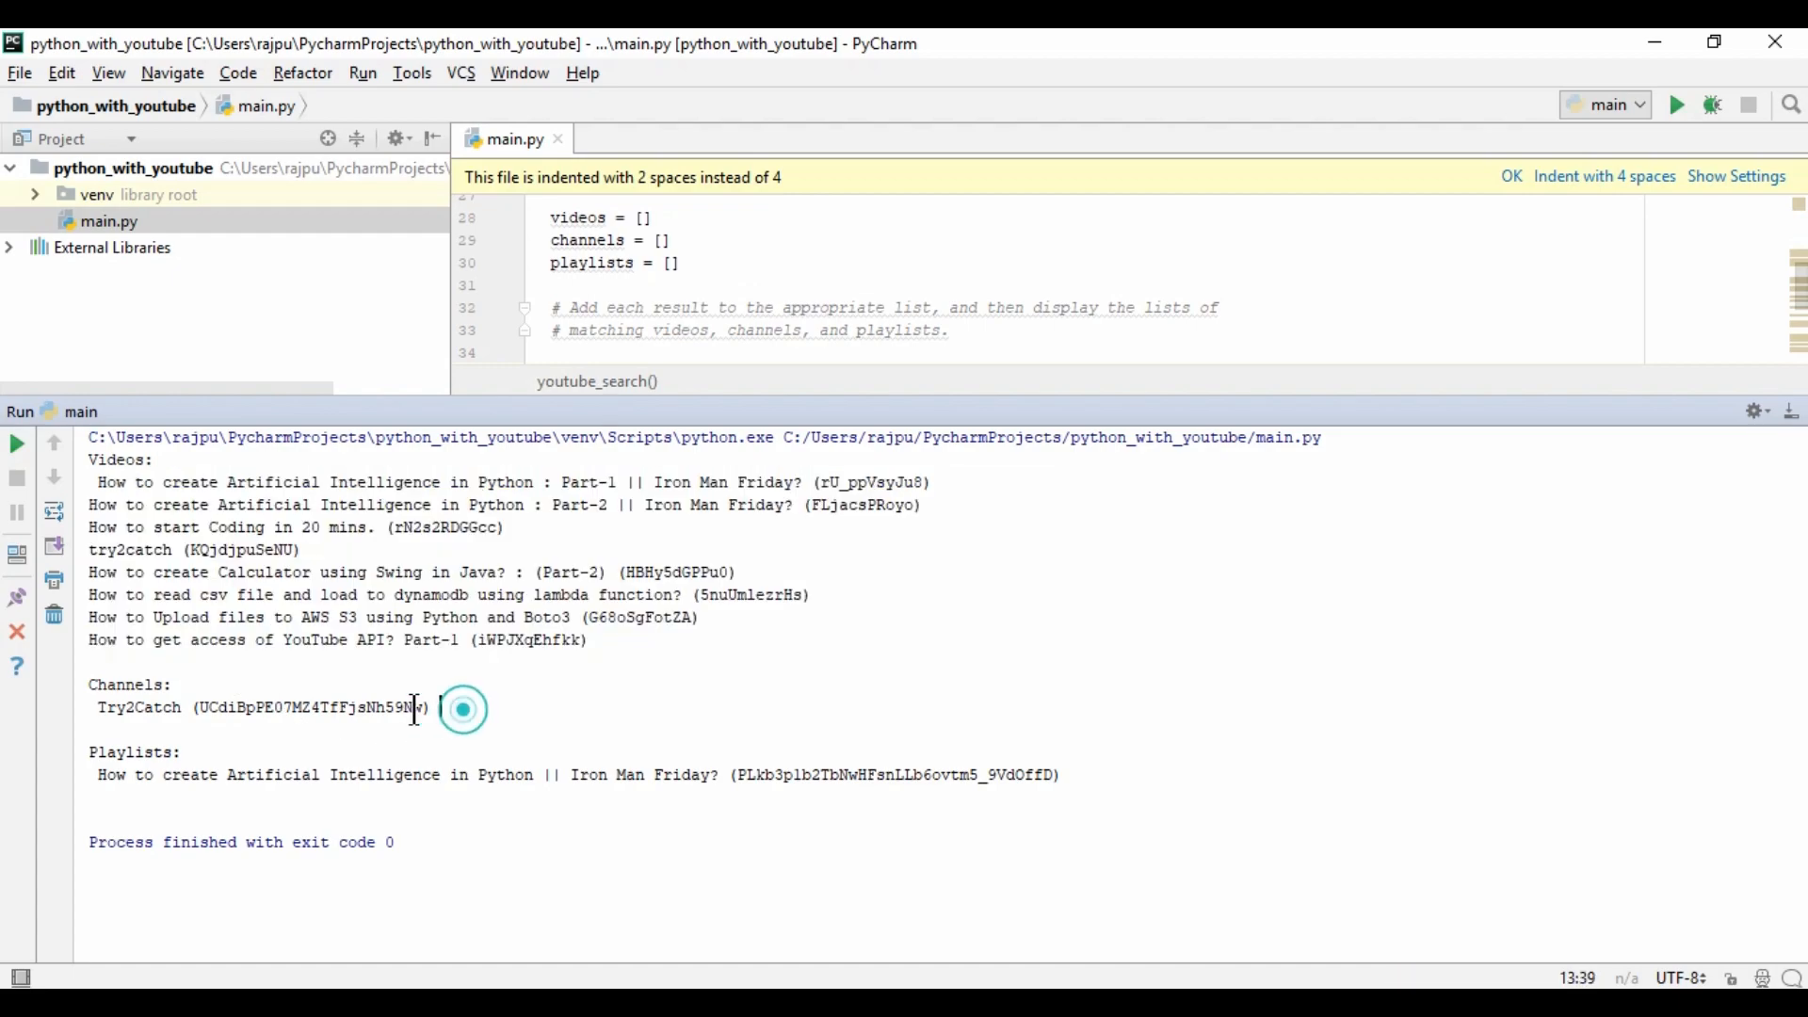
pyautogui.tripleClick(260, 706)
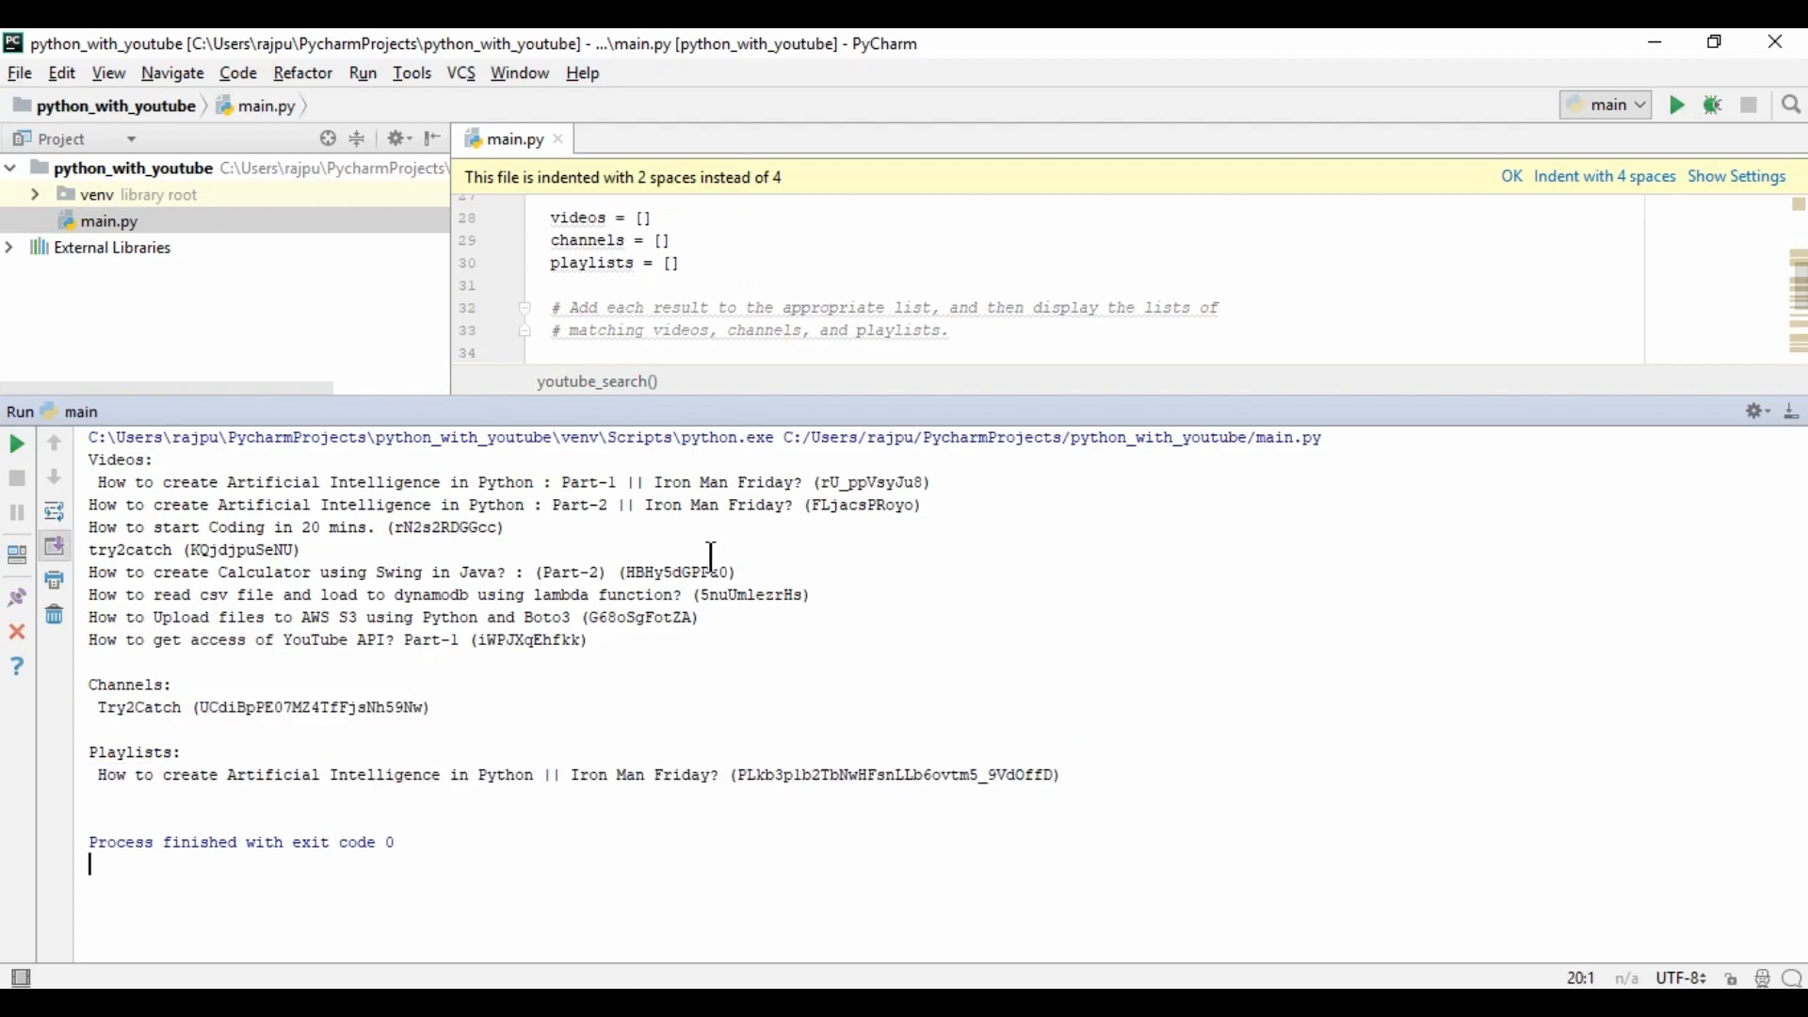
pyautogui.click(301, 548)
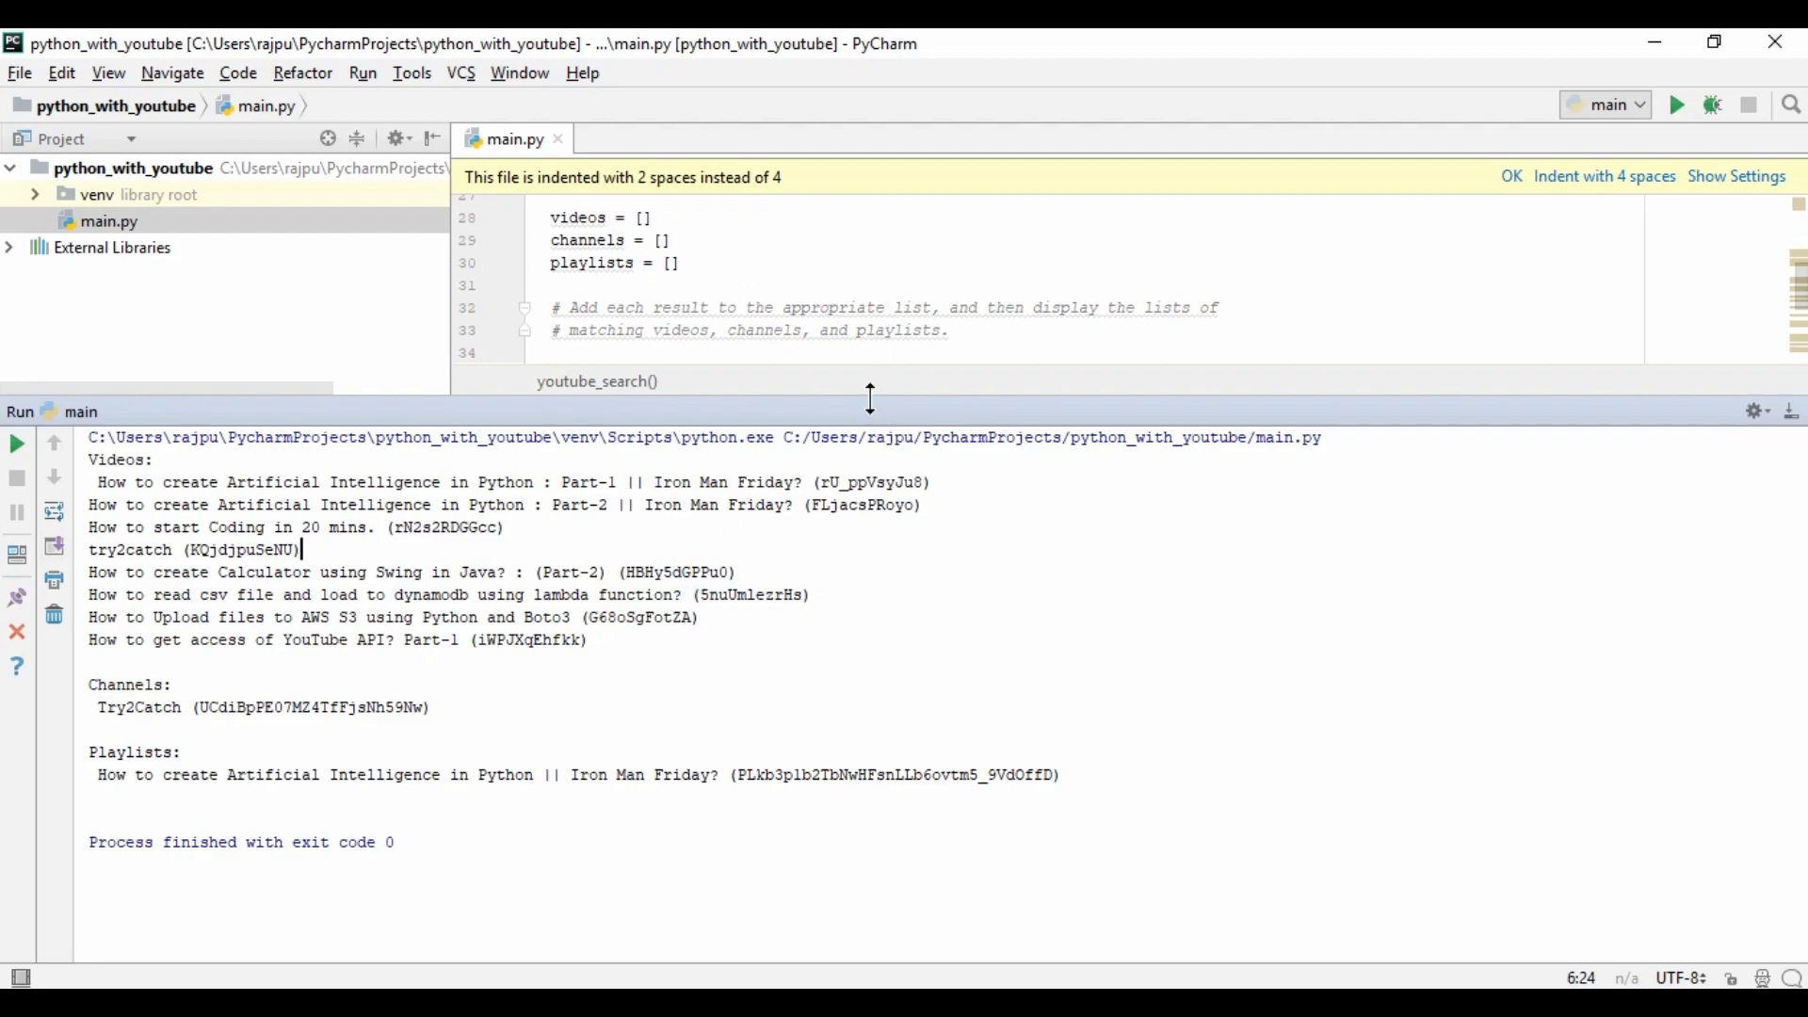